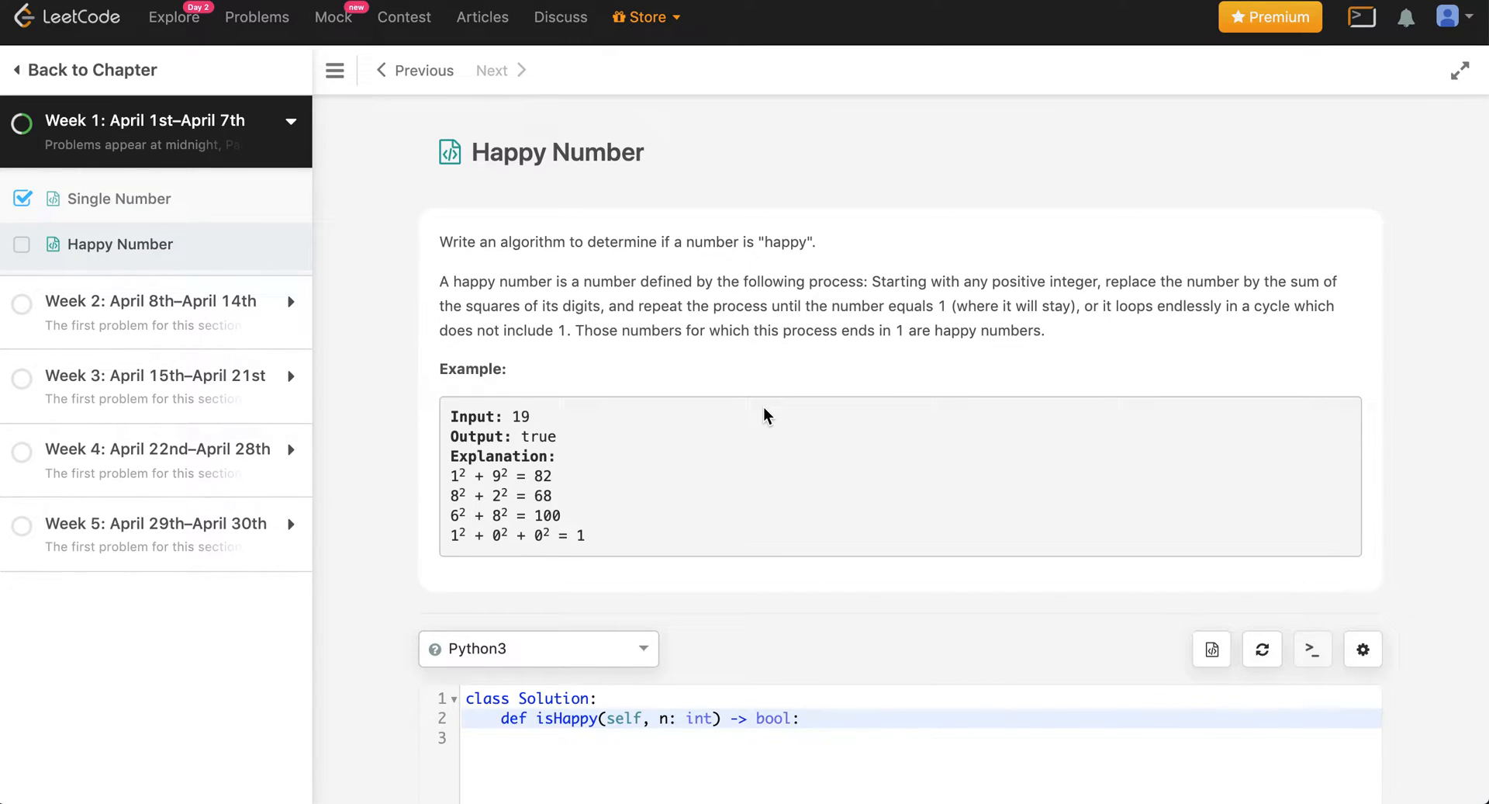
mouse_move(119, 527)
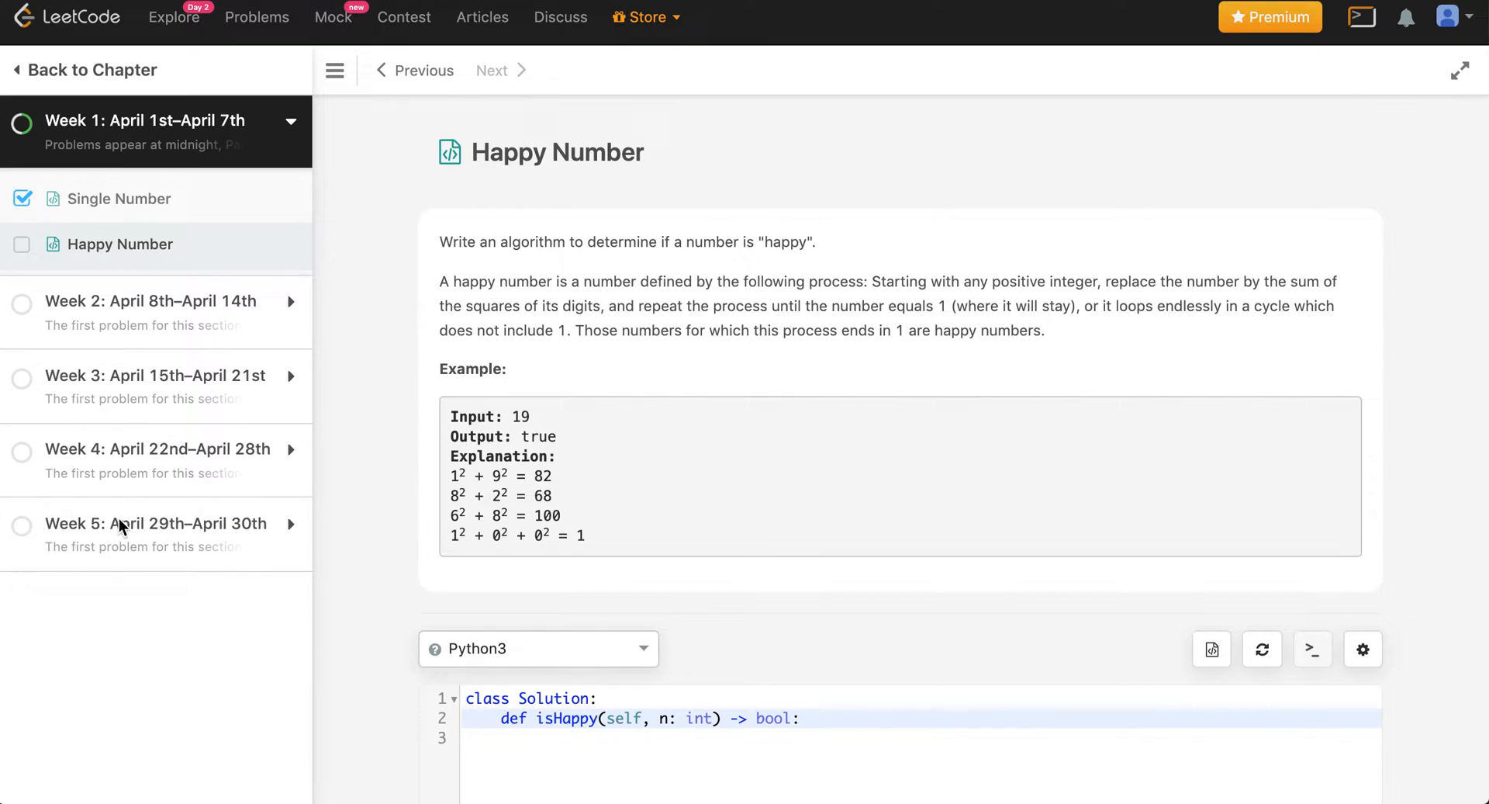
mouse_move(313, 455)
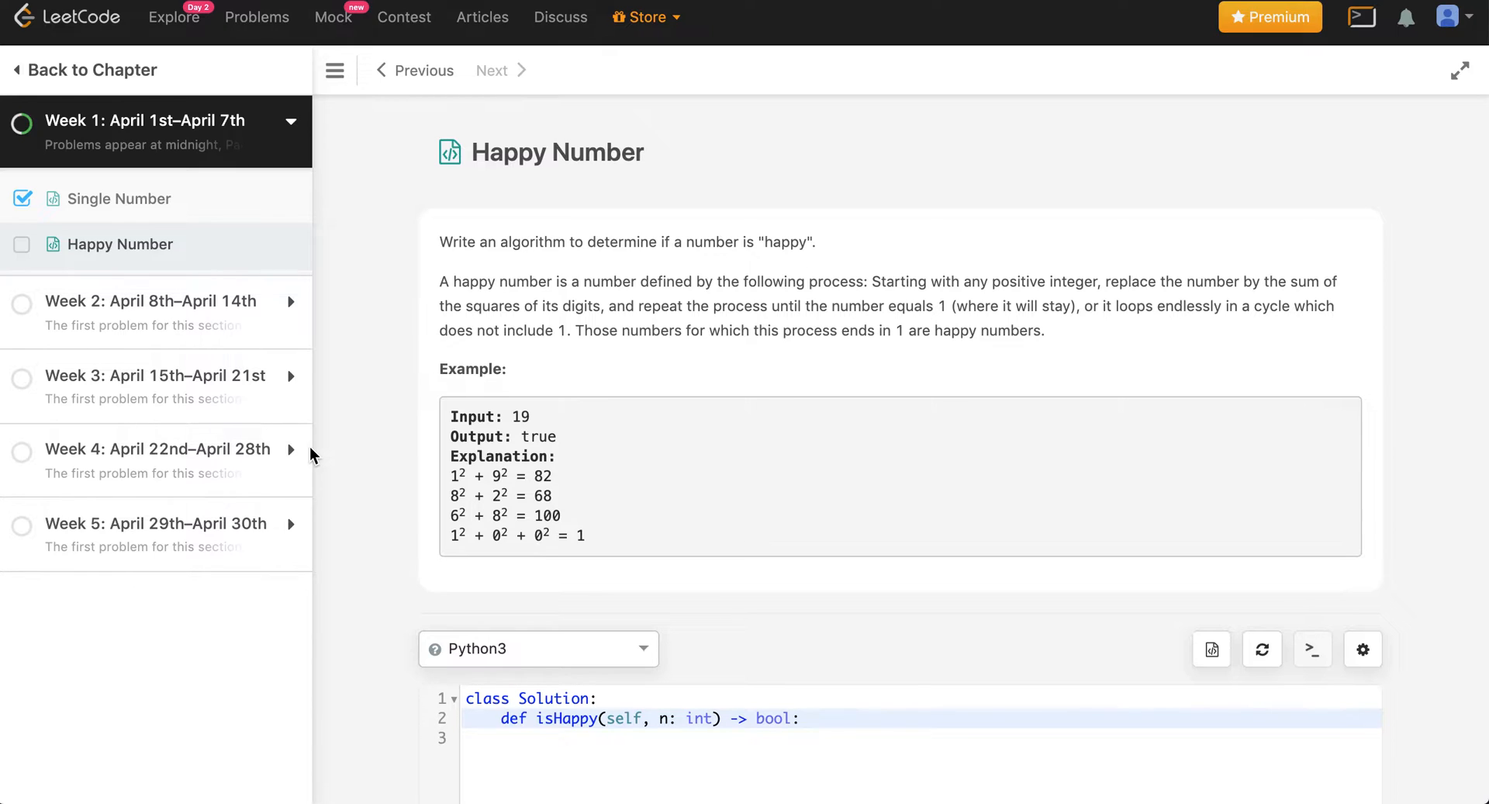
mouse_move(249, 245)
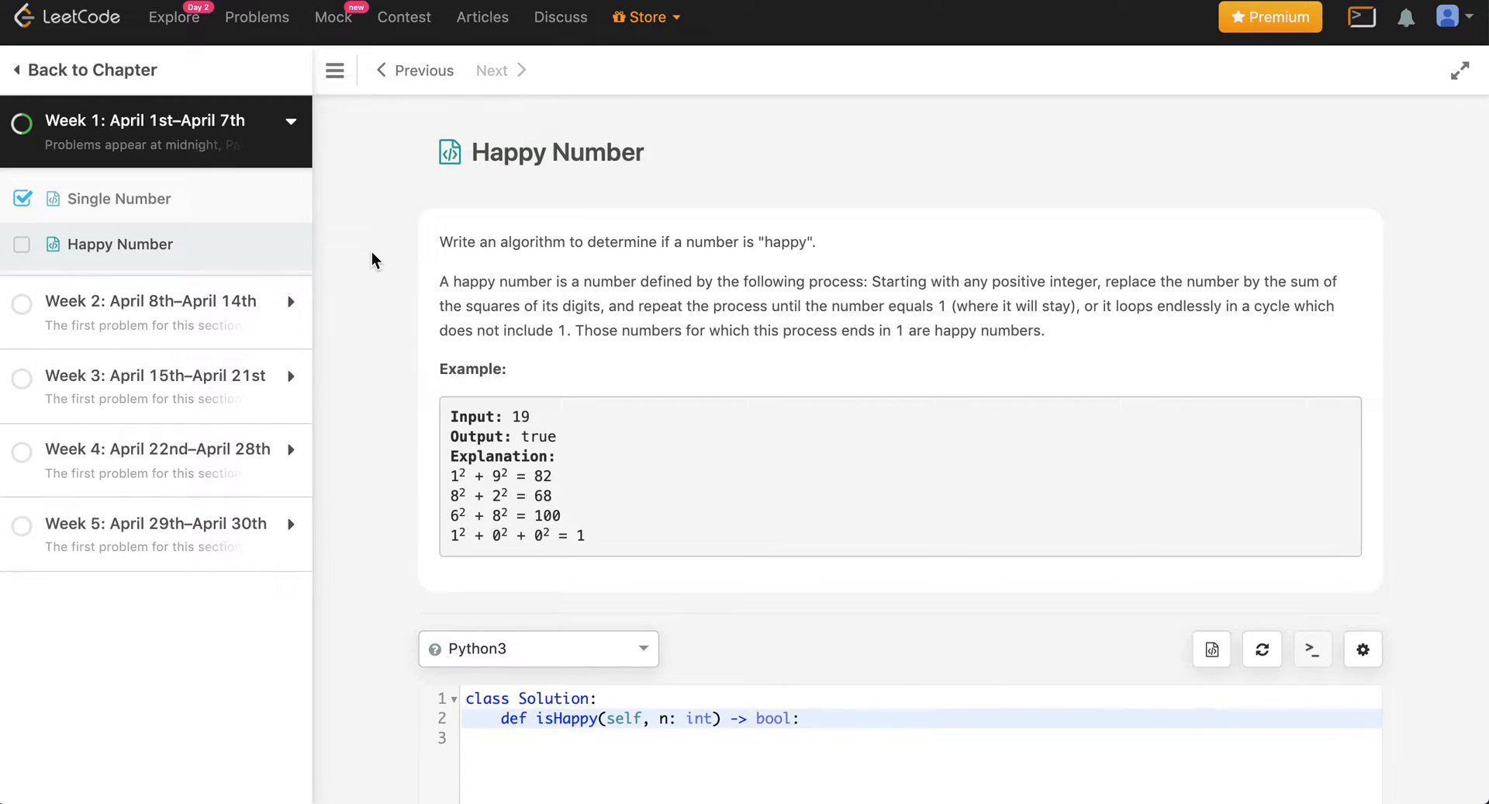
mouse_move(130, 200)
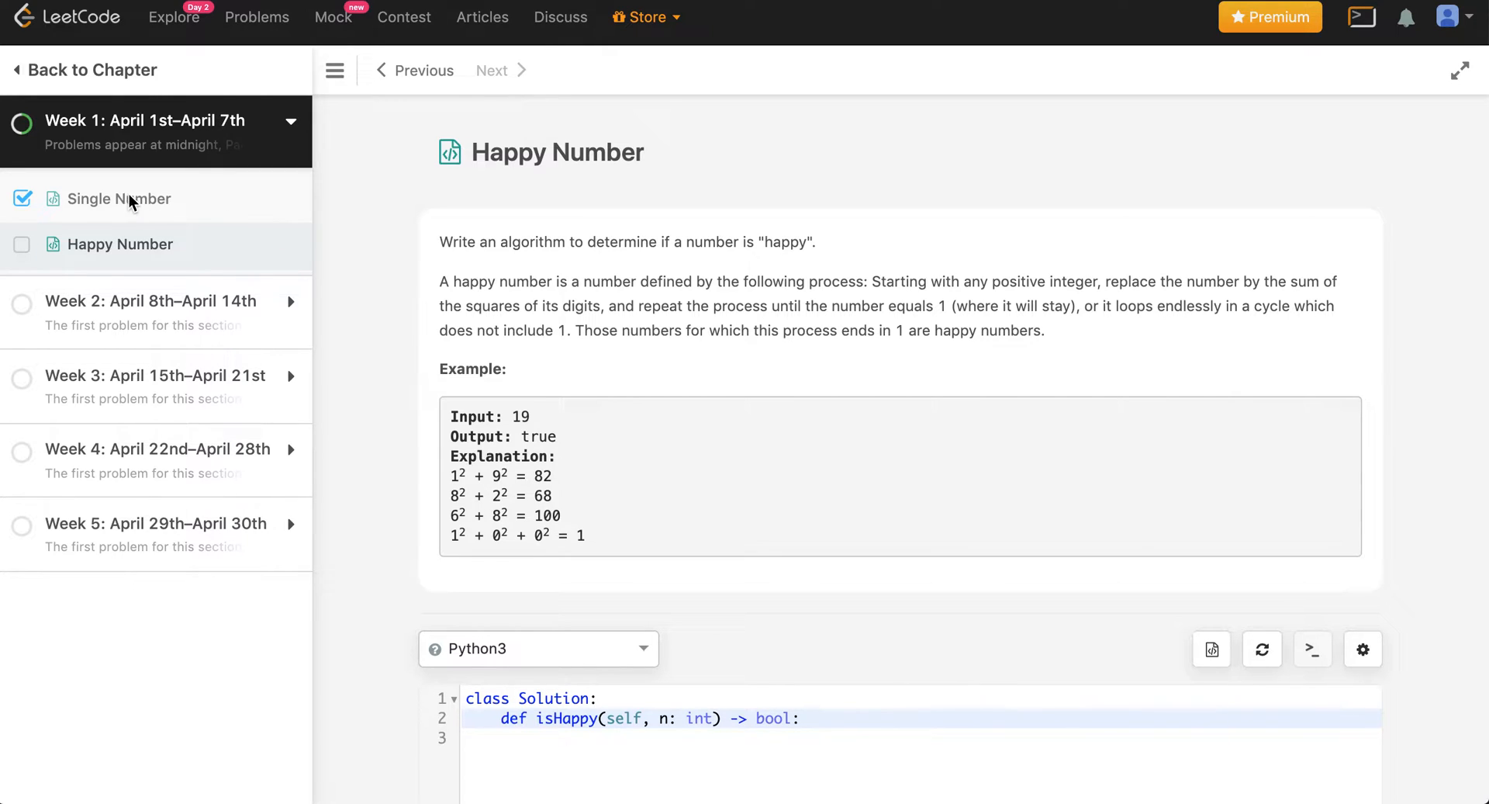
mouse_move(162, 206)
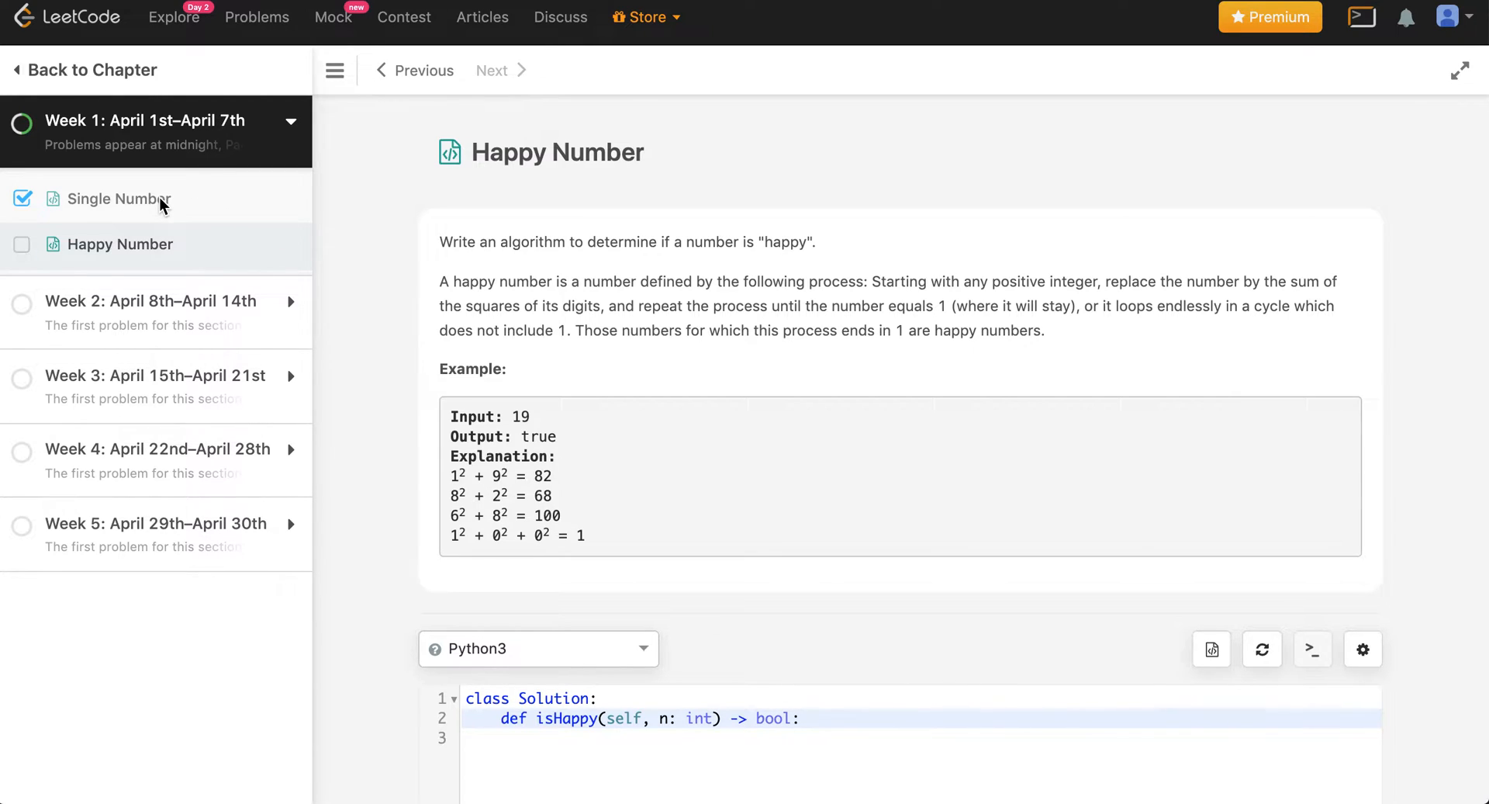
mouse_move(338, 222)
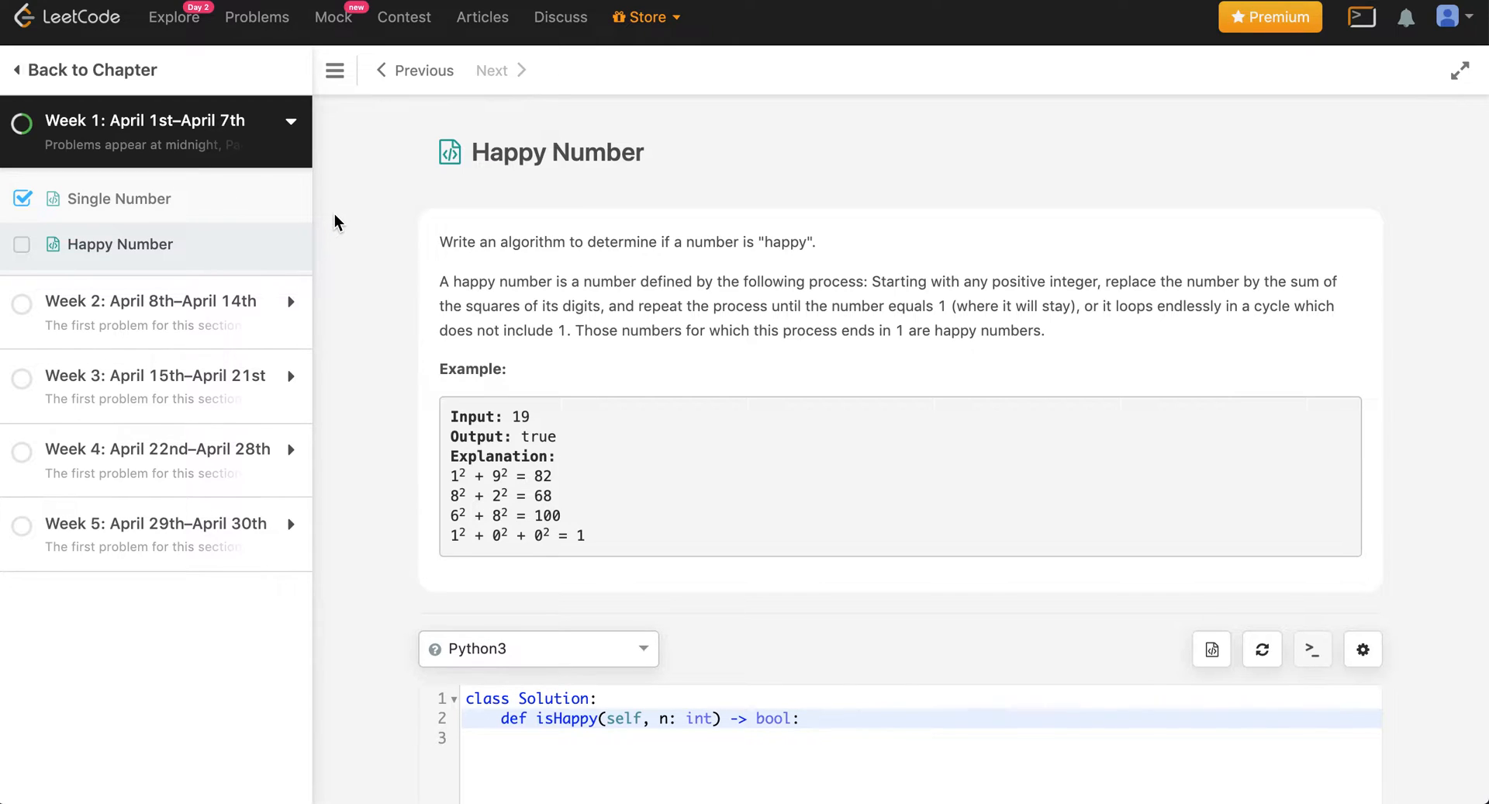
mouse_move(313, 234)
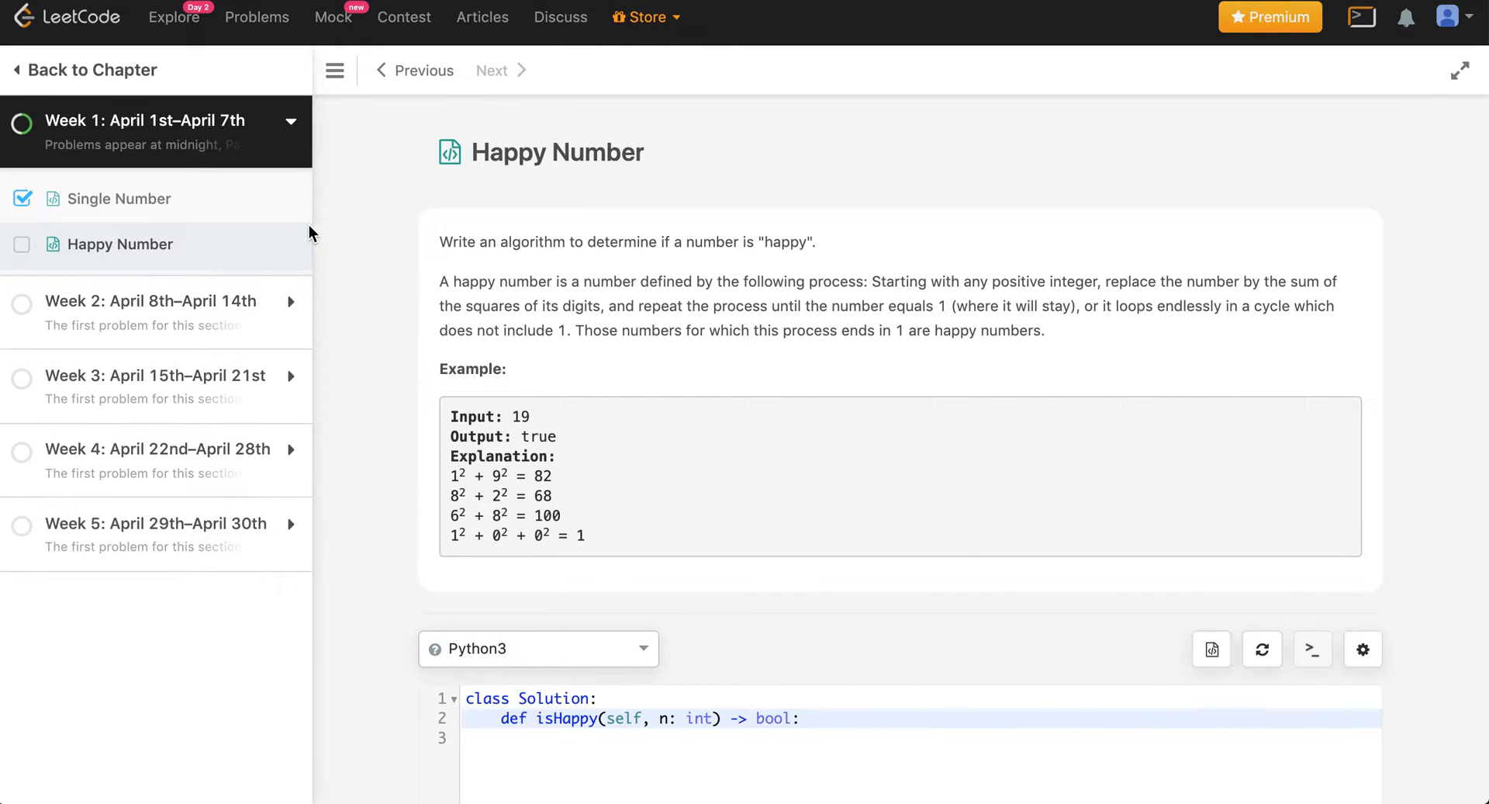
mouse_move(527, 221)
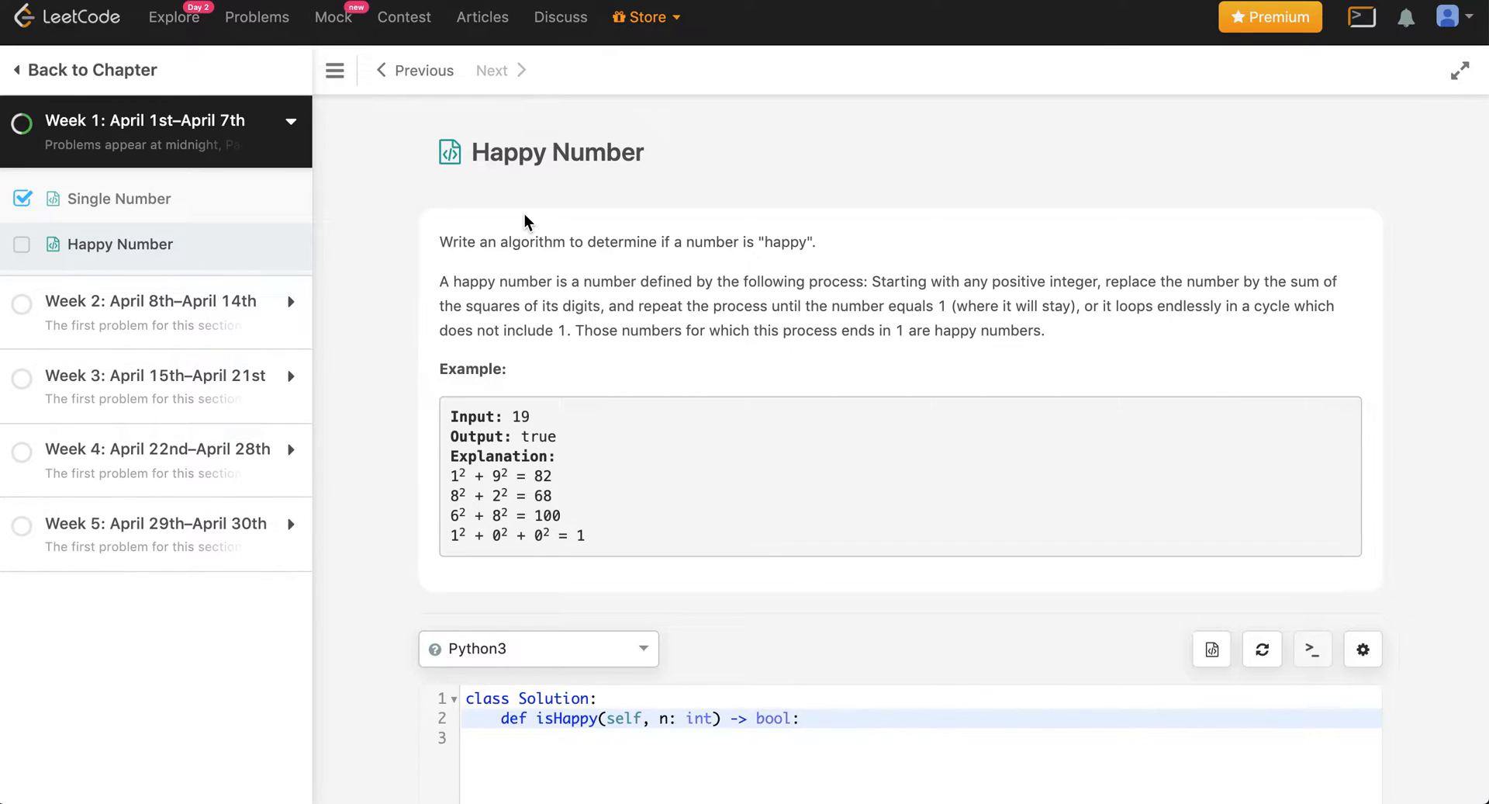
- Scroll through the Happy Number description, highlighting example input 19 and expected output true
click(800, 718)
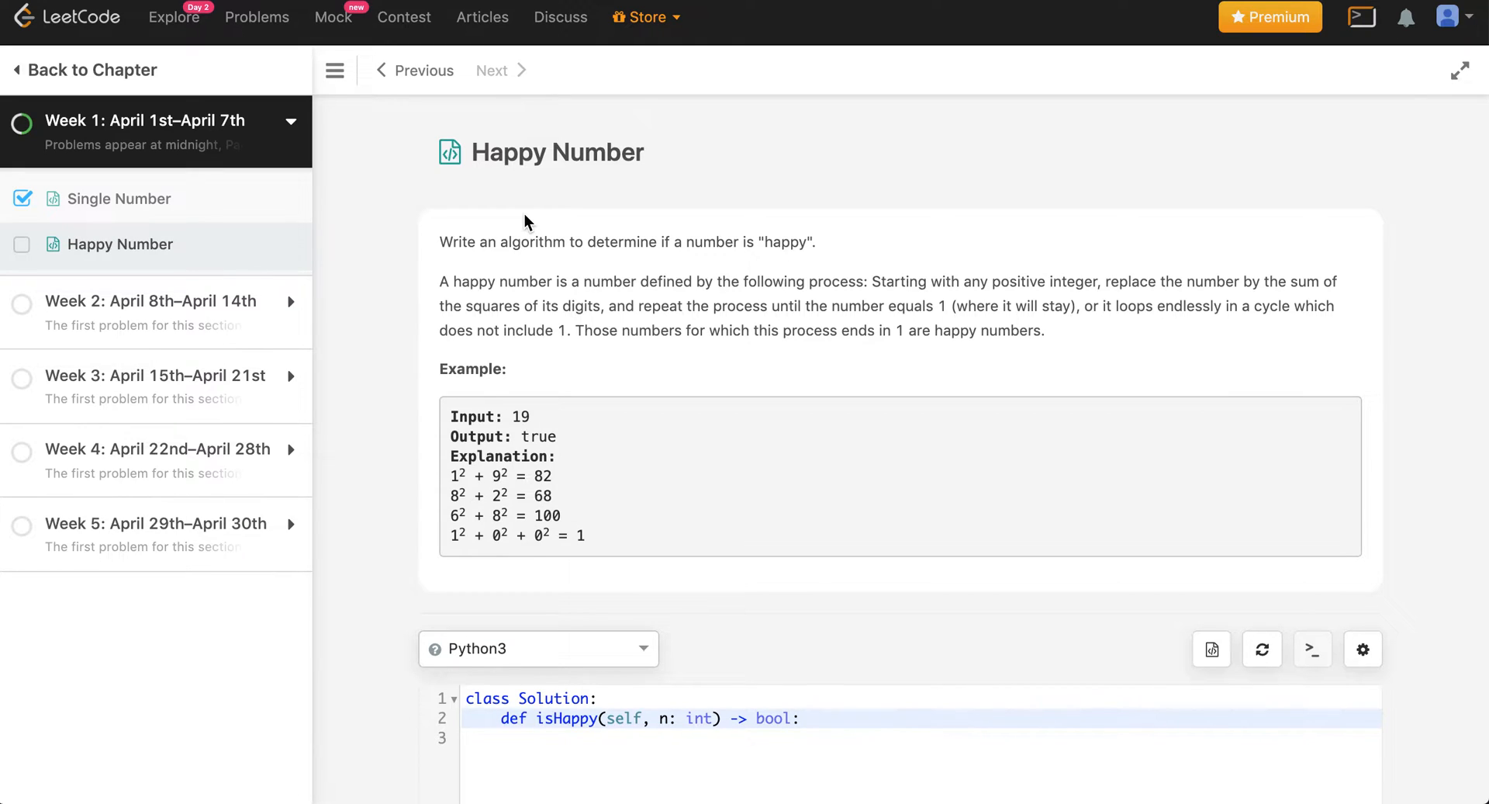
mouse_move(546, 193)
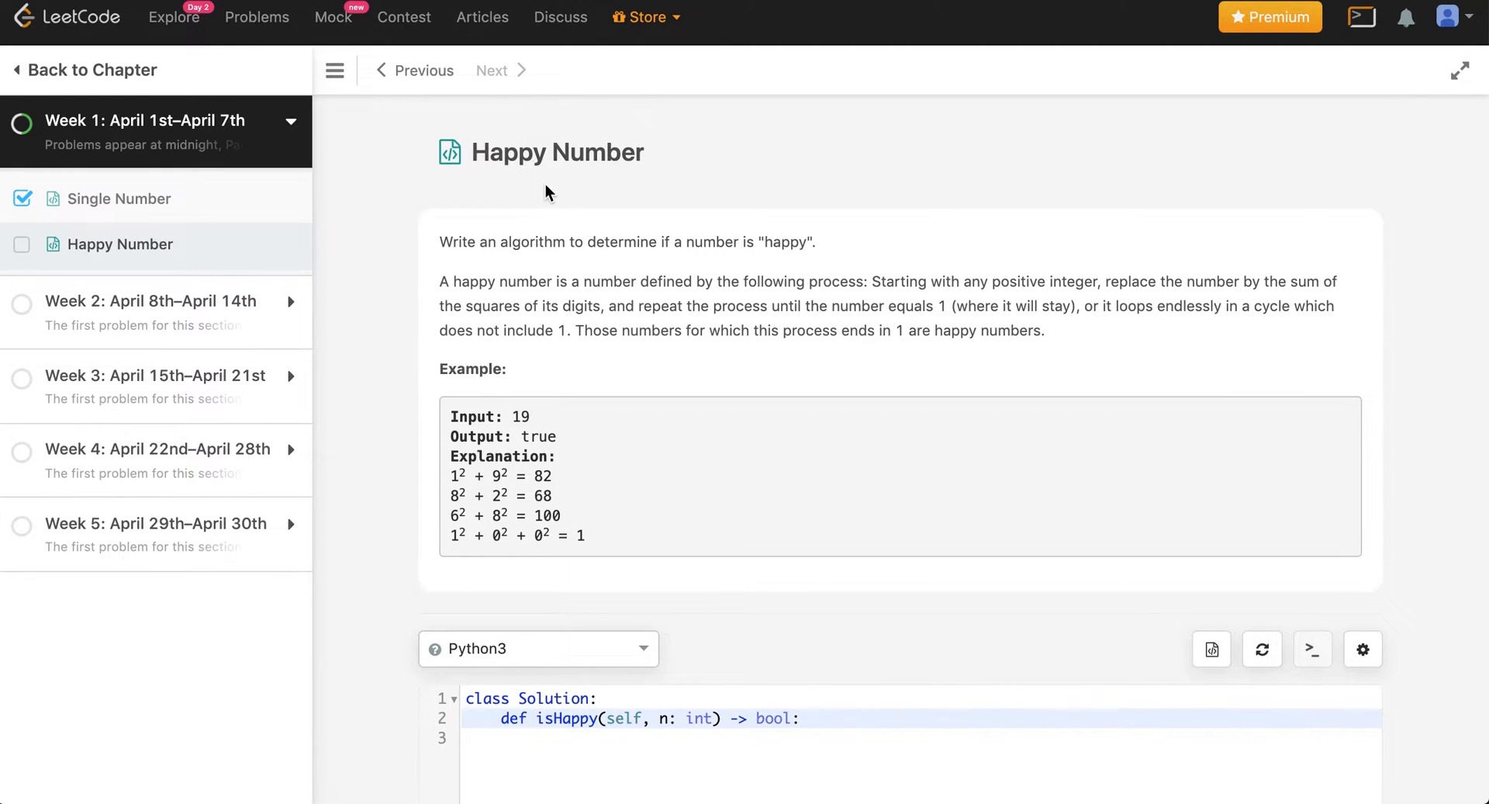
scroll(down, 3)
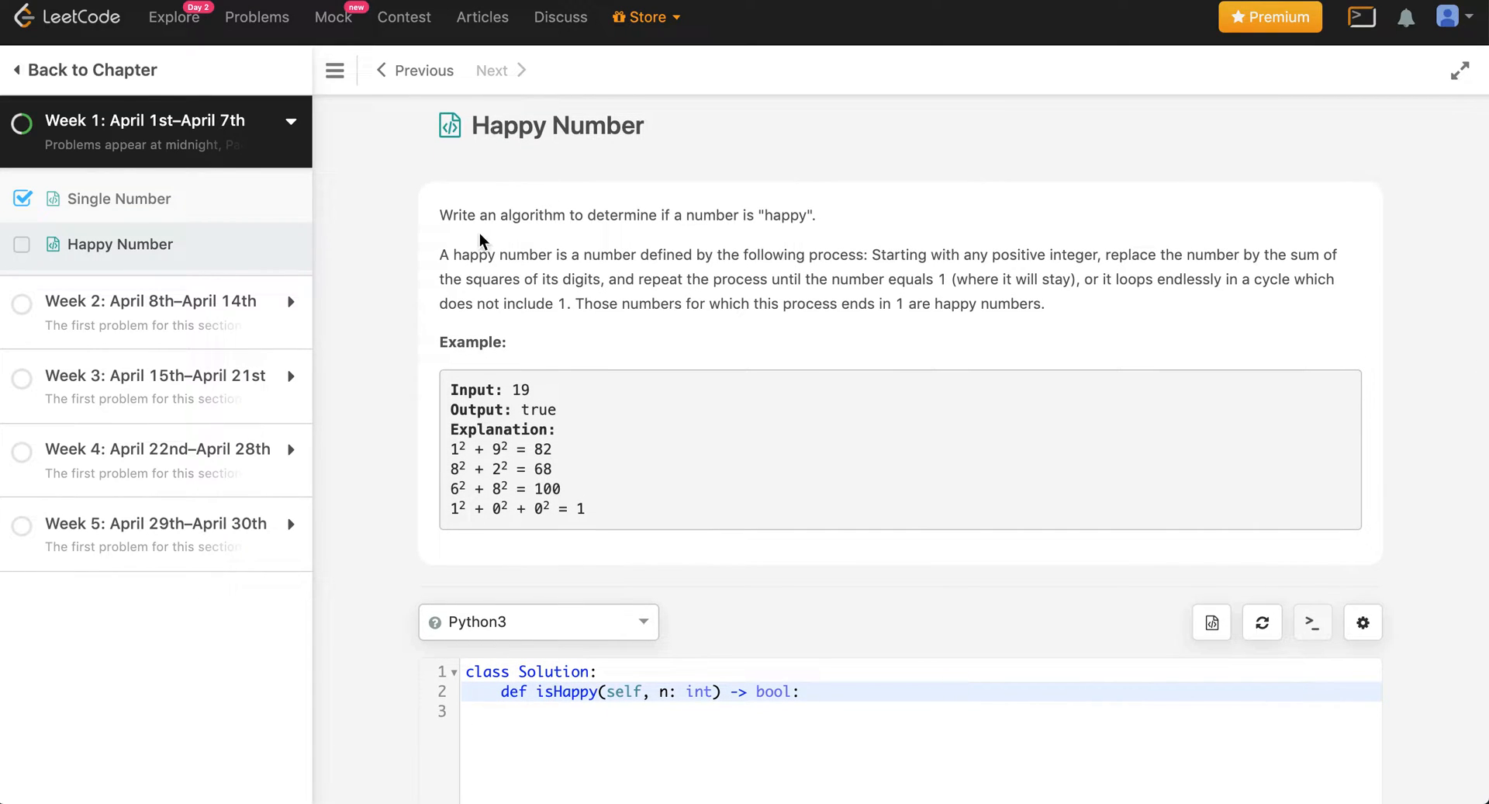
mouse_move(459, 233)
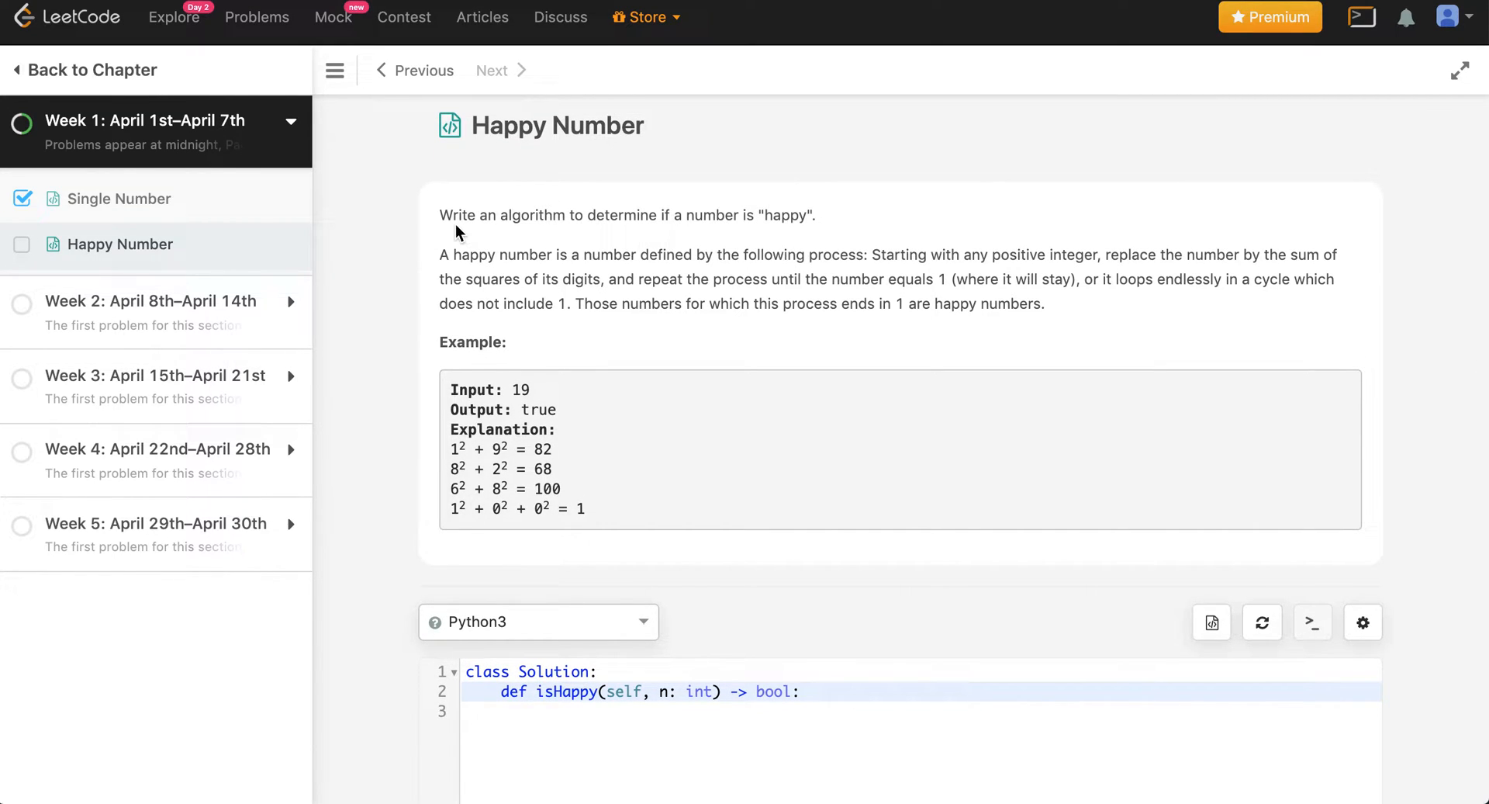
mouse_move(681, 243)
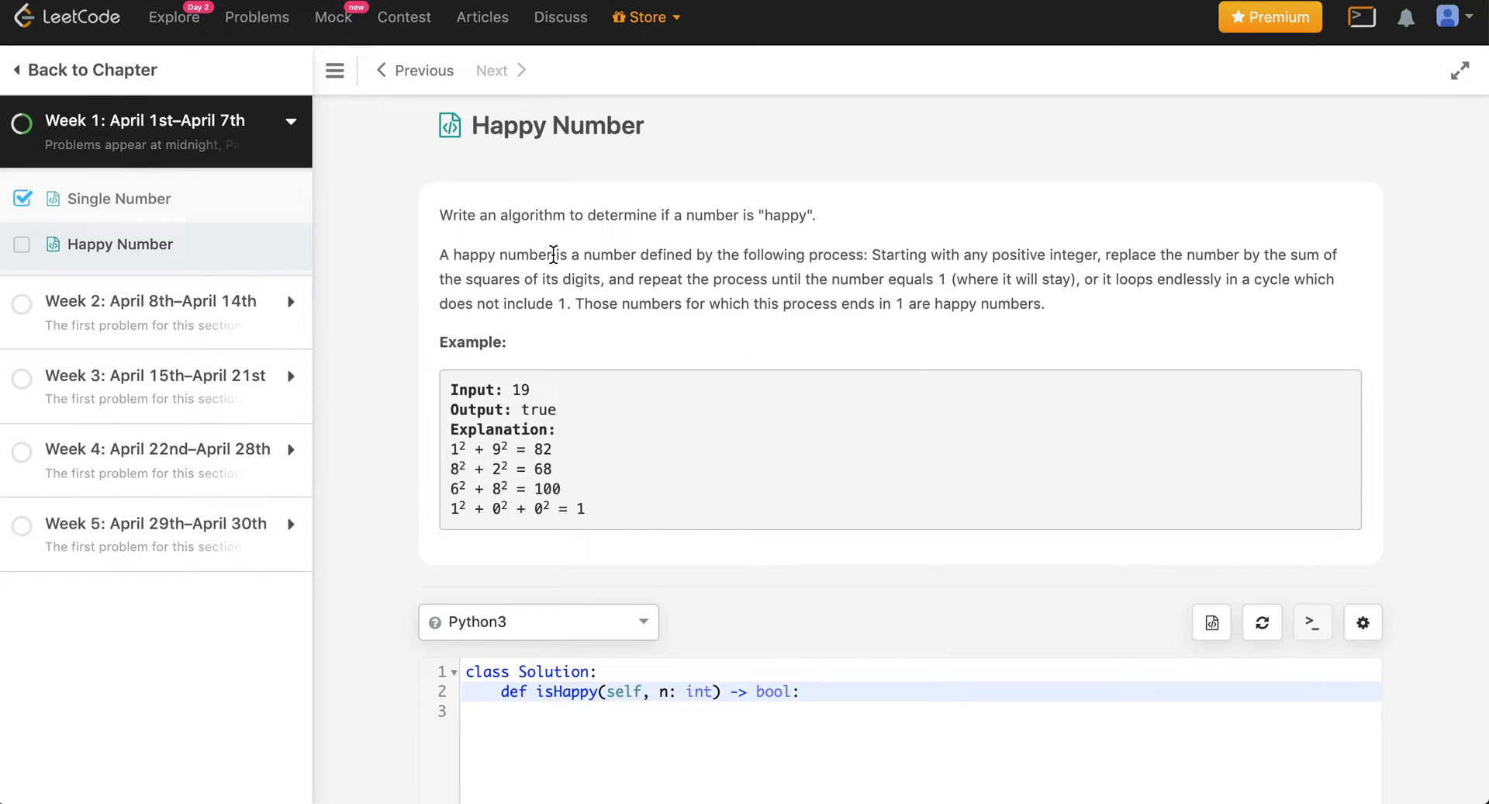
mouse_move(651, 249)
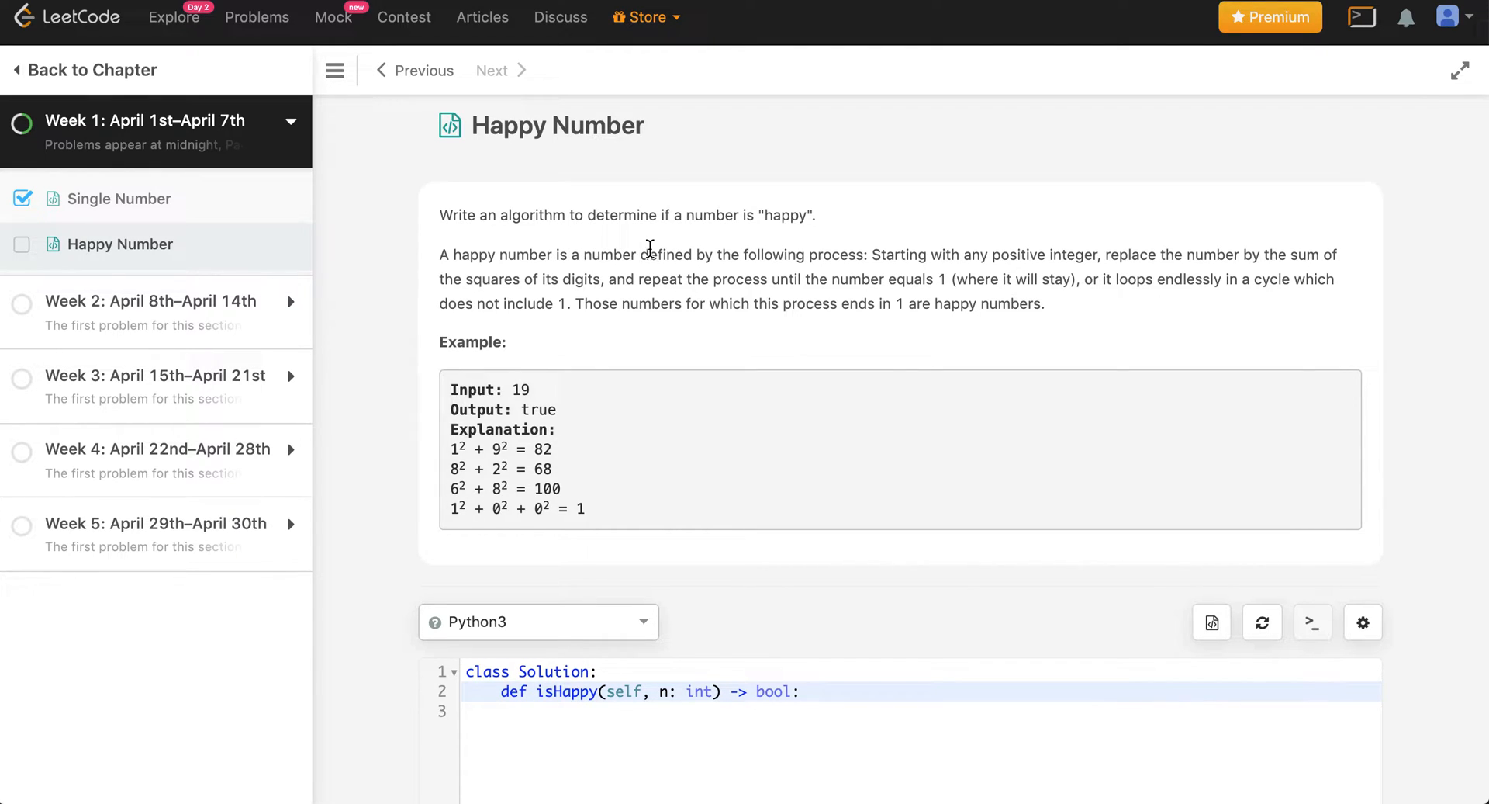
mouse_move(892, 257)
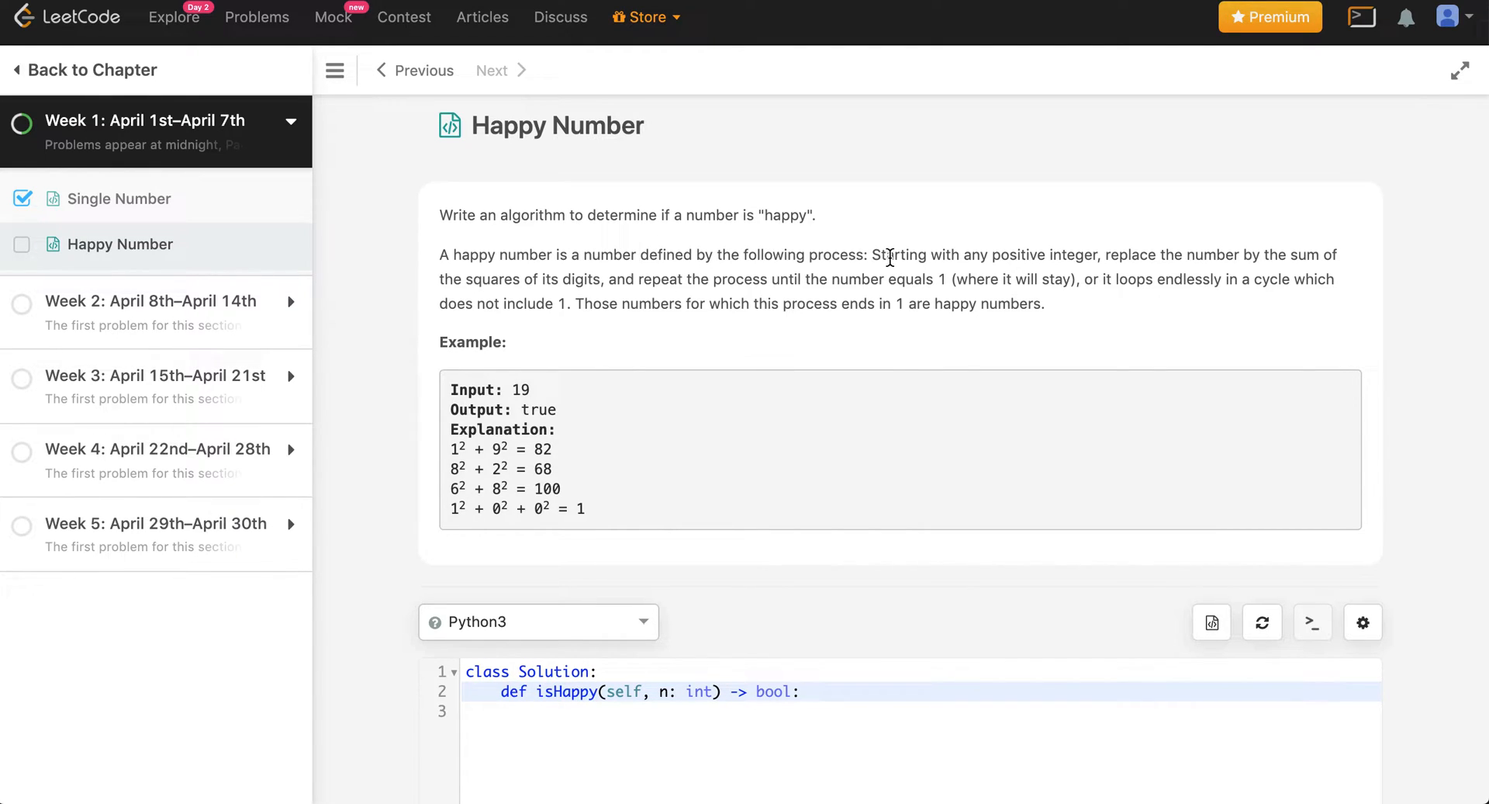
mouse_move(1024, 259)
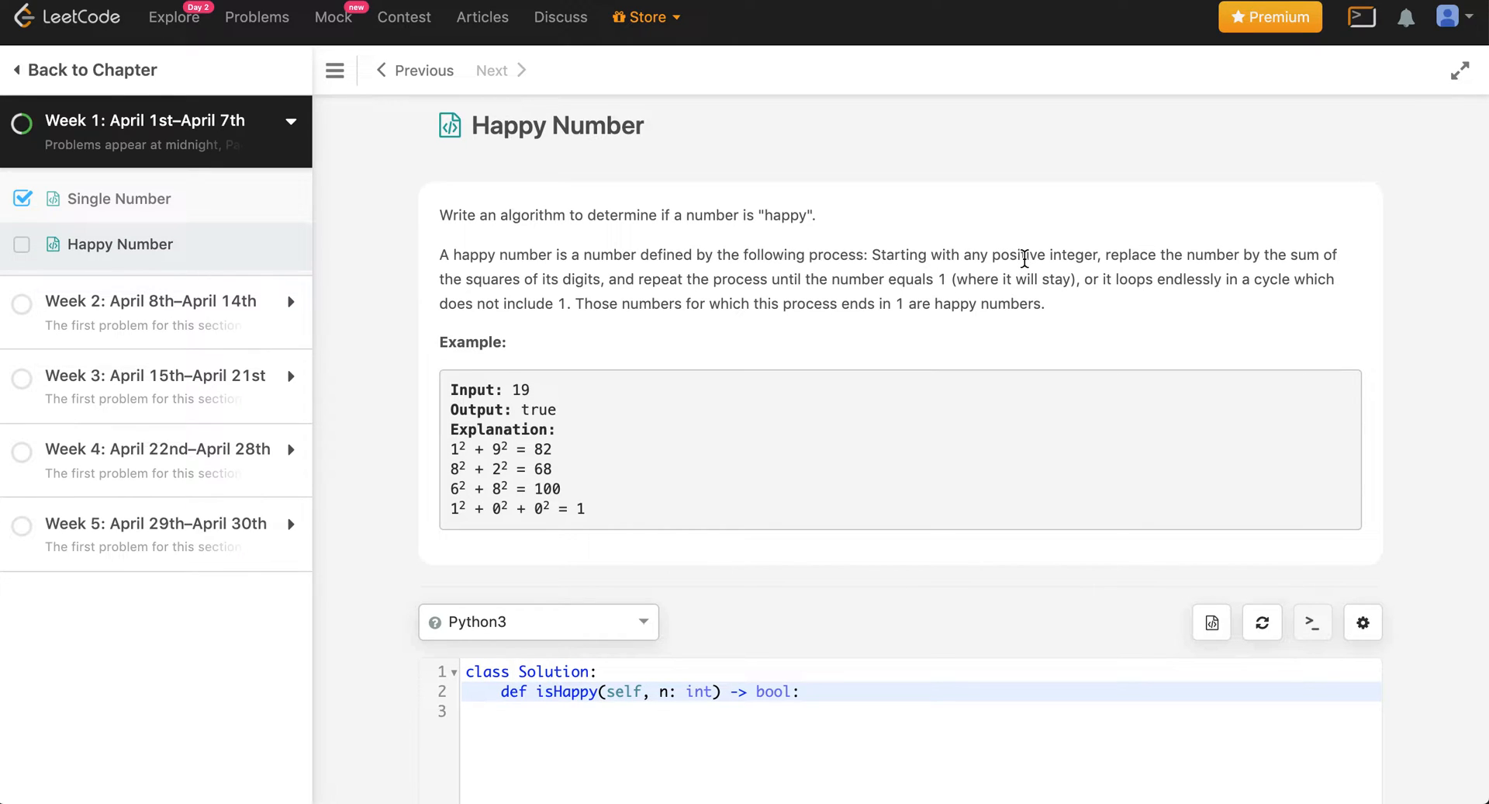
mouse_move(807, 264)
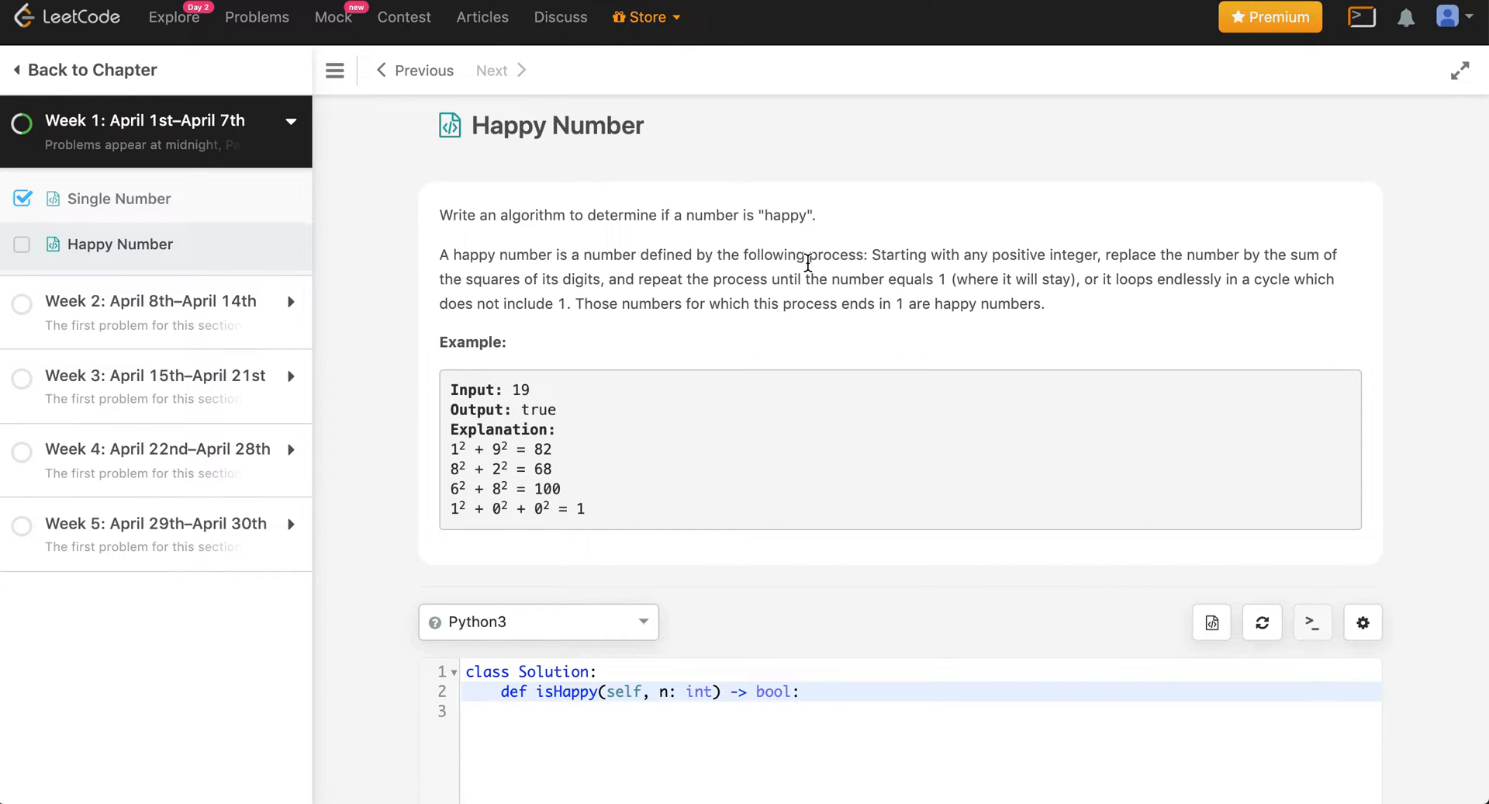
mouse_move(597, 278)
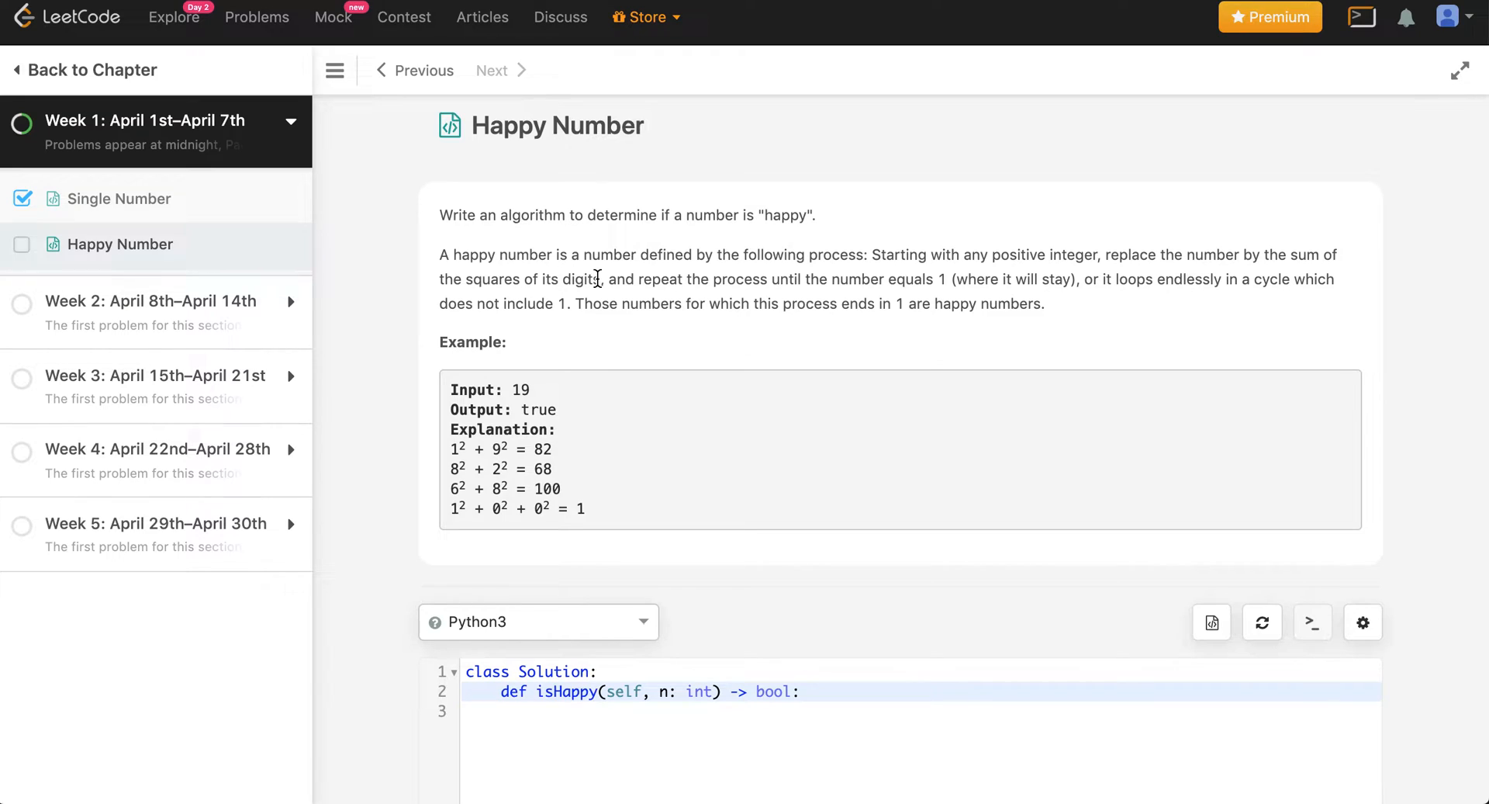
drag(465, 279, 601, 279)
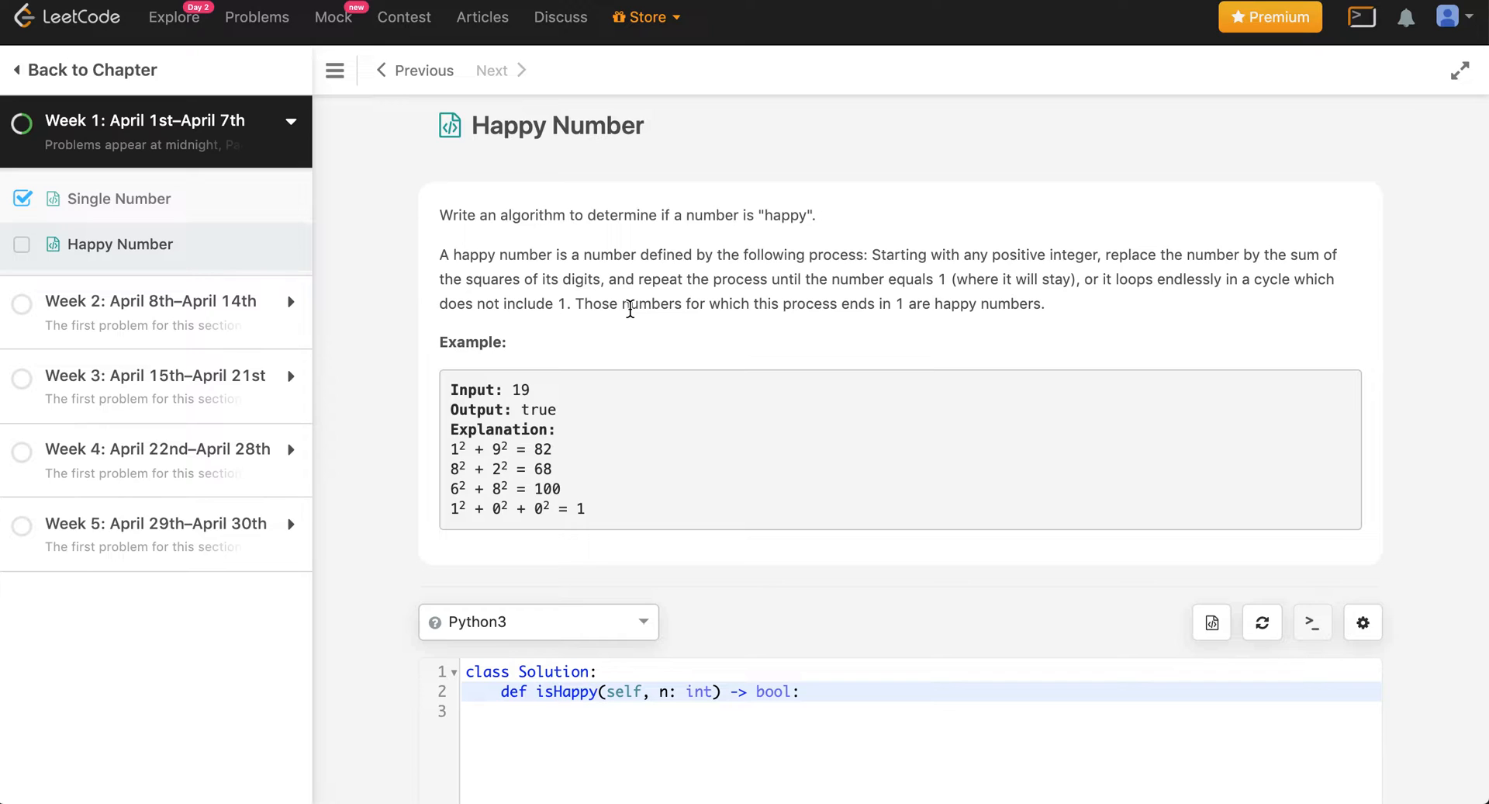
mouse_move(833, 316)
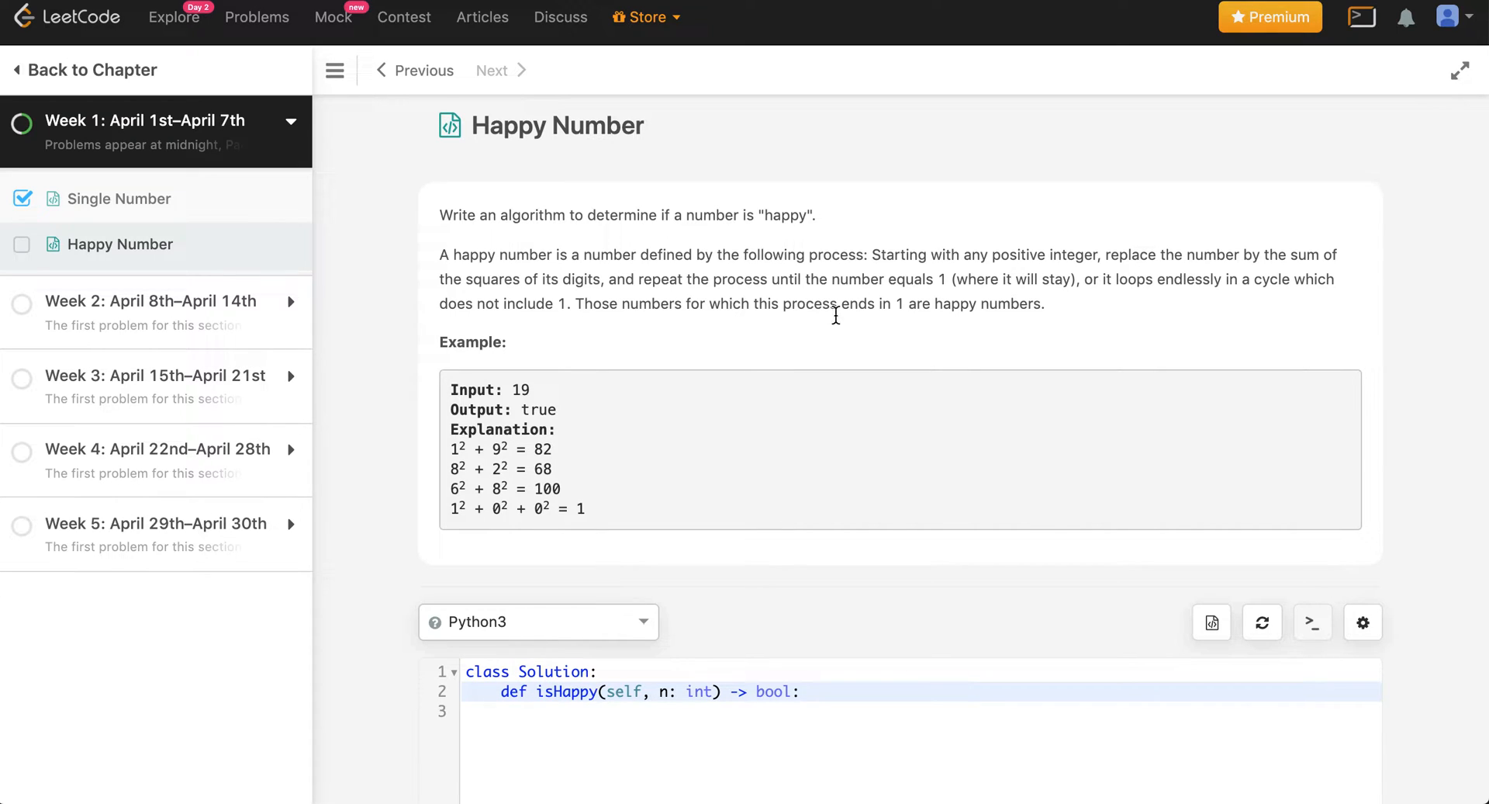
mouse_move(877, 331)
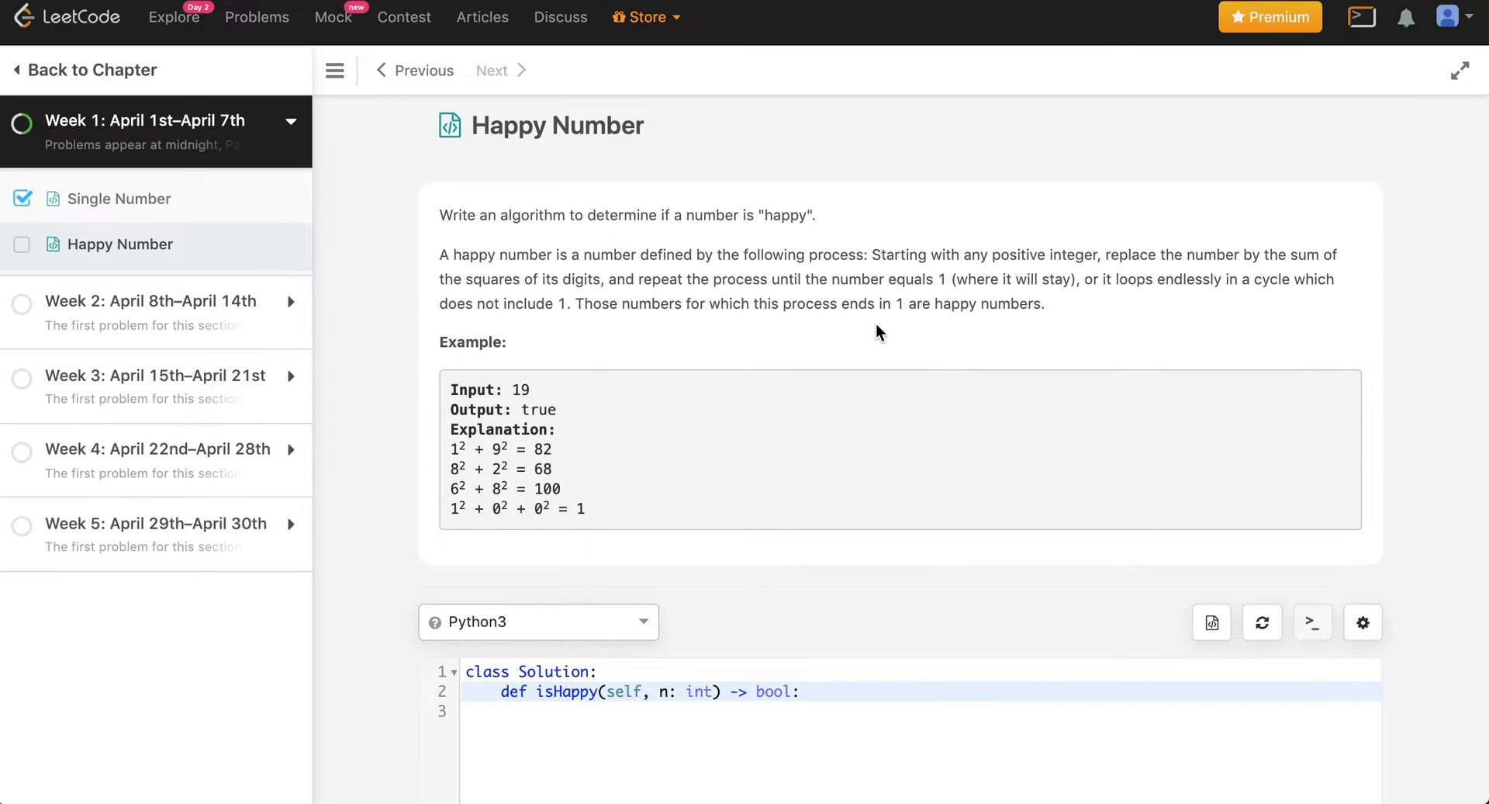
scroll(down, 3)
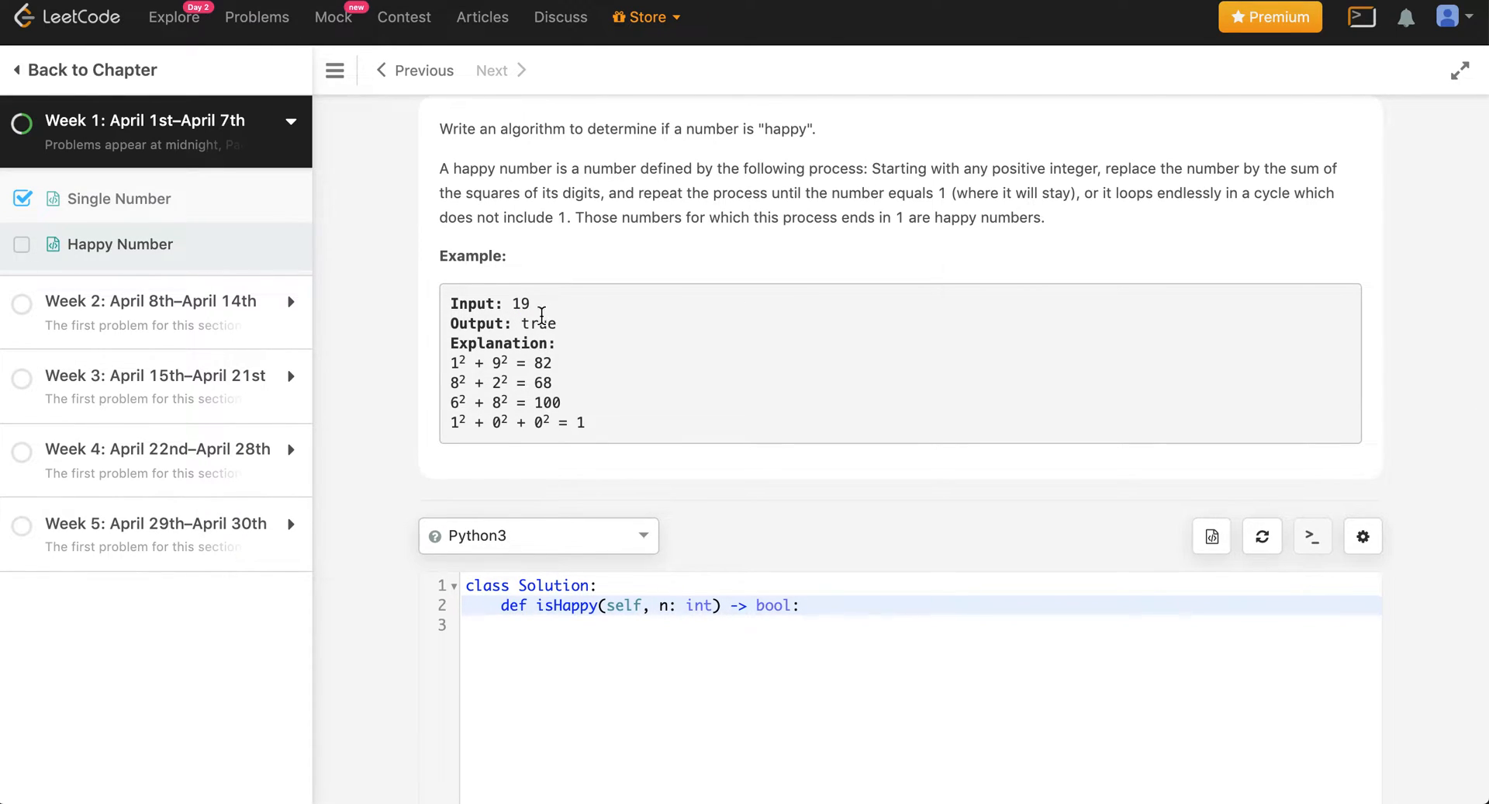
double_click(538, 323)
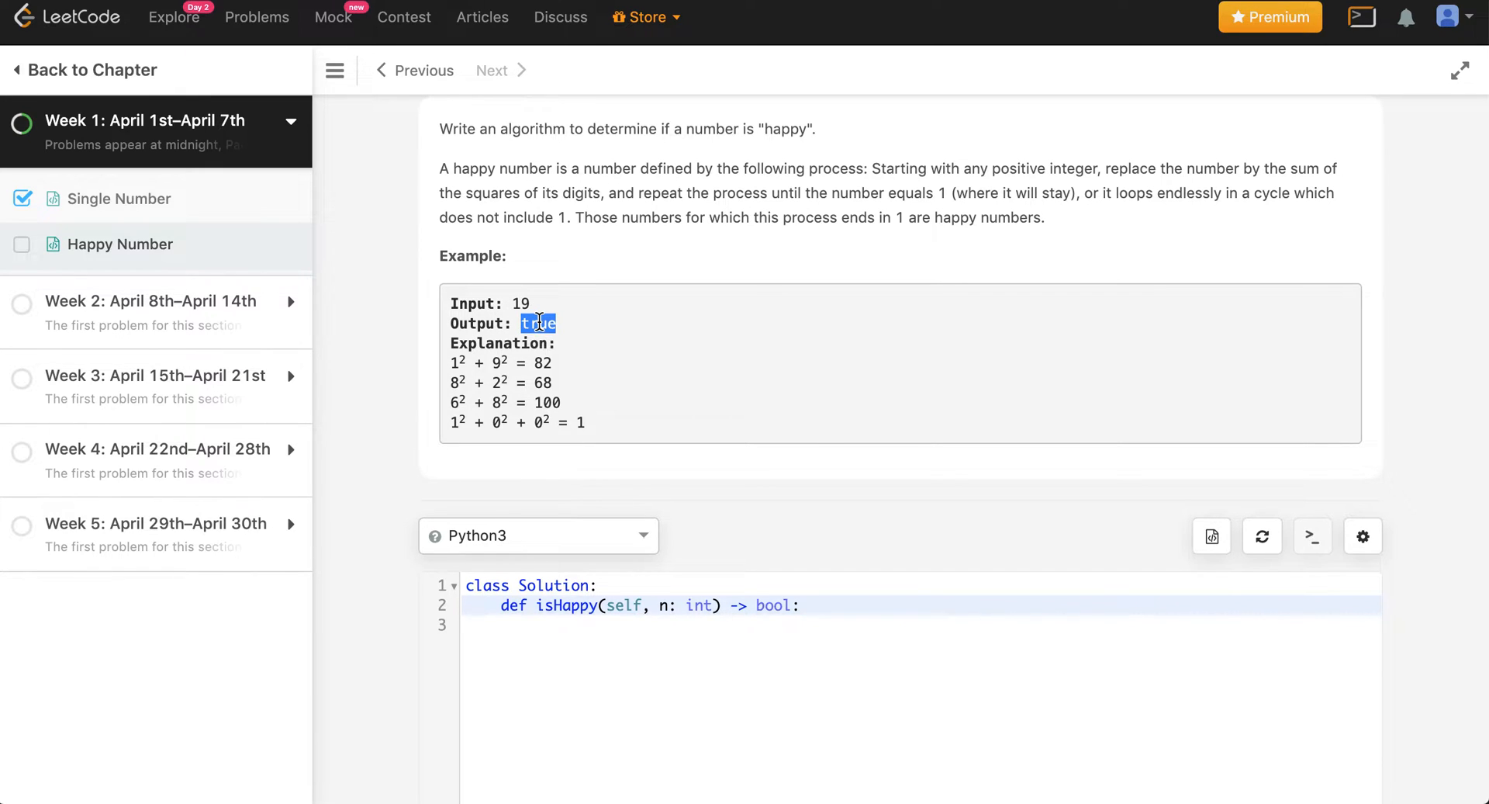
click(510, 317)
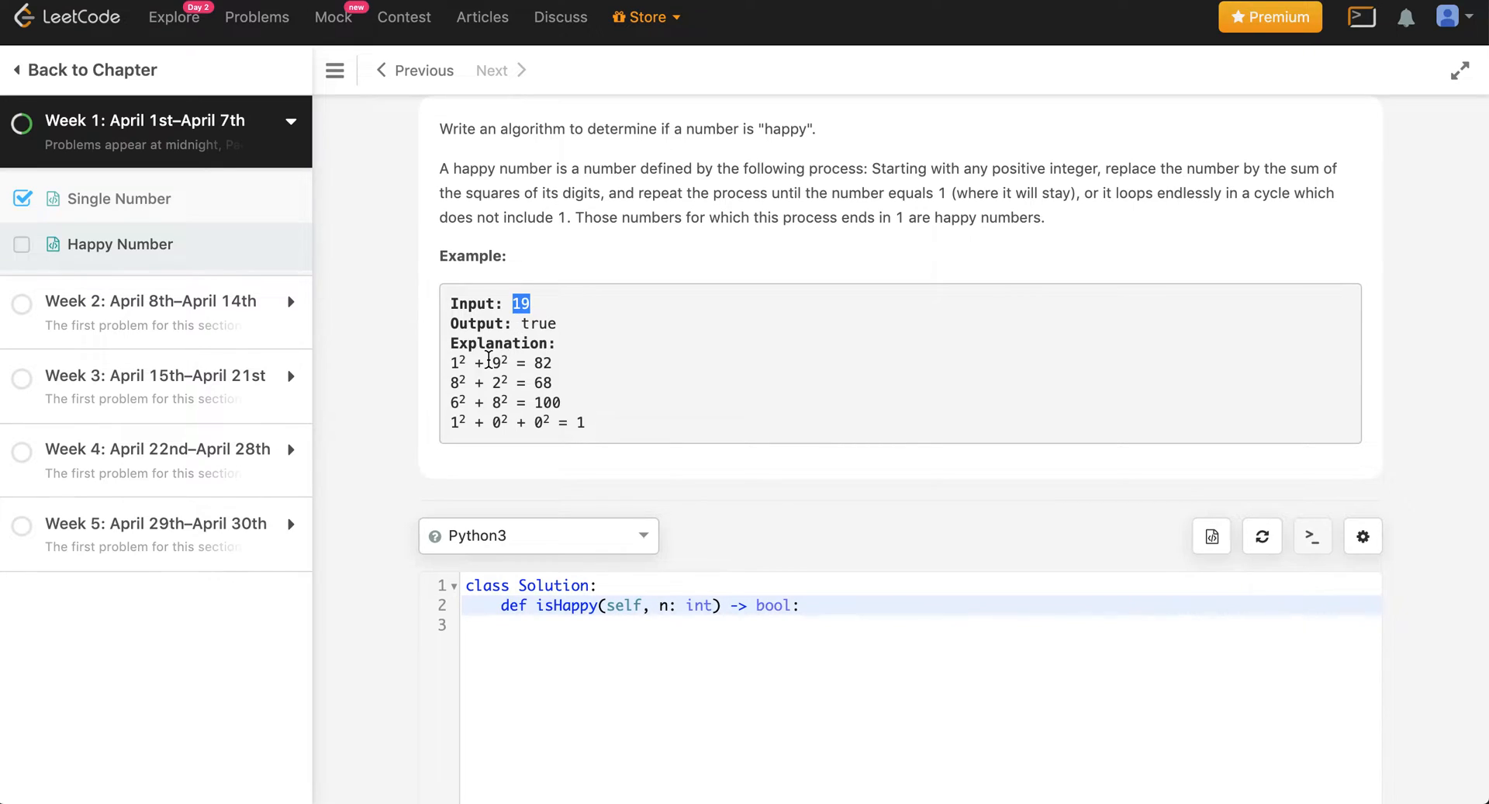
scroll(down, 3)
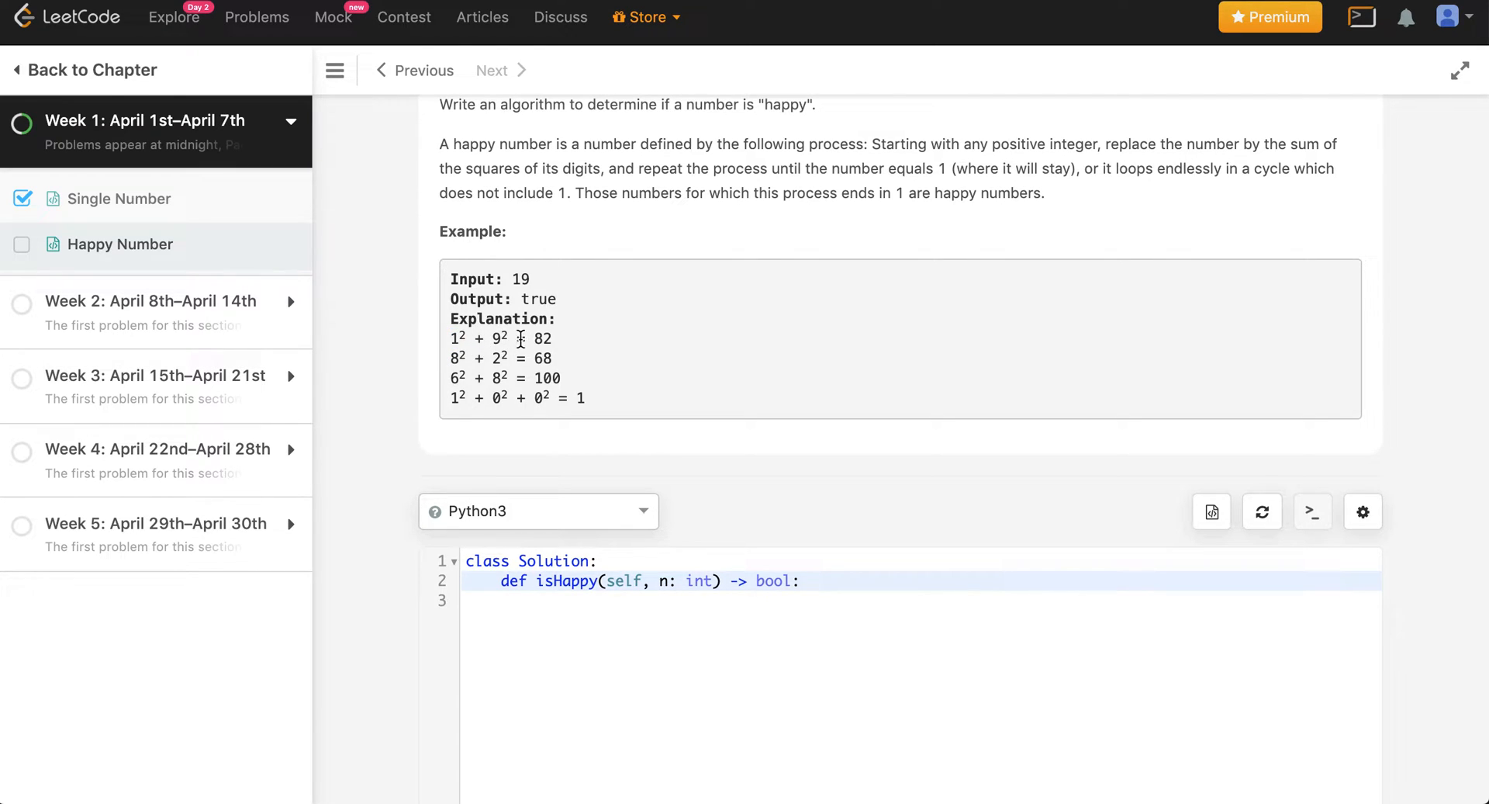
- Highlight the example explanation's squared-digit steps (68, 100) and the final 1
double_click(542, 338)
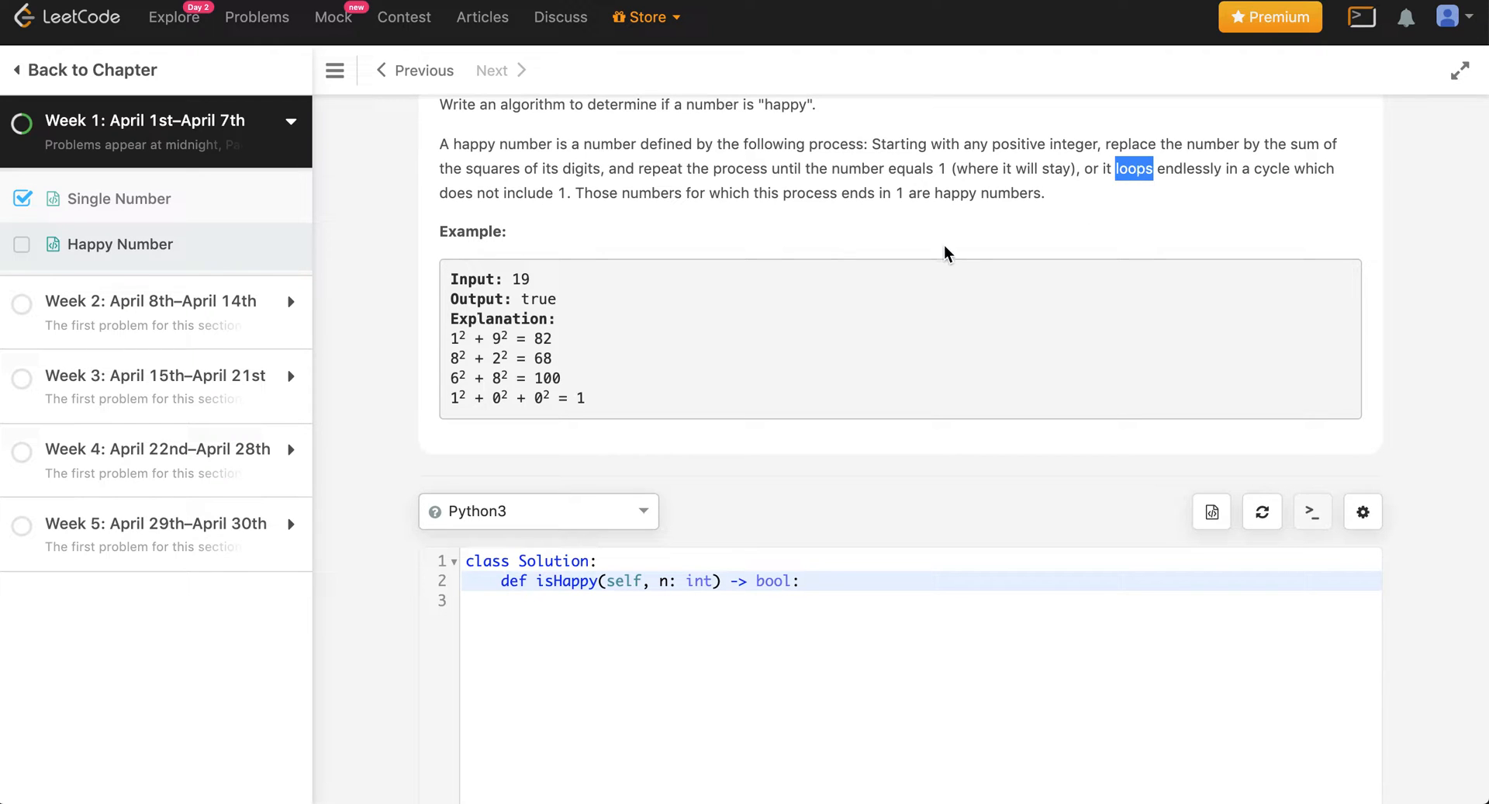
mouse_move(543, 339)
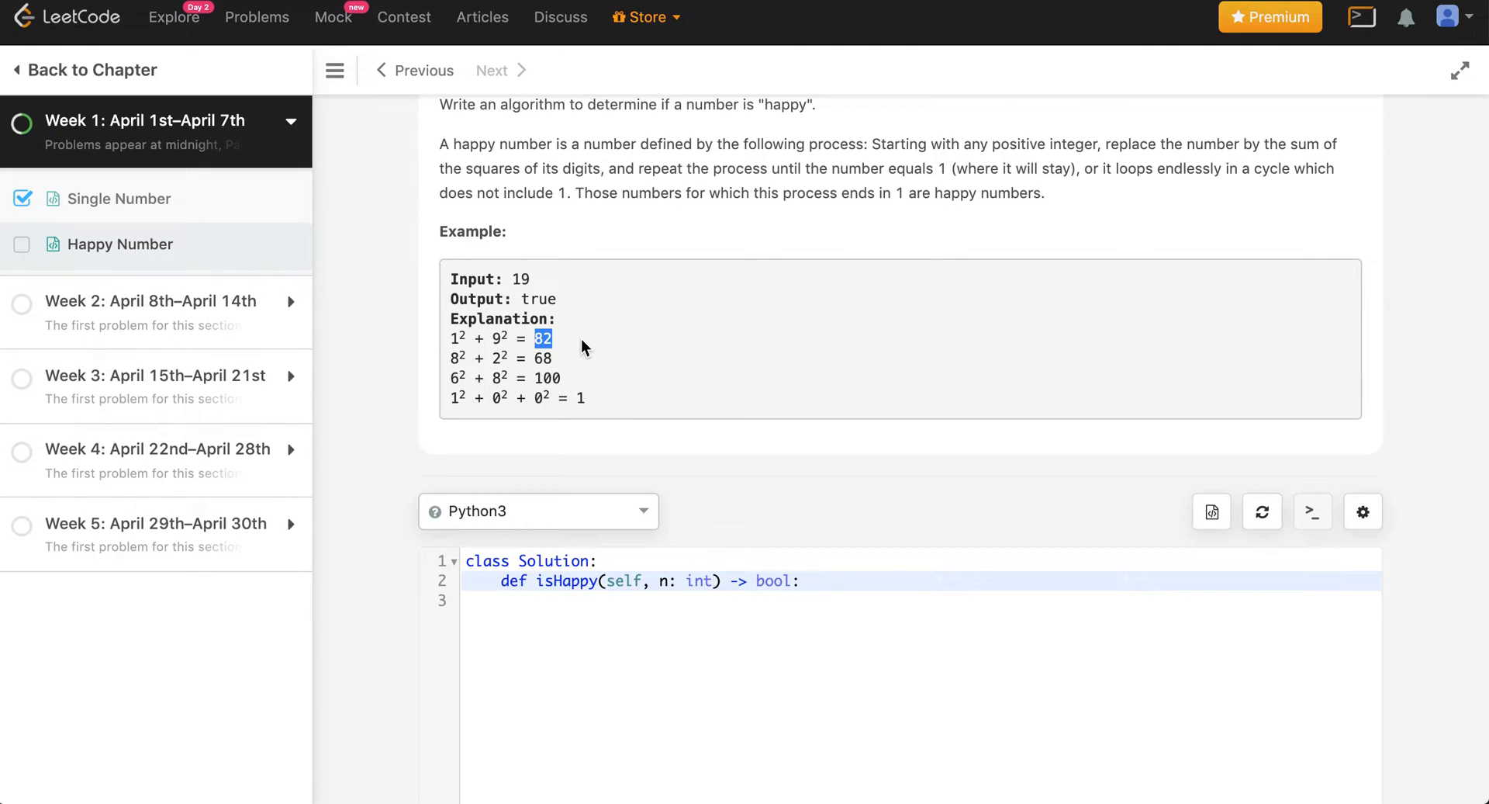
drag(537, 338, 580, 377)
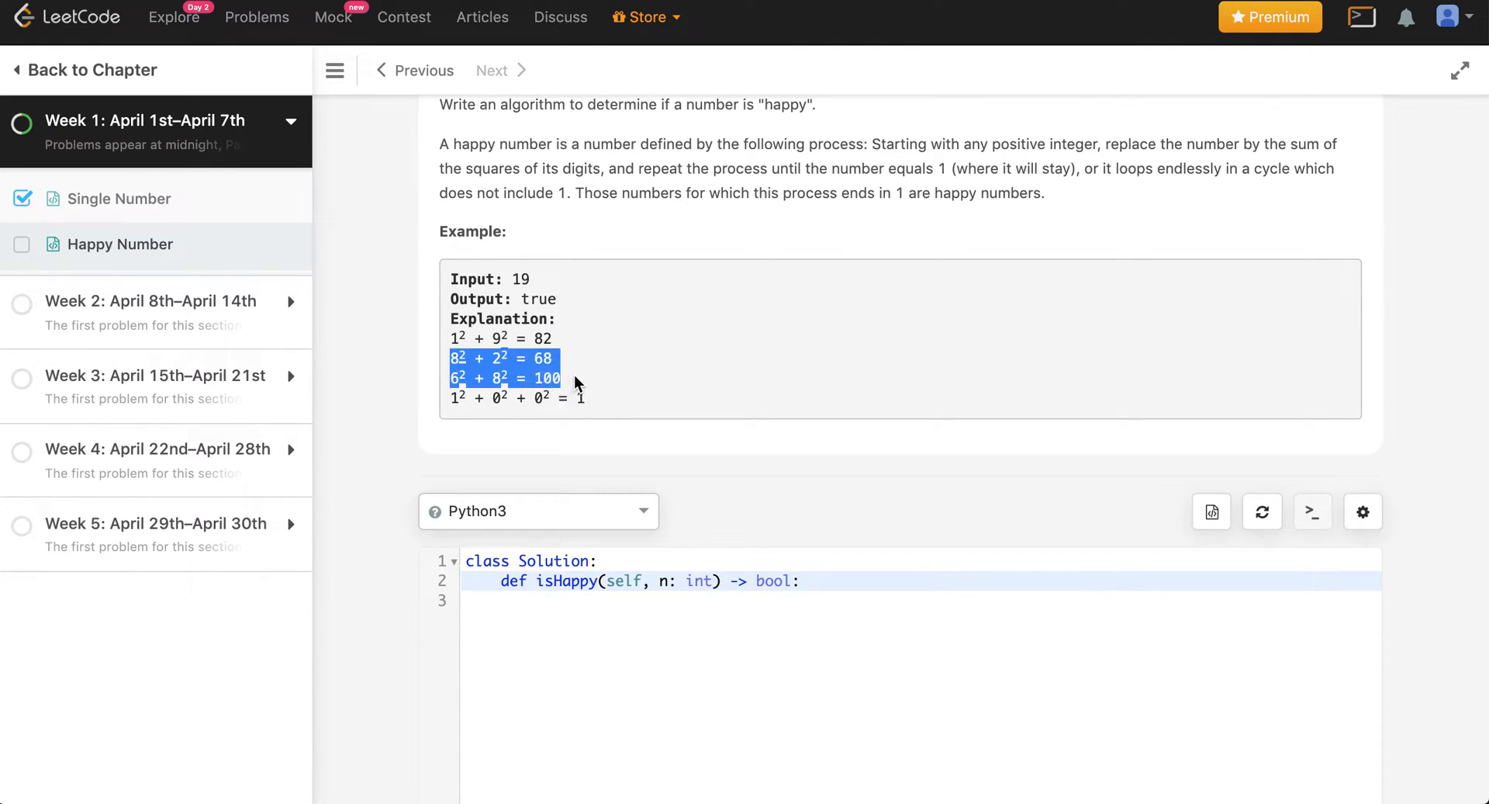
click(608, 383)
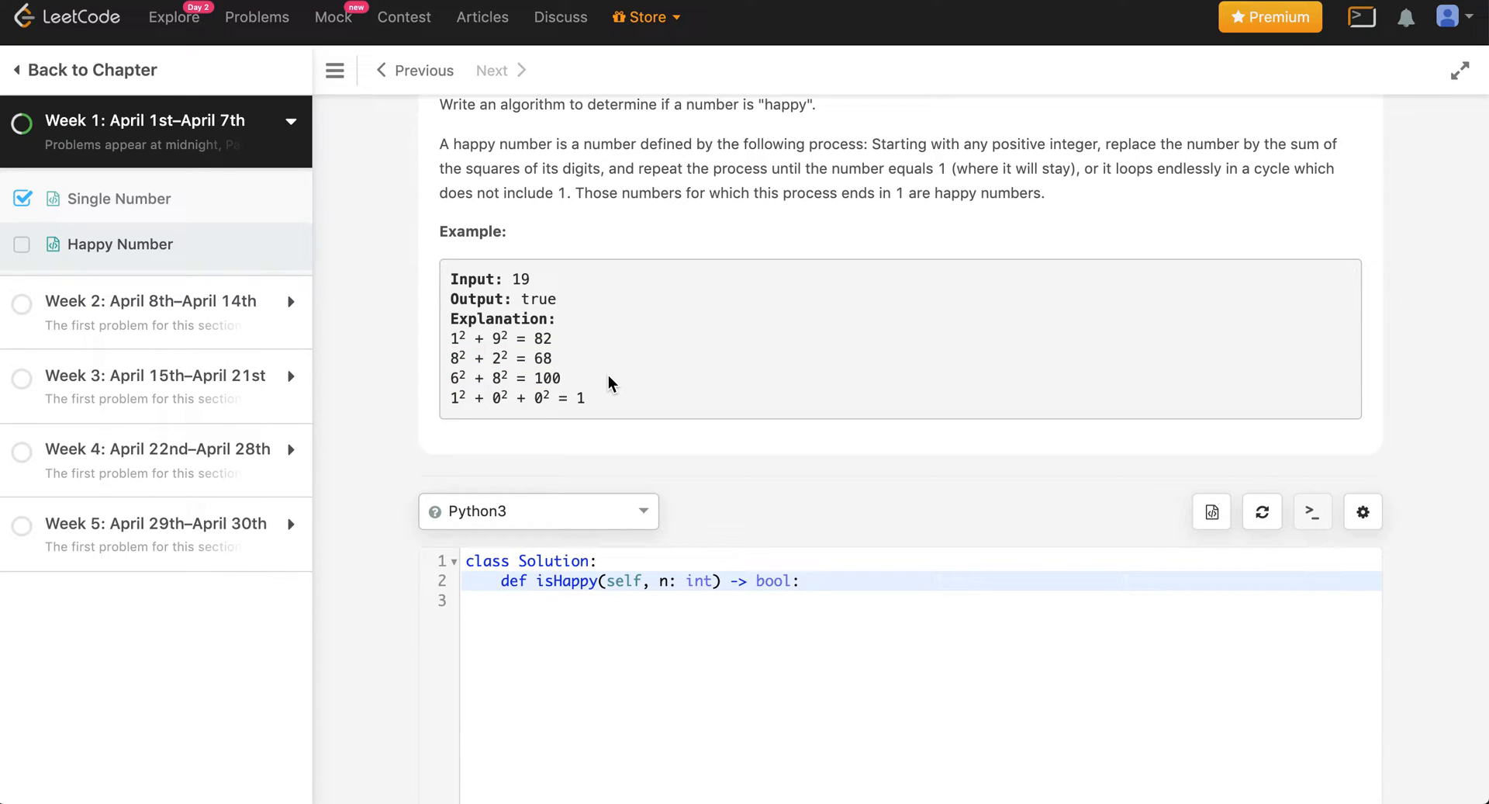
mouse_move(462, 333)
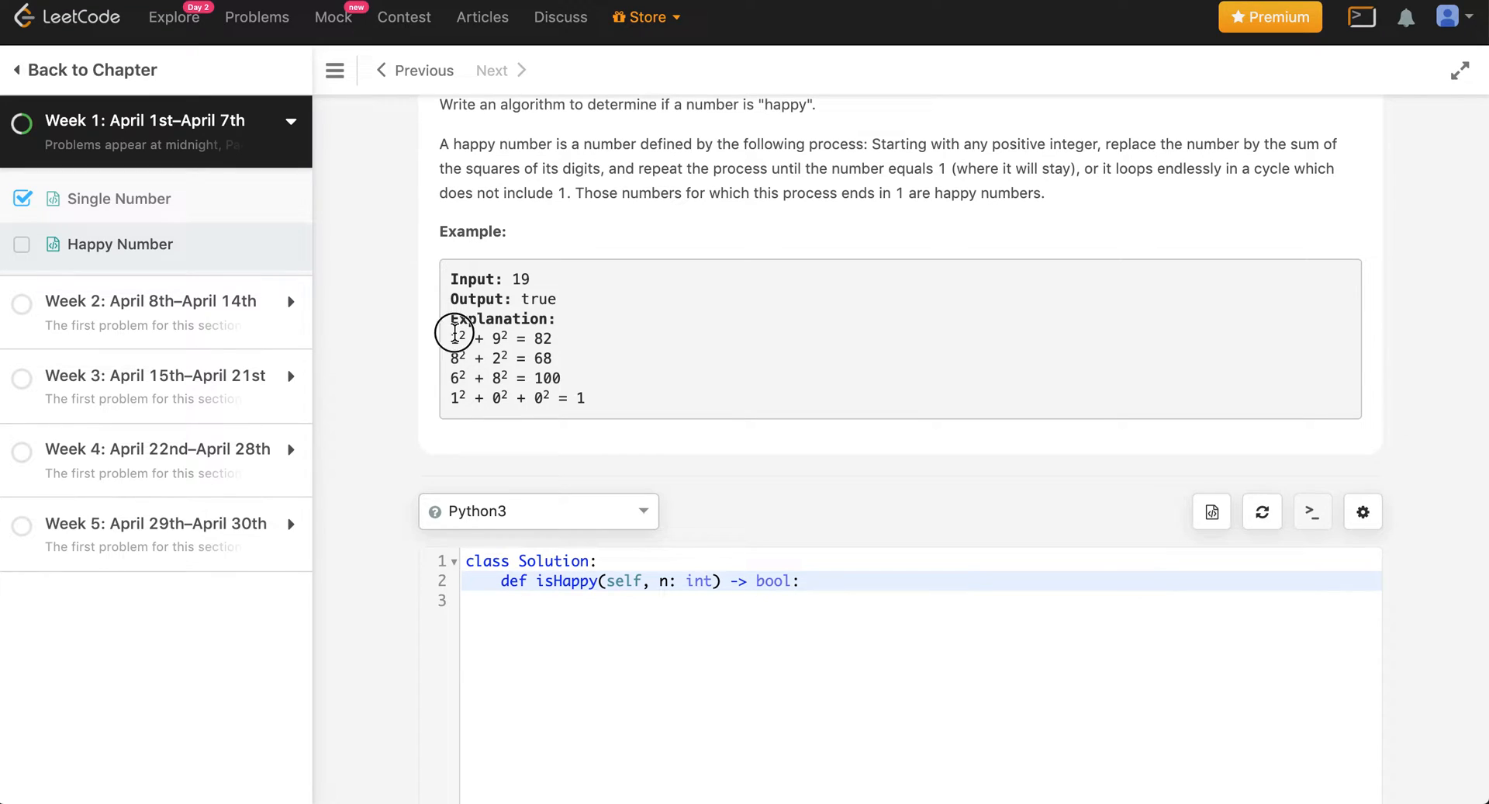
double_click(453, 338)
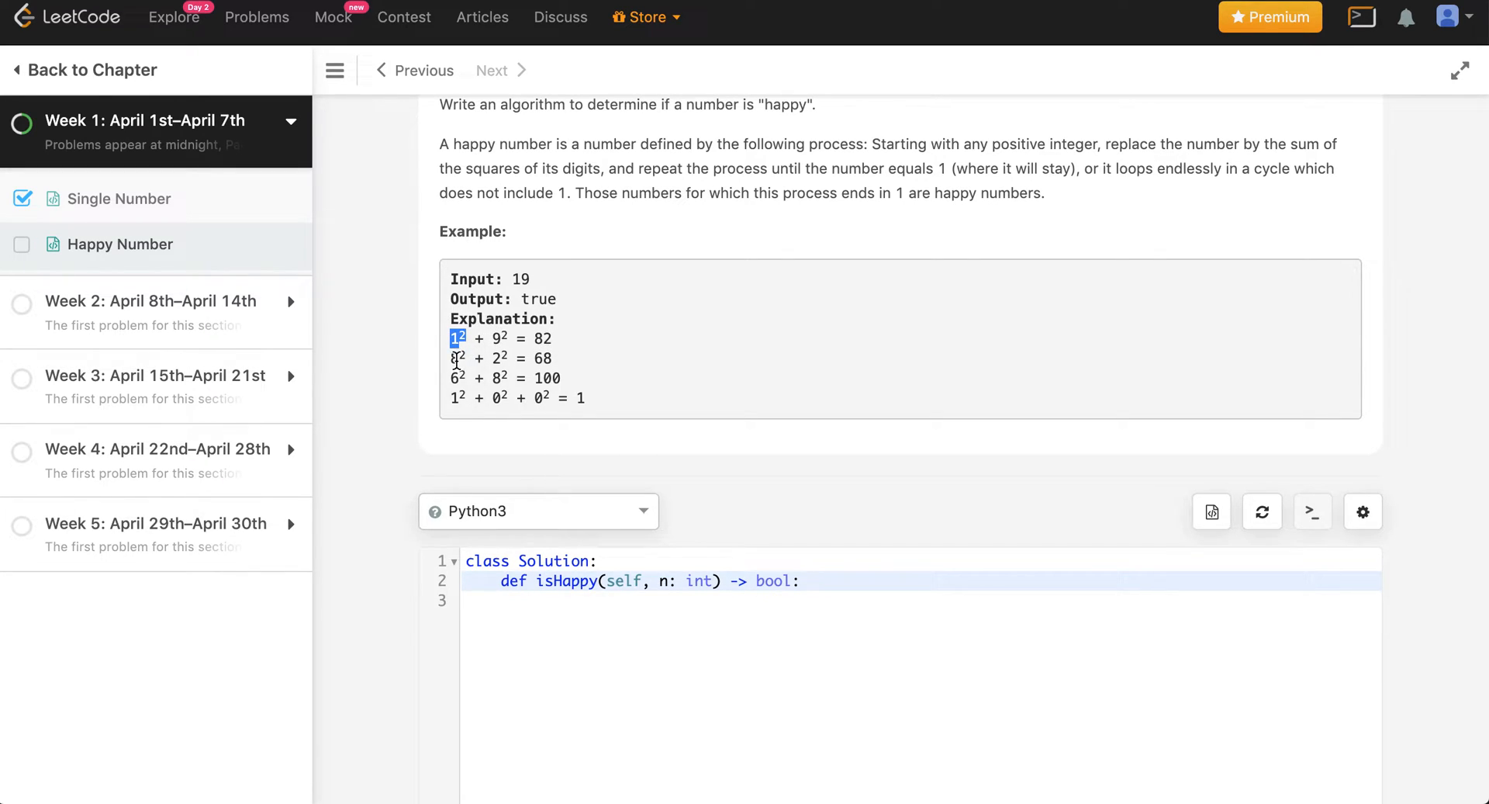
double_click(543, 358)
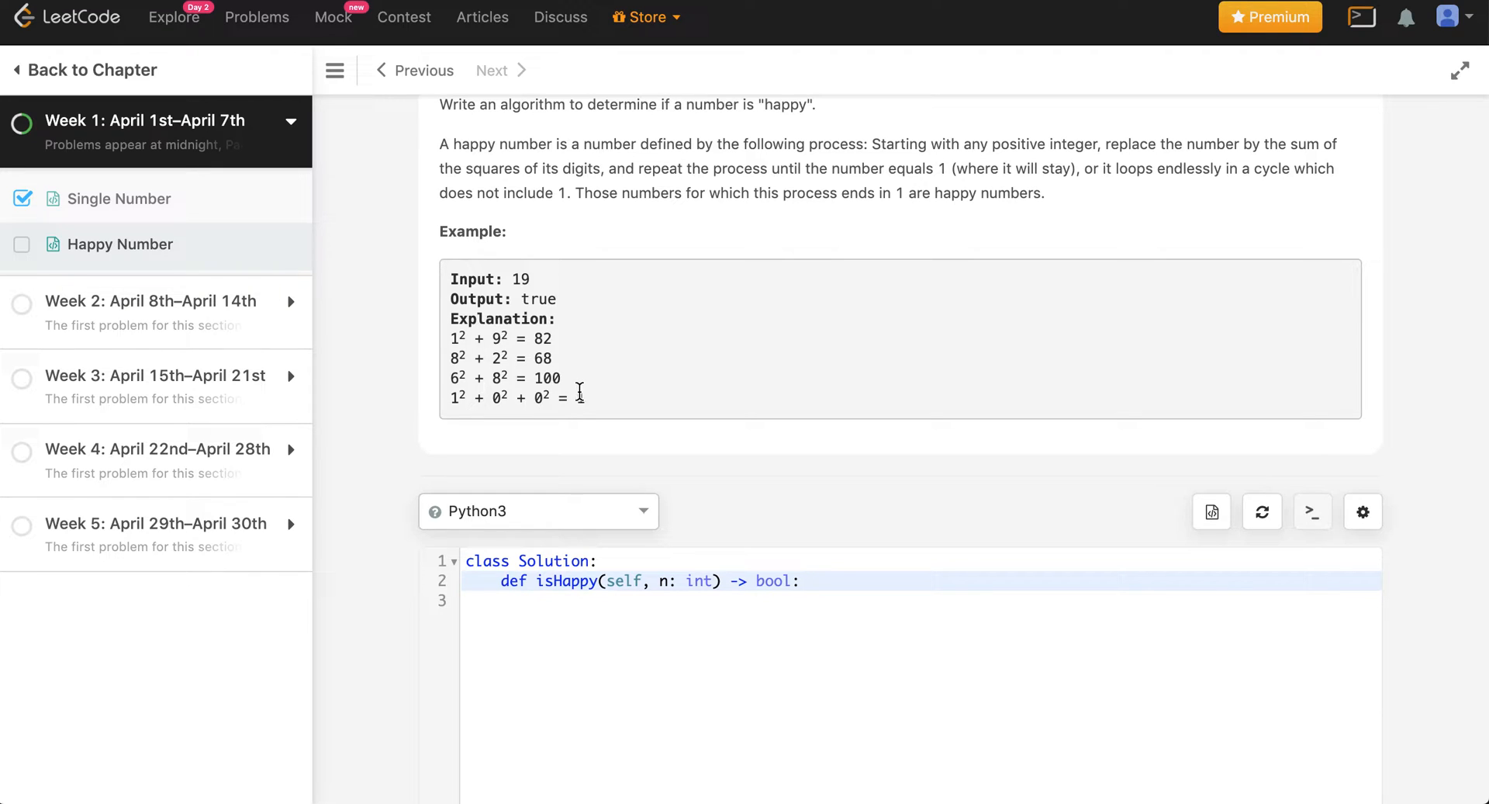
double_click(580, 397)
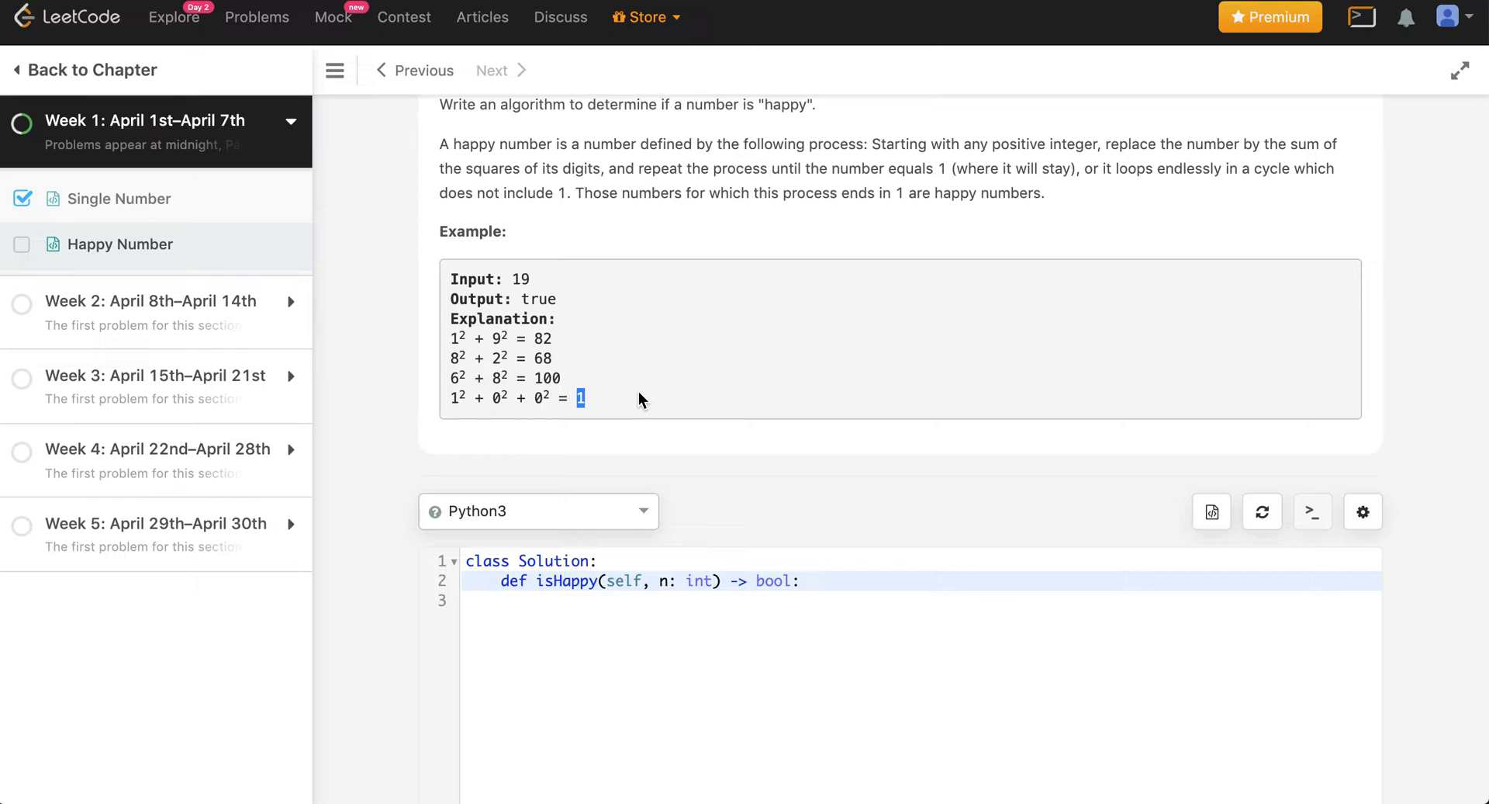
- Add a blank line below the isHappy signature and place the cursor on it
scroll(down, 3)
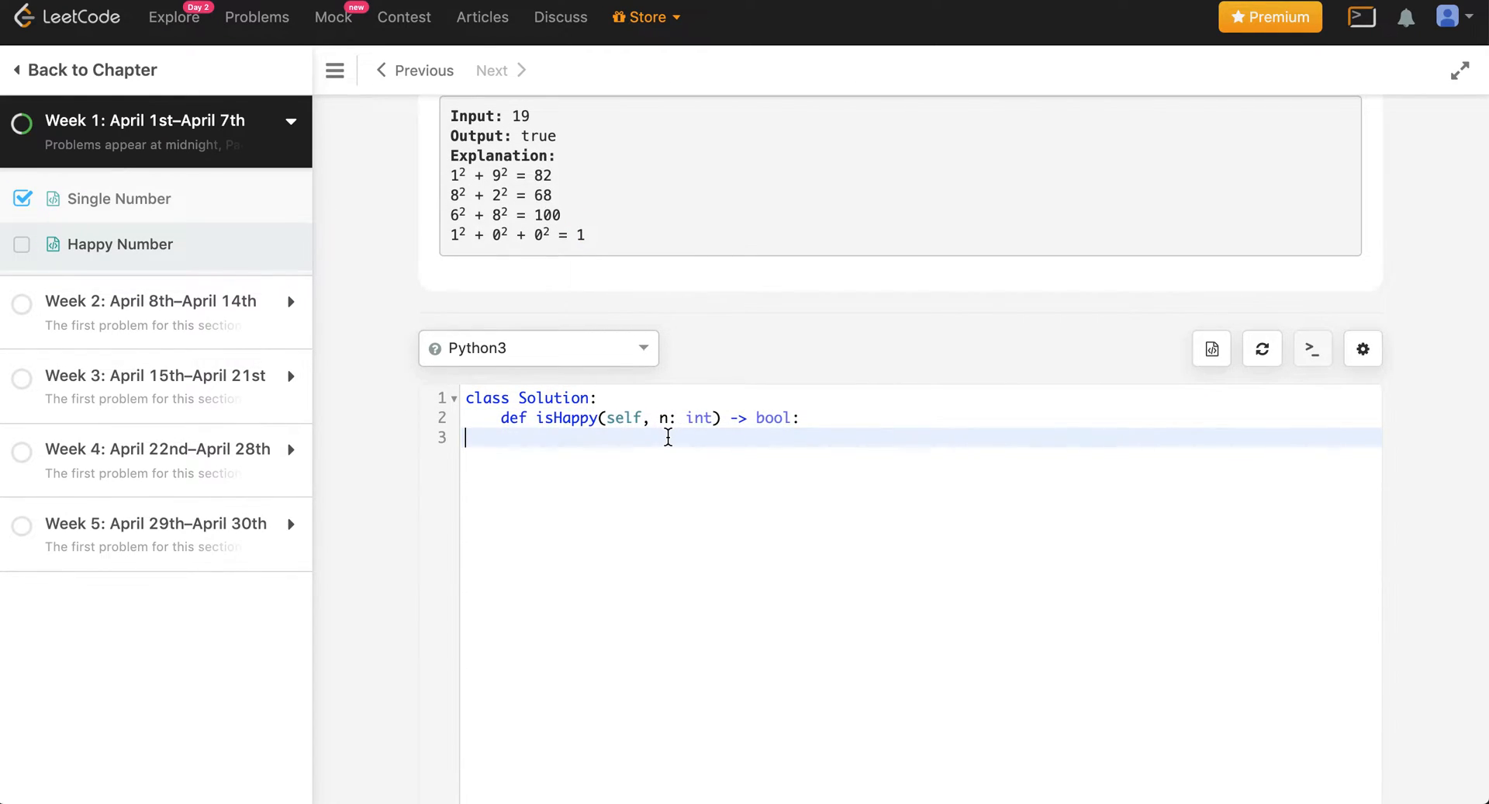
key(enter)
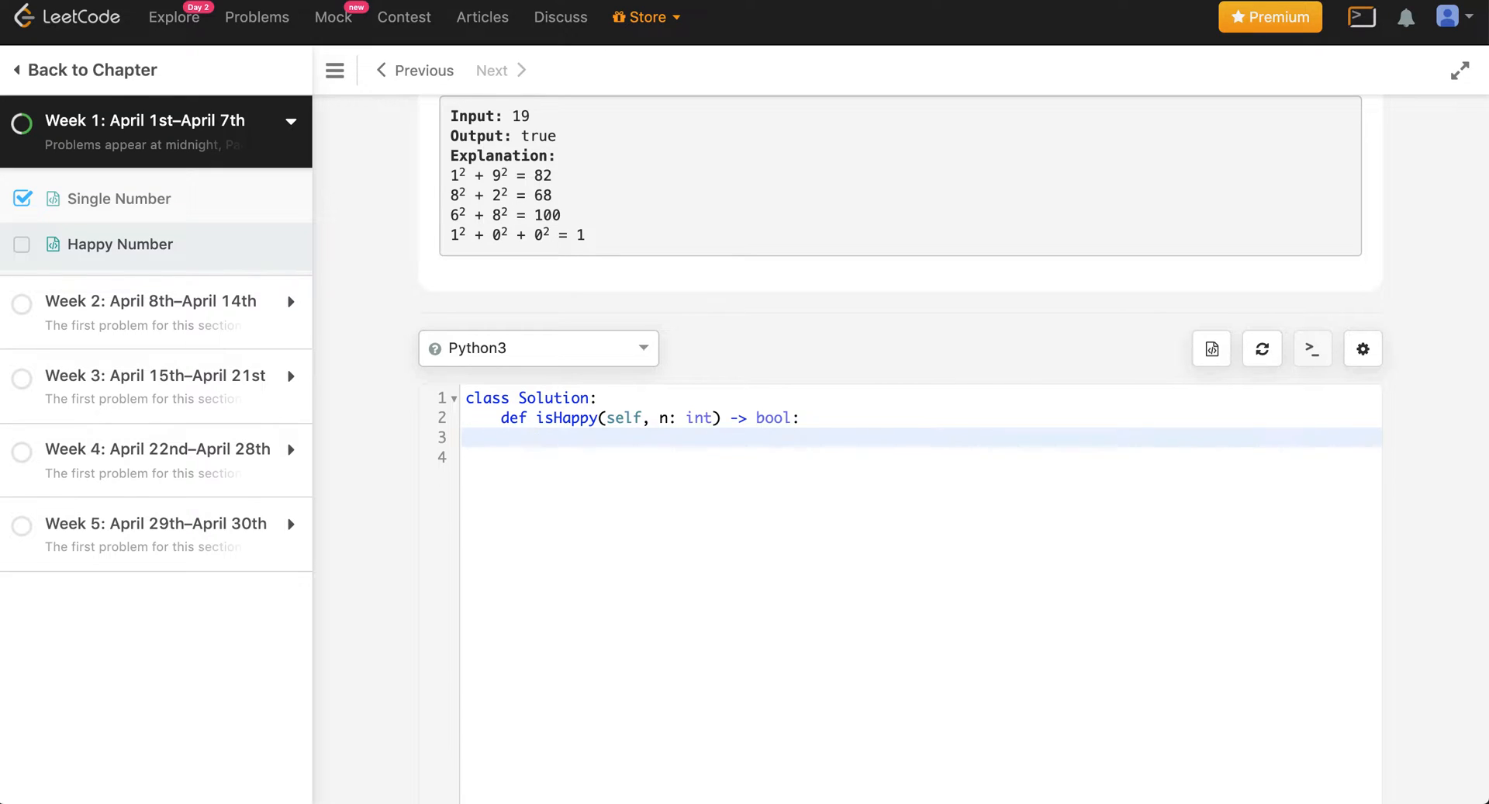
click(537, 438)
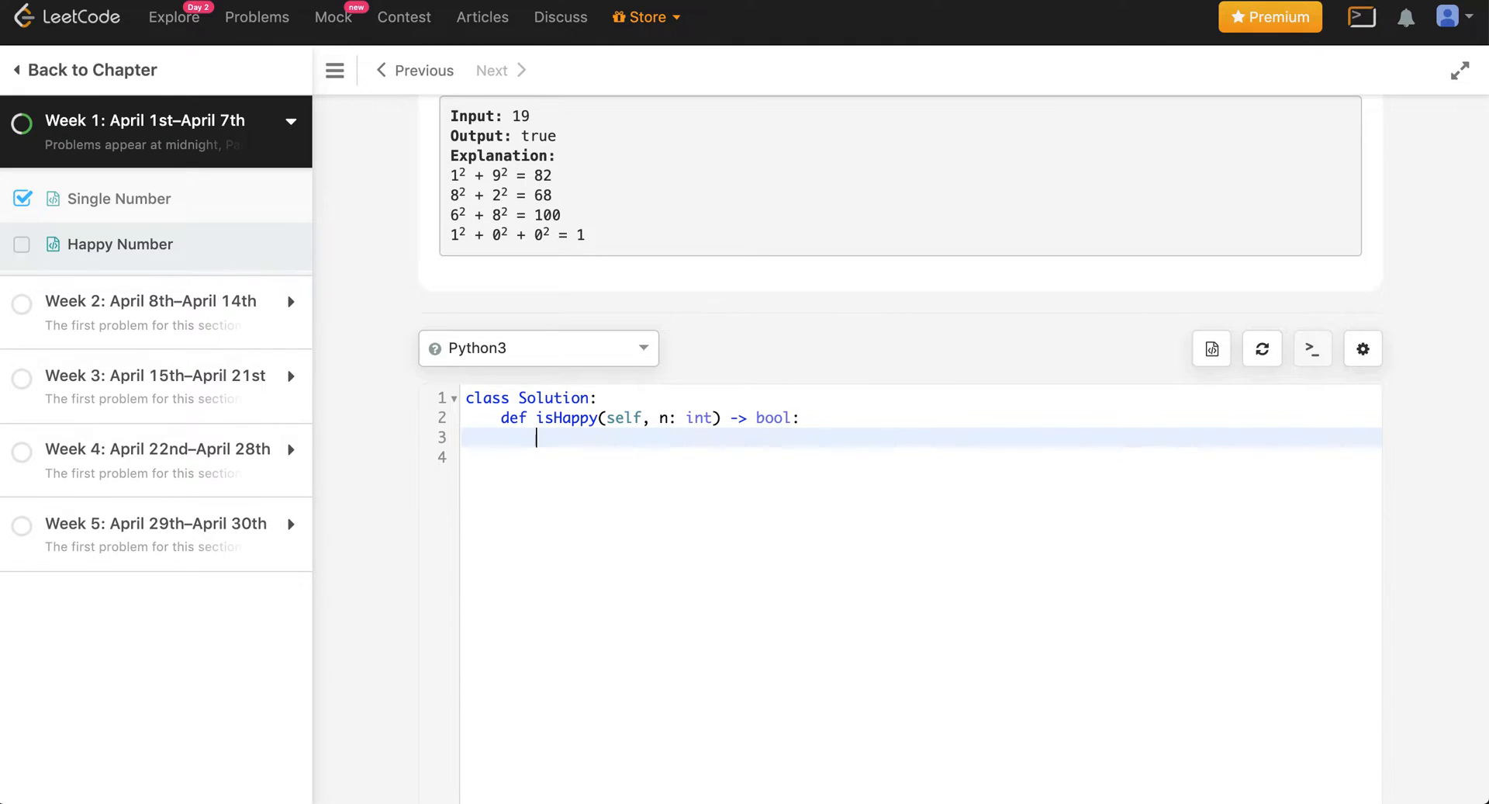
- Add base cases: return False if not n, and return True if n == 1
text(if not n:)
click(921, 456)
text(retur)
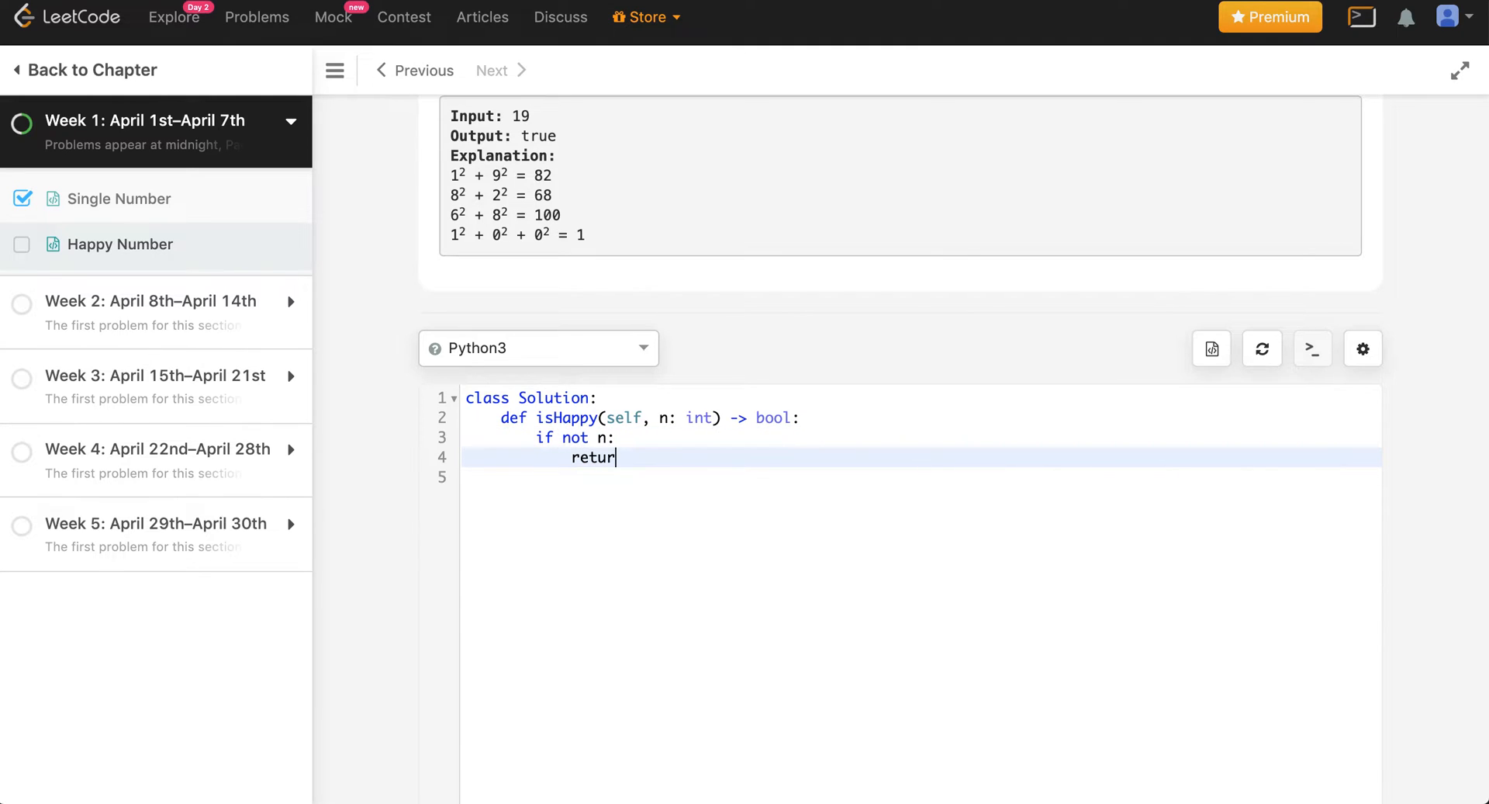
text(n)
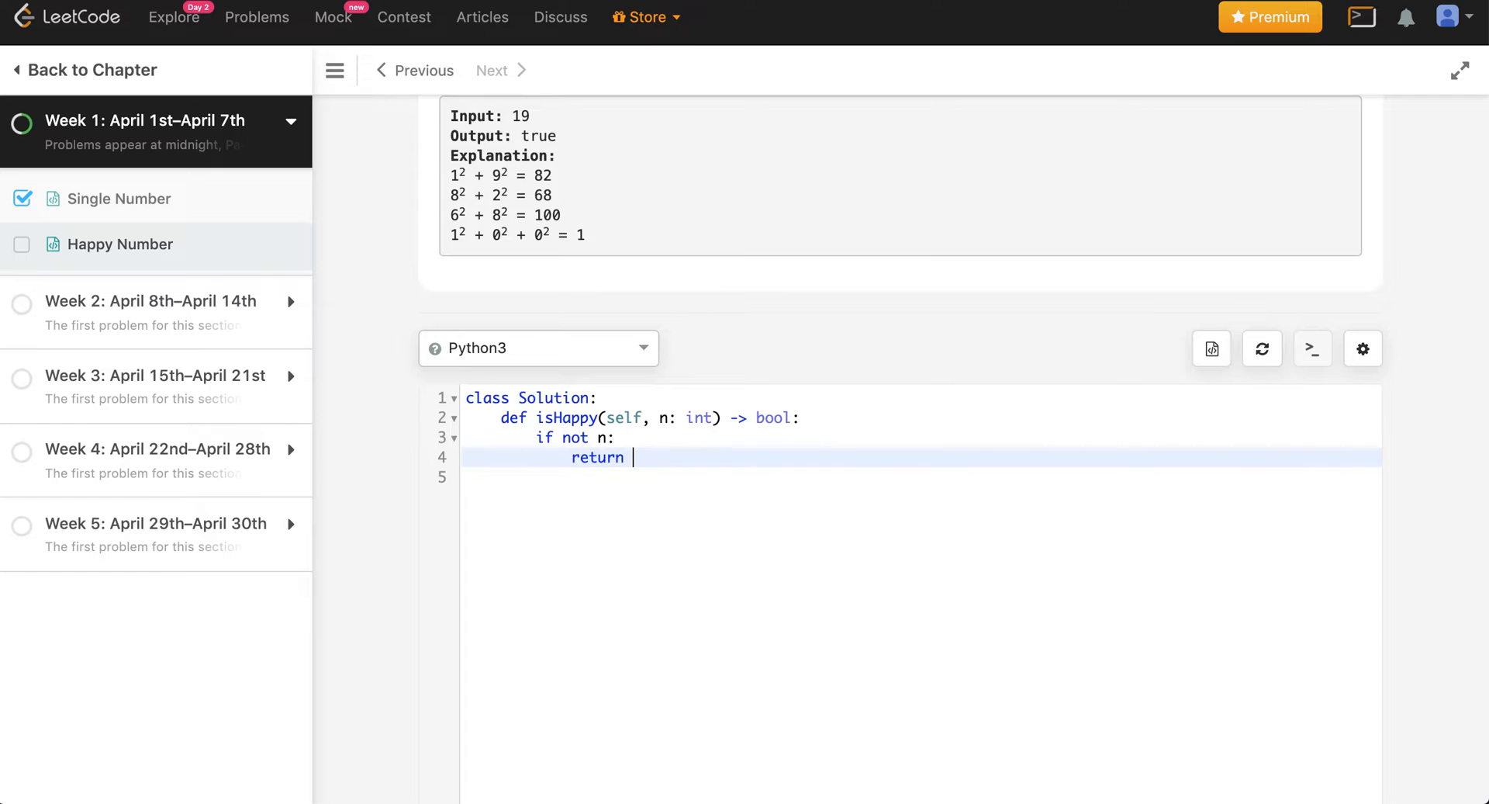
text(False)
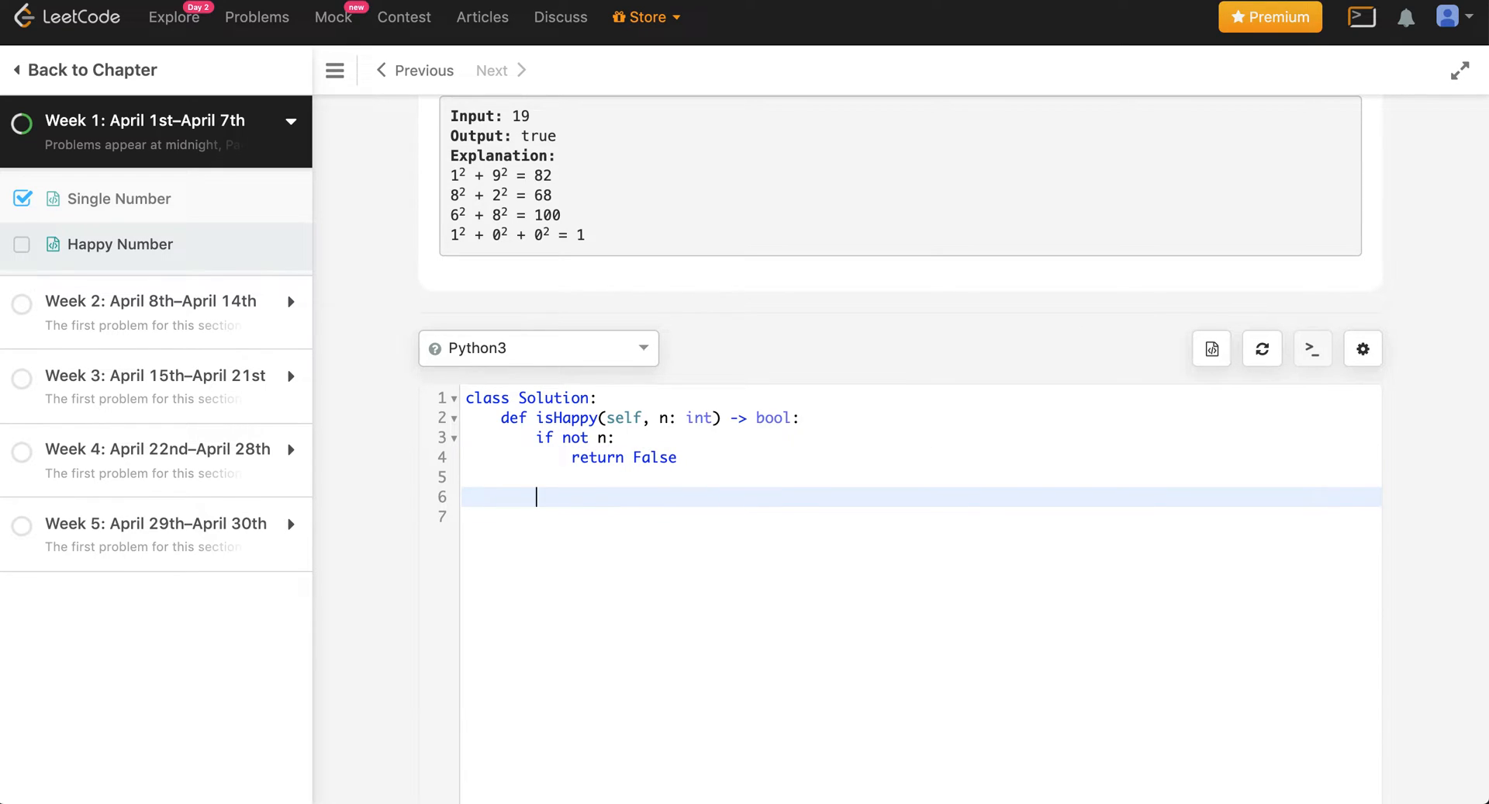
text(if n == 1:)
click(920, 517)
text(re)
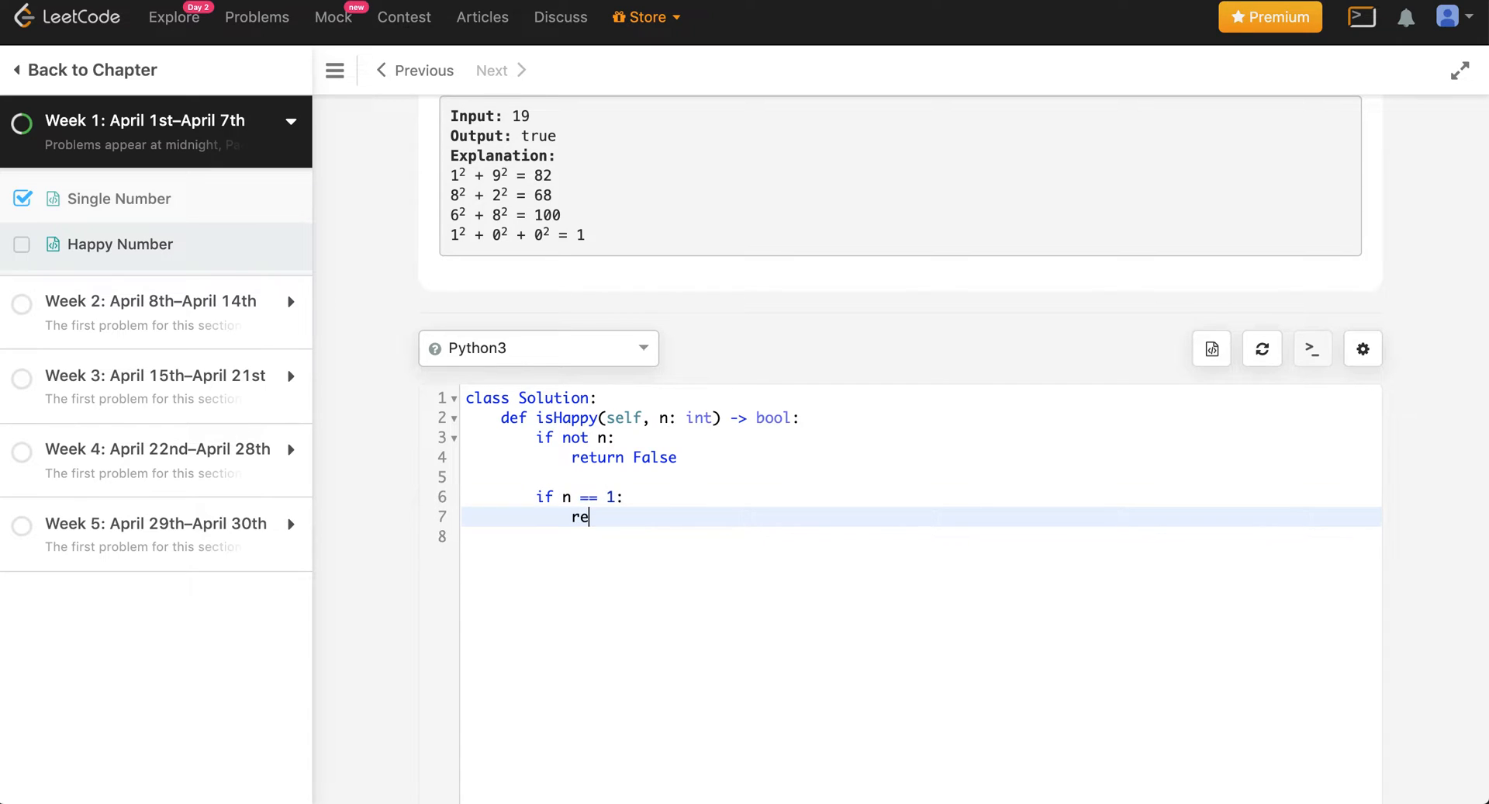
text(turn True)
text(def)
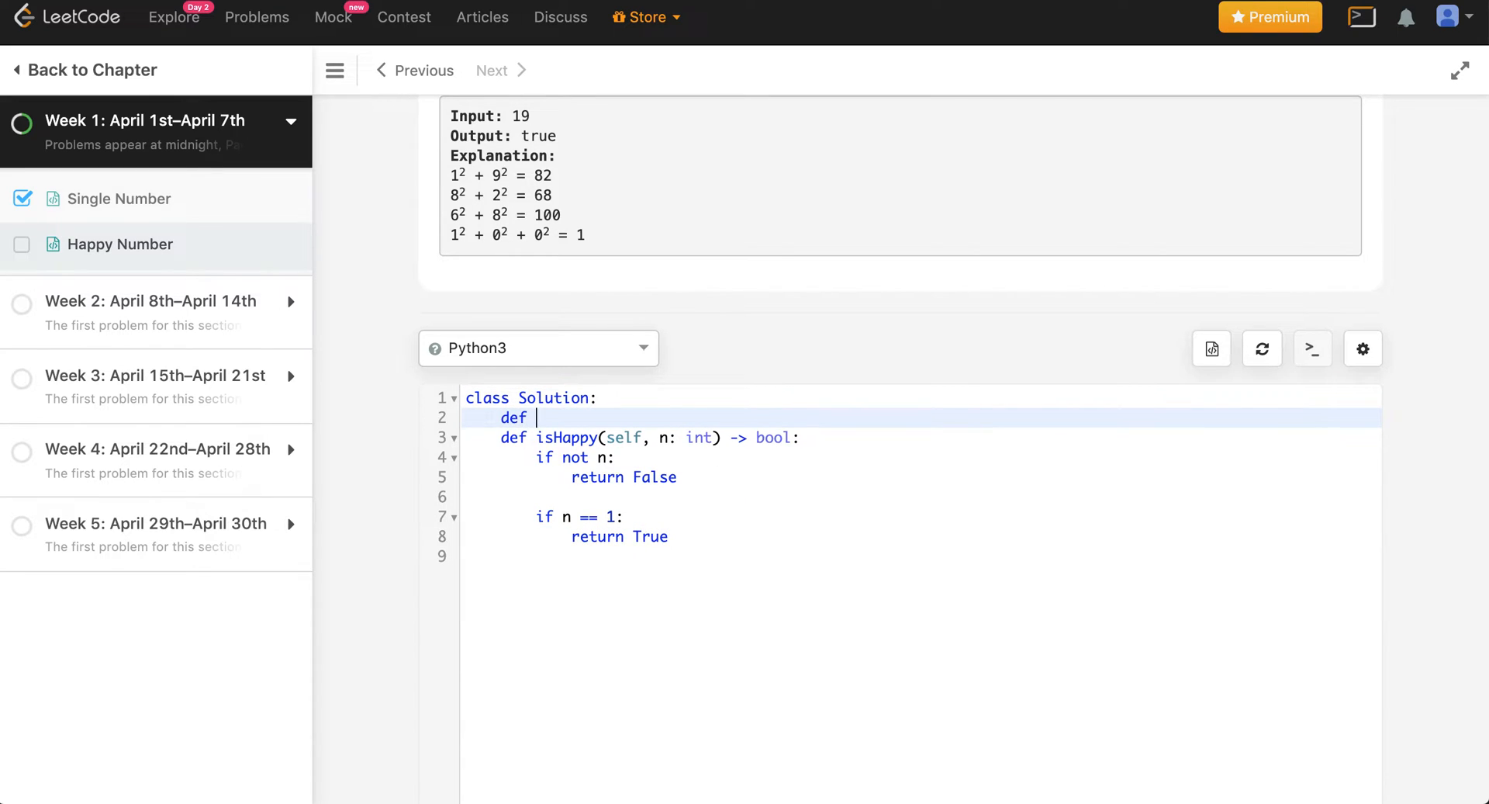
- Define a sq_sum(self, x:int) helper signature above isHappy
text(sq_sum)
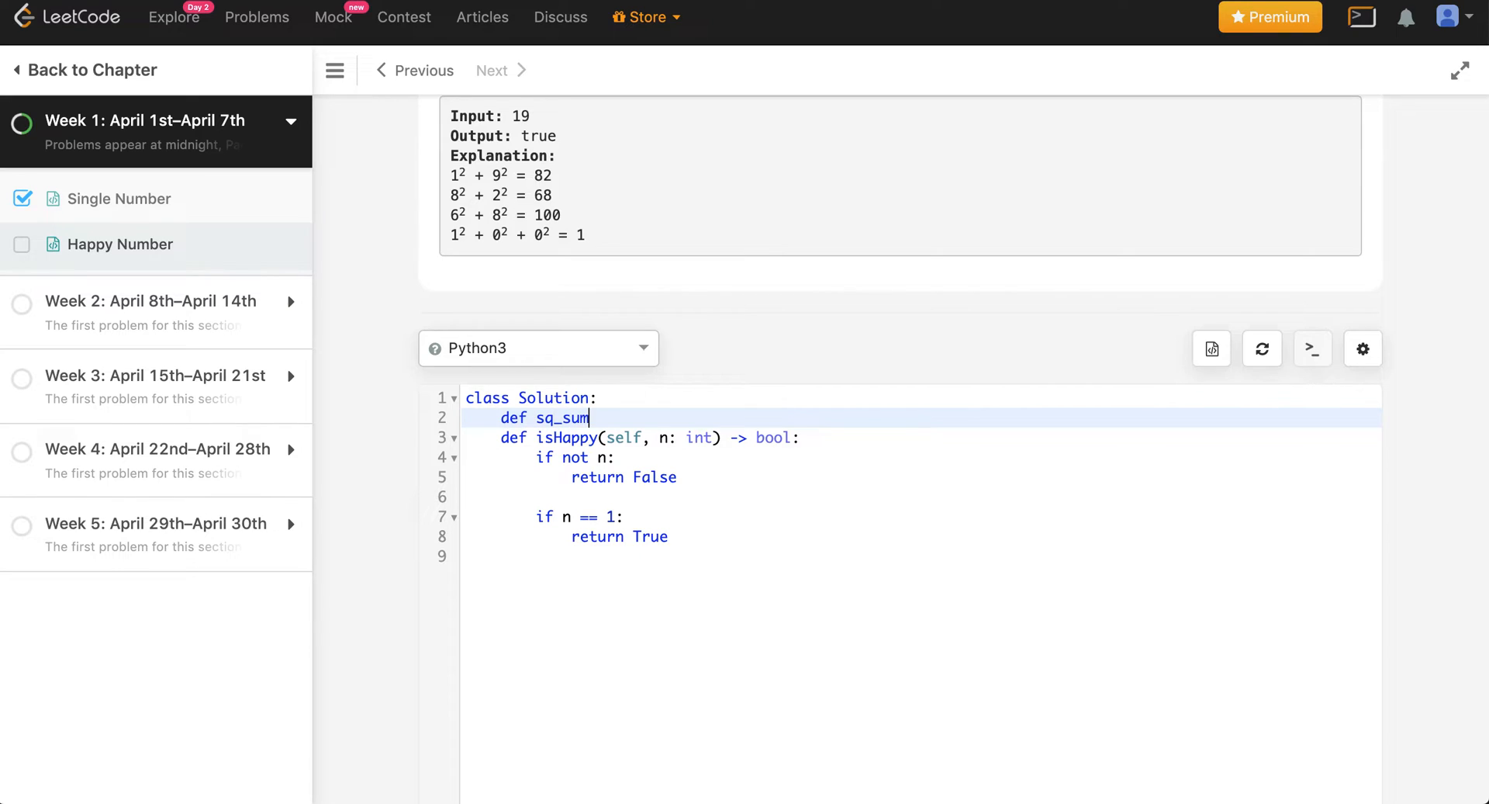
text((self, x):)
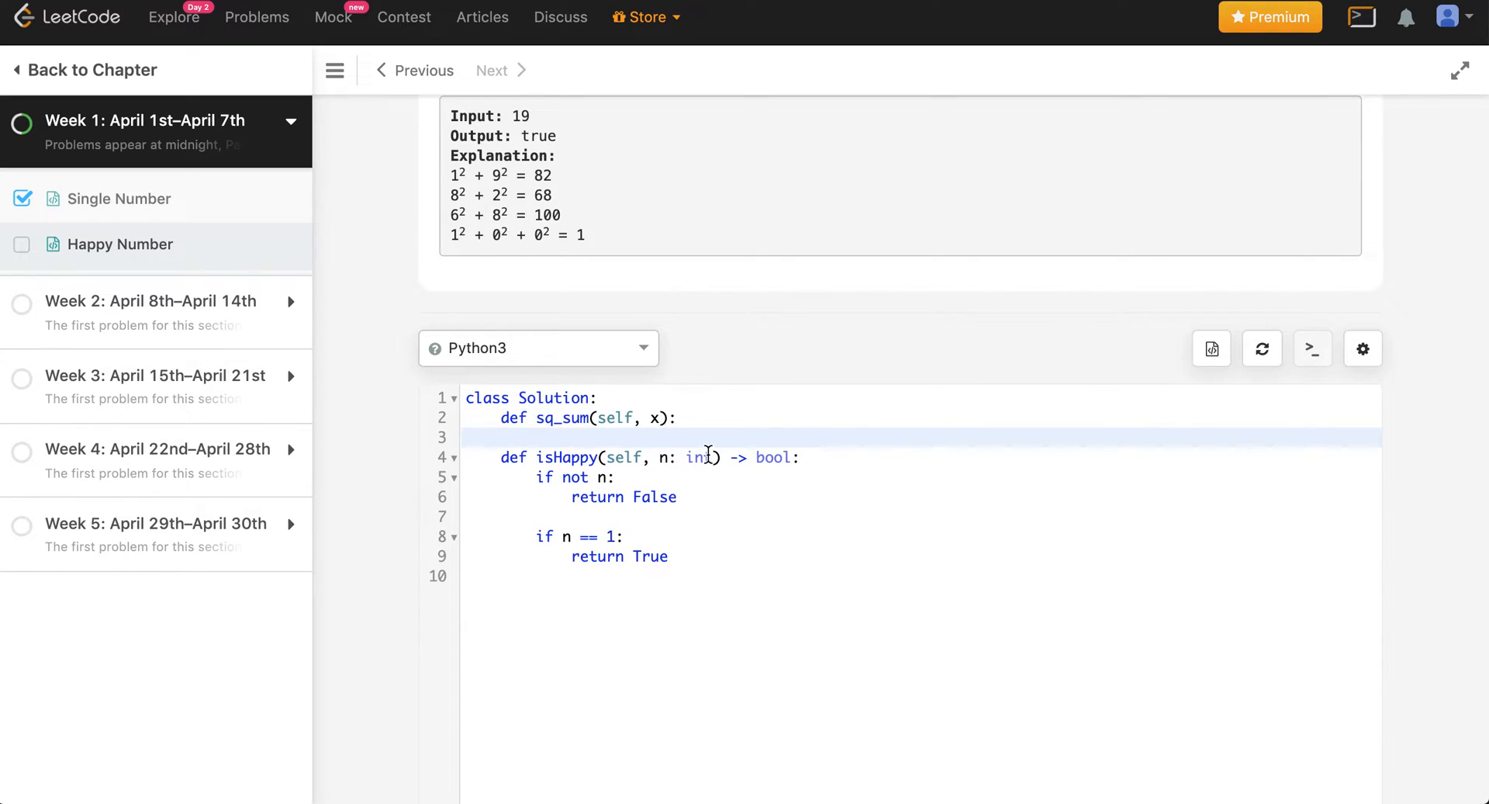
key(Enter)
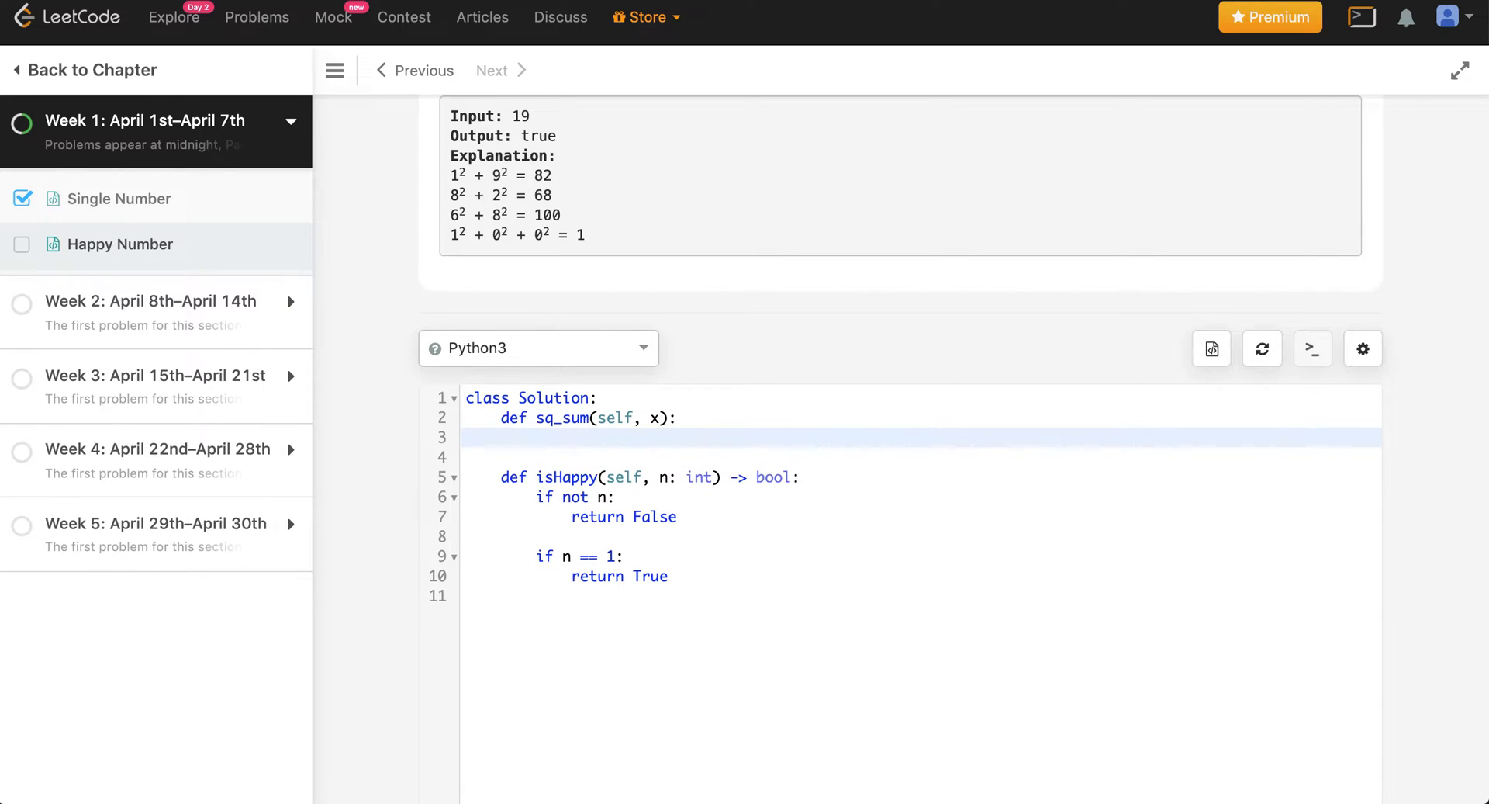
click(537, 439)
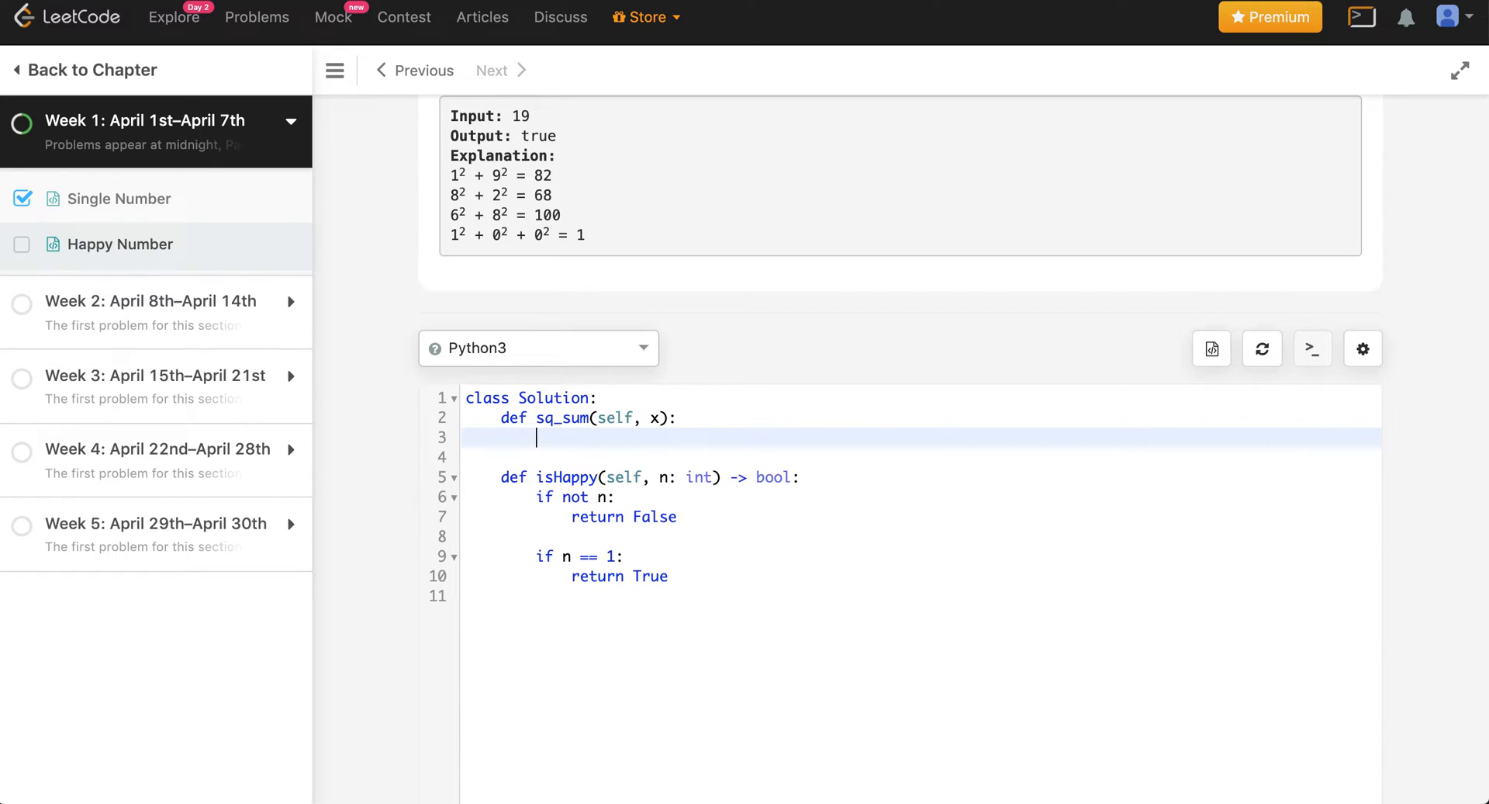
mouse_move(784, 360)
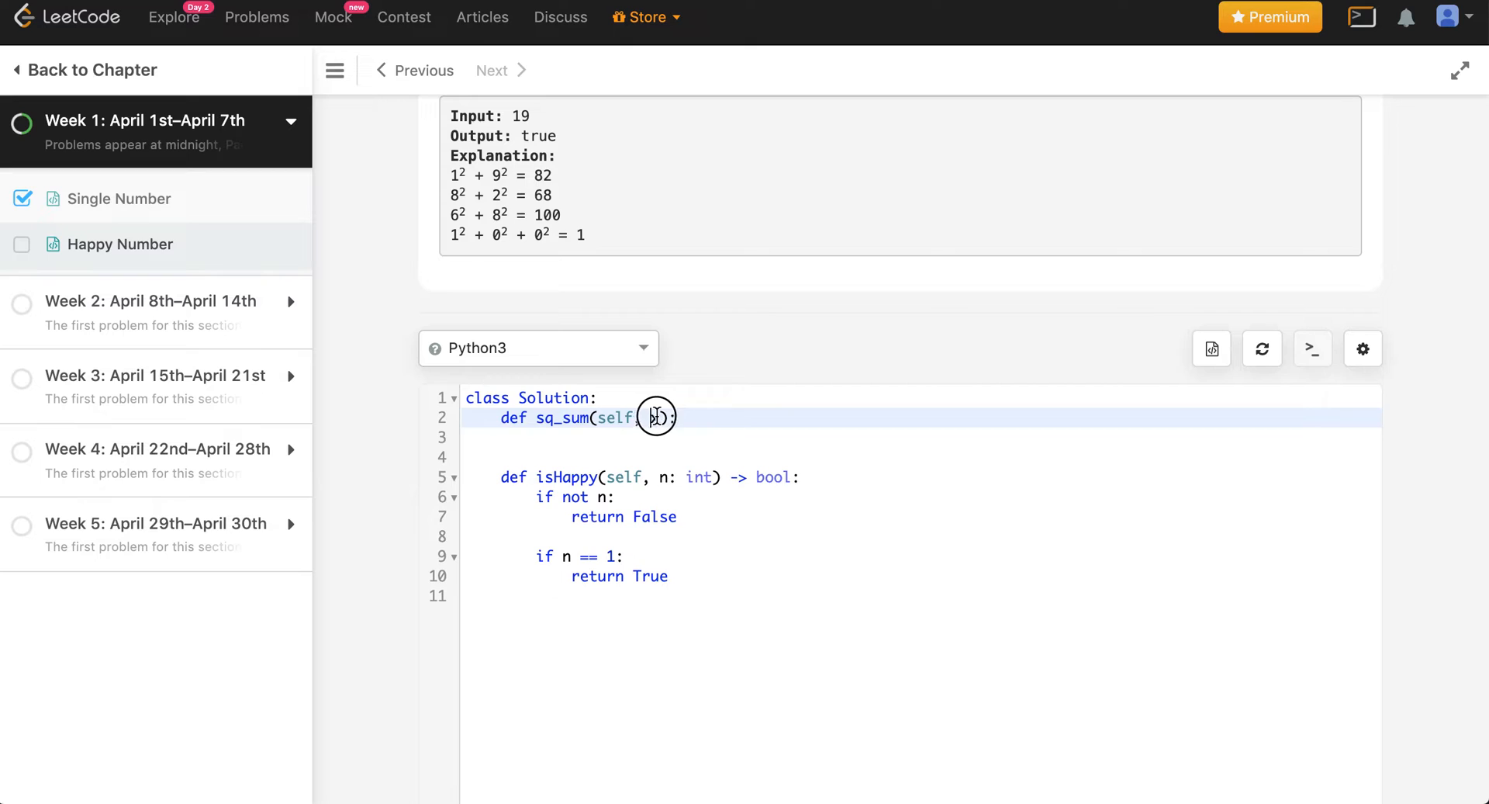
text(, x))
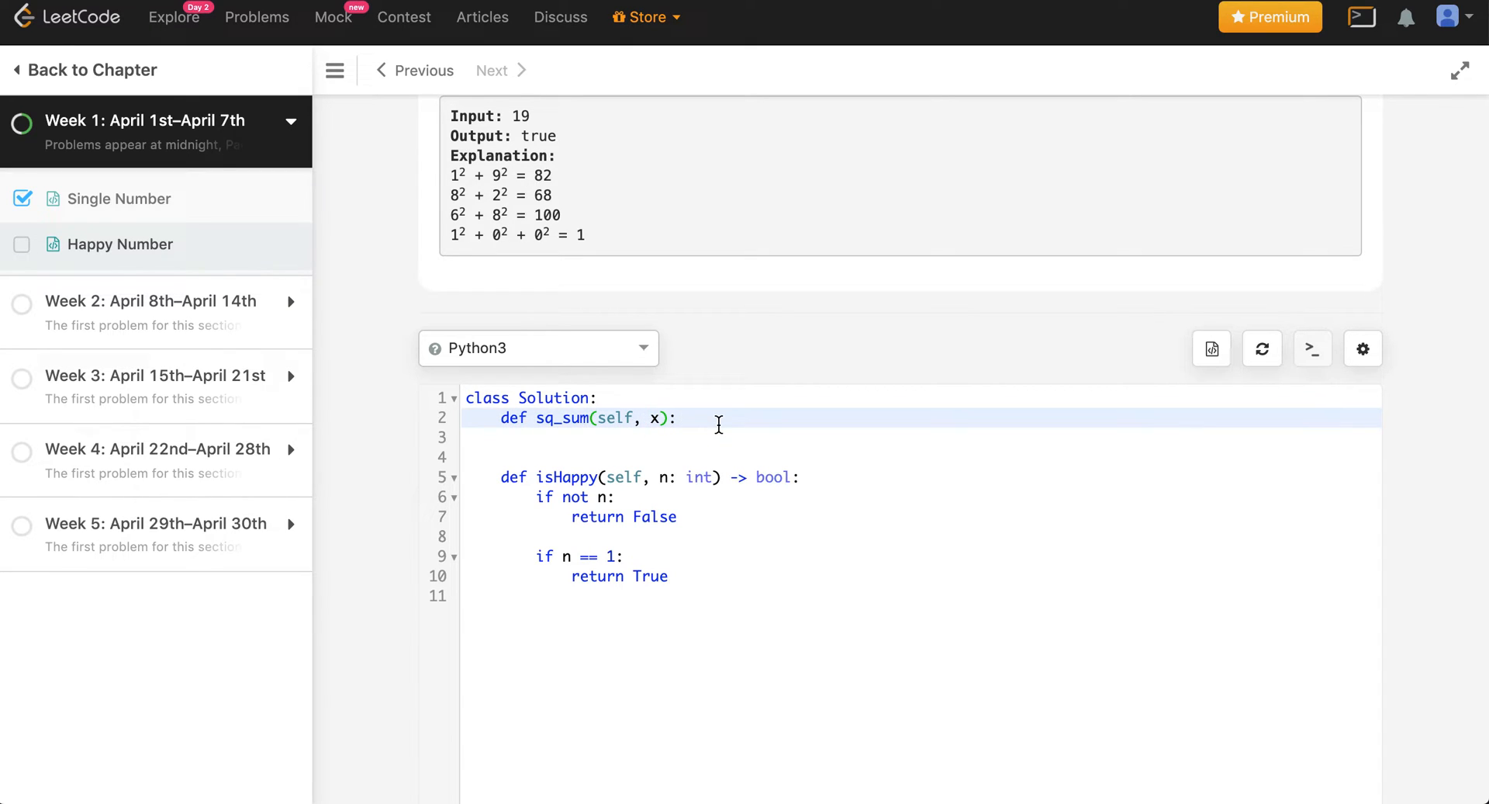
text(:int)
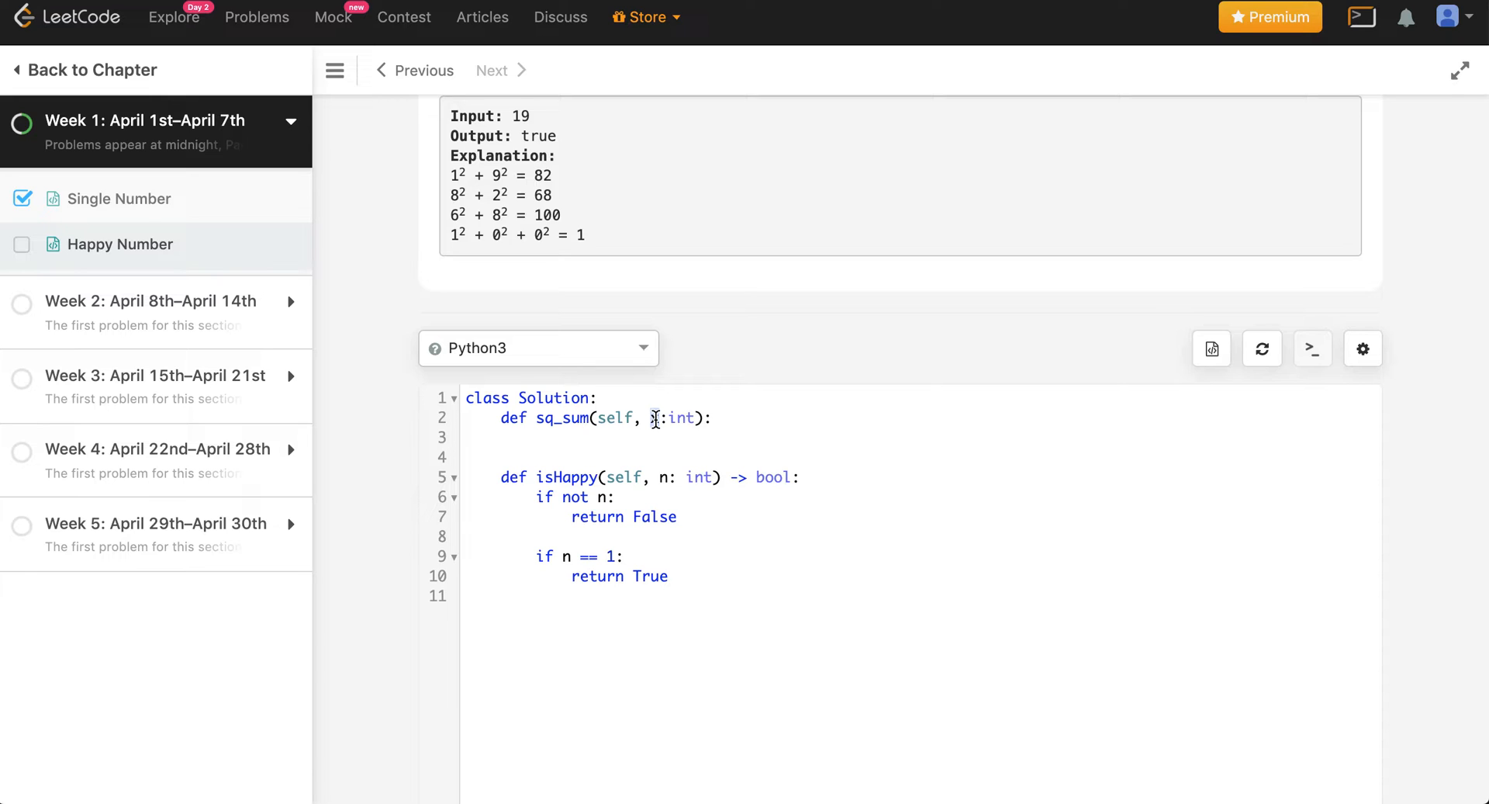
- Make sq_sum return the sum of int(el)**2 for each el in str(x)
text(ret)
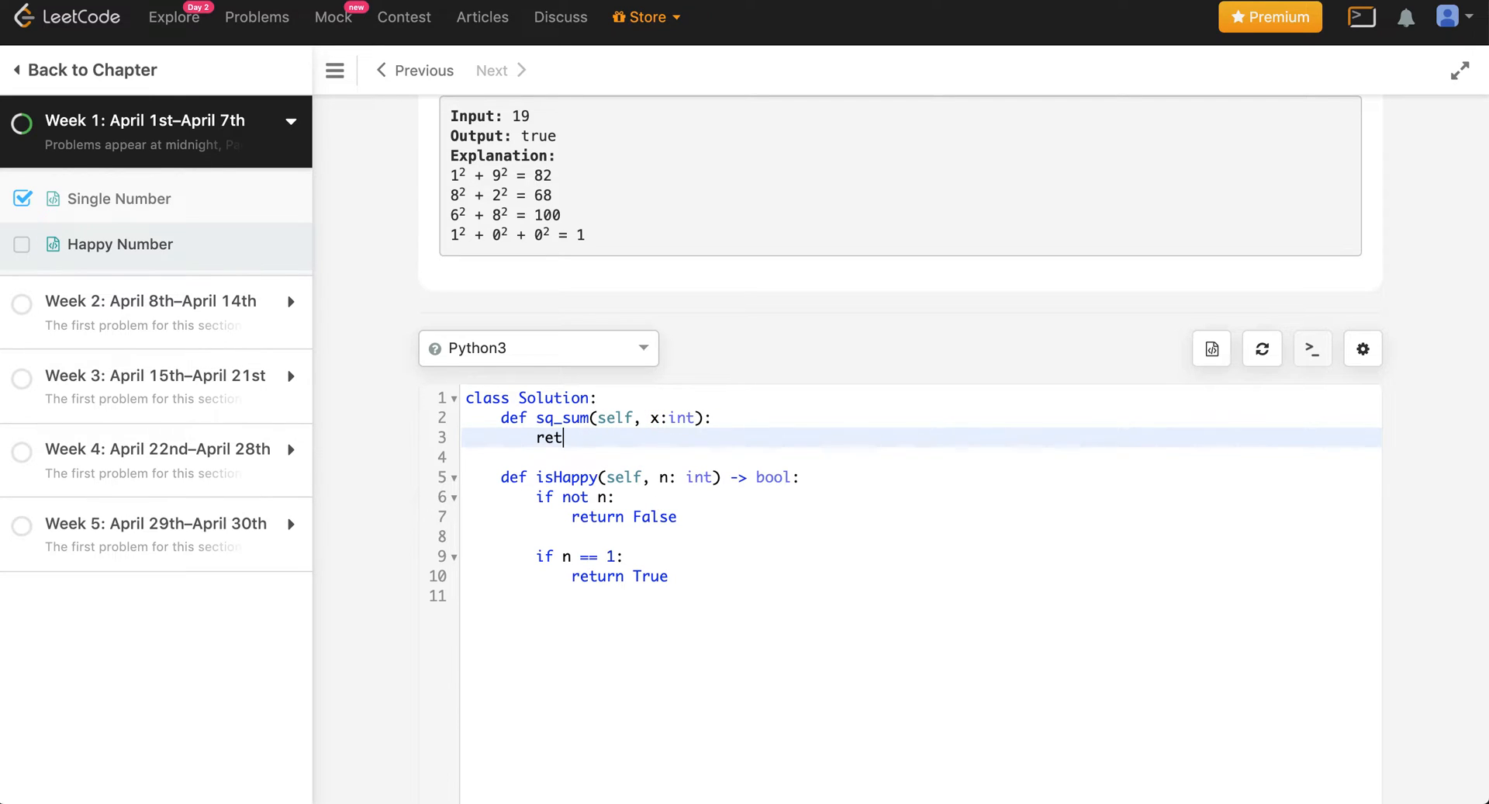
text(urn sum([]))
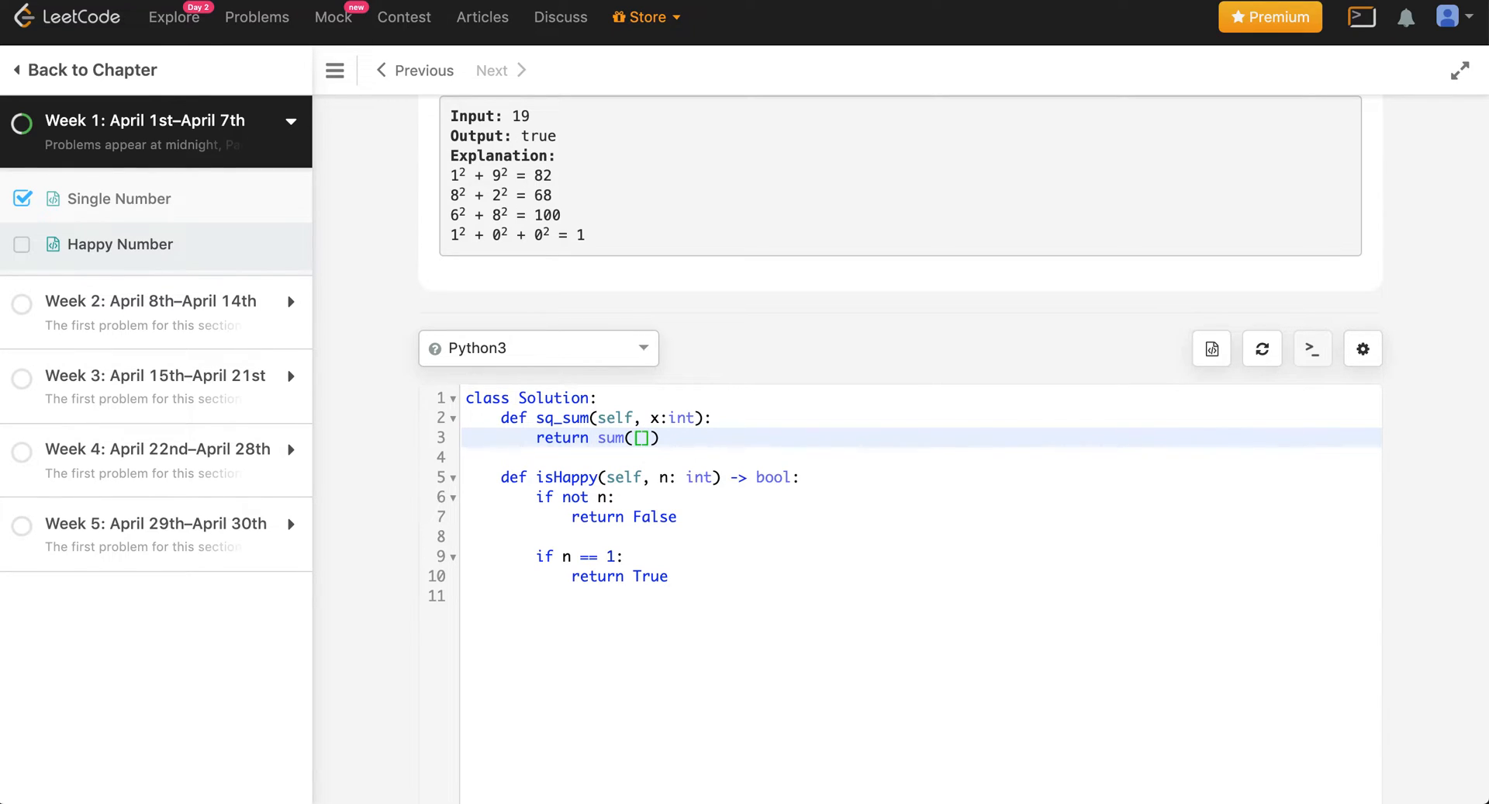
text(for)
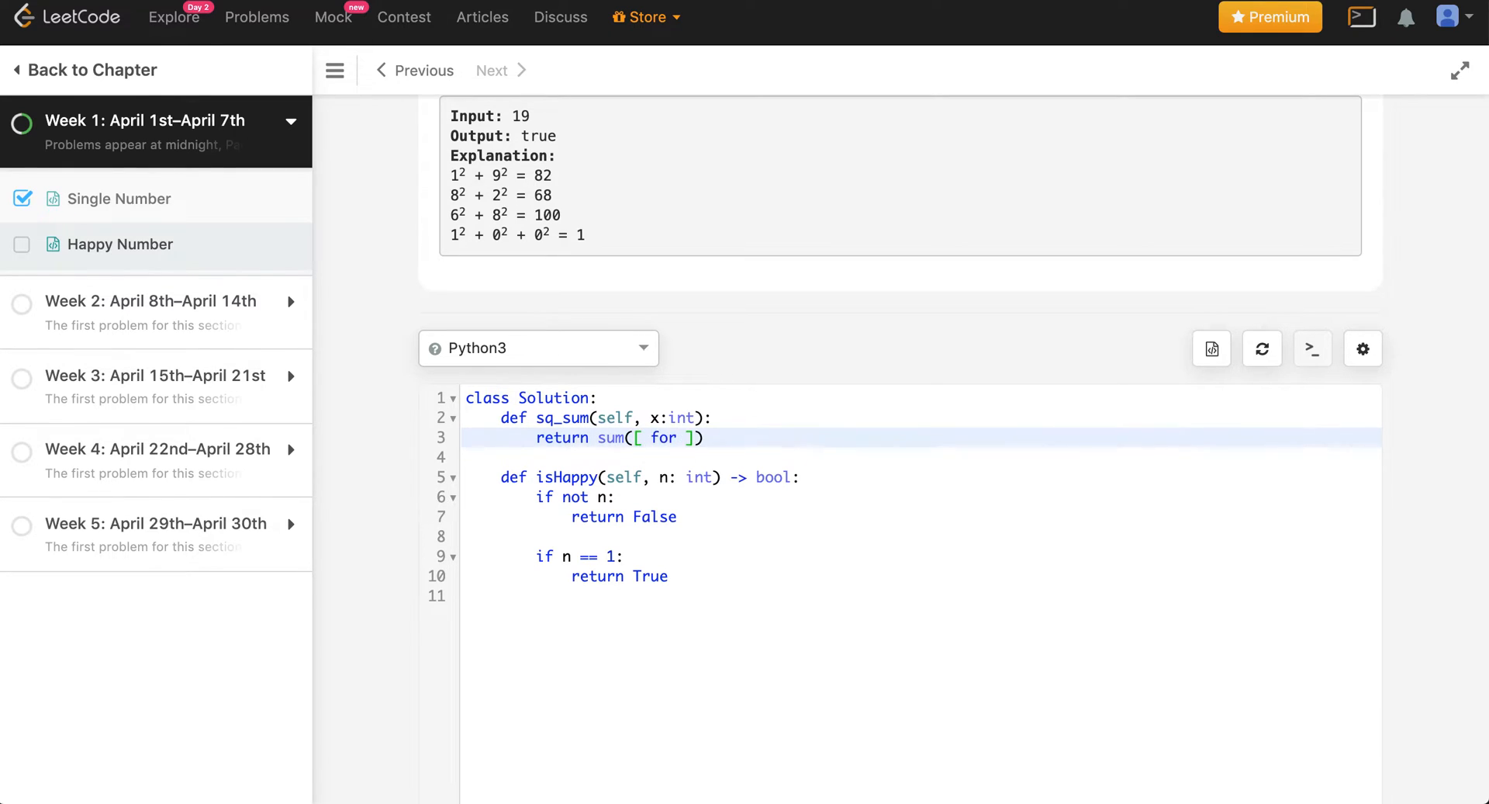
text(el)
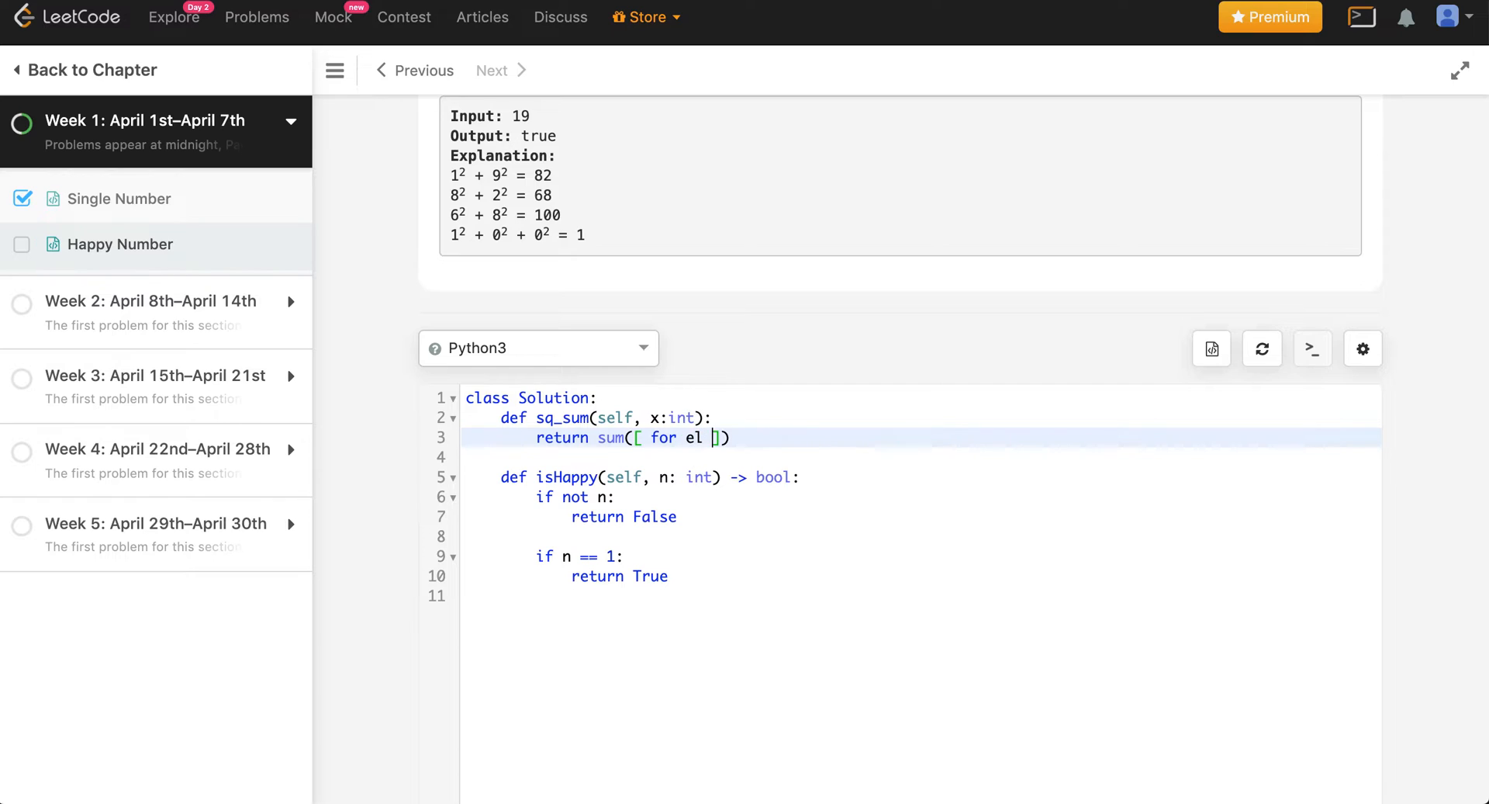
text(in)
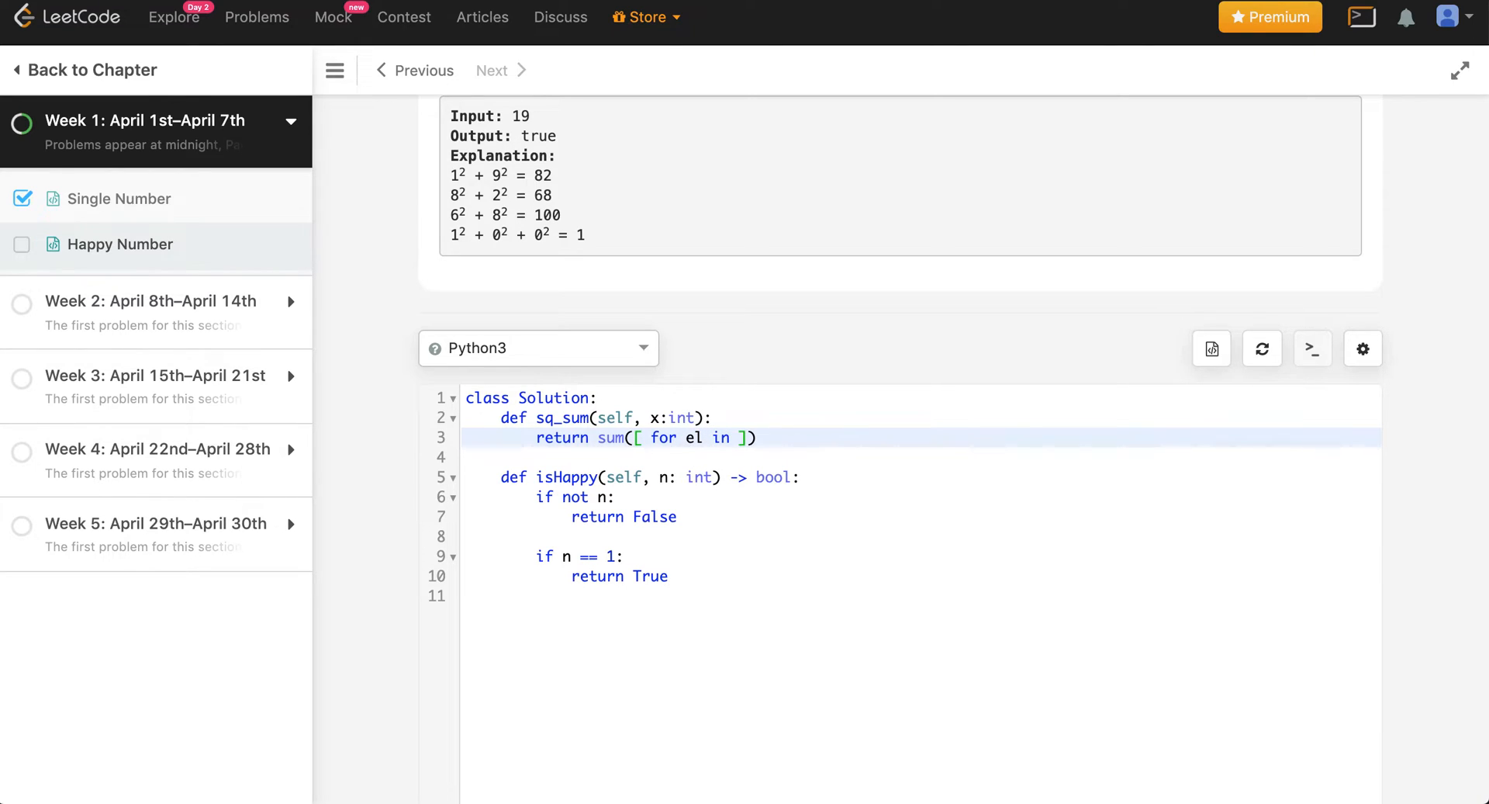
text(str(x))
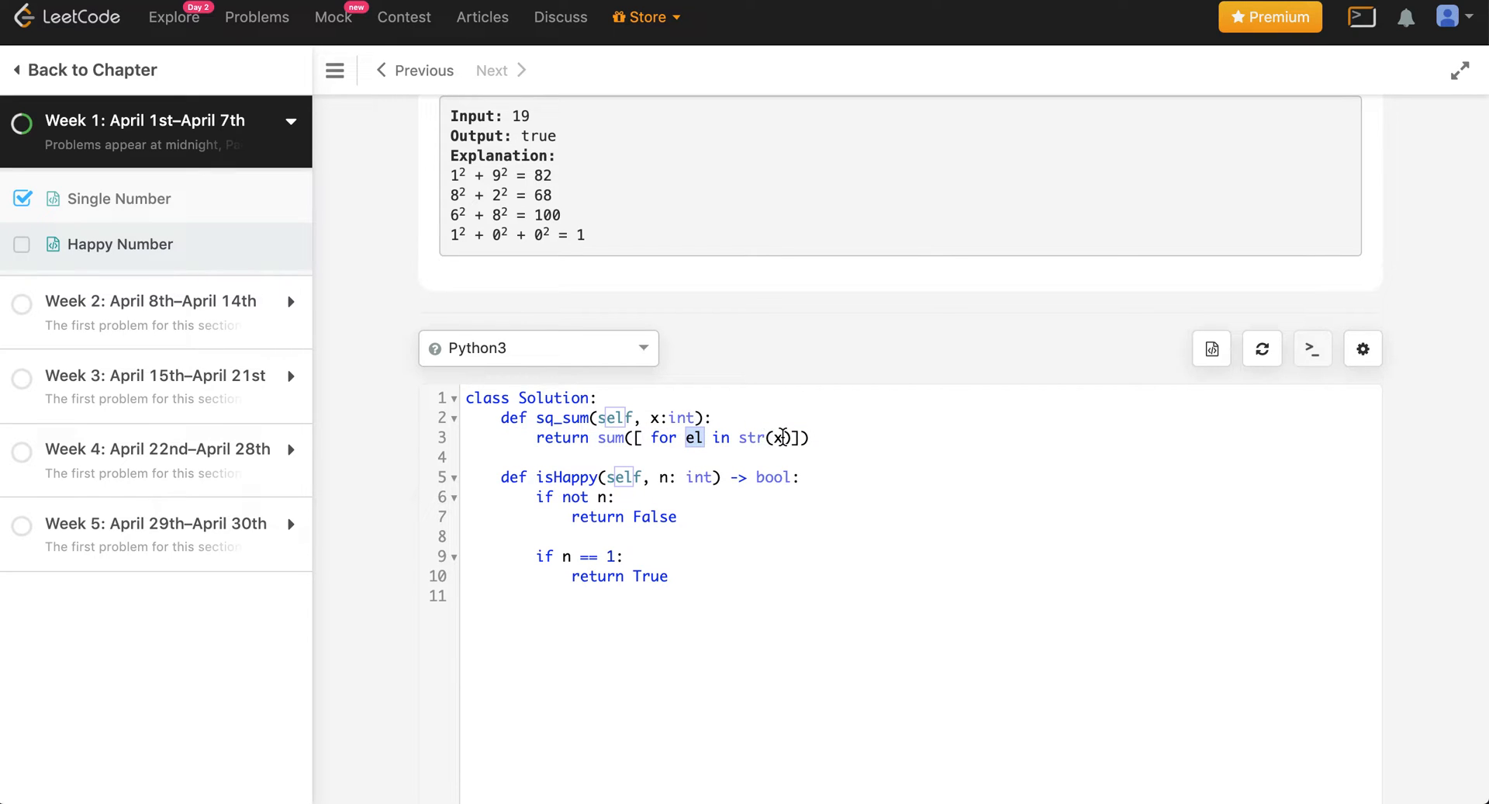
click(662, 438)
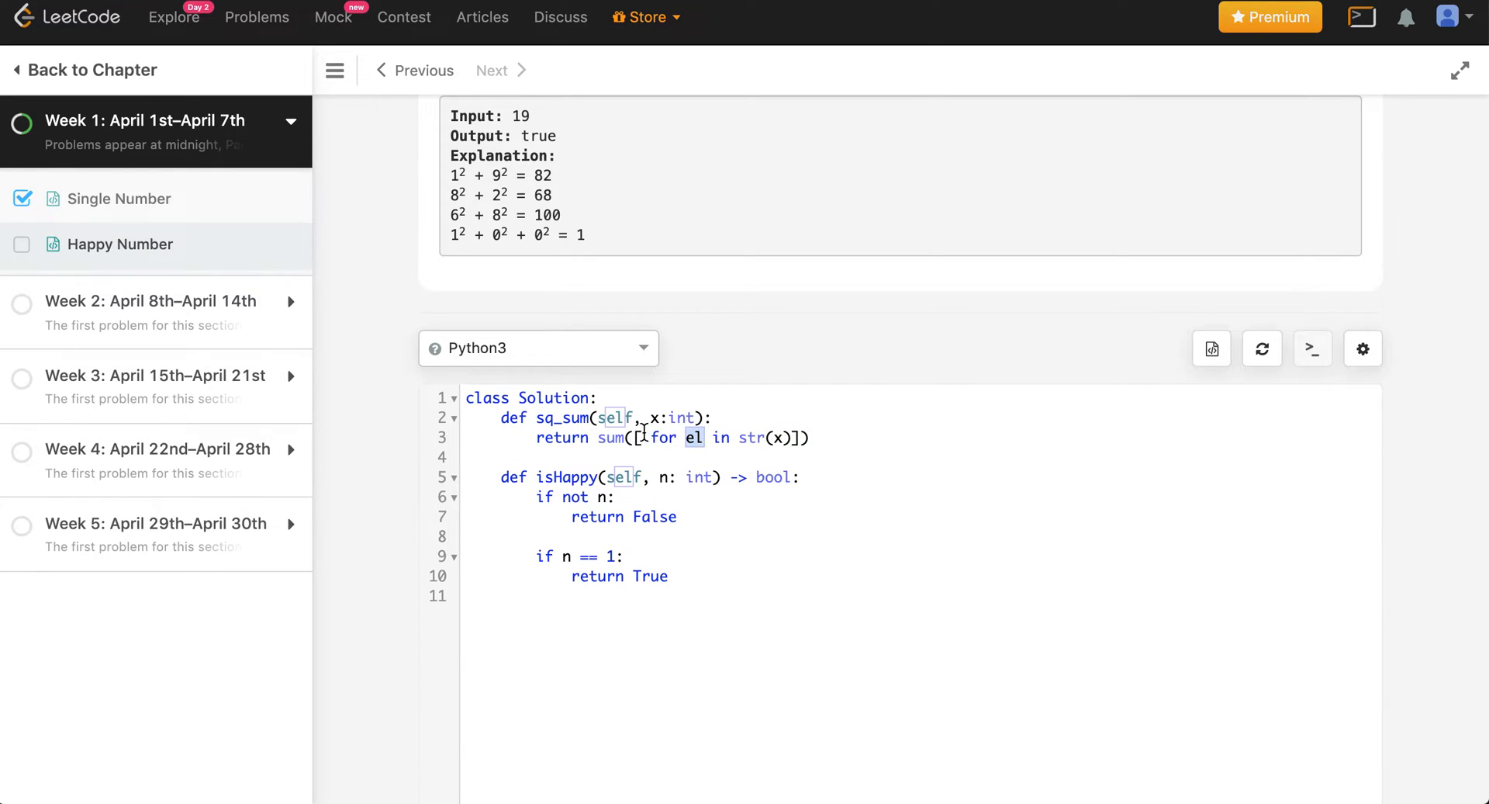
text(int(el)
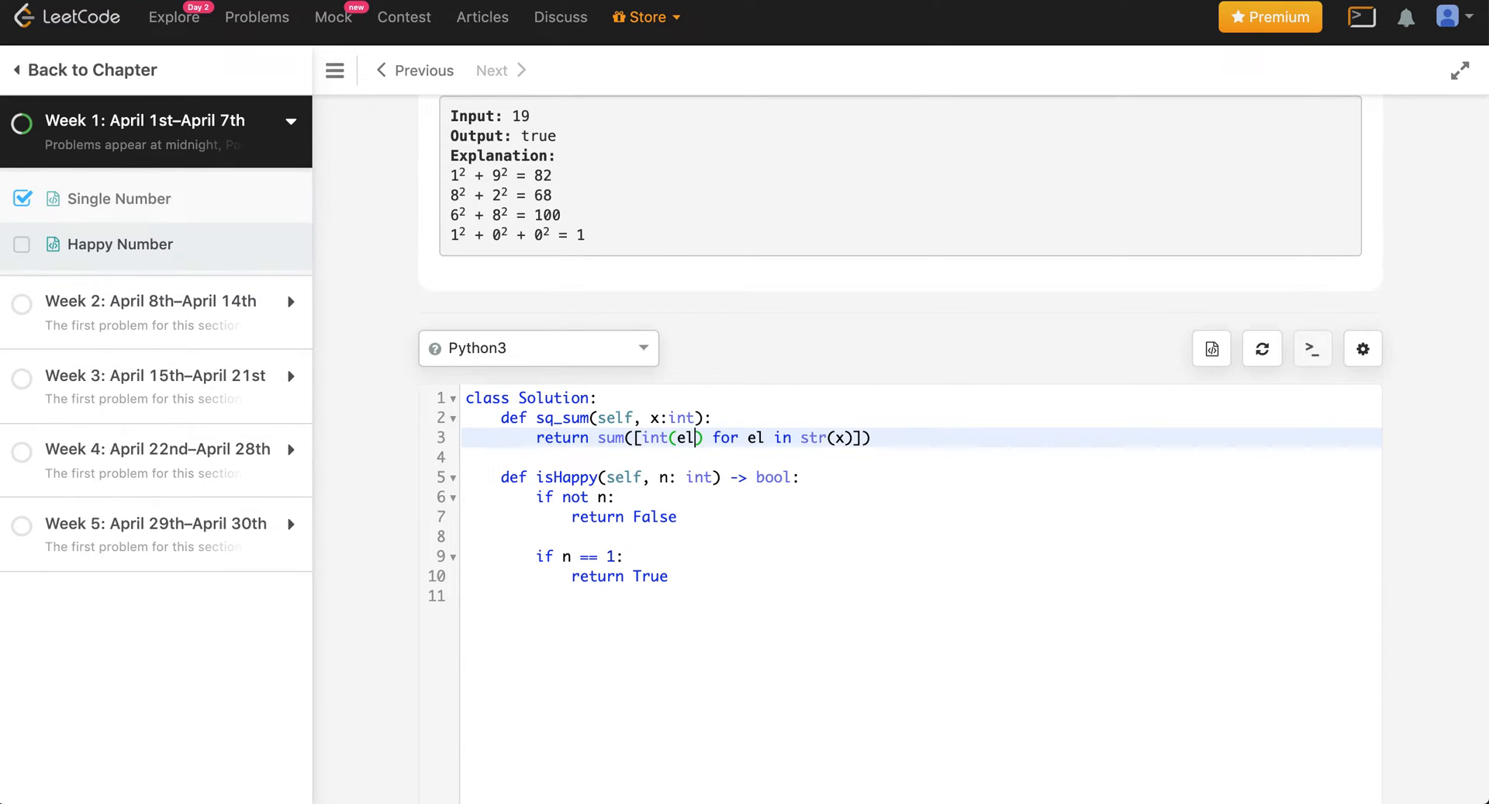
text(**2)
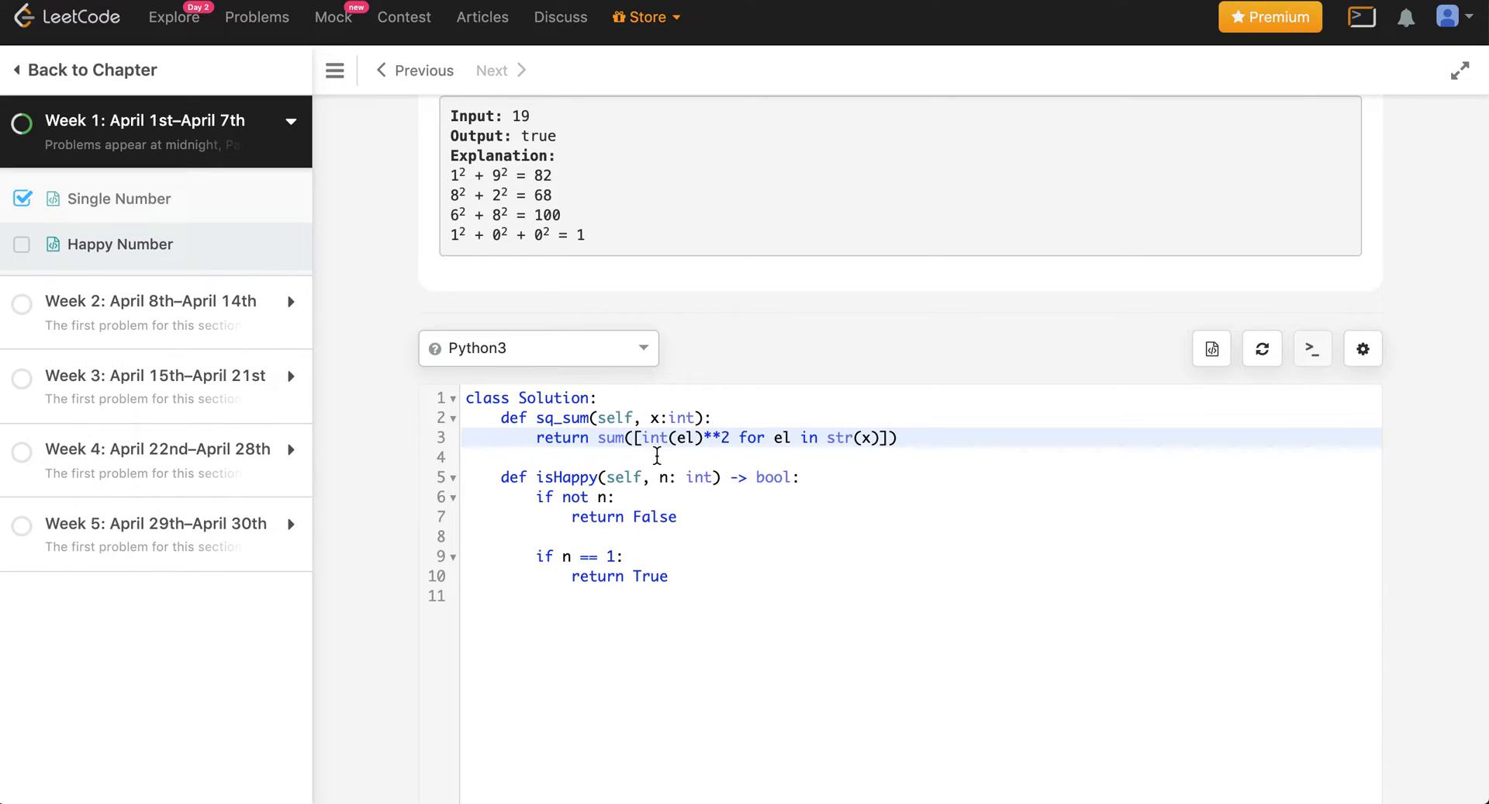
scroll(down, 3)
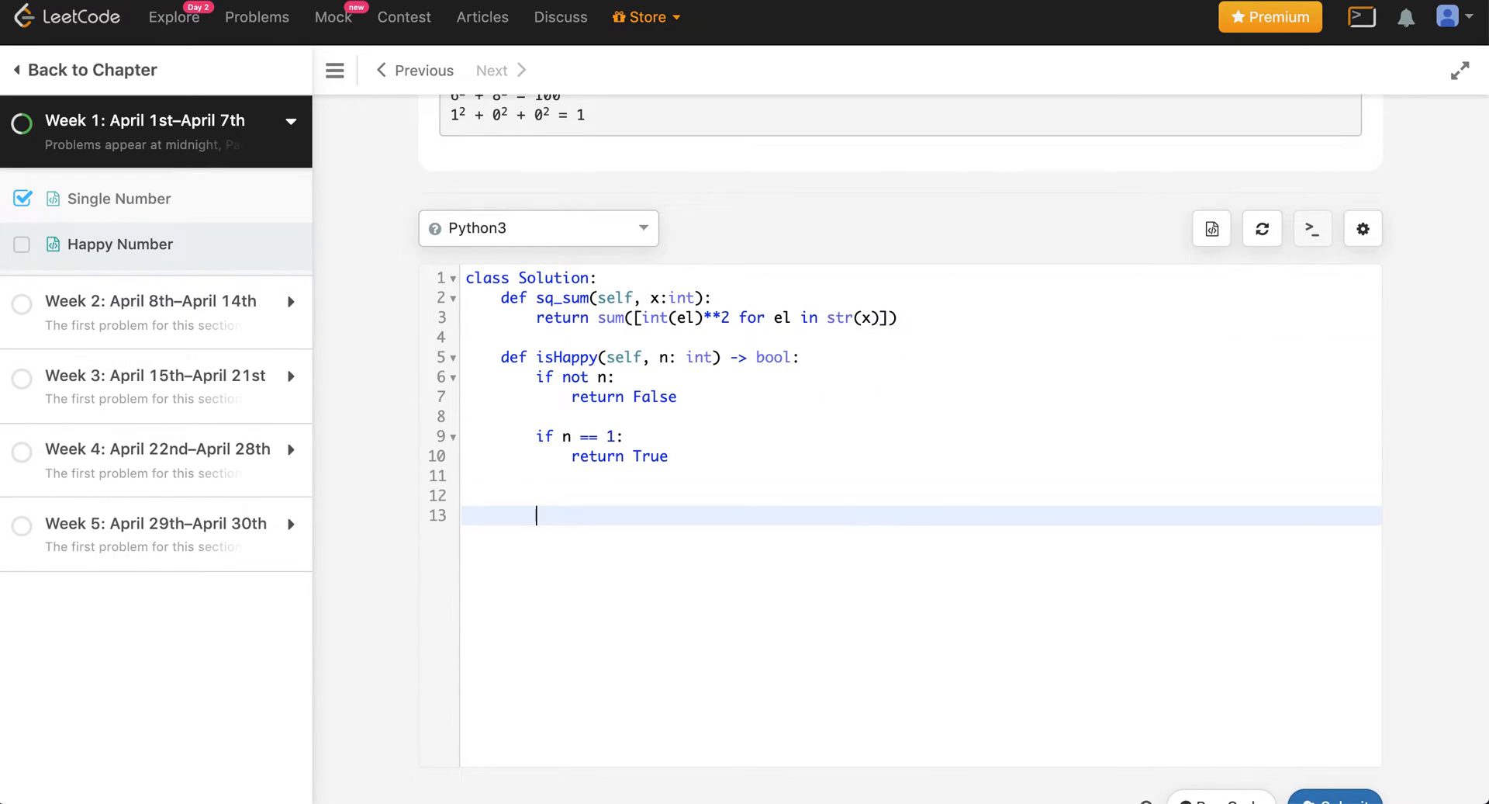
text(print(self))
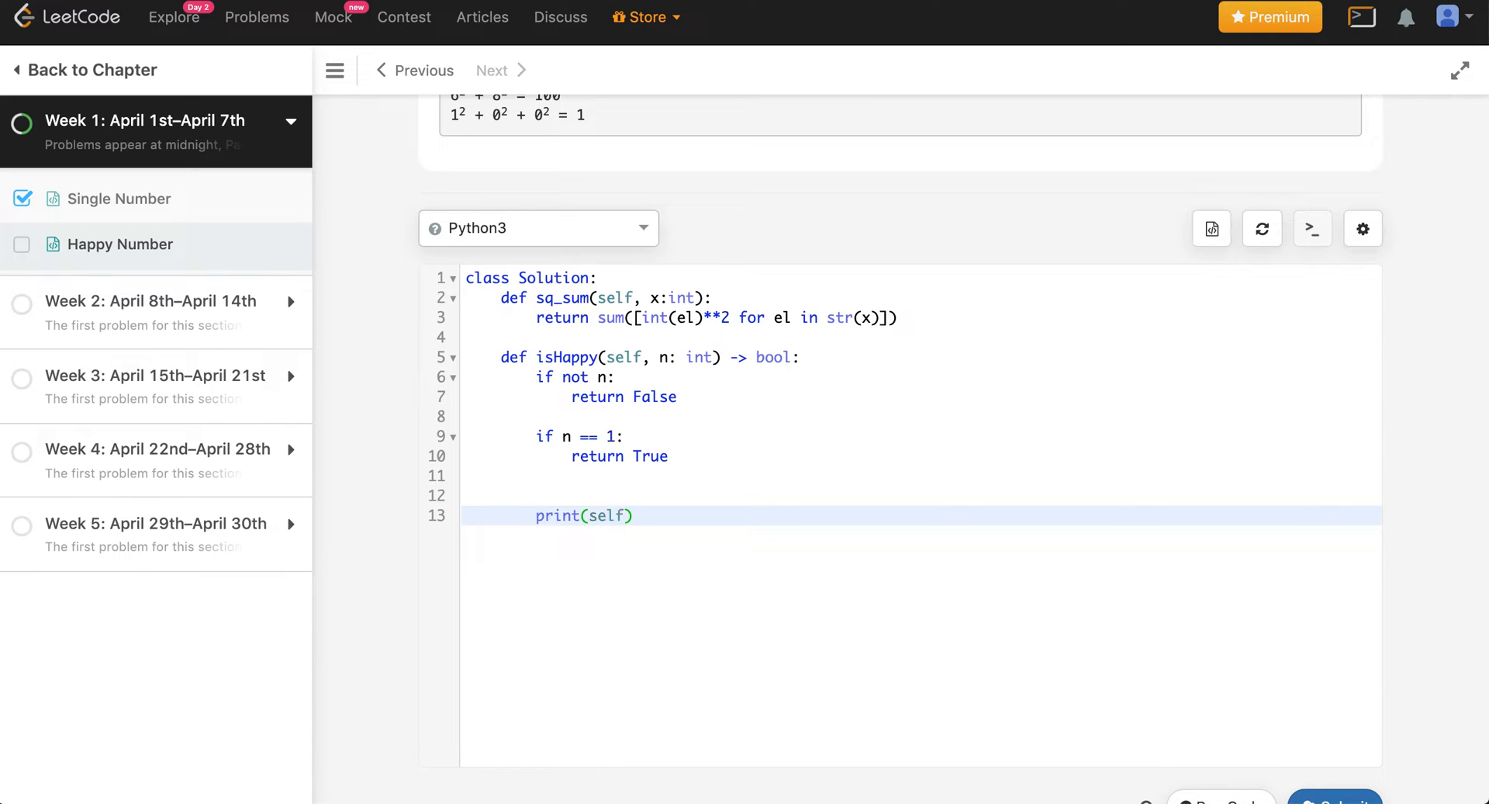
text(.sq_sum)
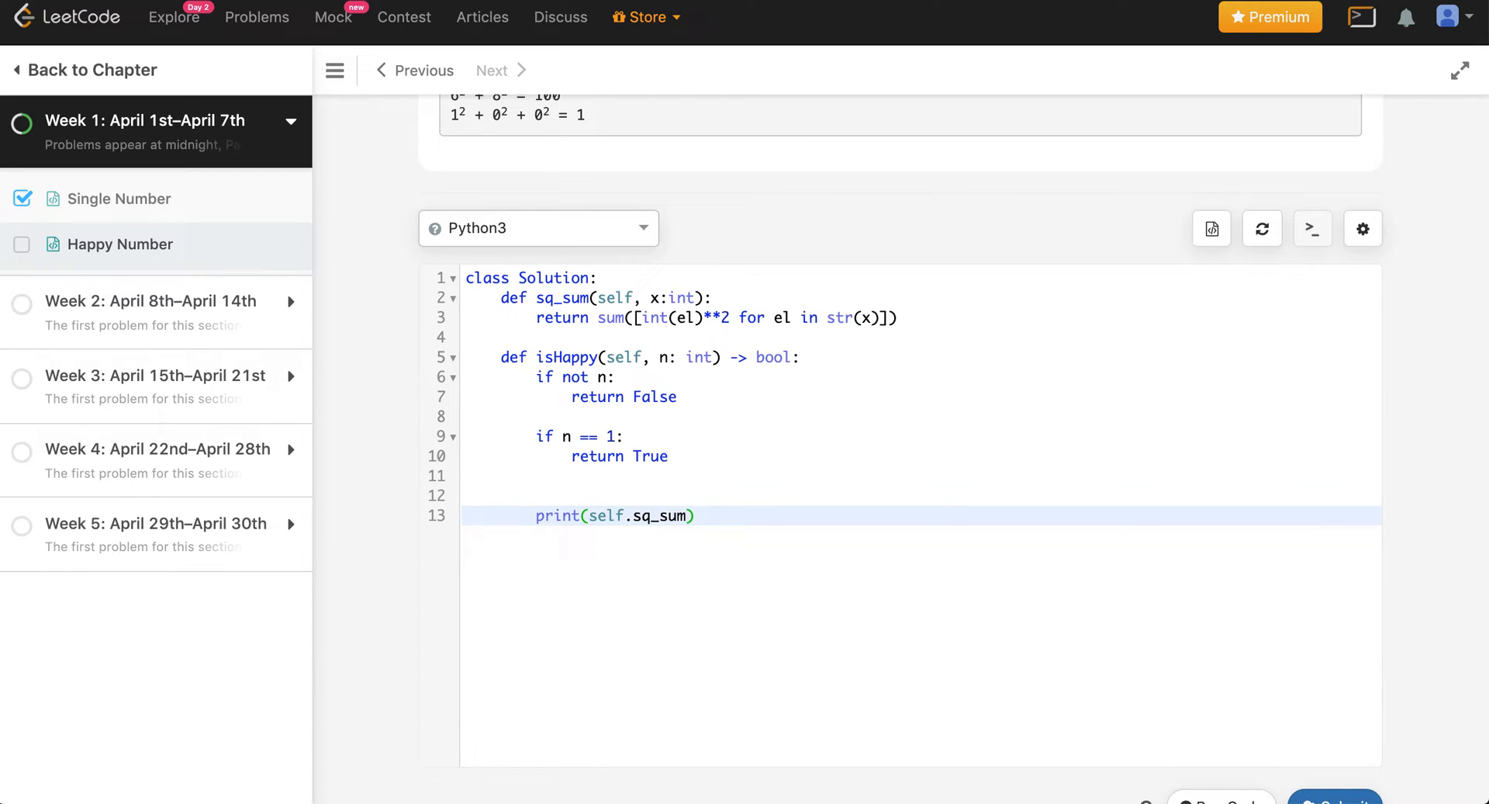
text(n)
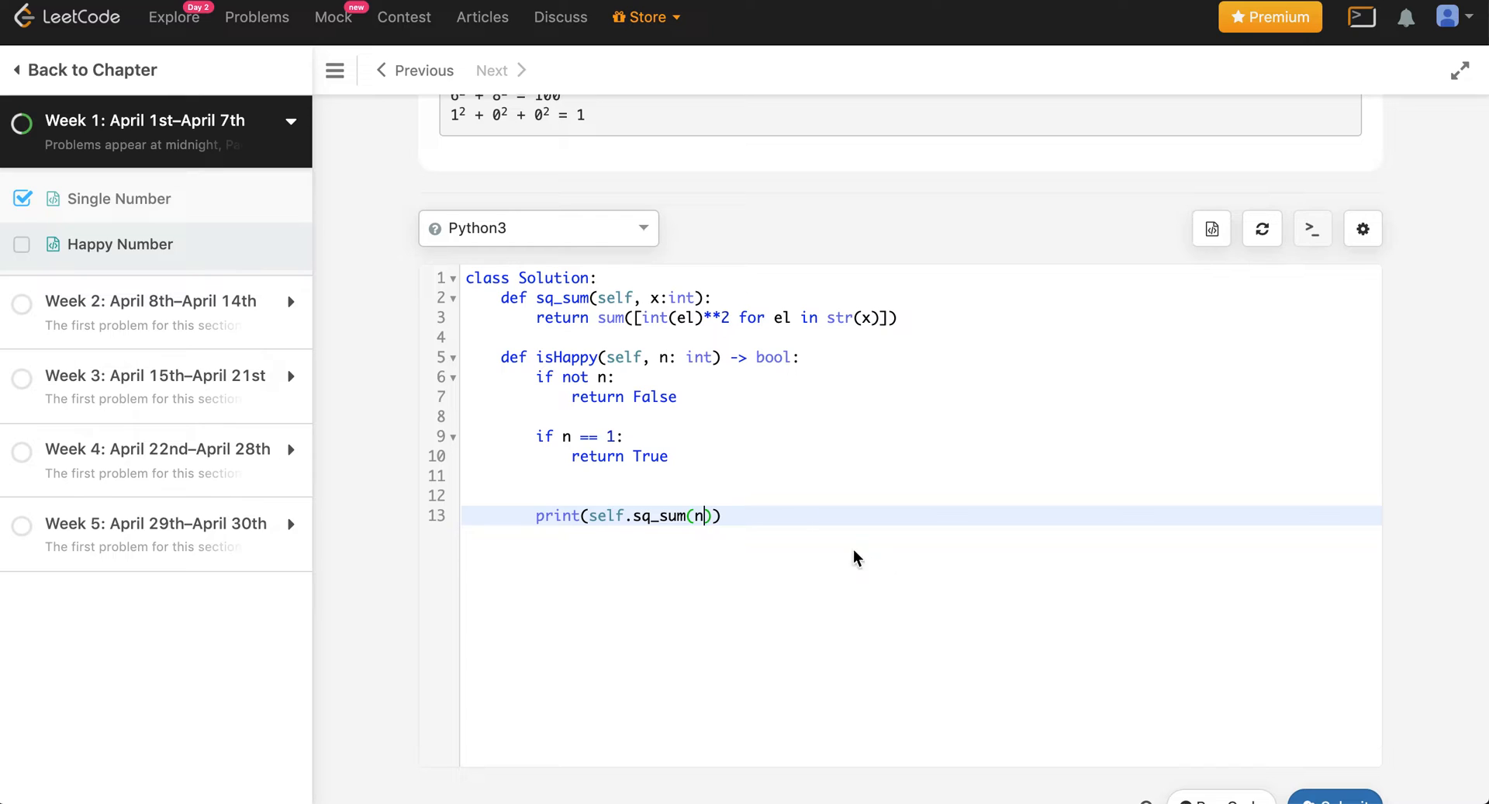
scroll(down, 3)
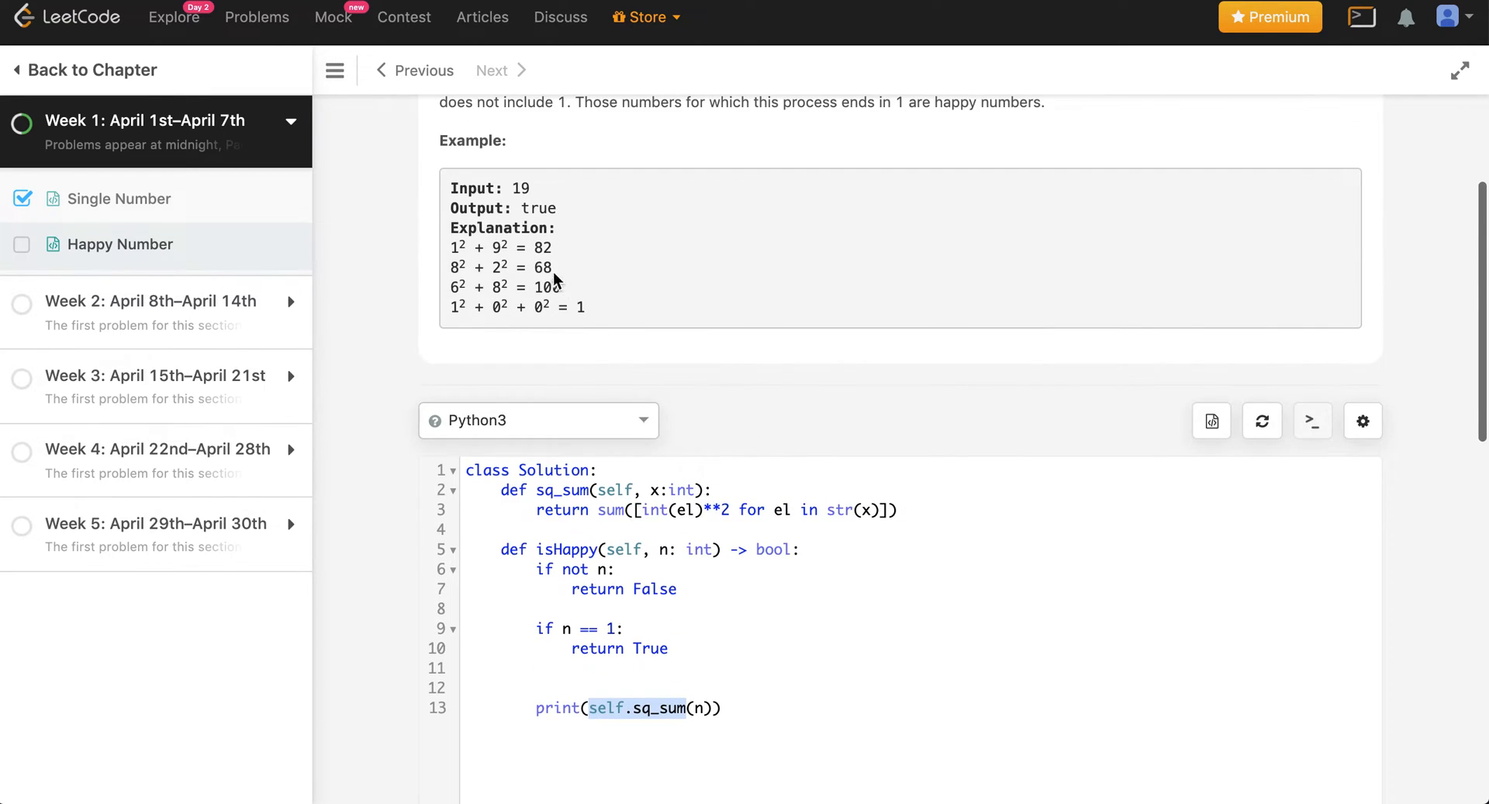
scroll(down, 3)
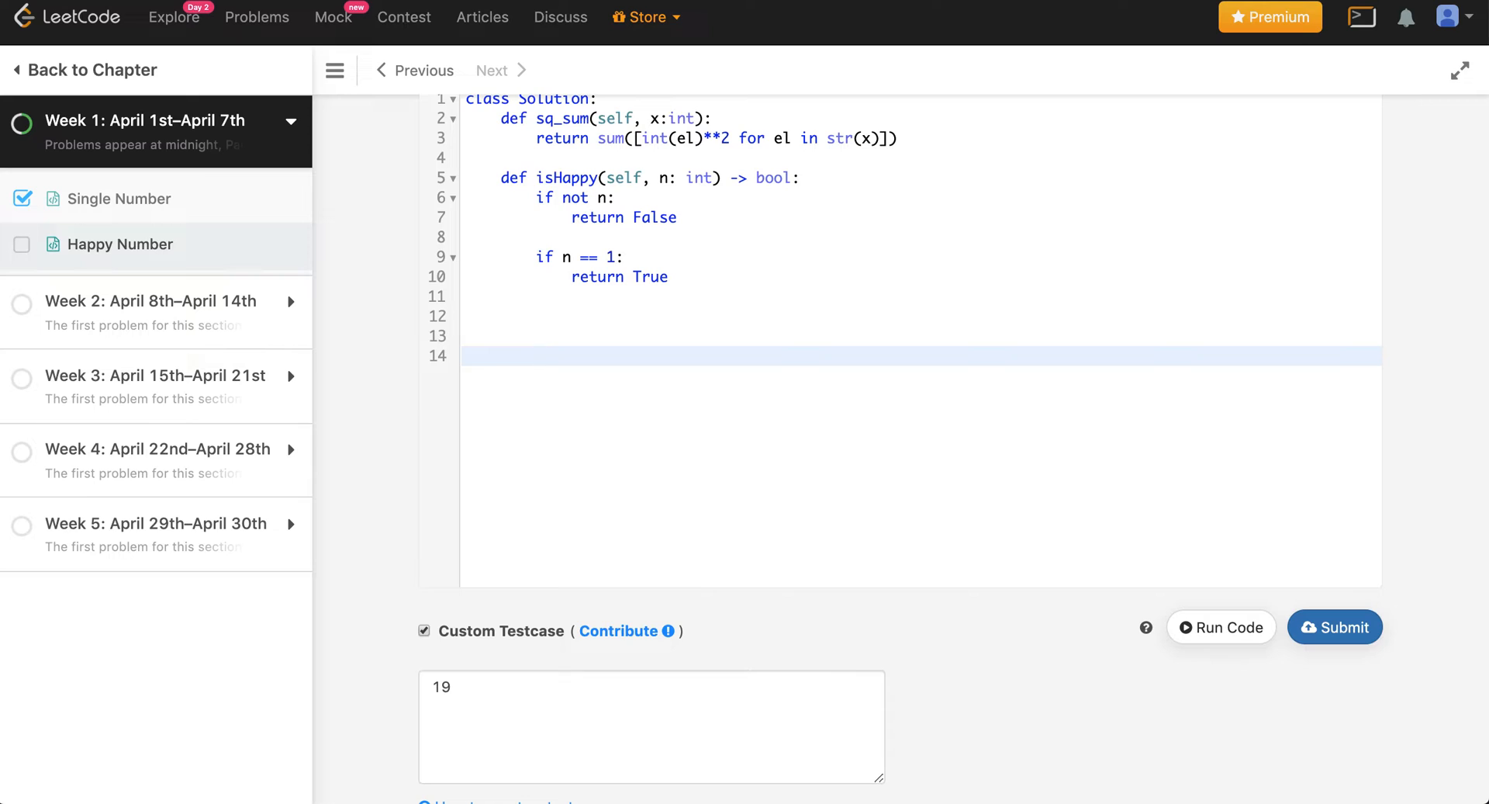
- Create visited = set() and a loop while n != 1 and n not in visited
text(while n)
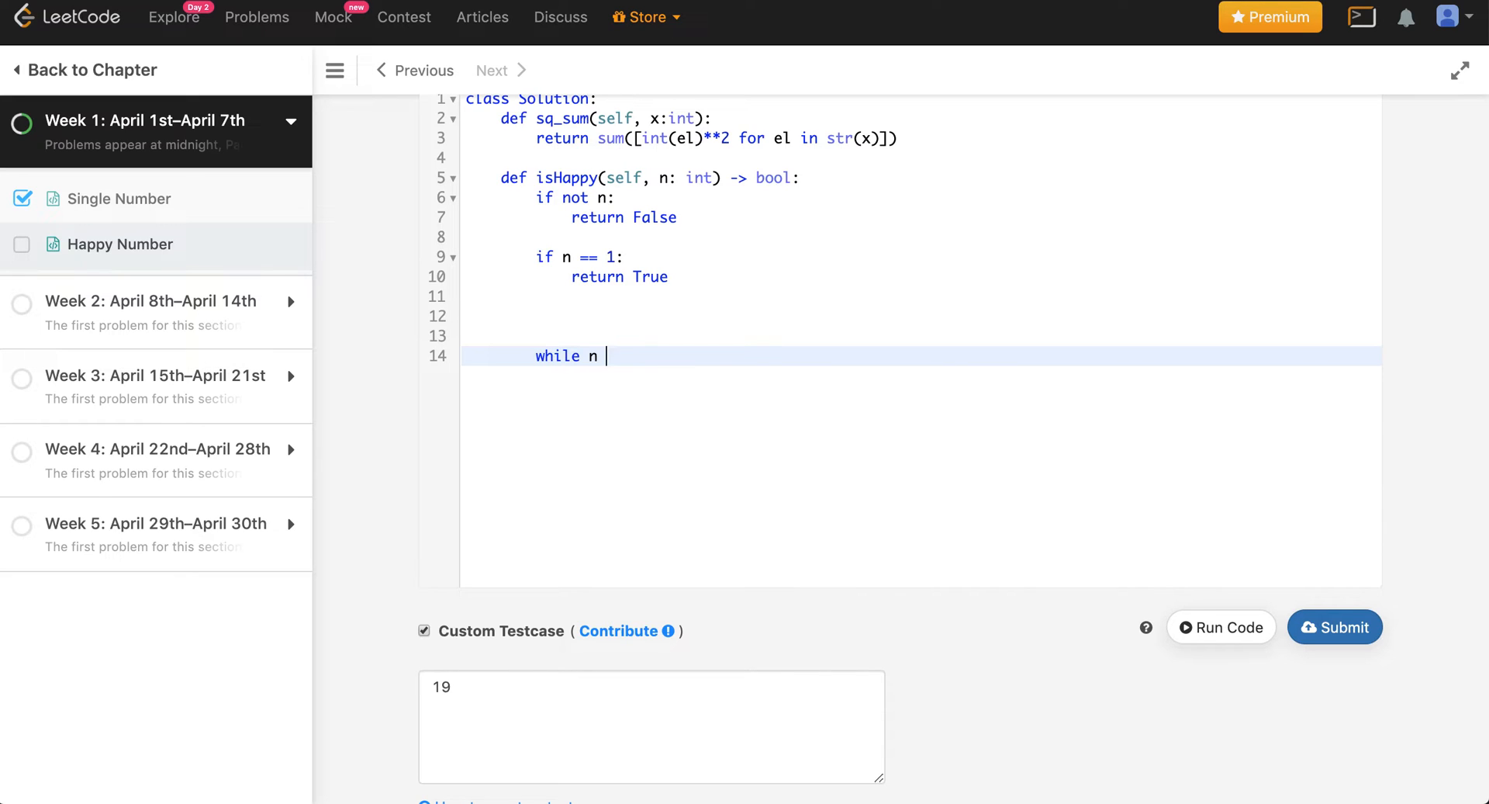
text(!=)
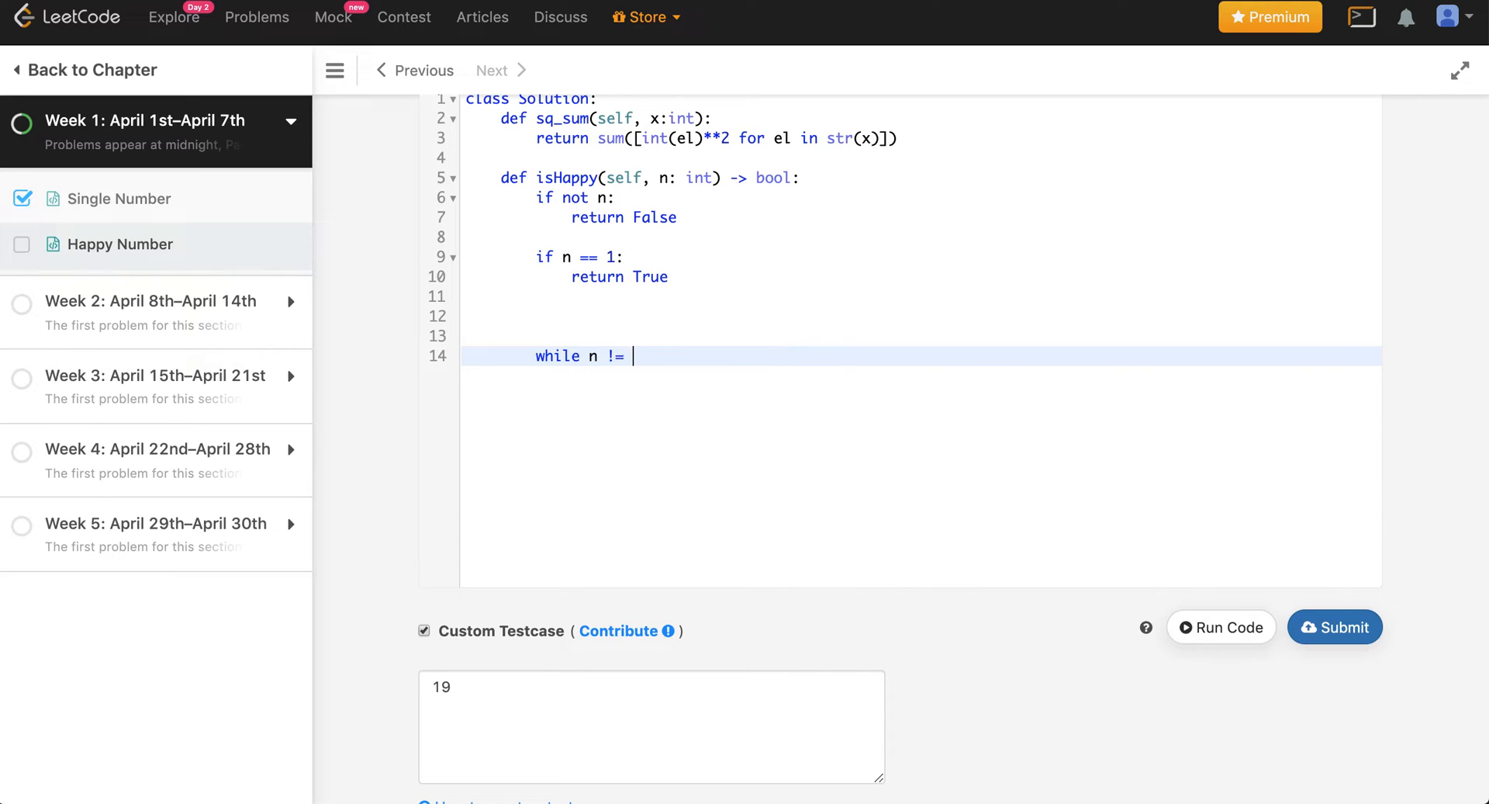
text(1)
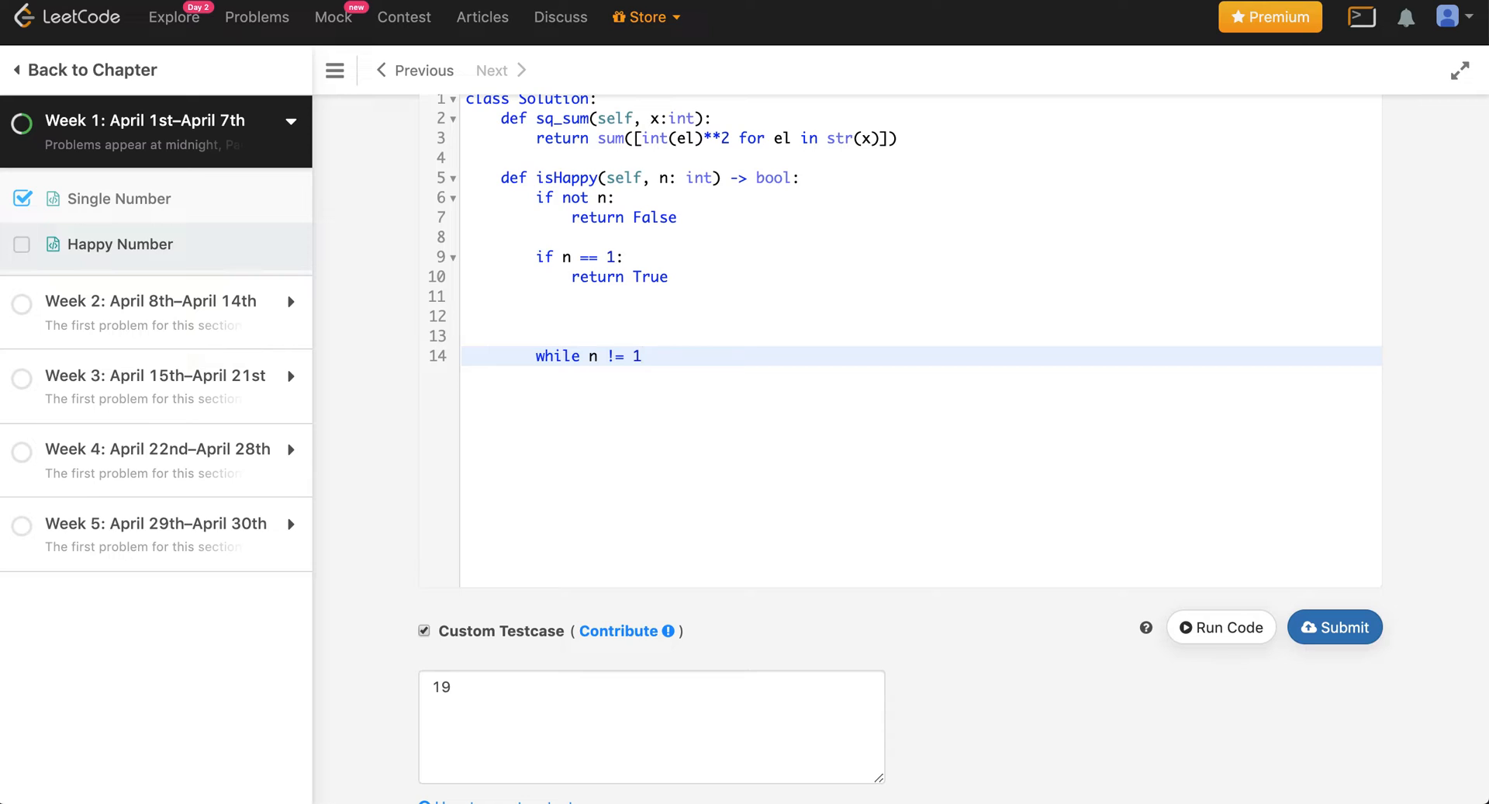
text(and)
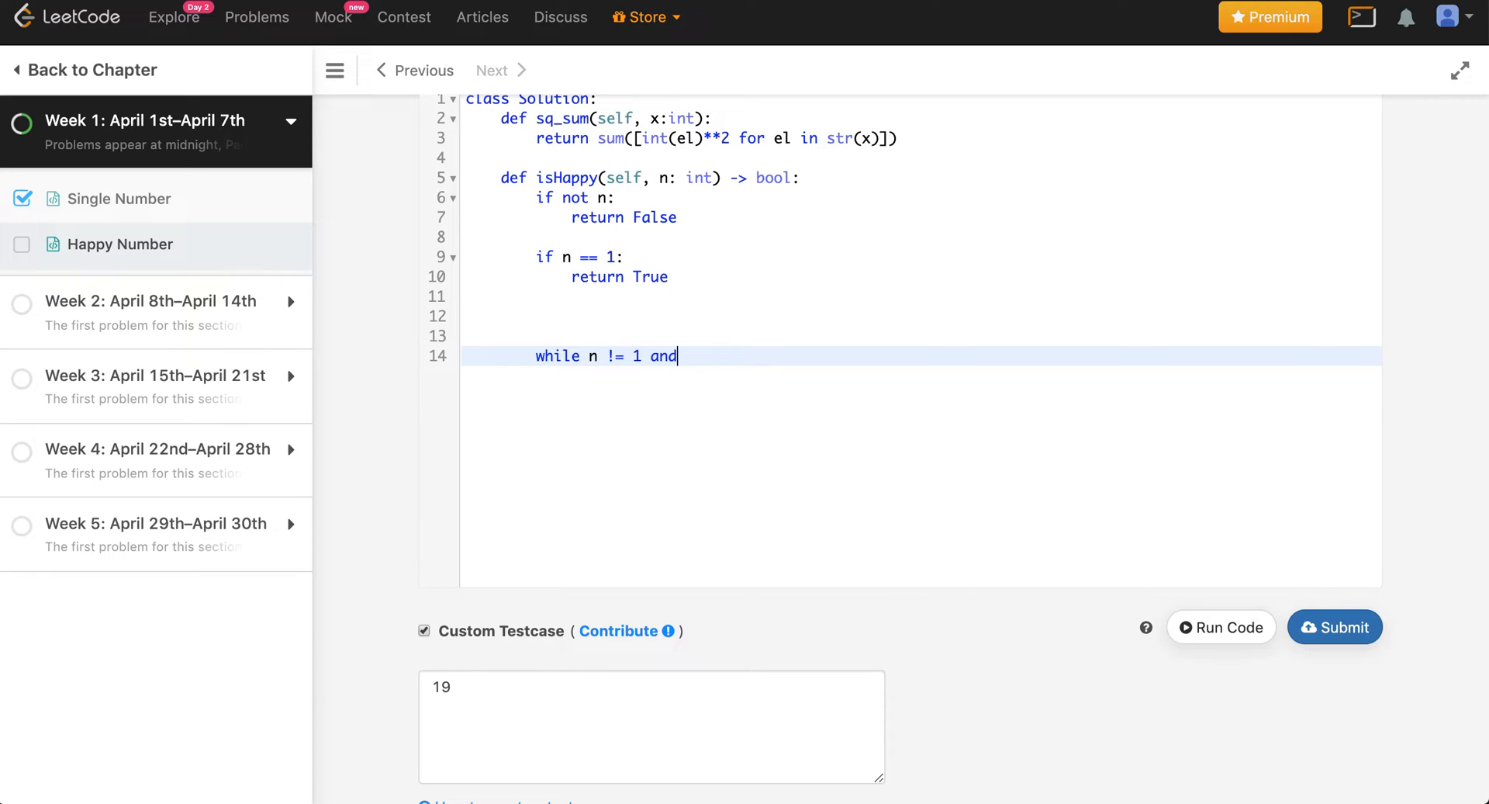
key(BackSpace)
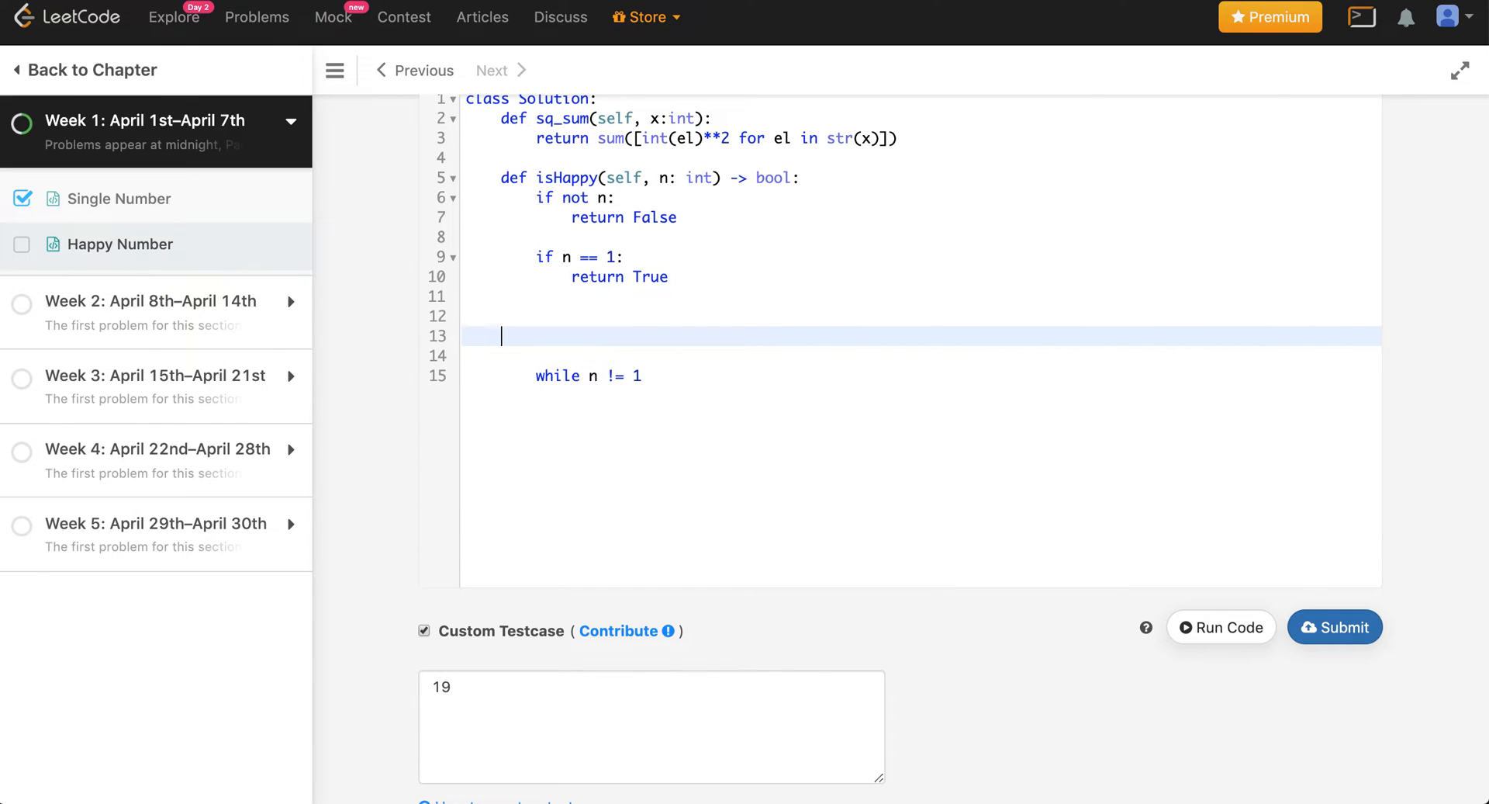
text(visited =)
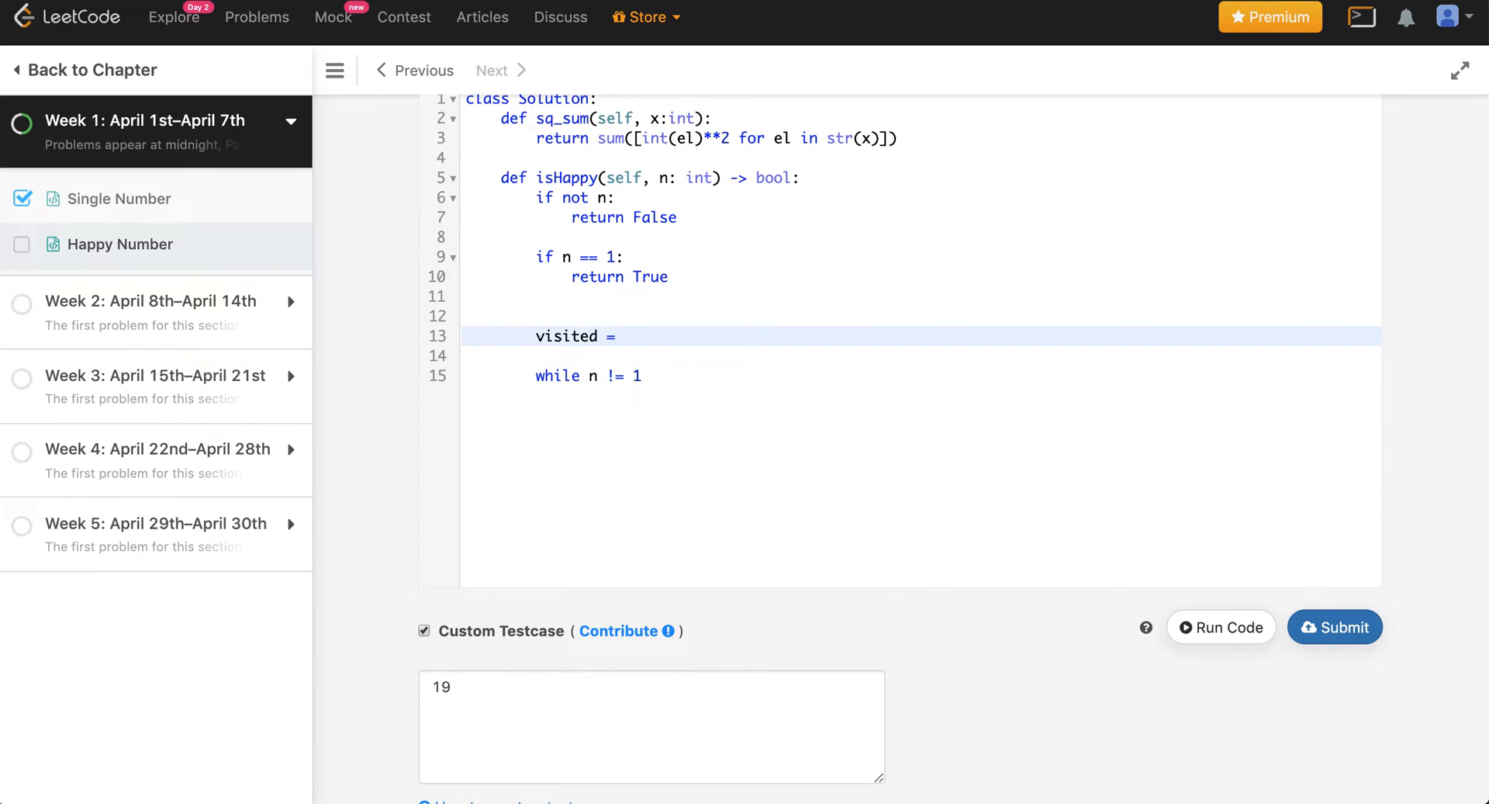
text(set())
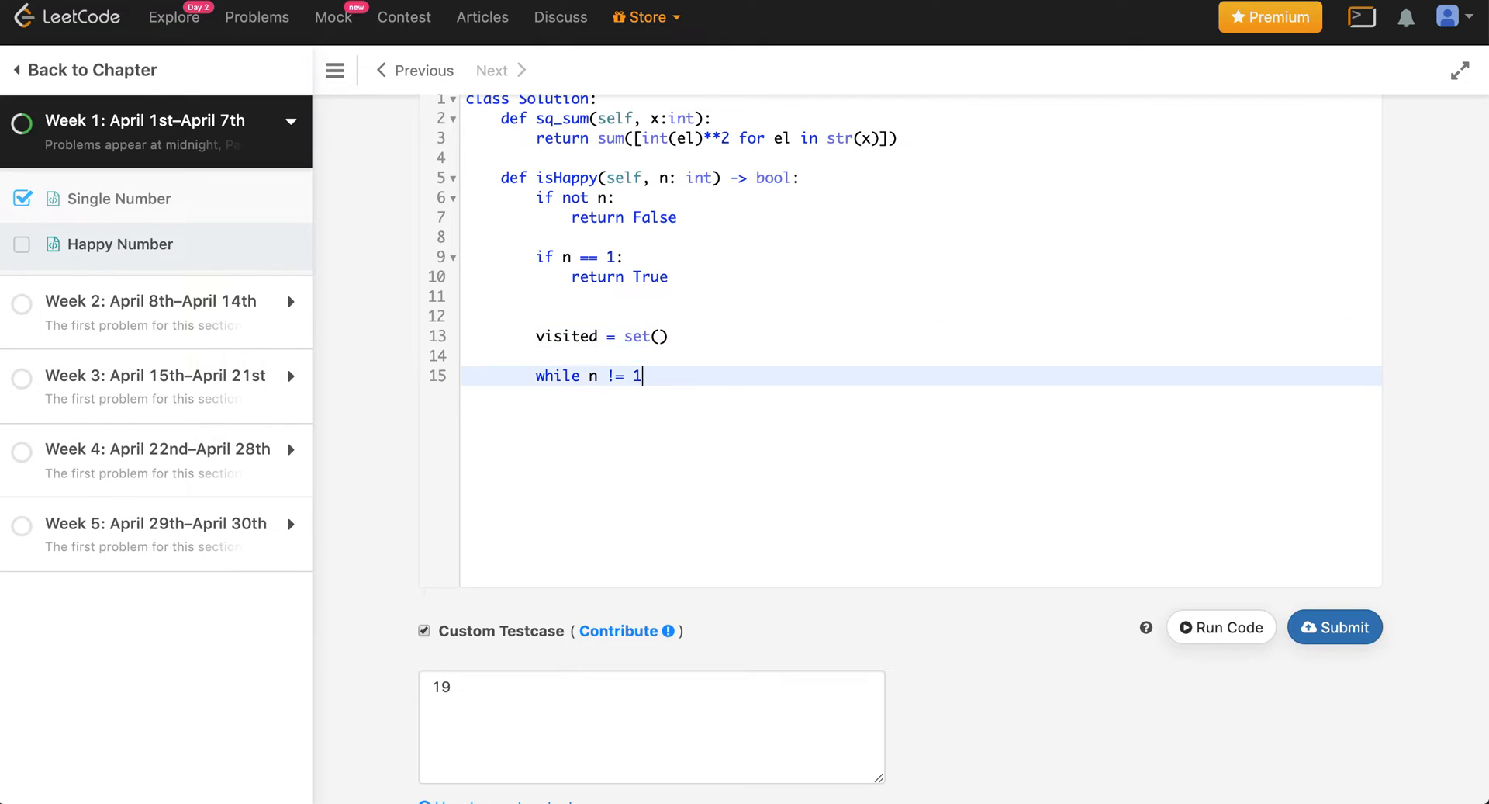
text(and vis)
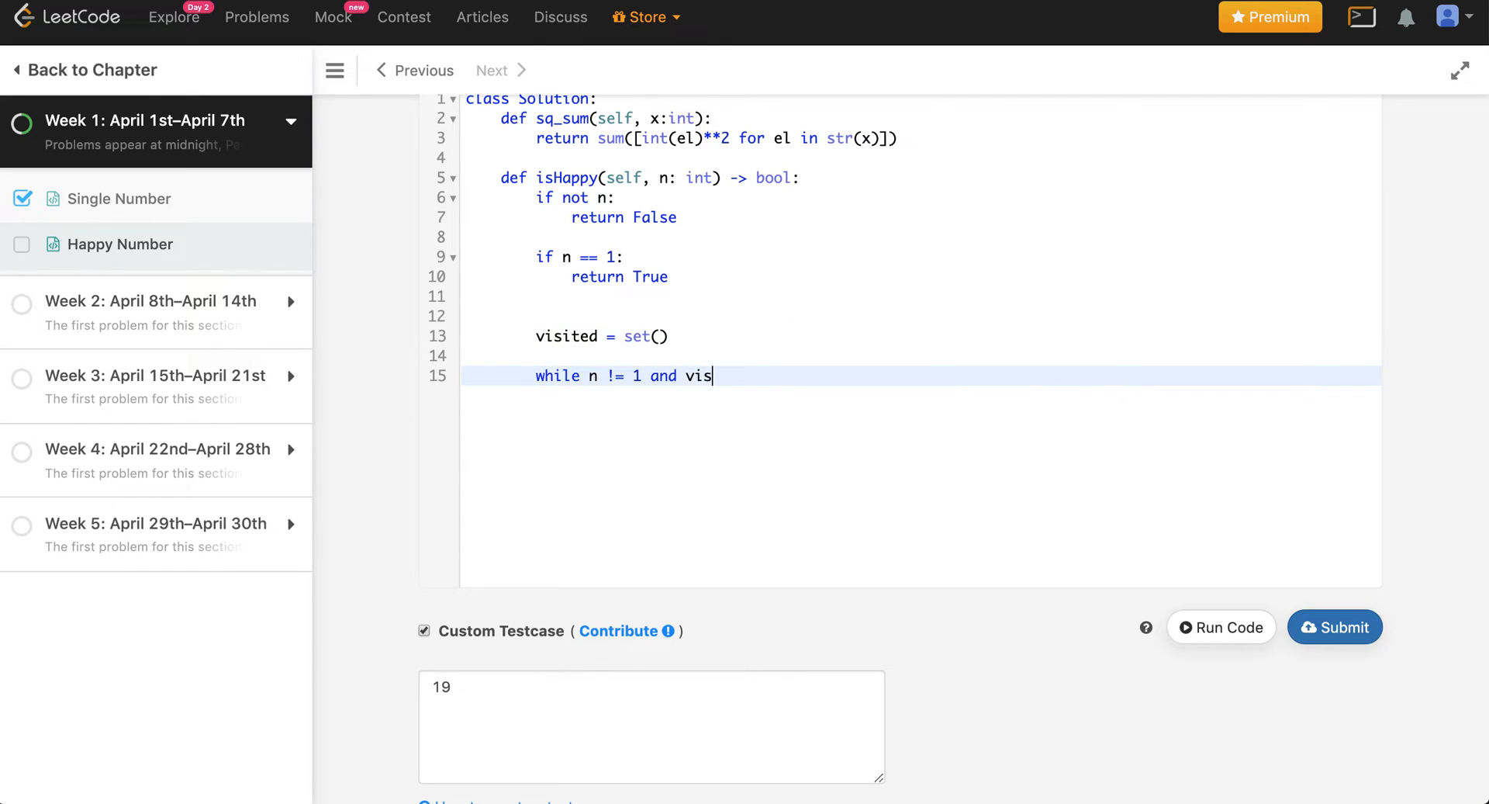
text(n not)
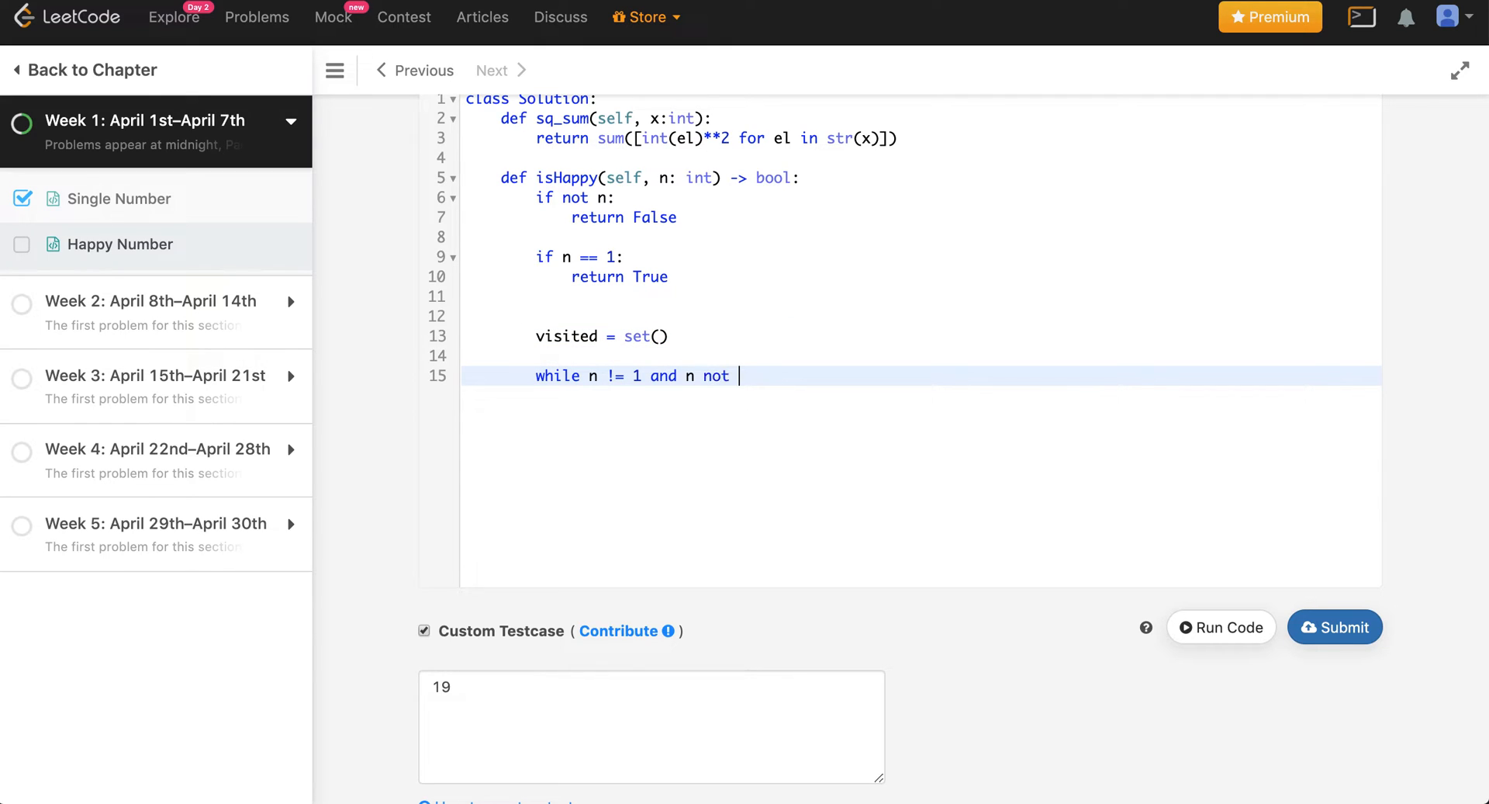
text(in visited:)
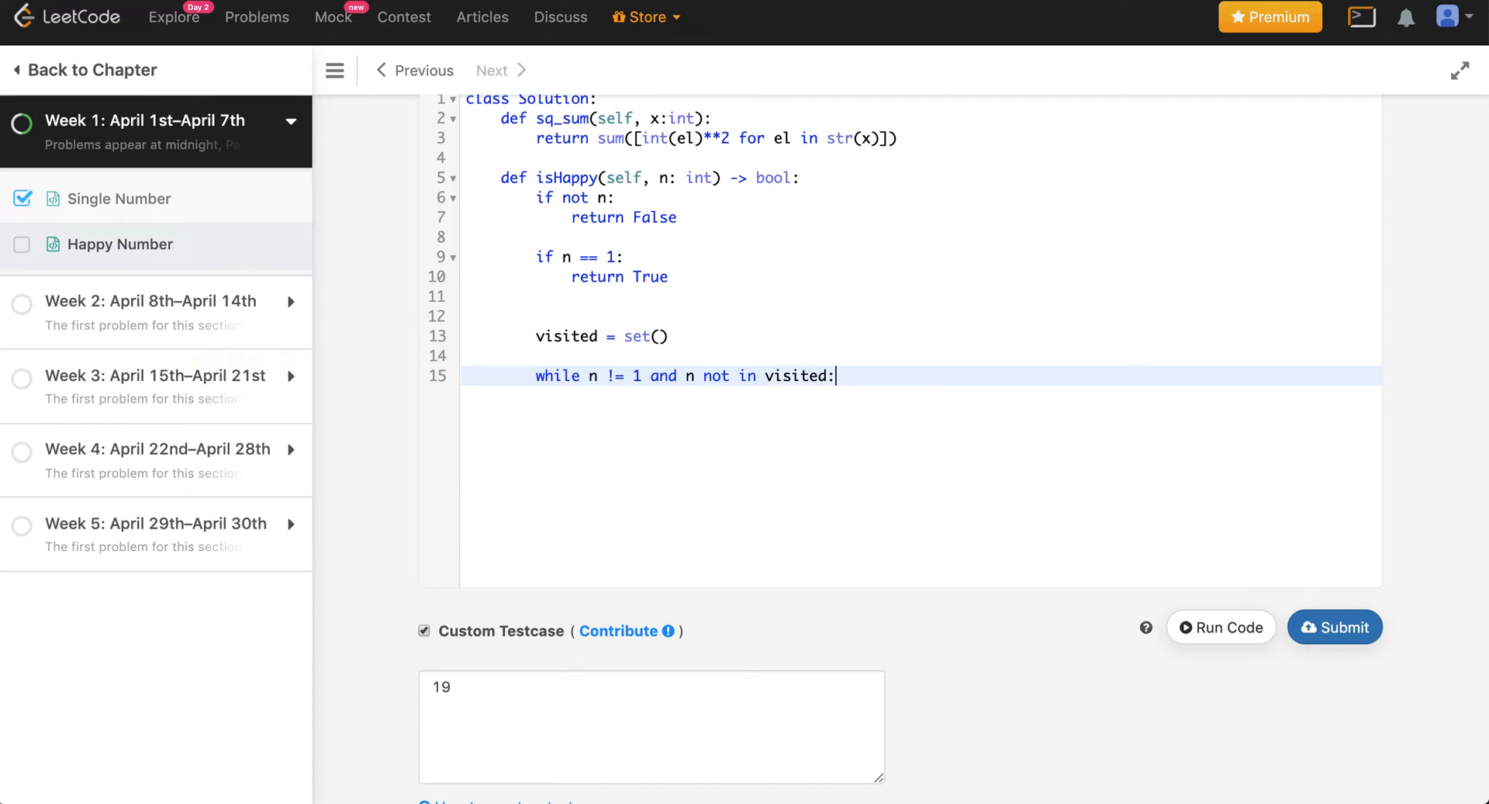
- In the loop add n to visited, set n = self.sq_sum(n), then return n == 1
text(visited.add()
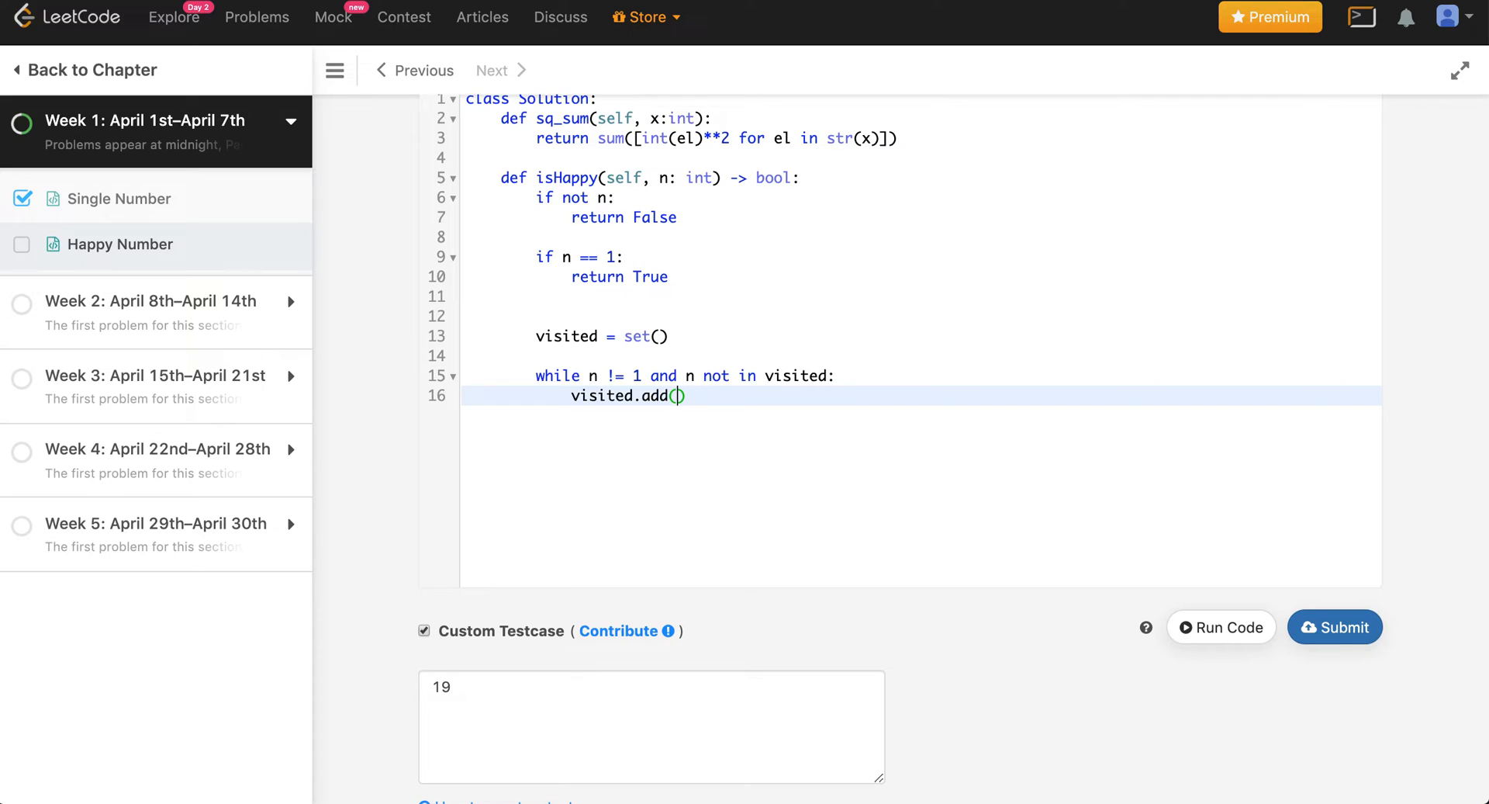
text(n)
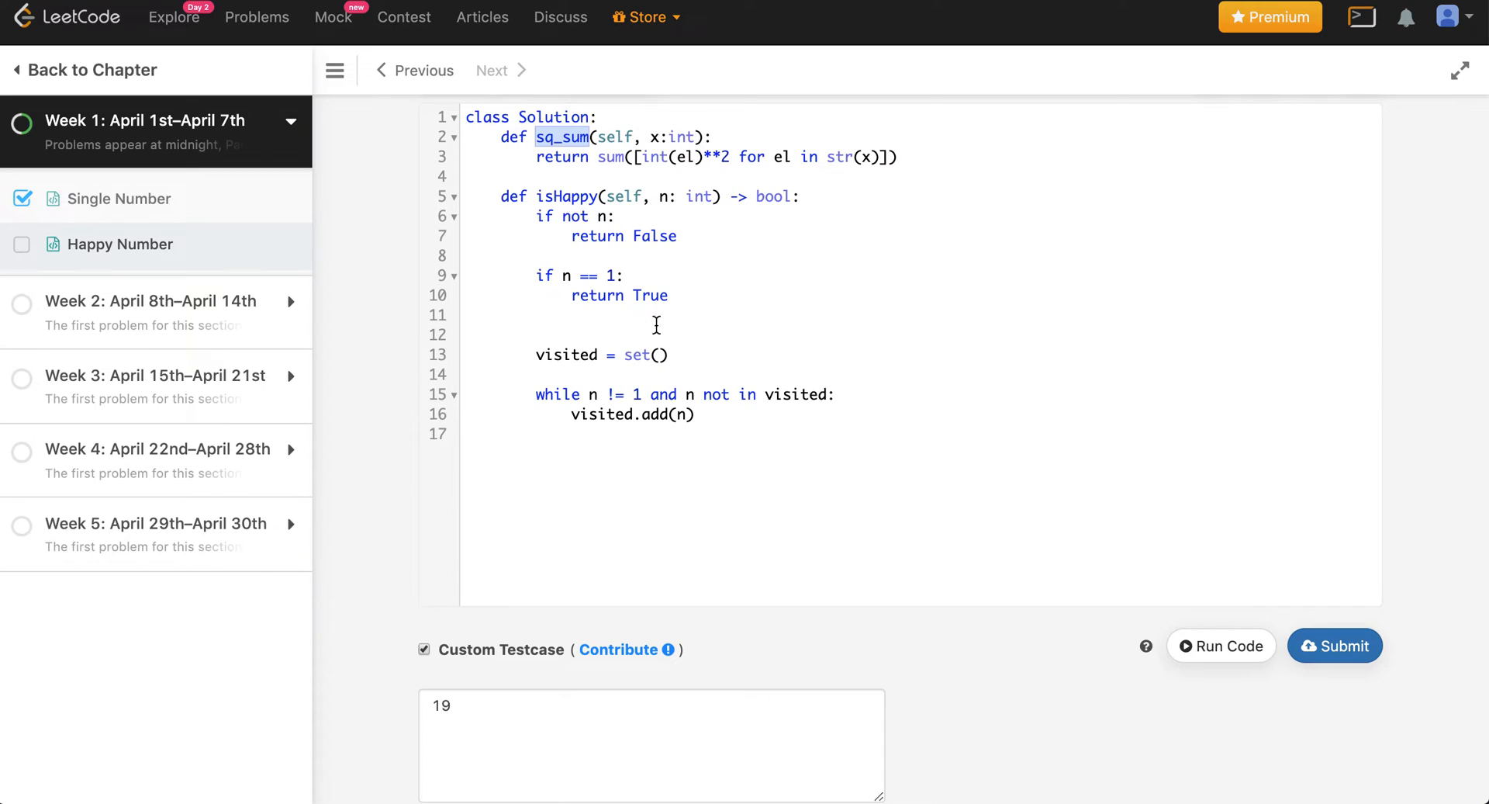
text(n = sq)
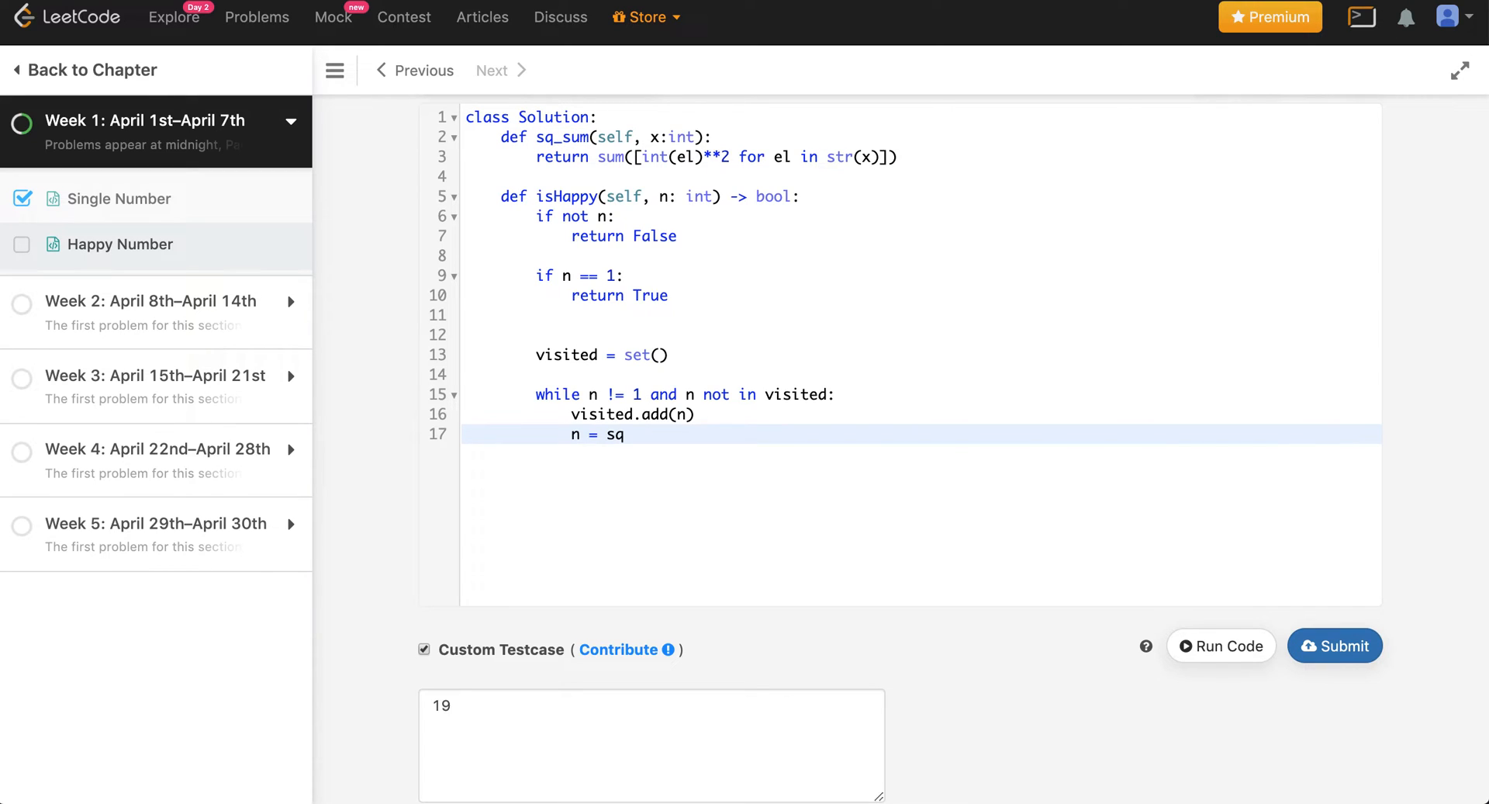
text(elf.s)
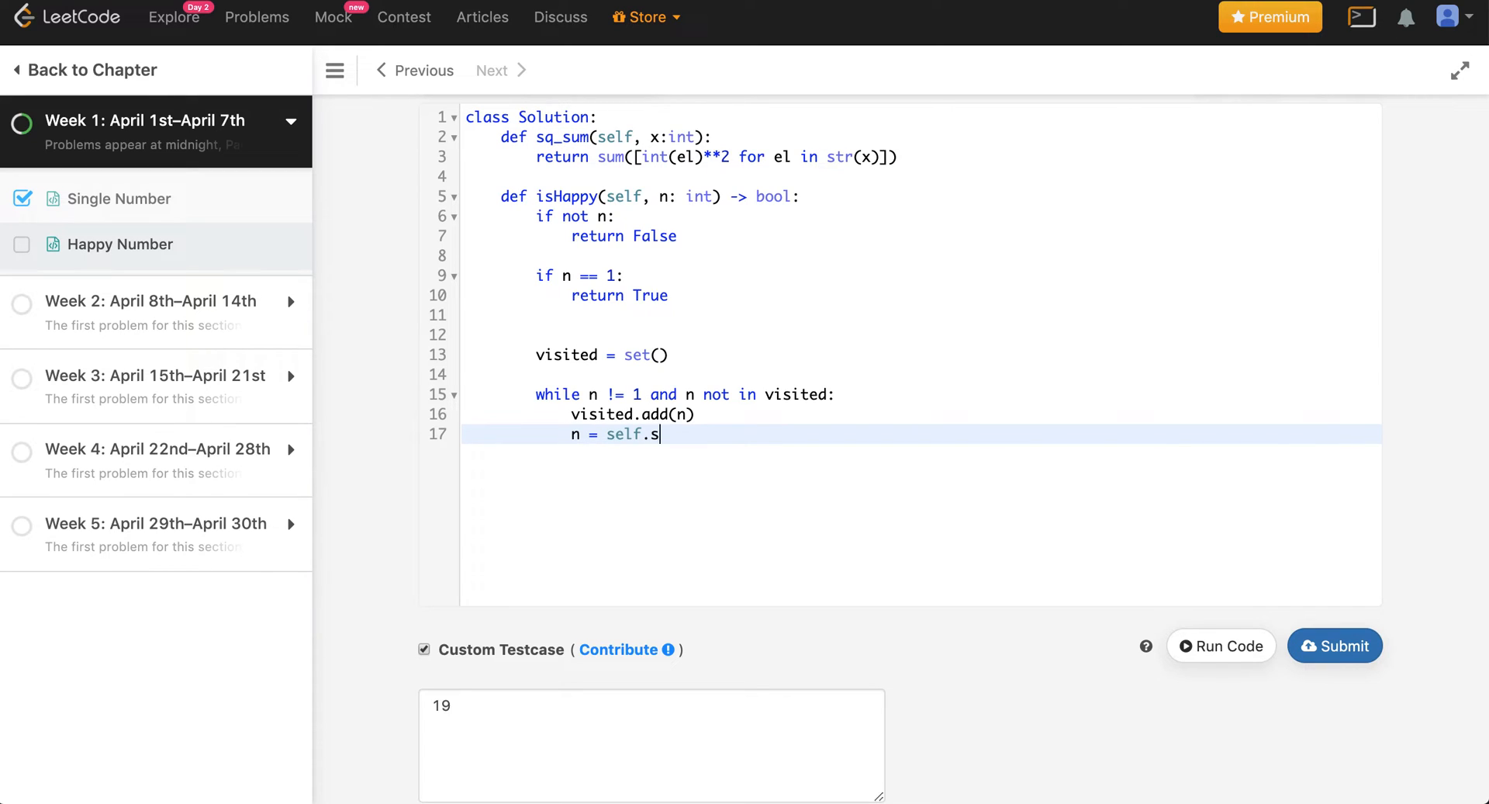
text(q_sum())
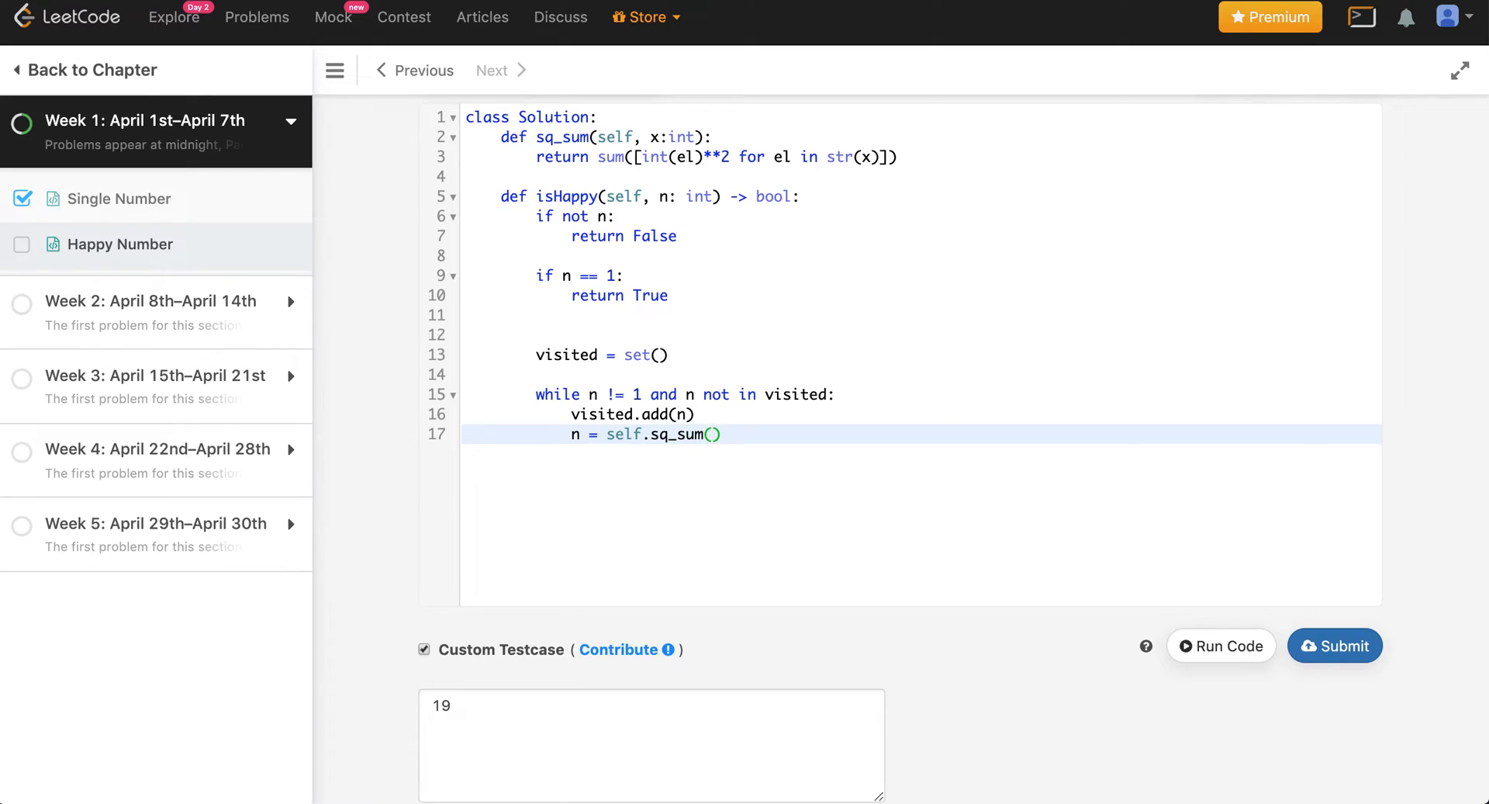
text(n)
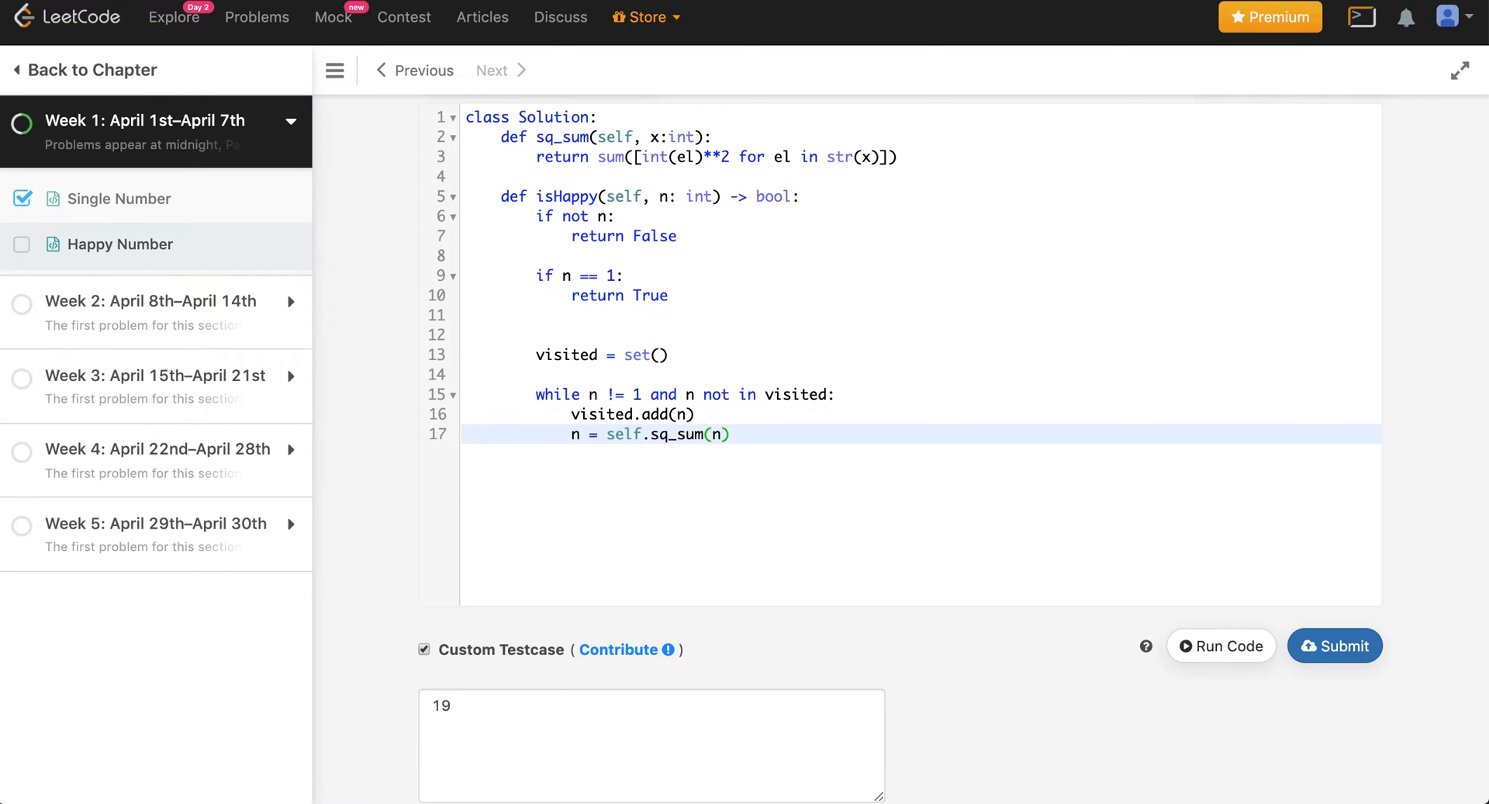
text(ret)
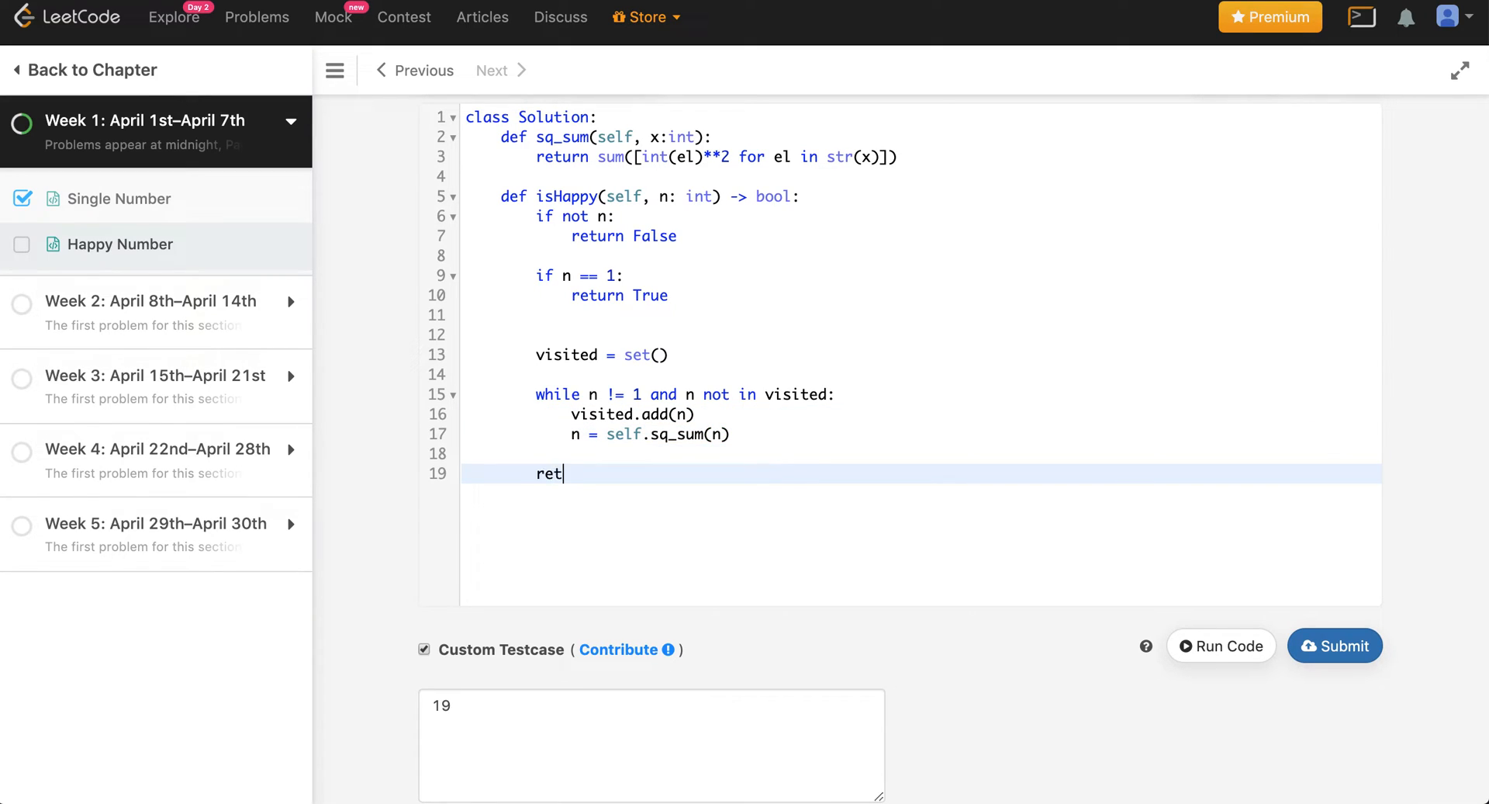
text(urn)
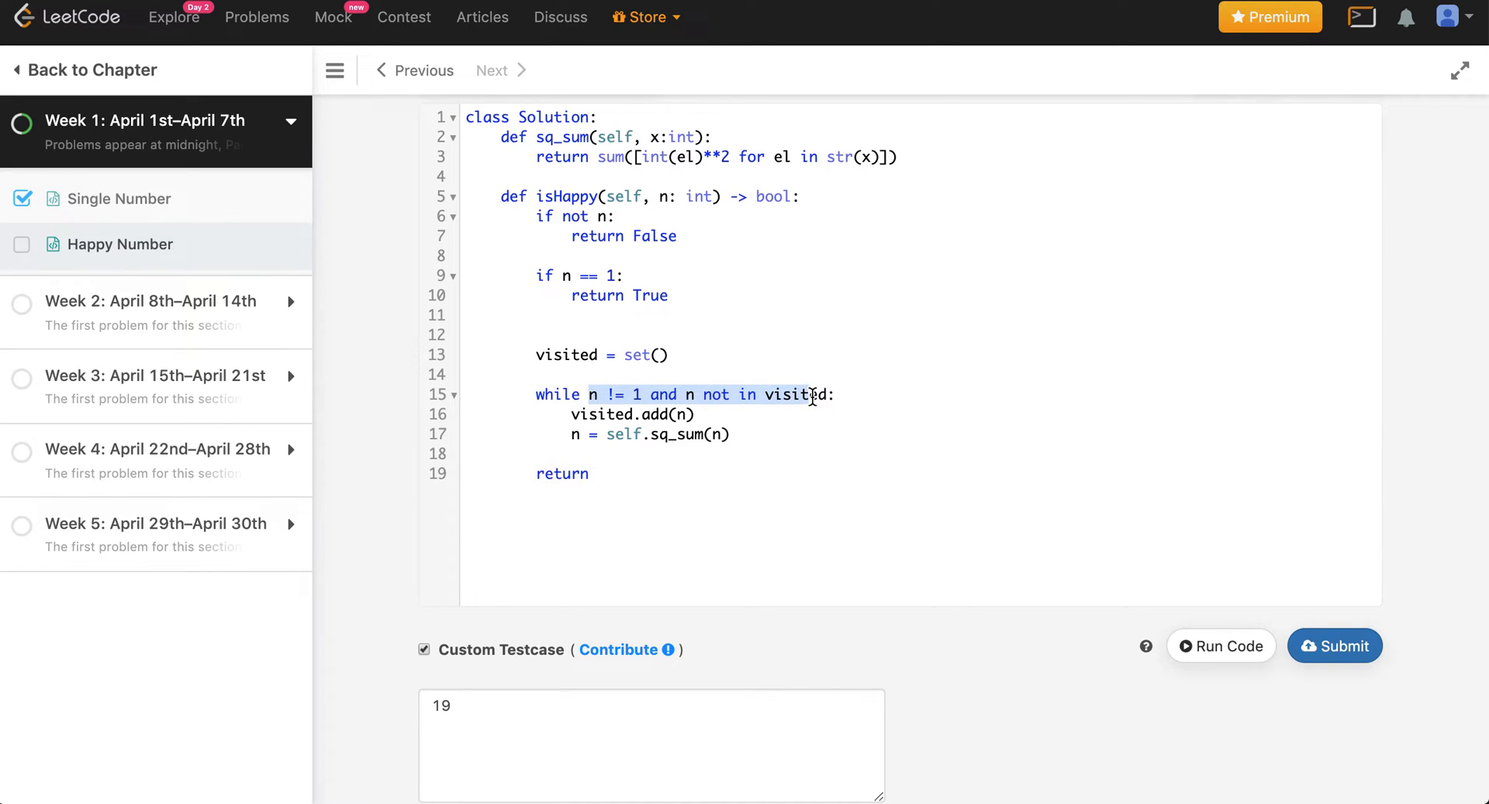
click(664, 454)
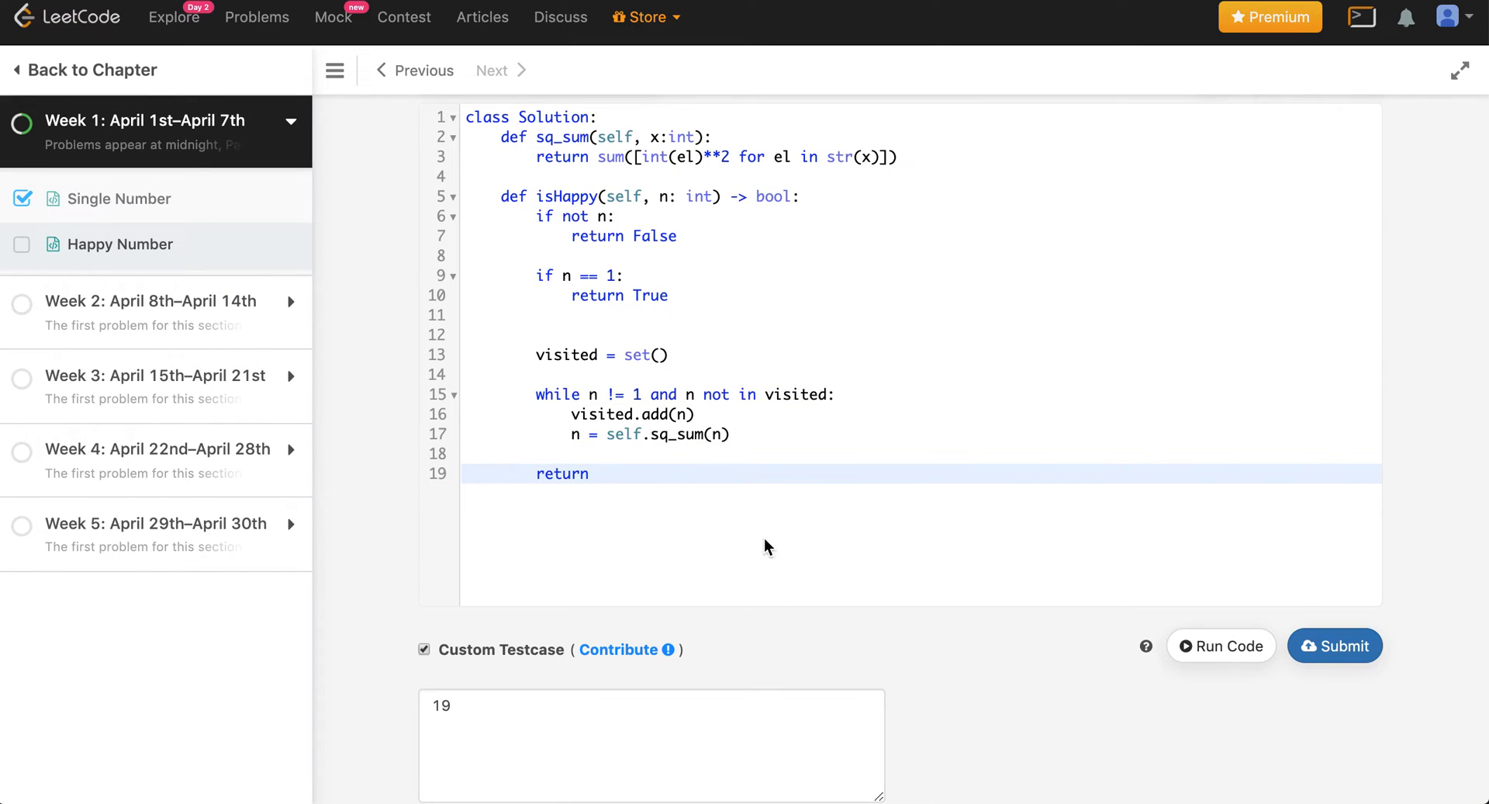
text(n == 1)
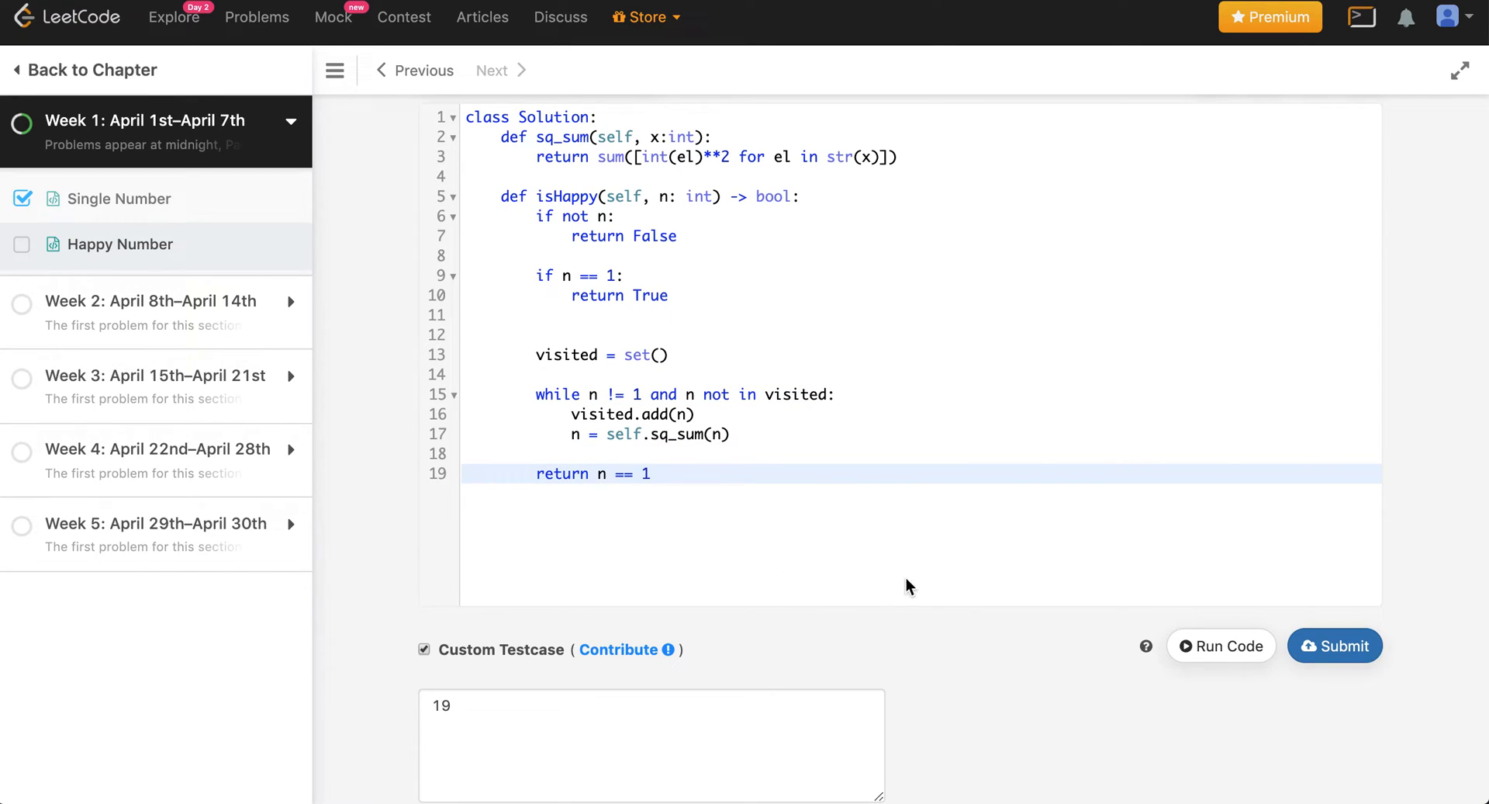
mouse_move(930, 571)
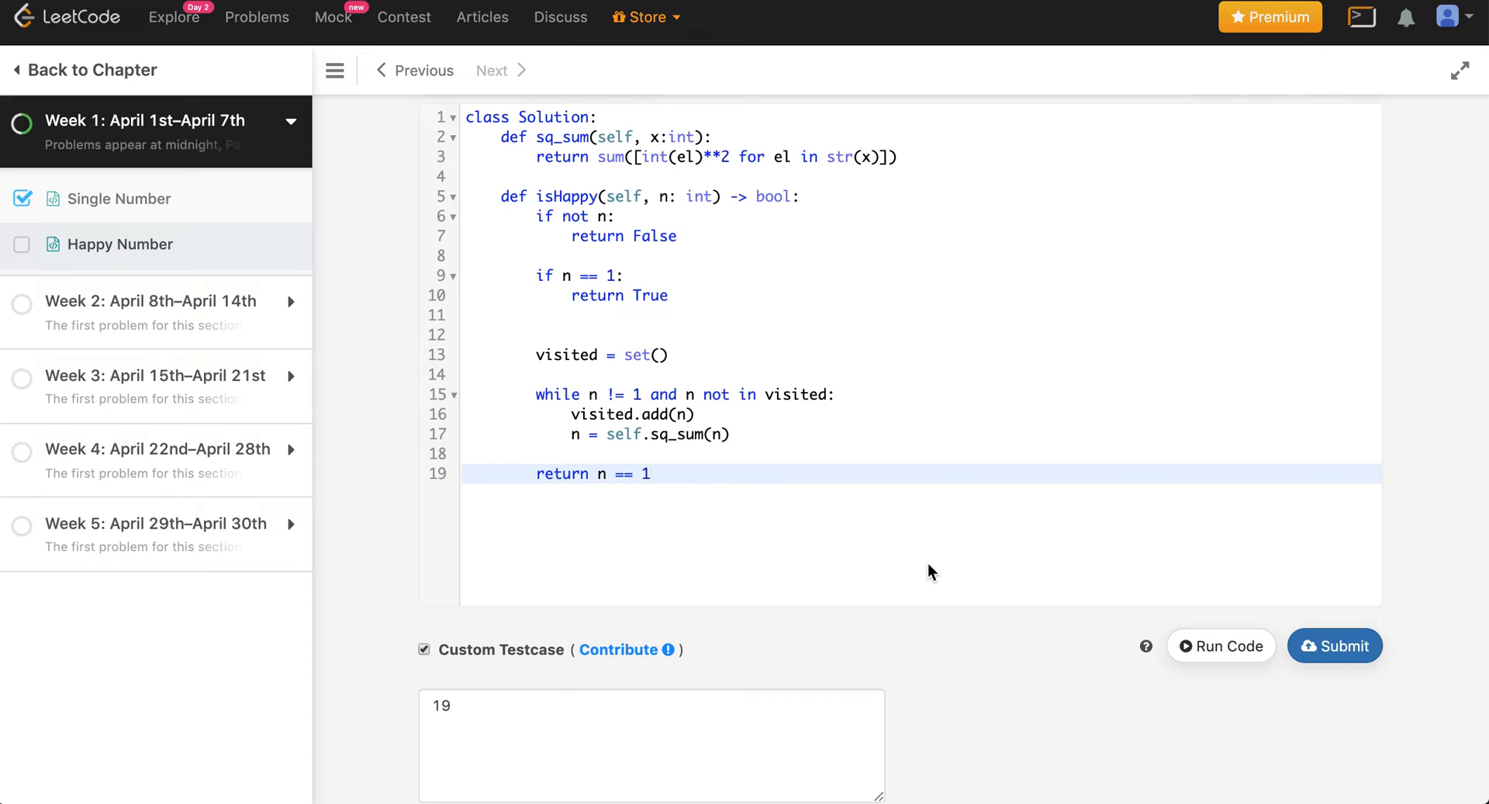
mouse_move(1148, 647)
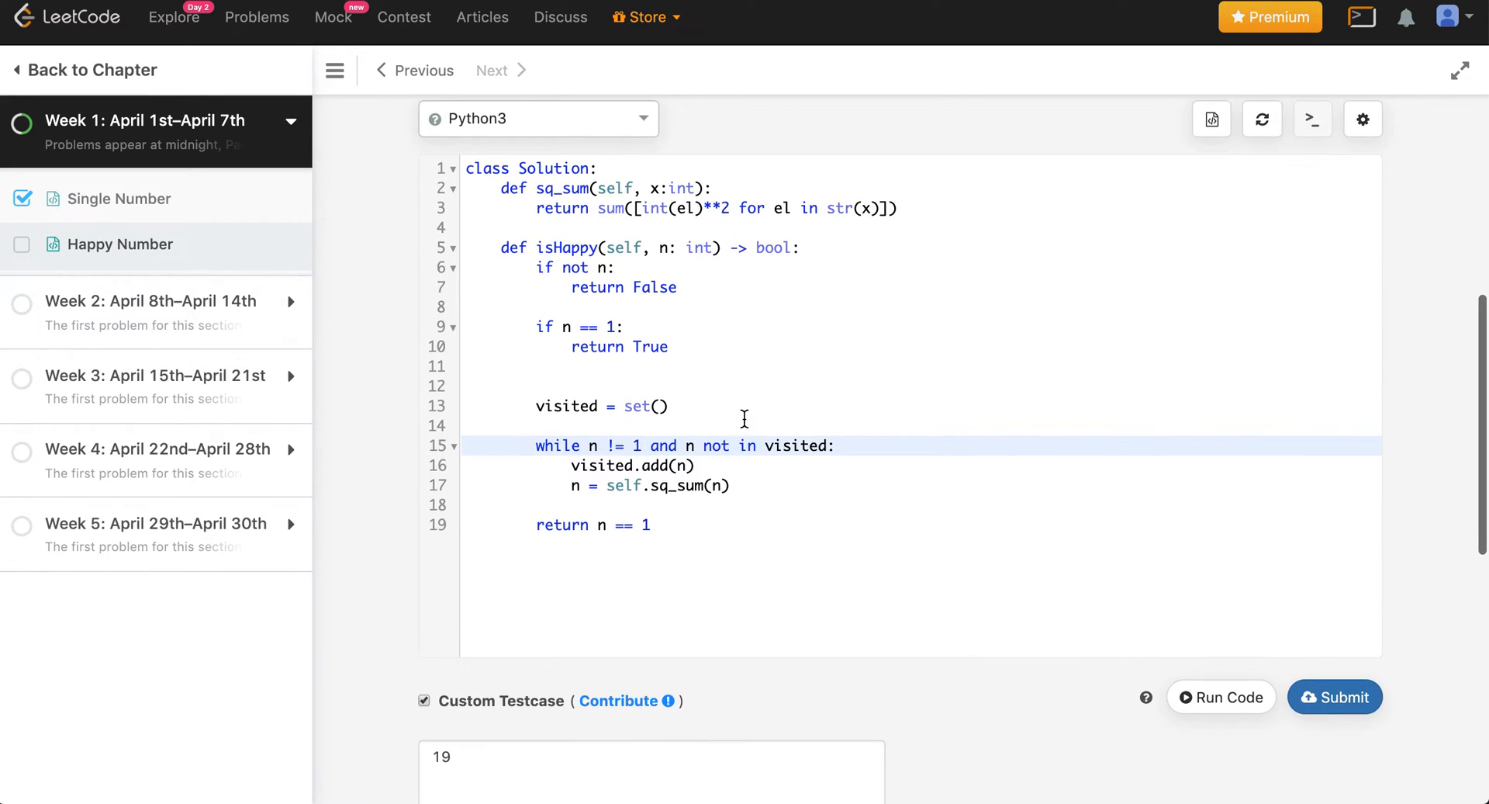
mouse_move(961, 674)
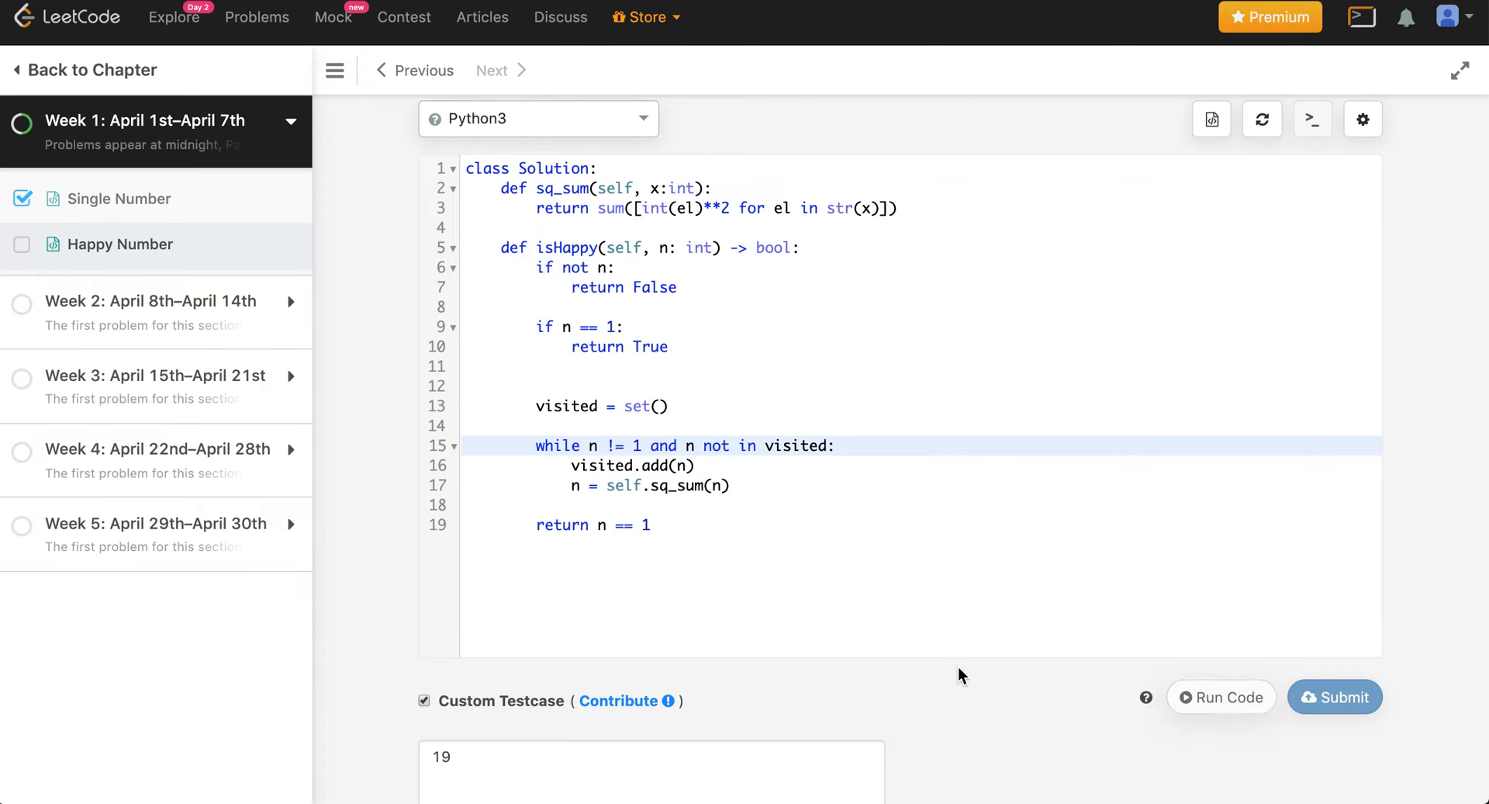
- Submit the Happy Number solution and view the Accepted result
click(1222, 697)
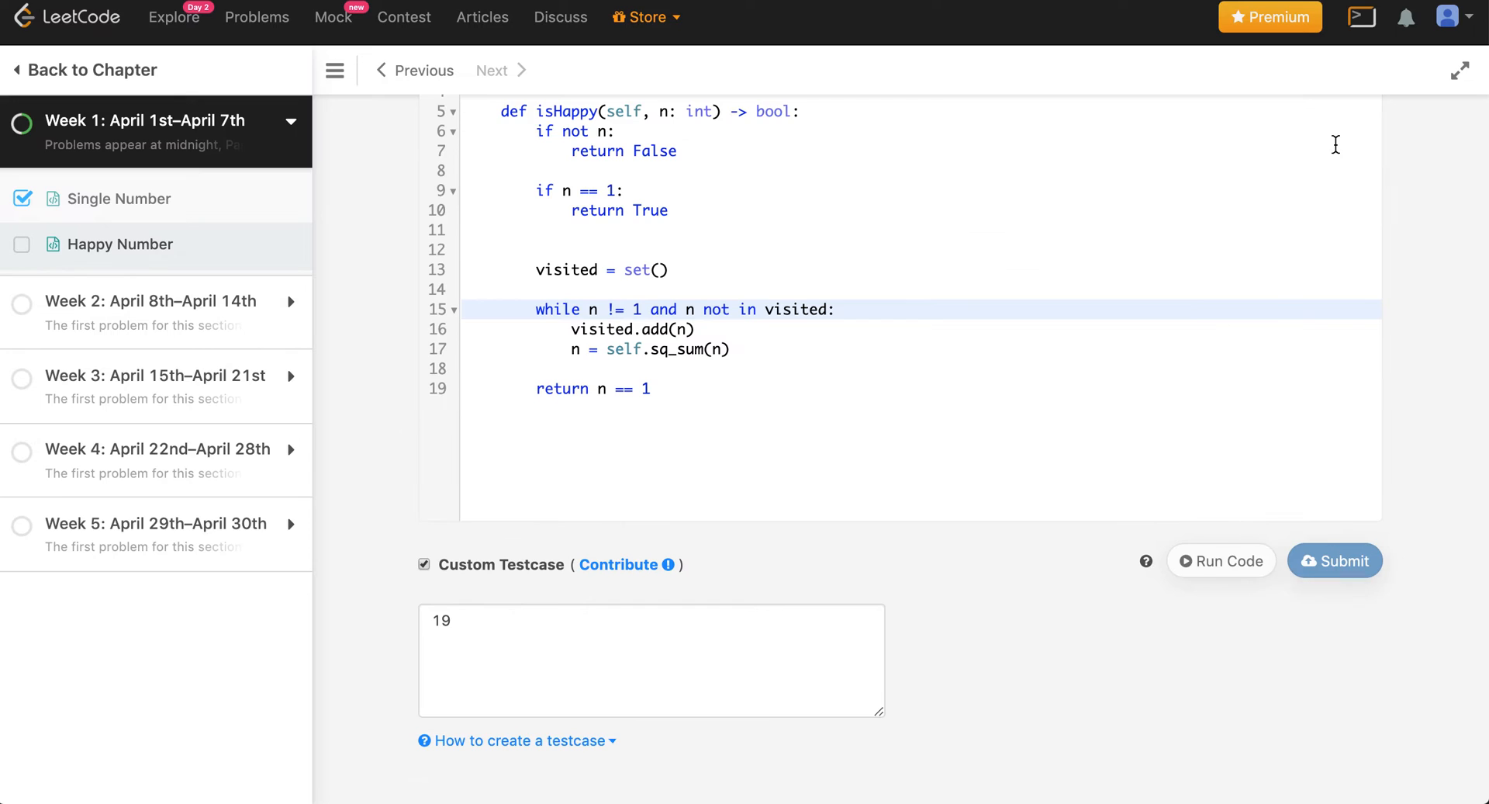
click(1334, 560)
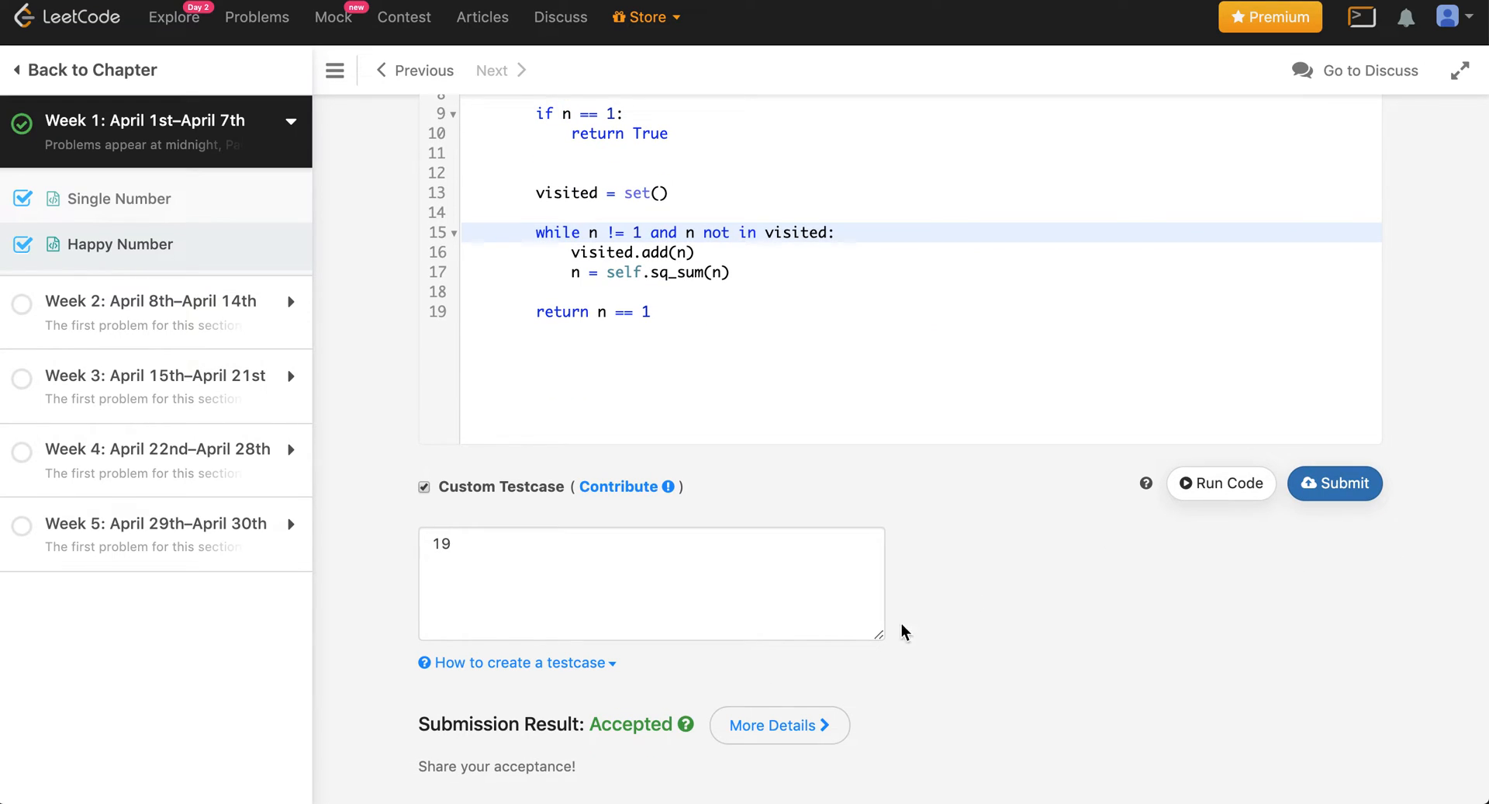
mouse_move(771, 725)
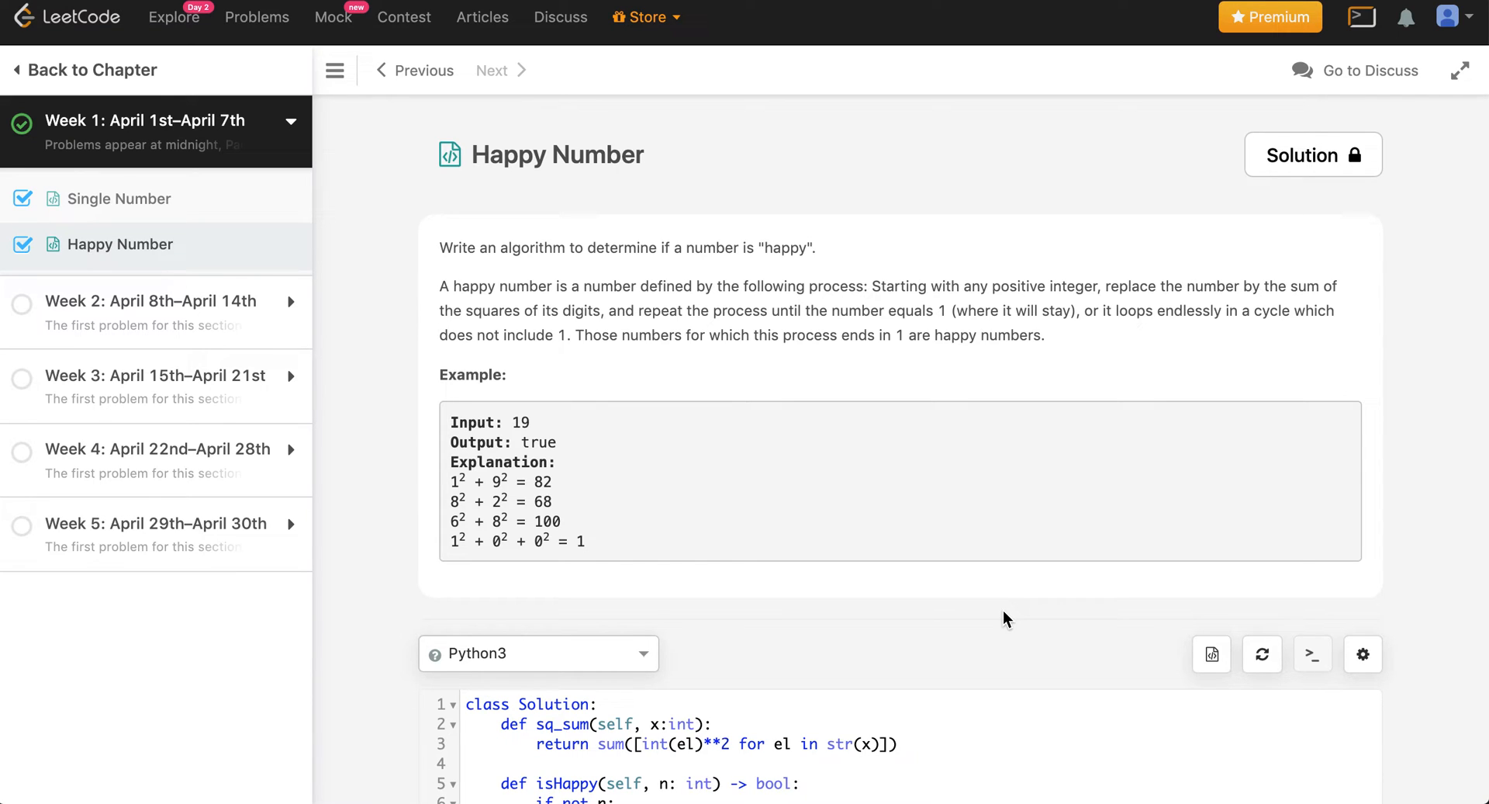
scroll(down, 3)
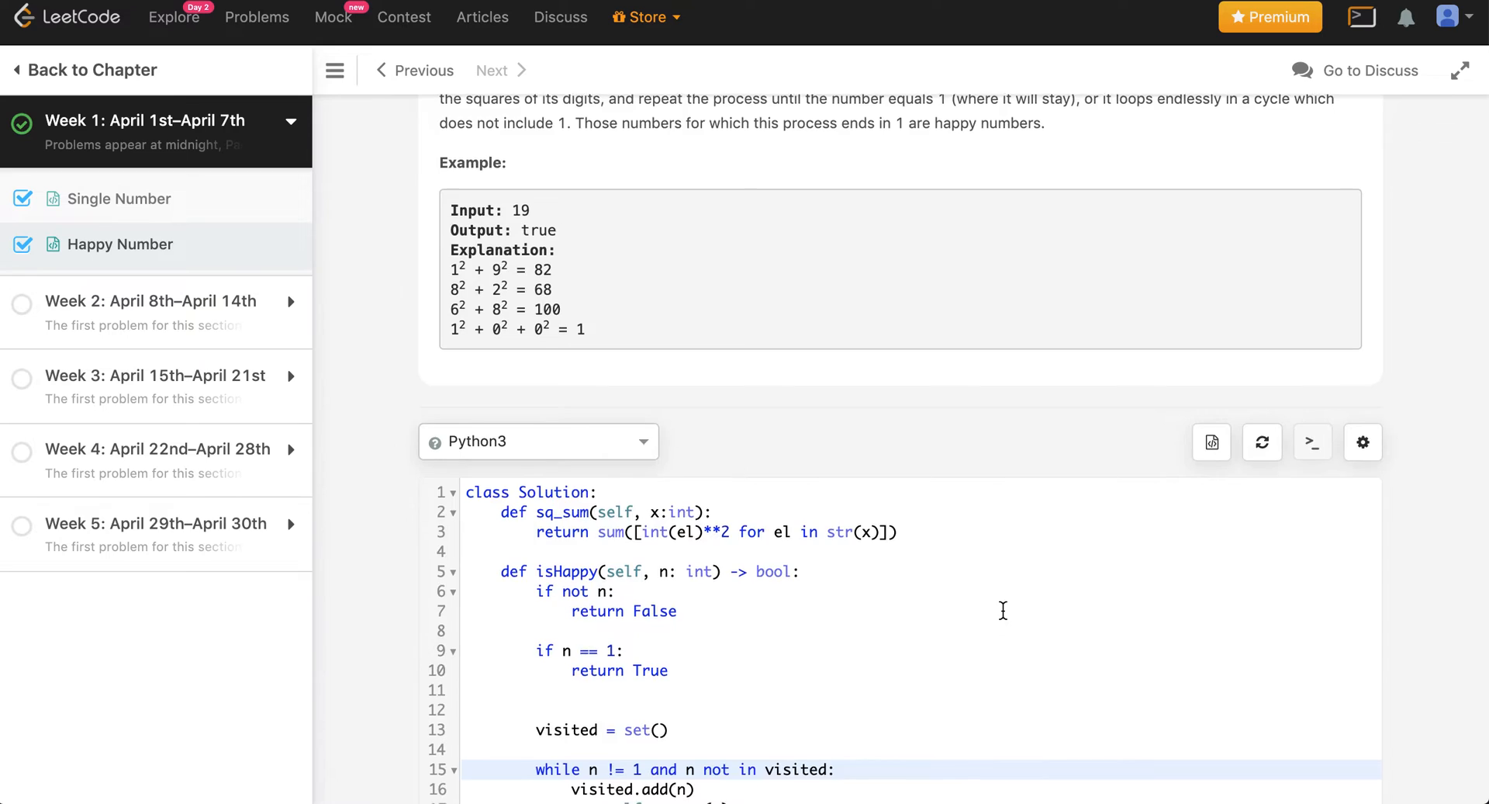
scroll(down, 3)
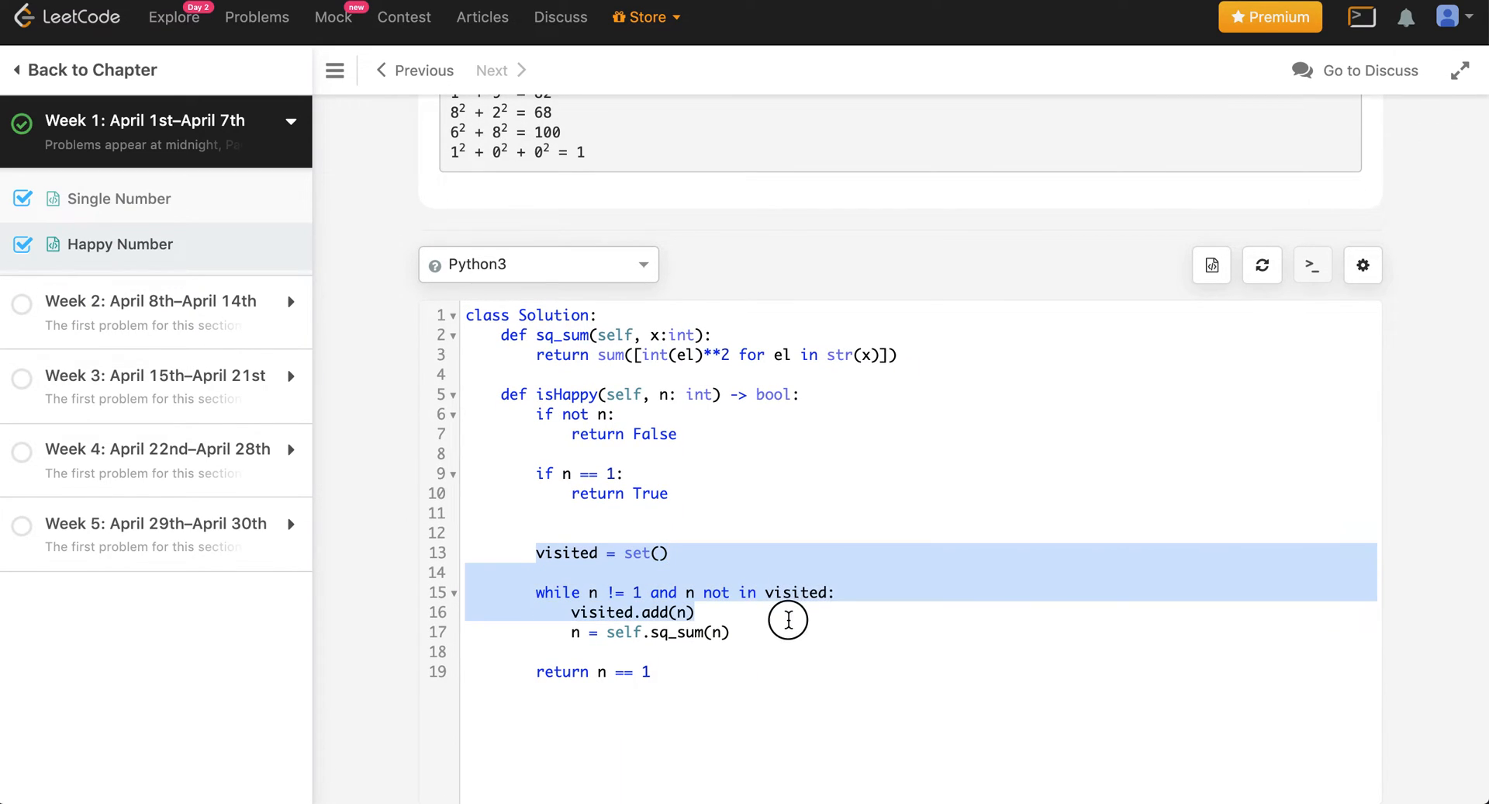
- Remove the visited-set code and initialize slow = sq_sum(n)
key(Delete)
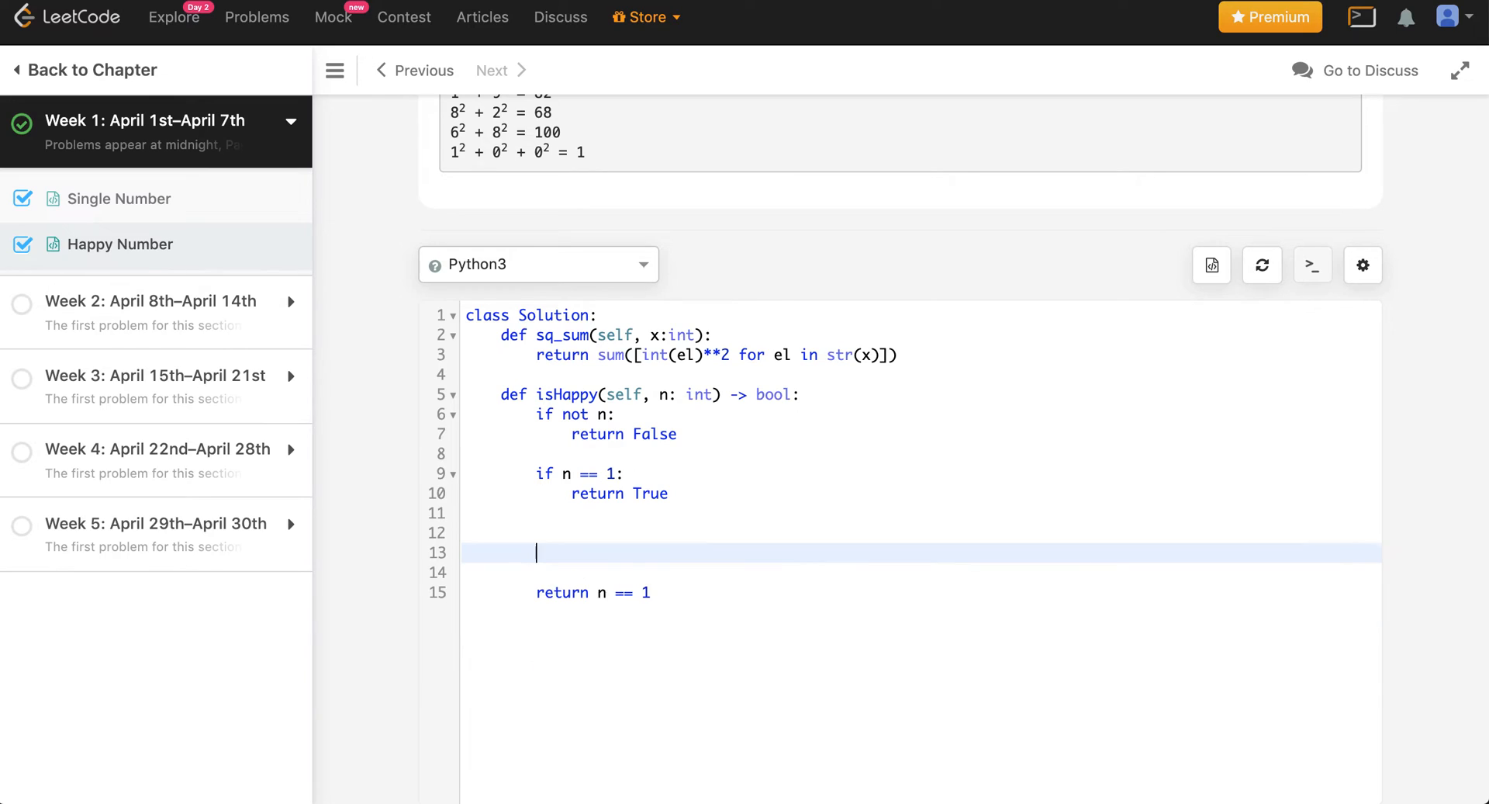
text(sl)
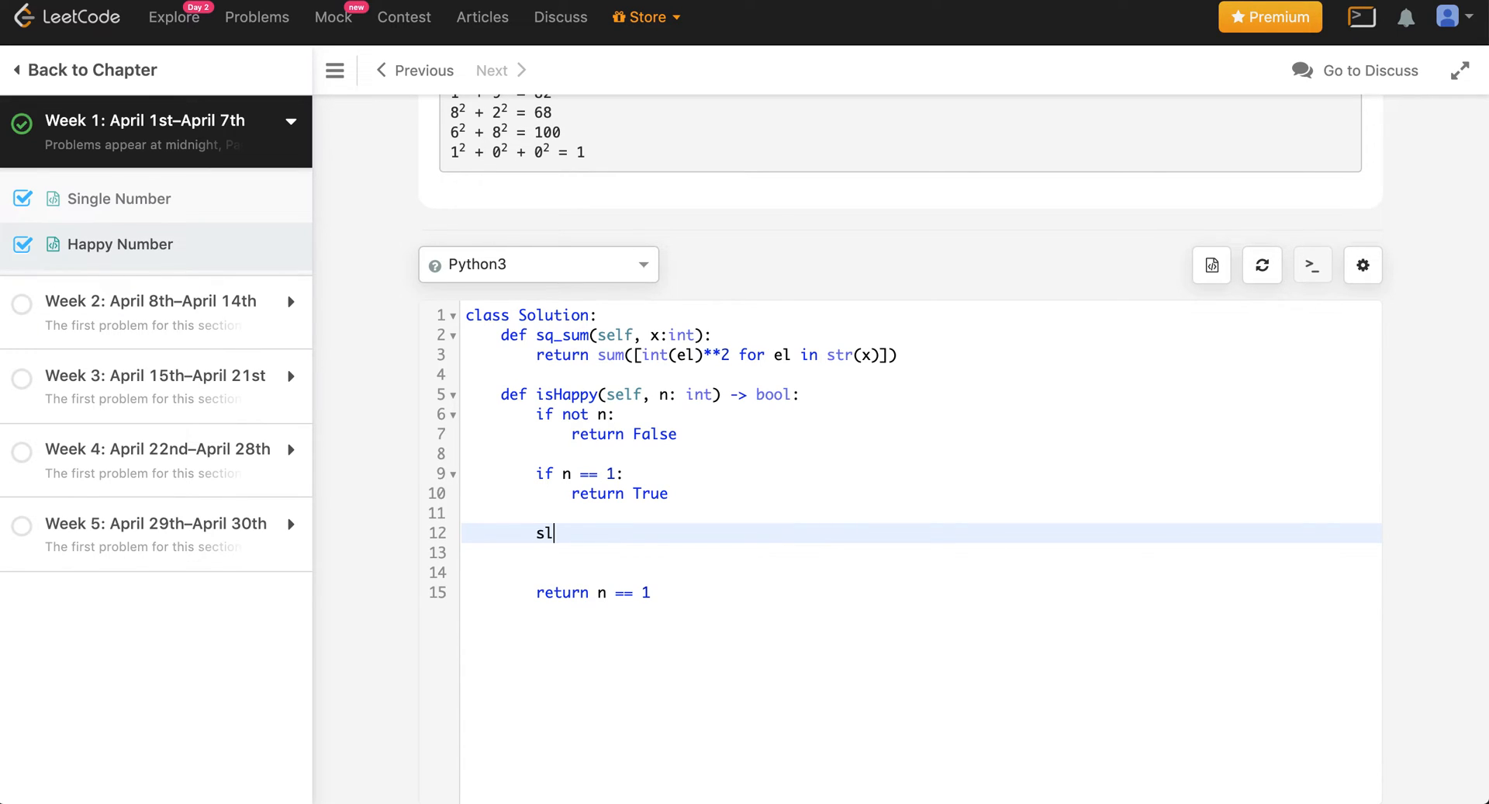
text(ow = n)
click(921, 552)
text(fast =)
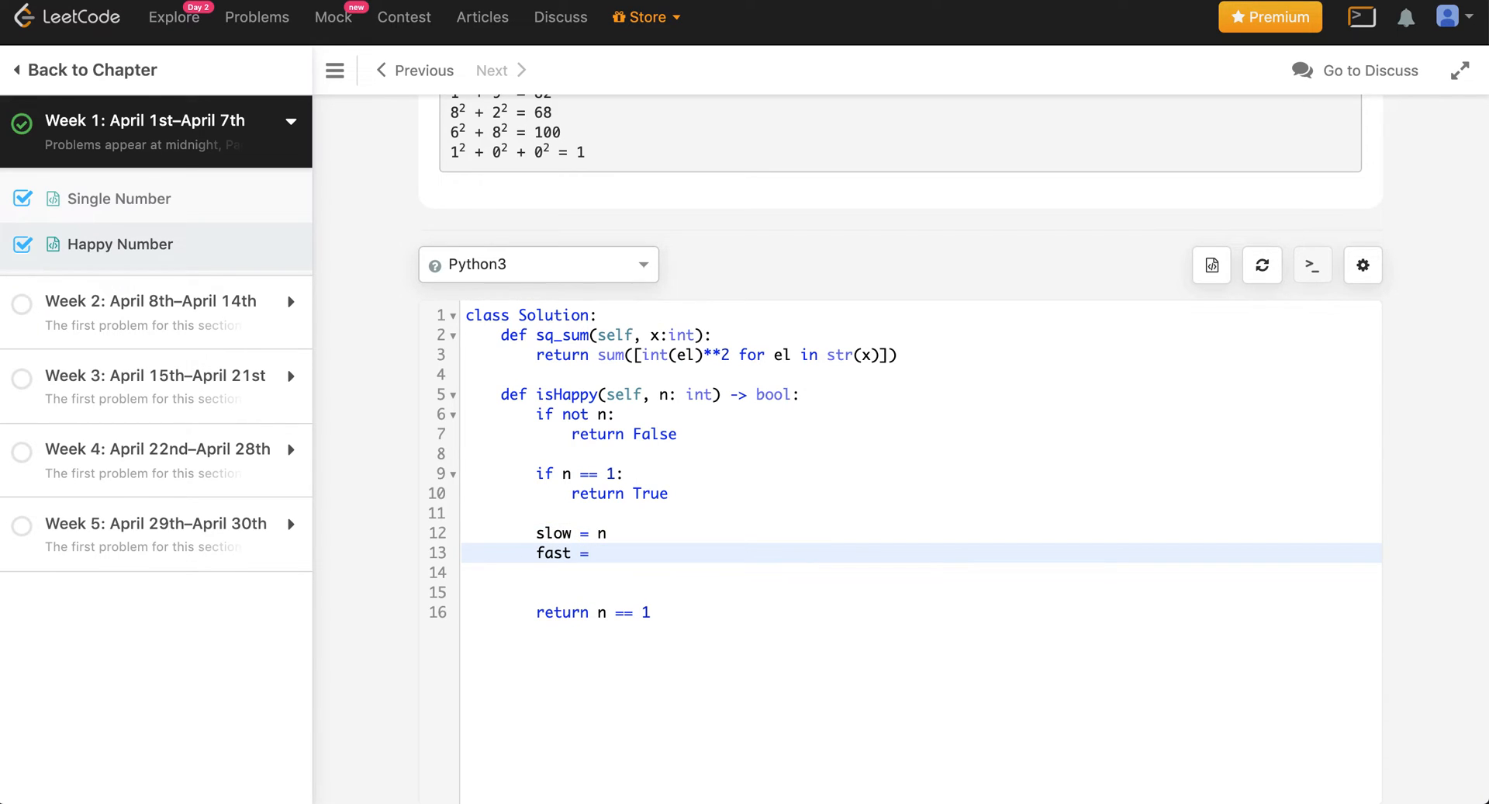
text(sq_sum(n))
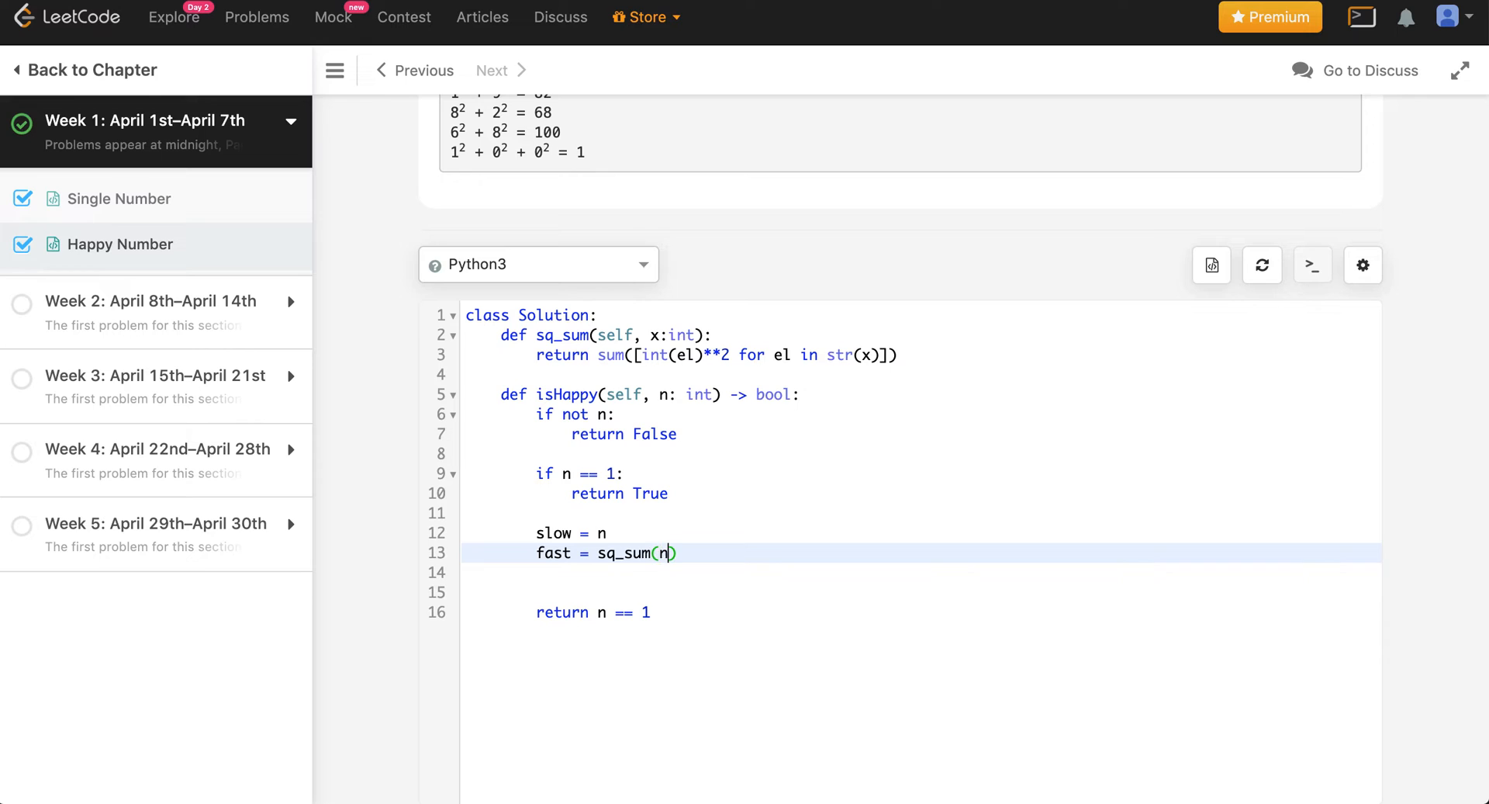
- Loop while slow != fast and fast != 1, advancing slow once and fast twice via sq_sum
text(whi)
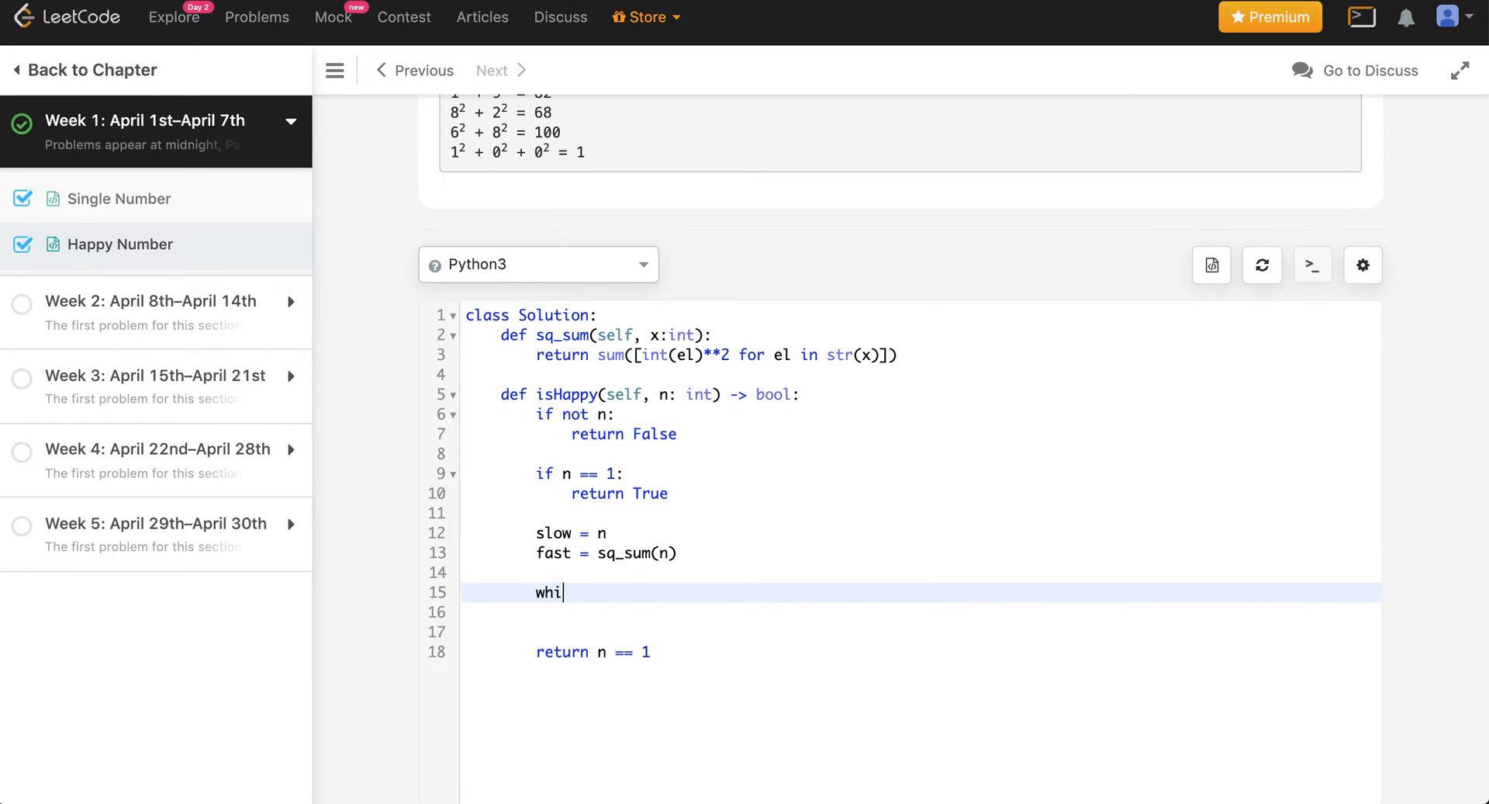
text(le)
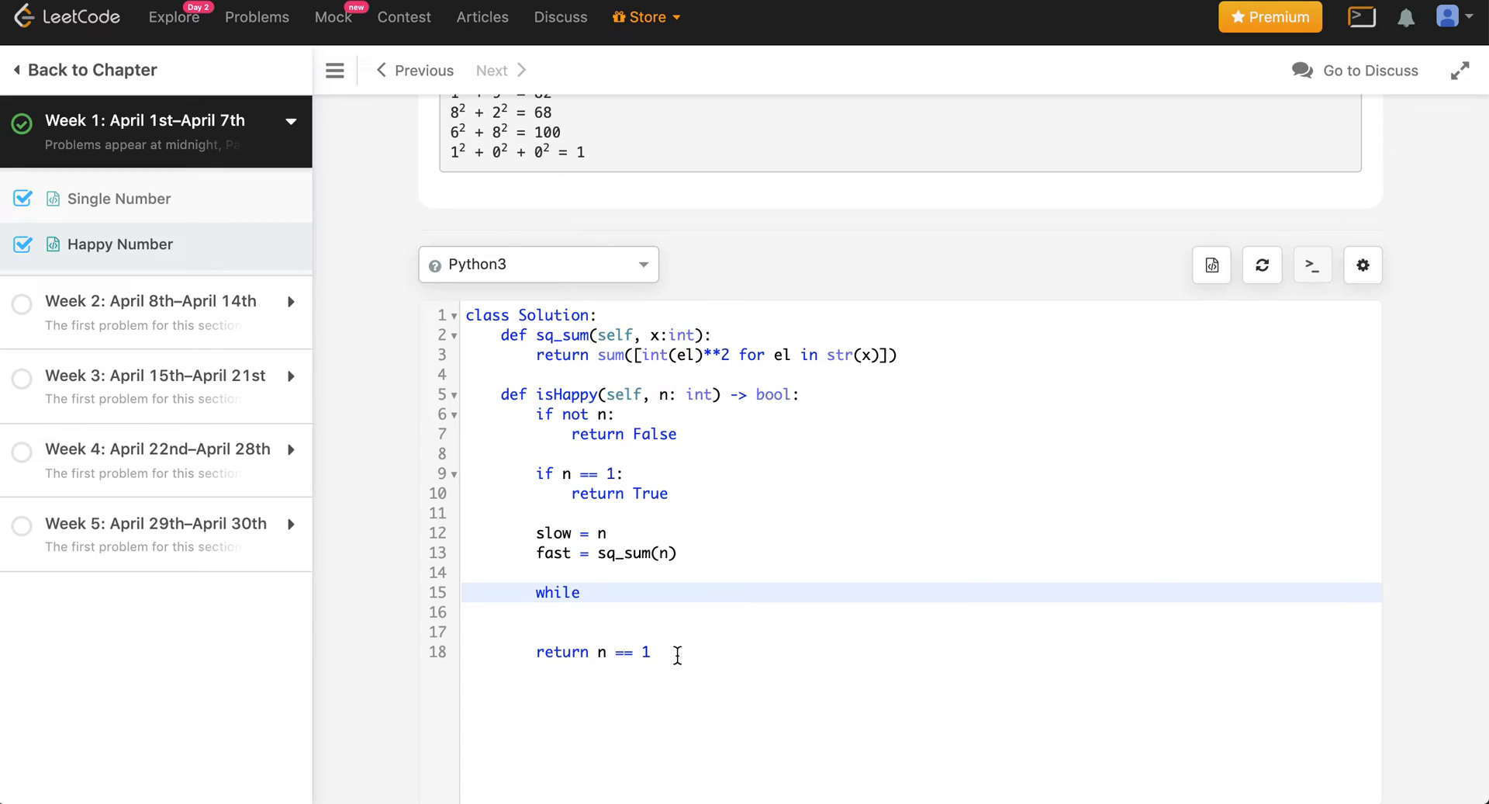
mouse_move(727, 442)
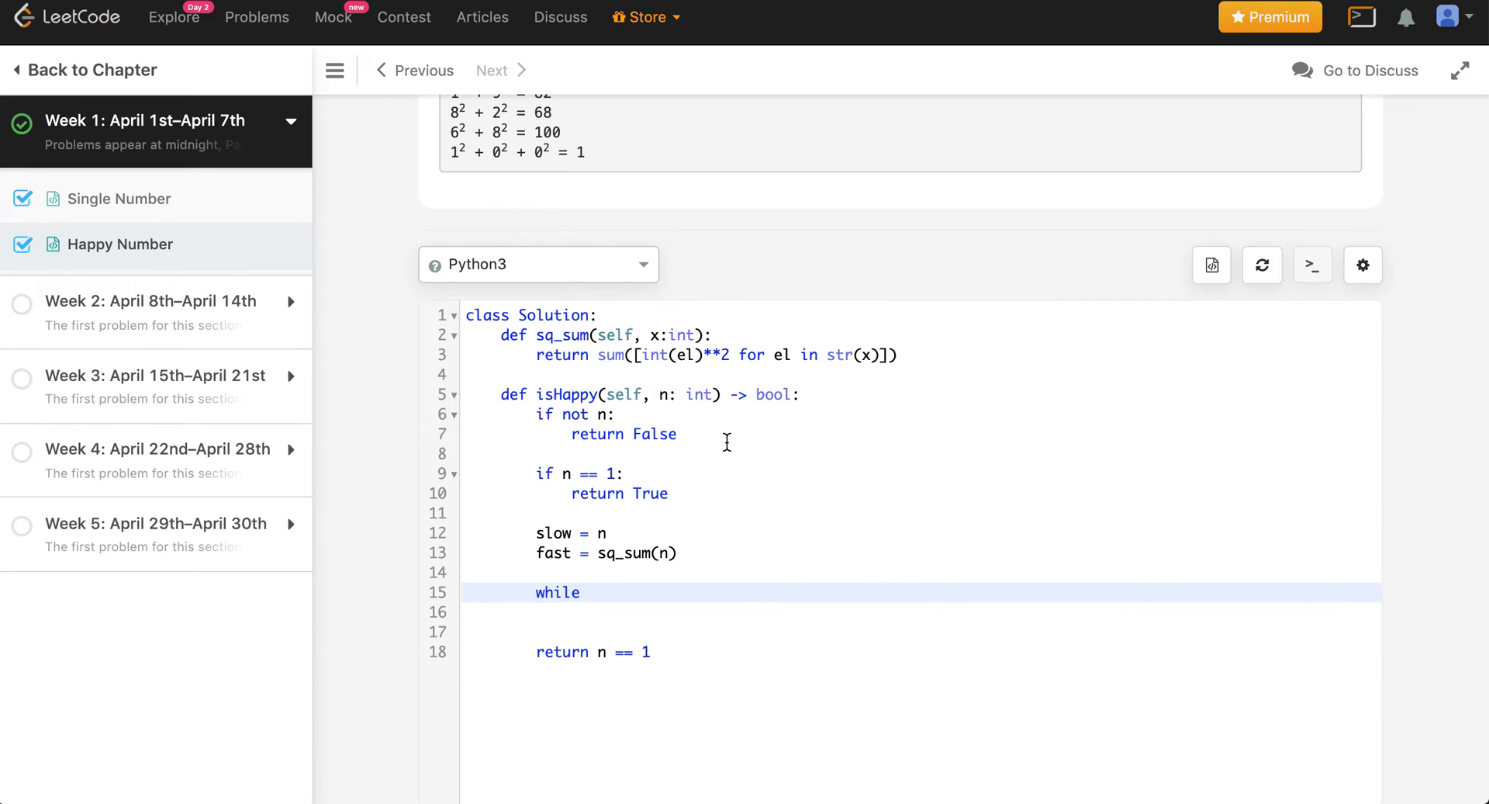
text(sl)
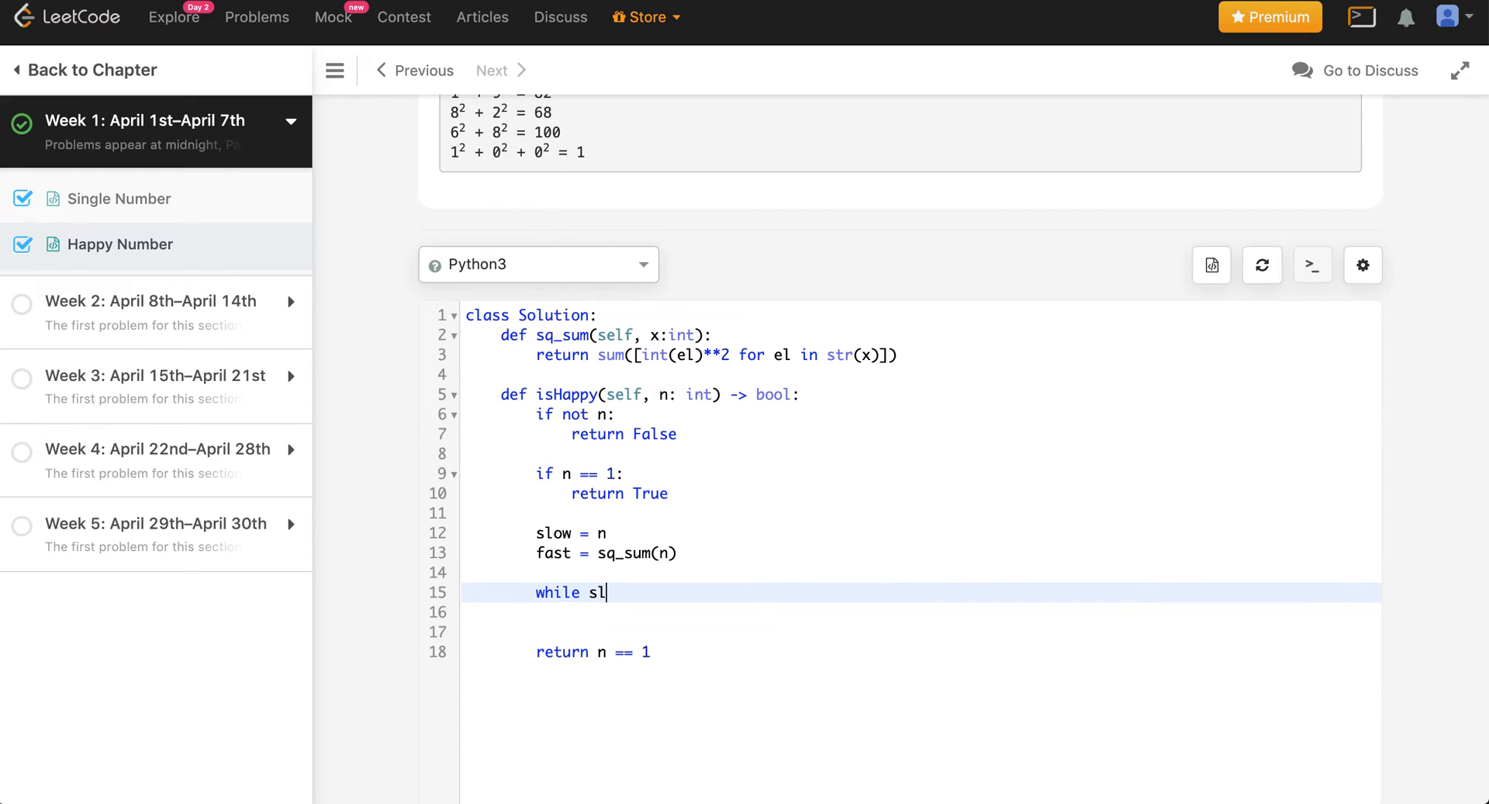
text(ow)
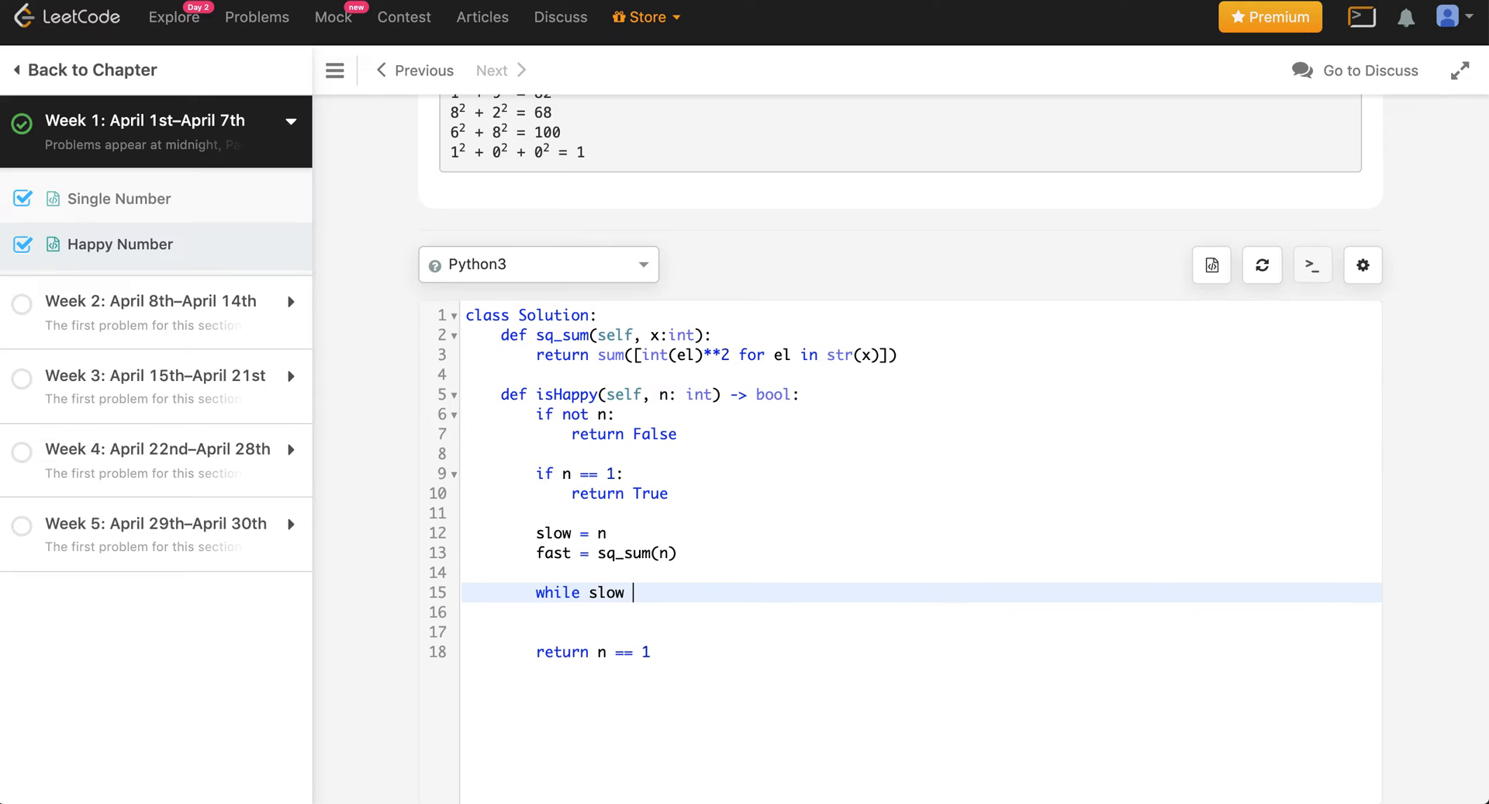
text(!= fast and)
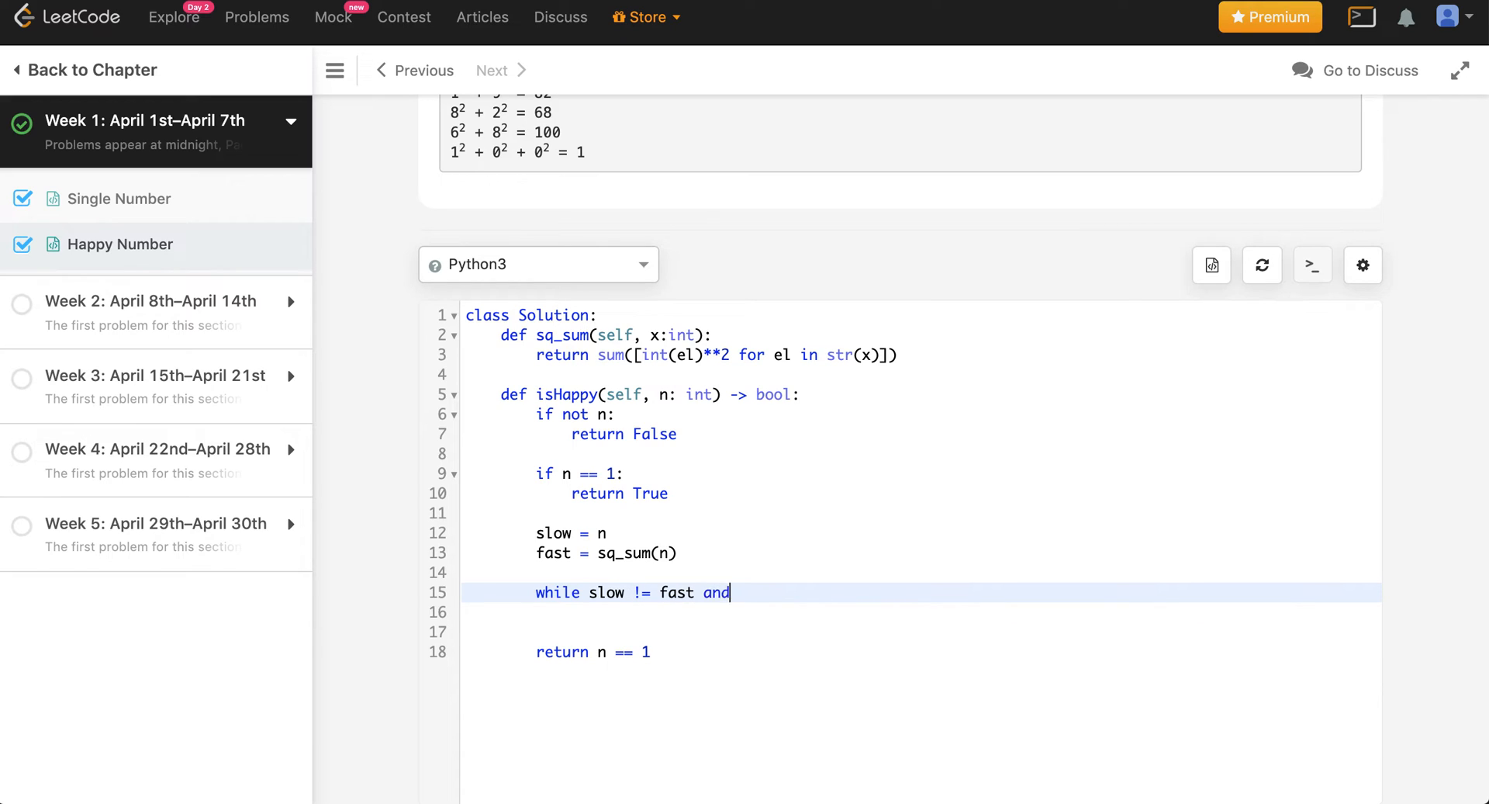
text(fast ==)
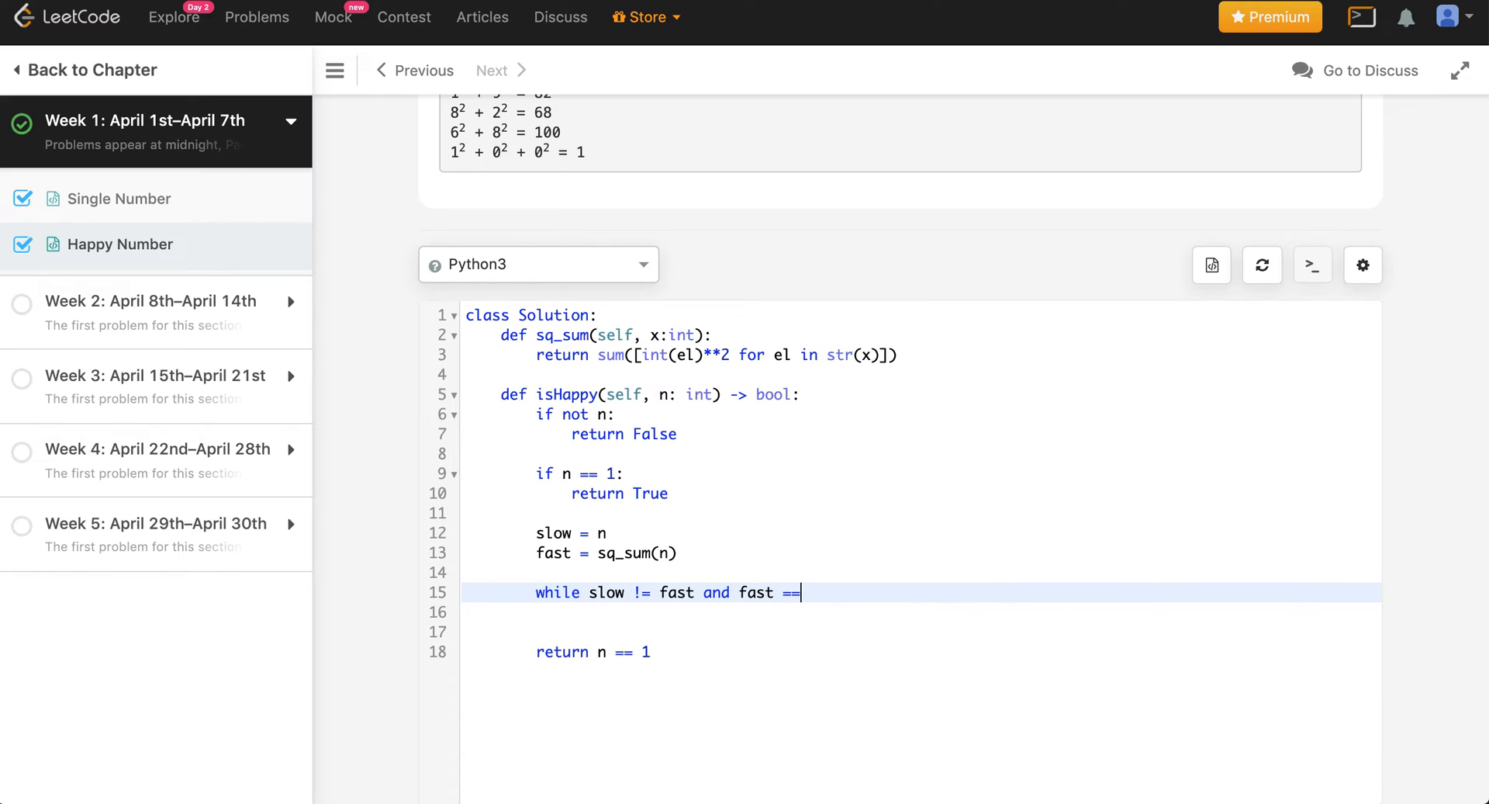
text(= 1:)
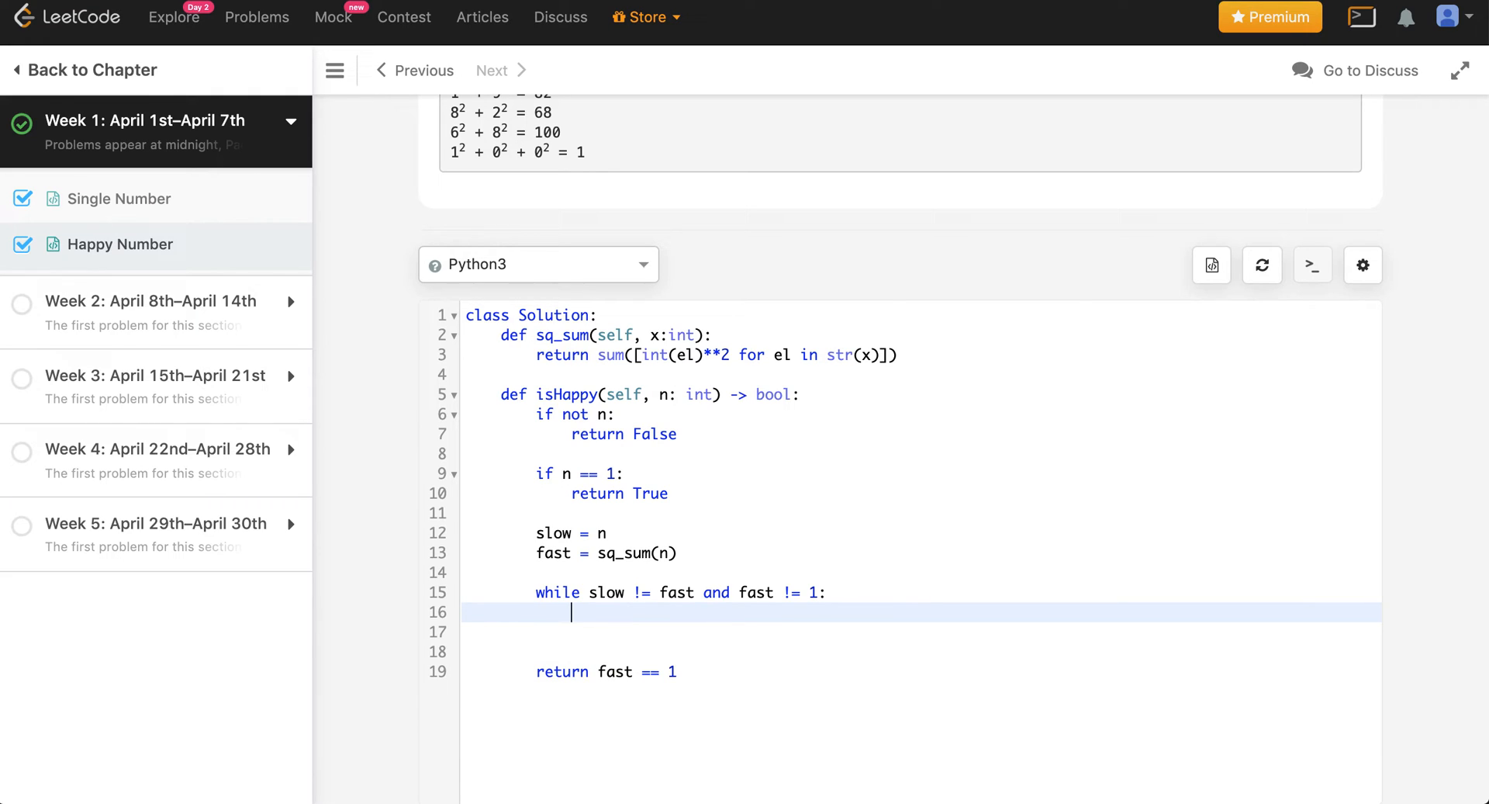
text(slow =)
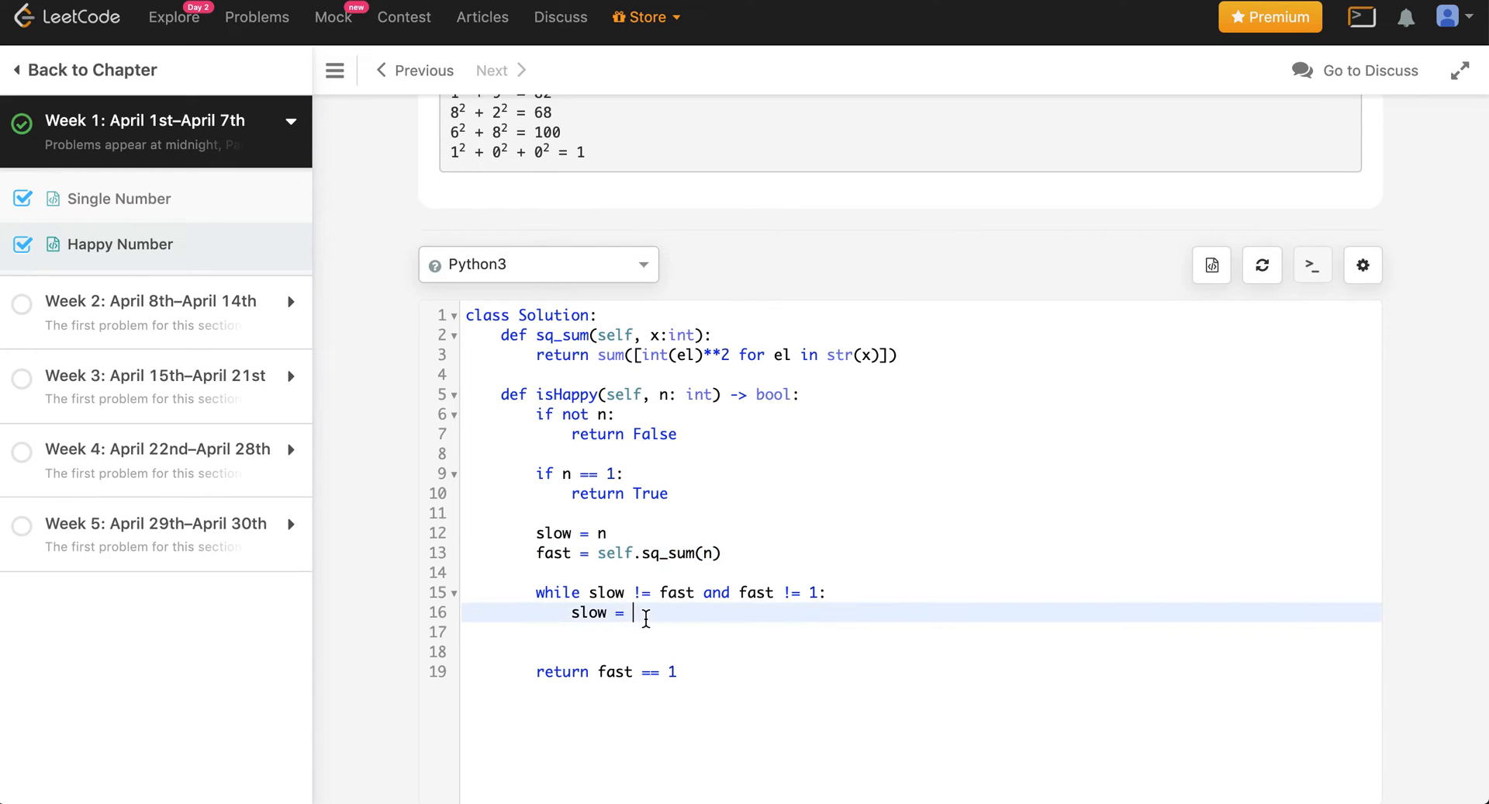
text(self.sq_sum(slow)
click(924, 632)
text(fast = )
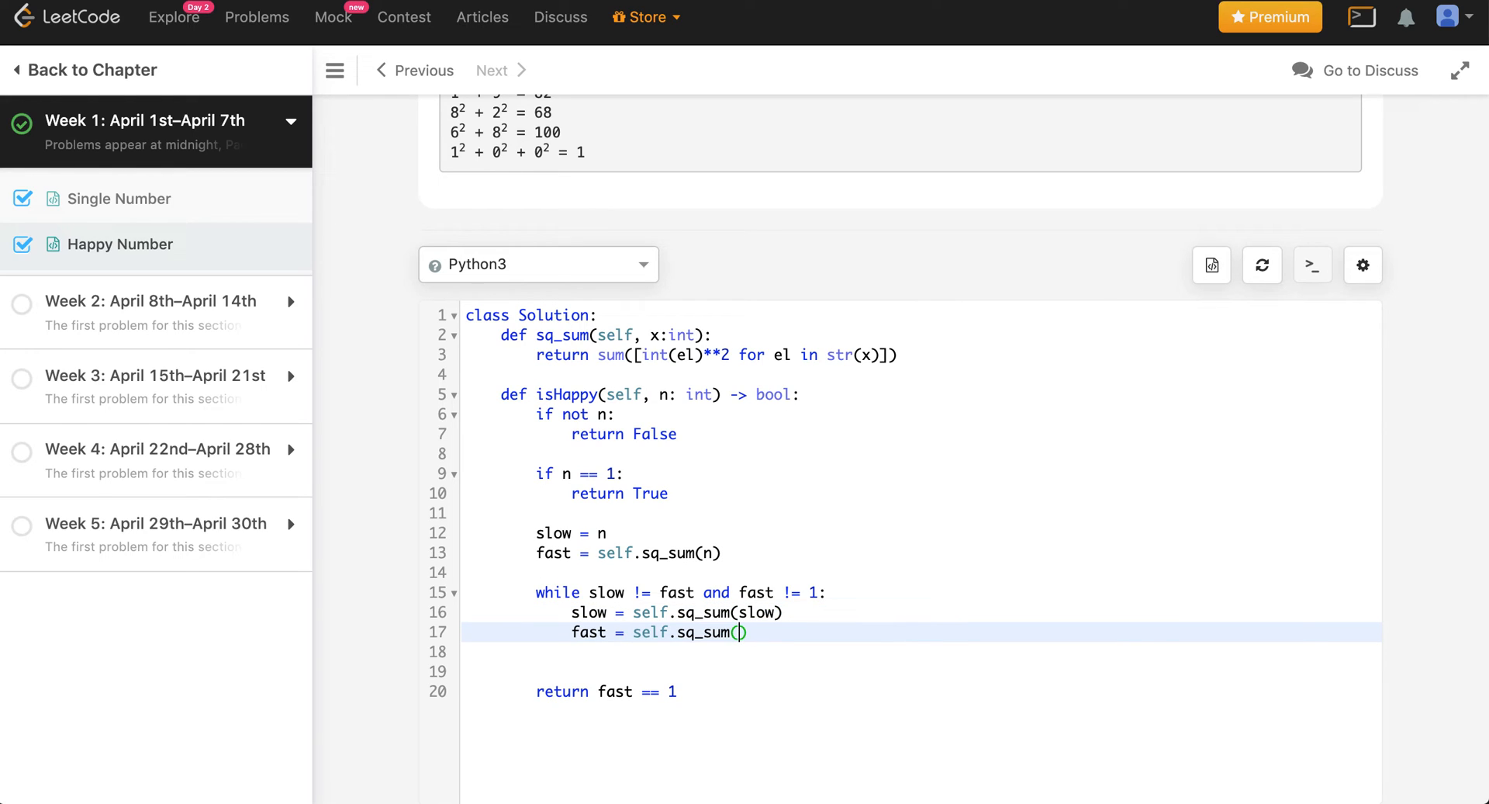
text(self.sq_sum(n))
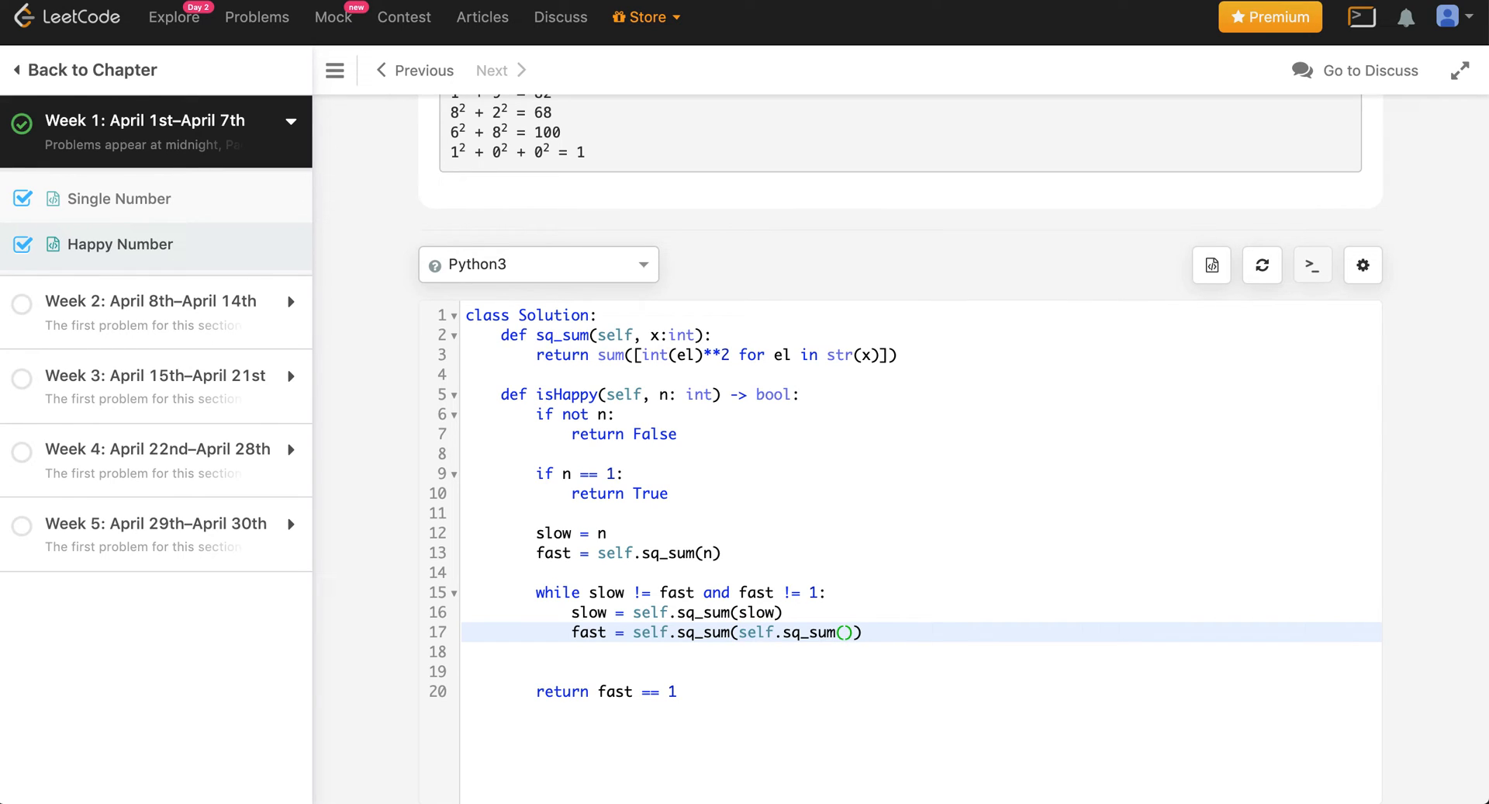
text(fast)
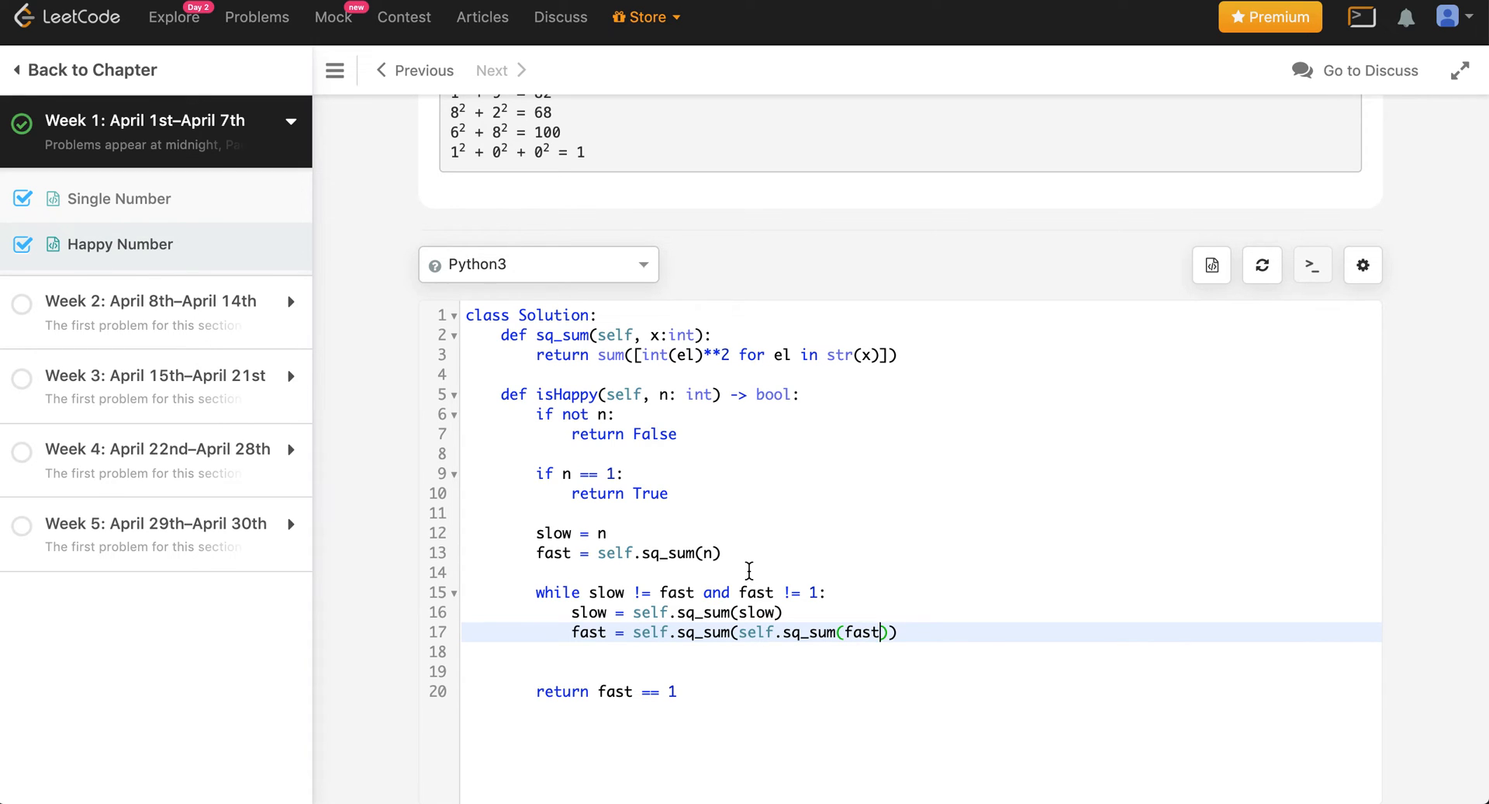
- Sketch 'a -> b -> c -> d' with a dashed arrow back to b above the class
scroll(down, 3)
text(""")
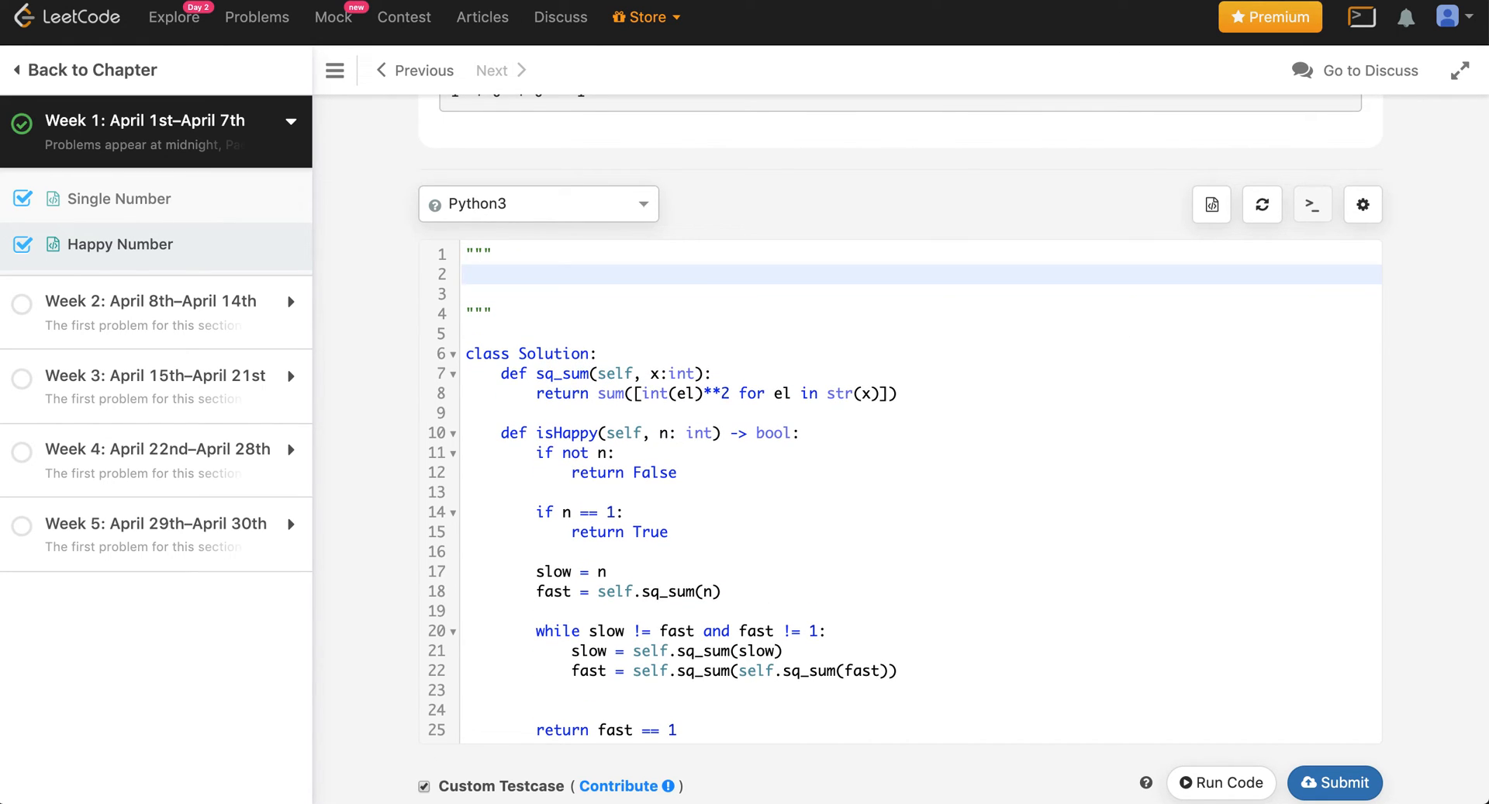
text(a ->)
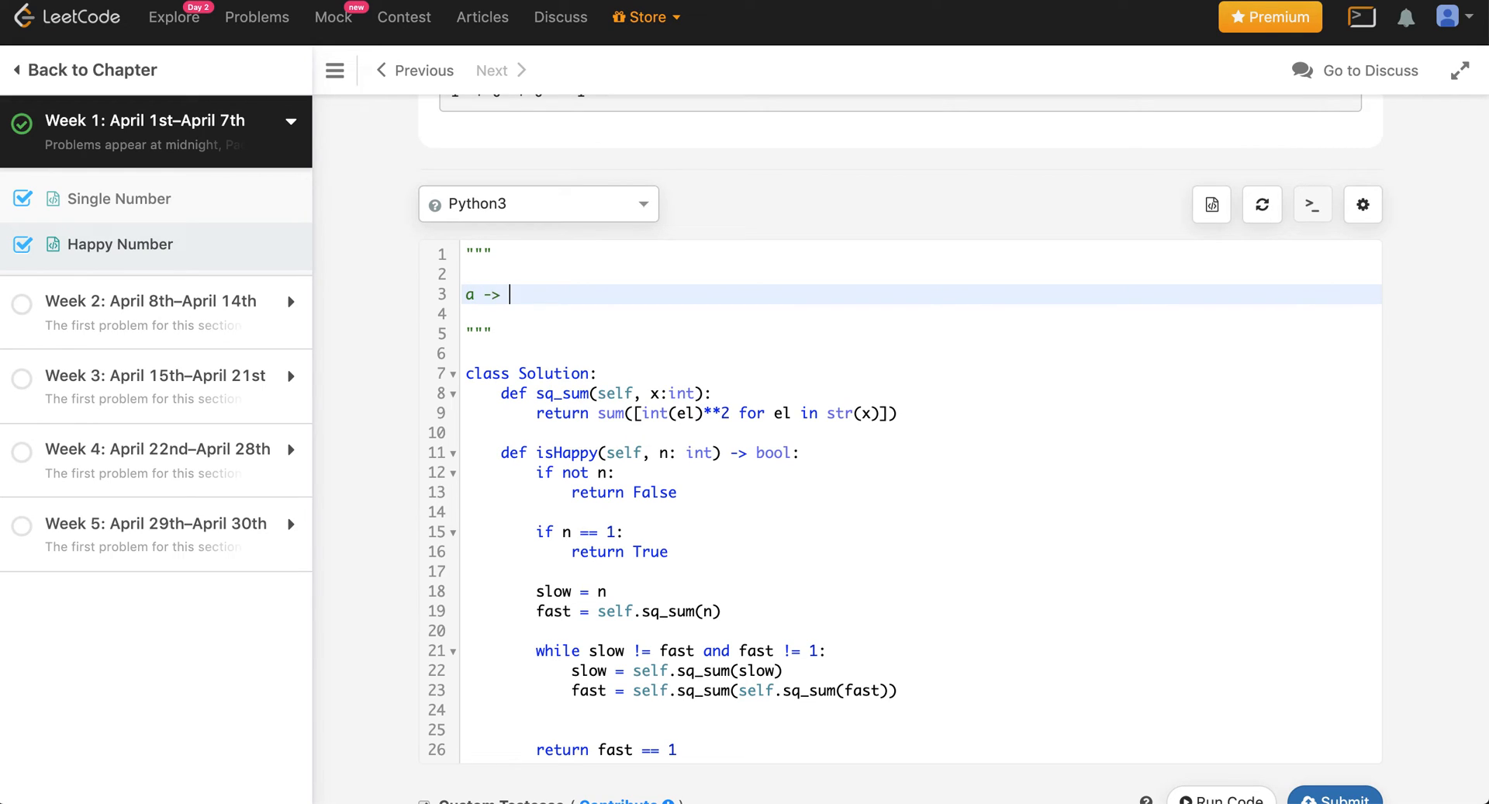
text(b ->)
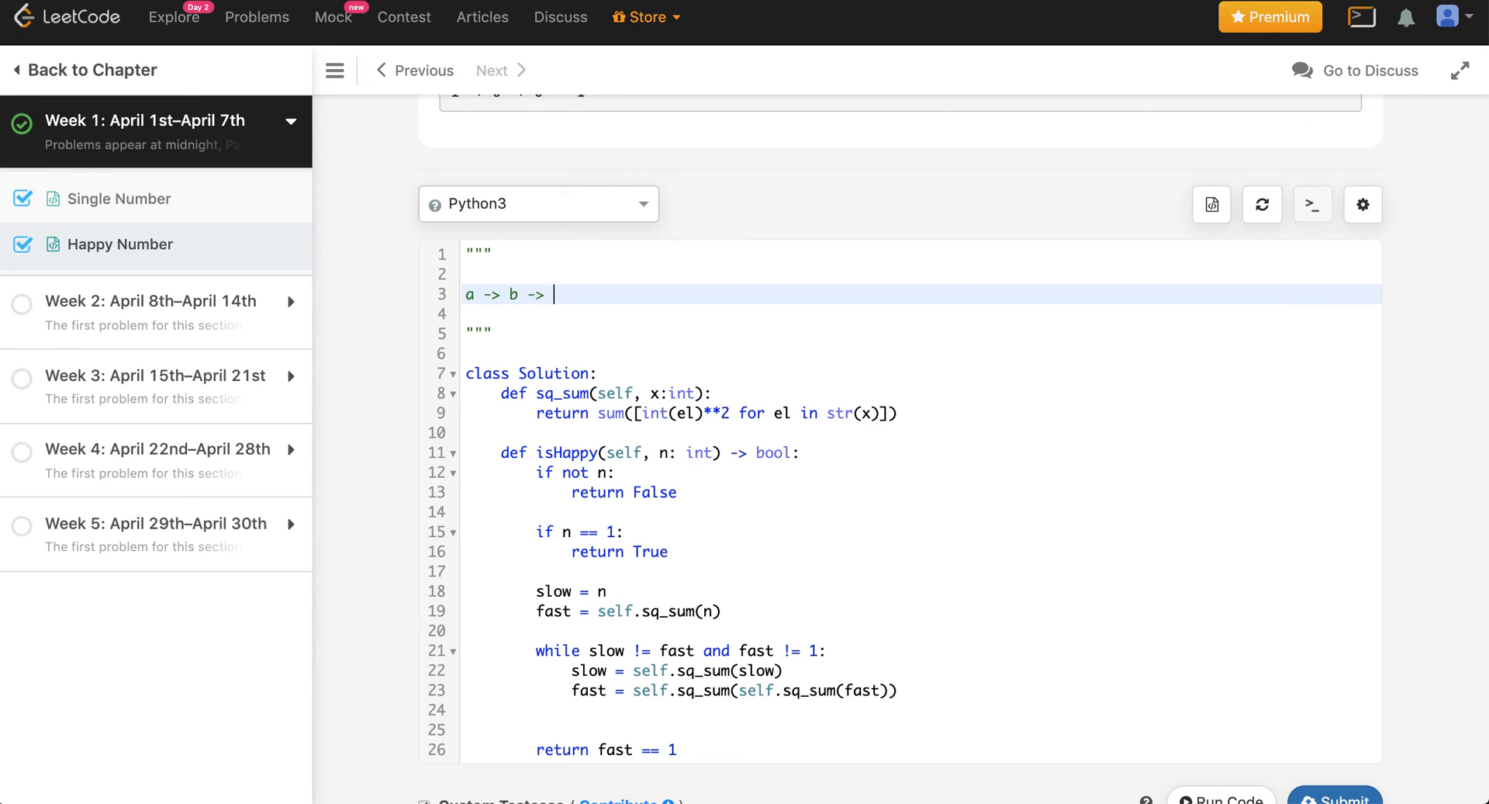
text(c ->)
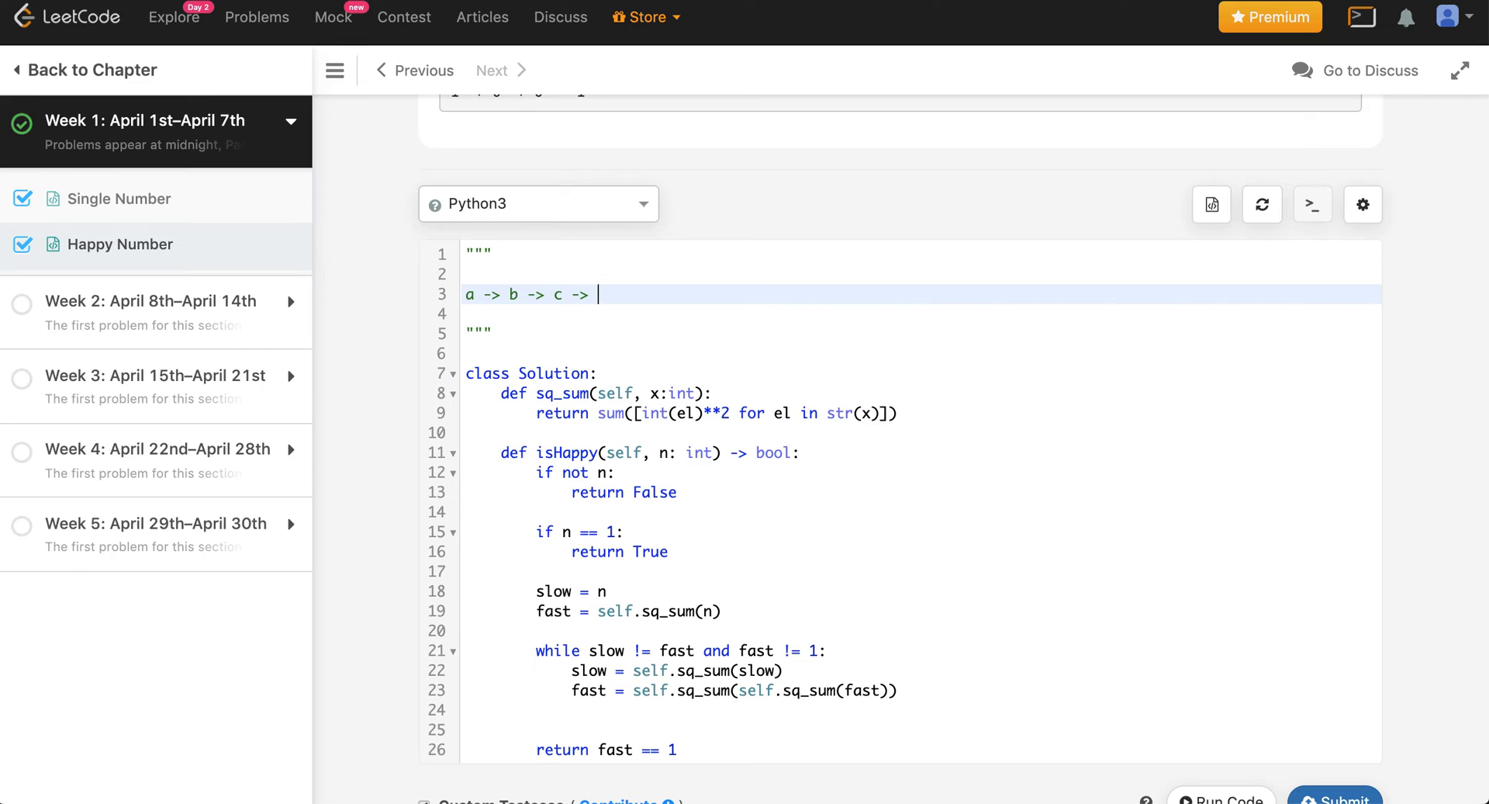
text(d)
click(921, 274)
text(v)
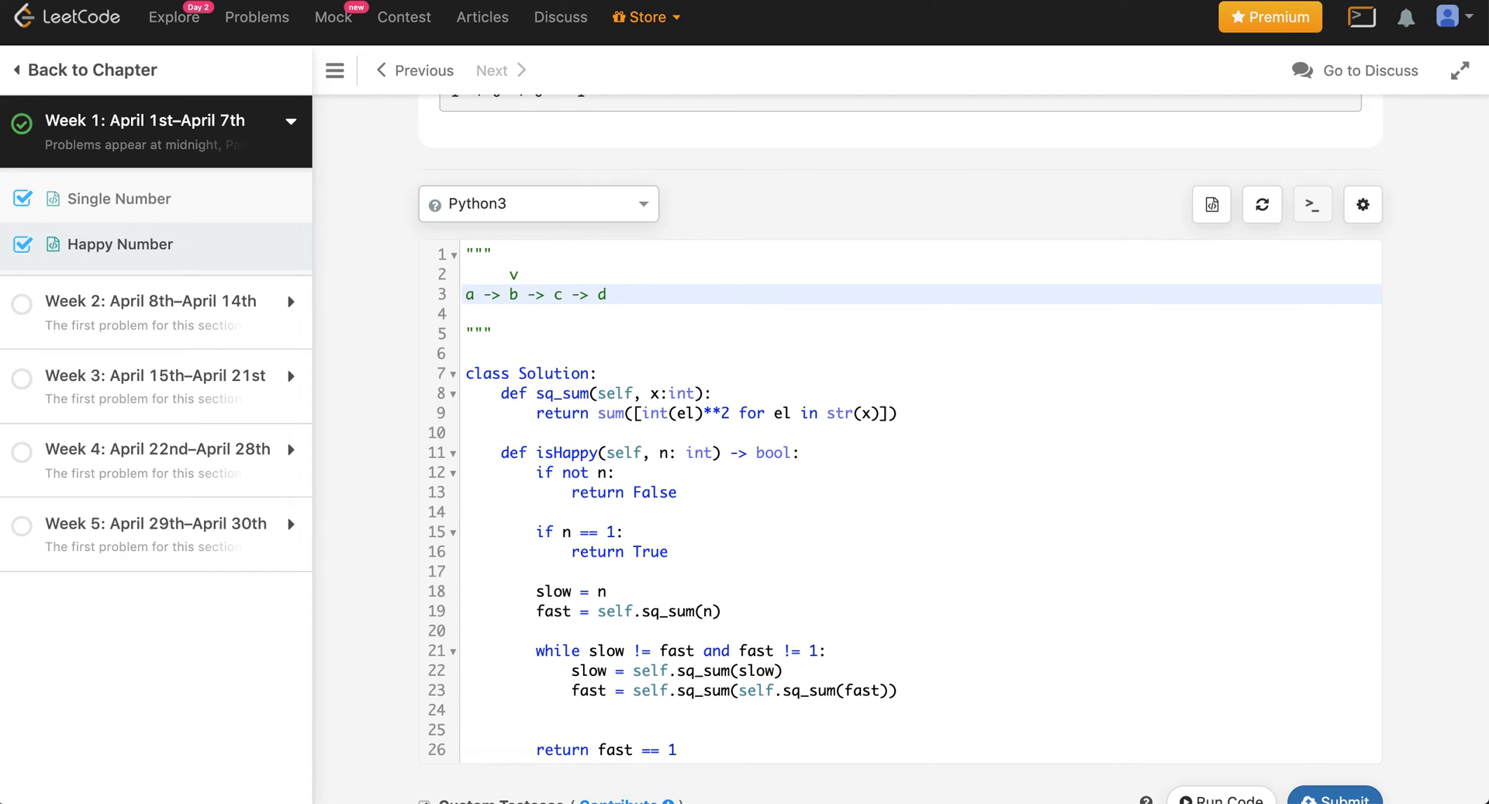
text(--)
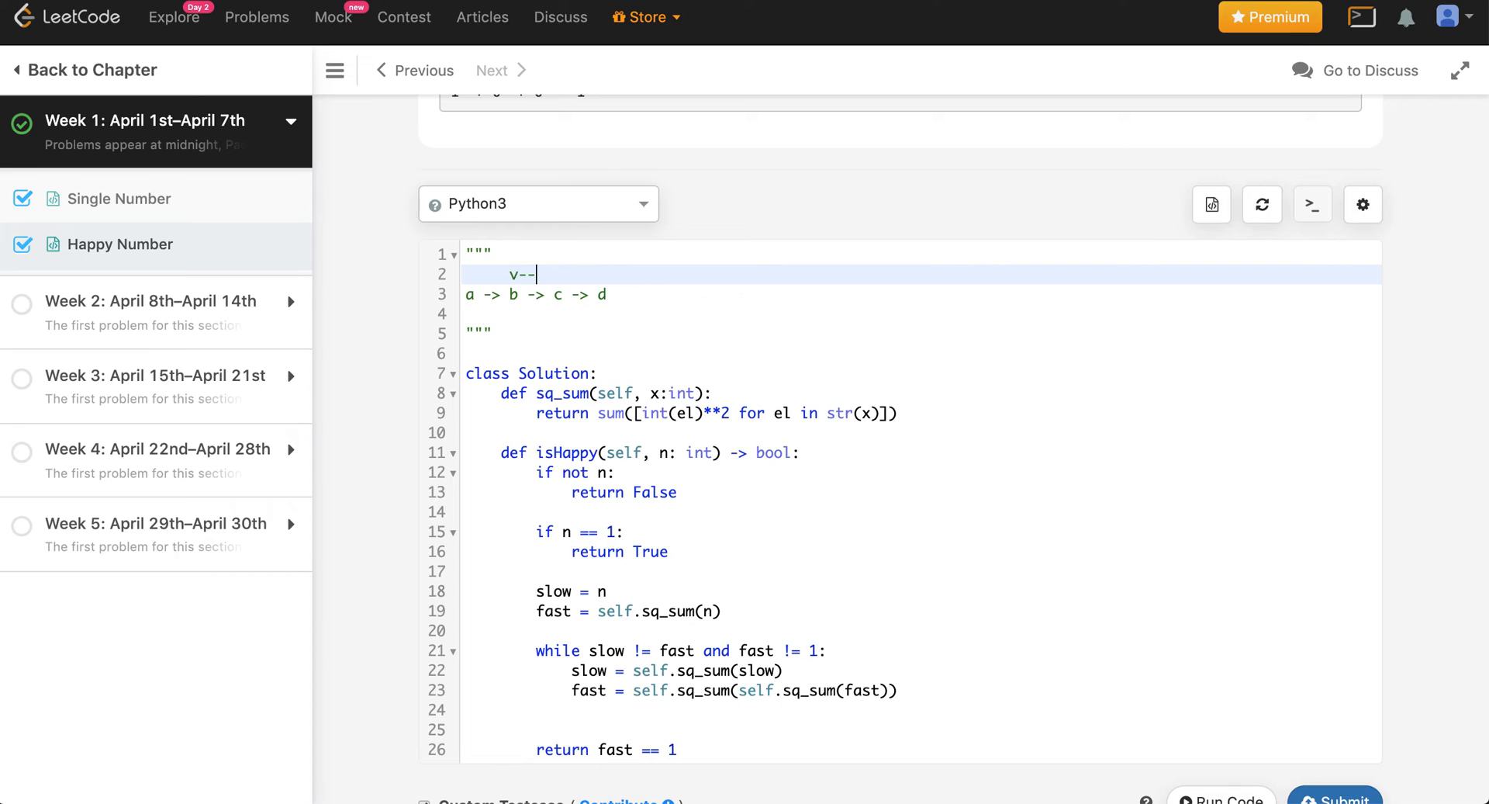
text(-------|)
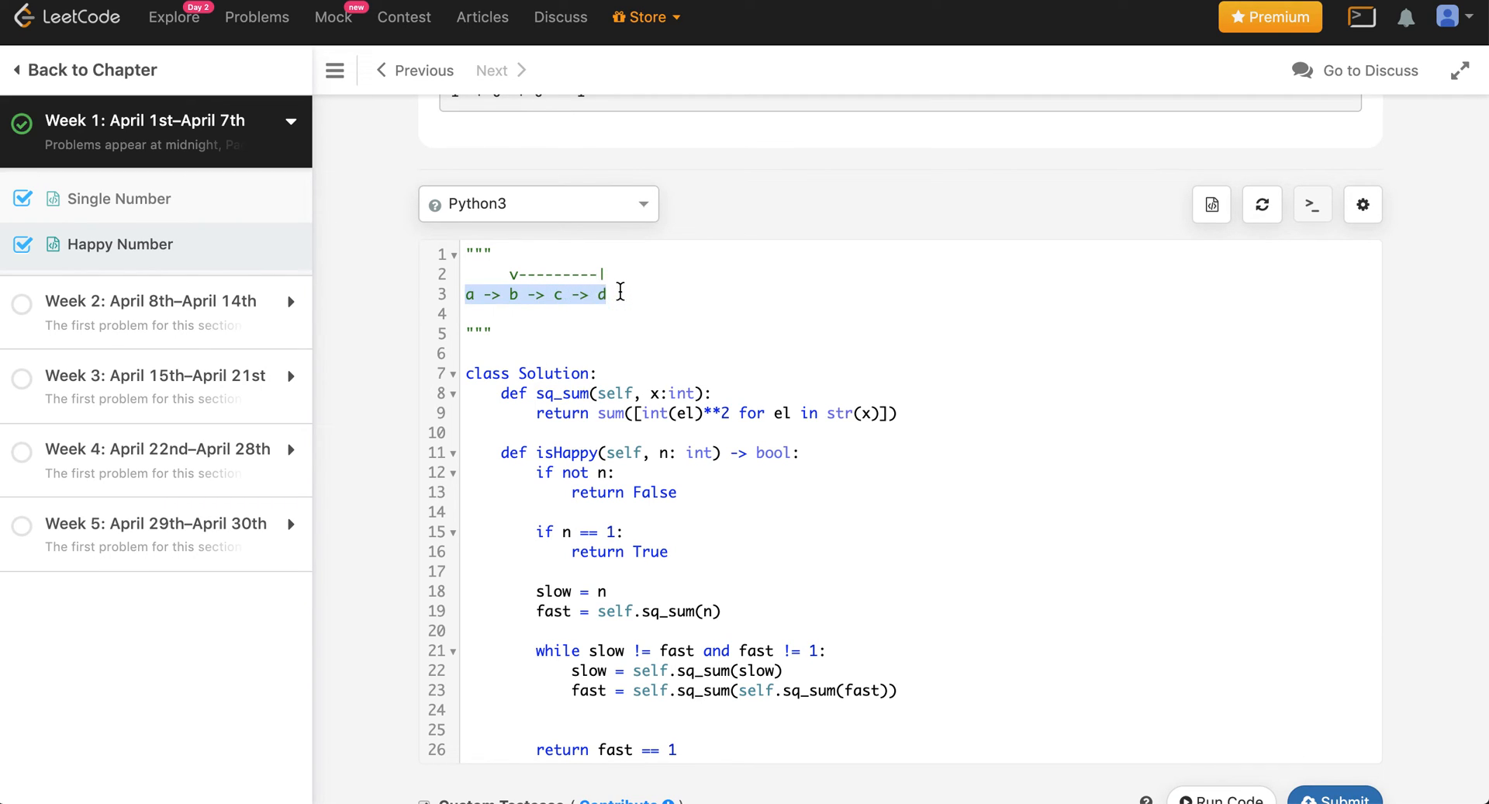
click(615, 293)
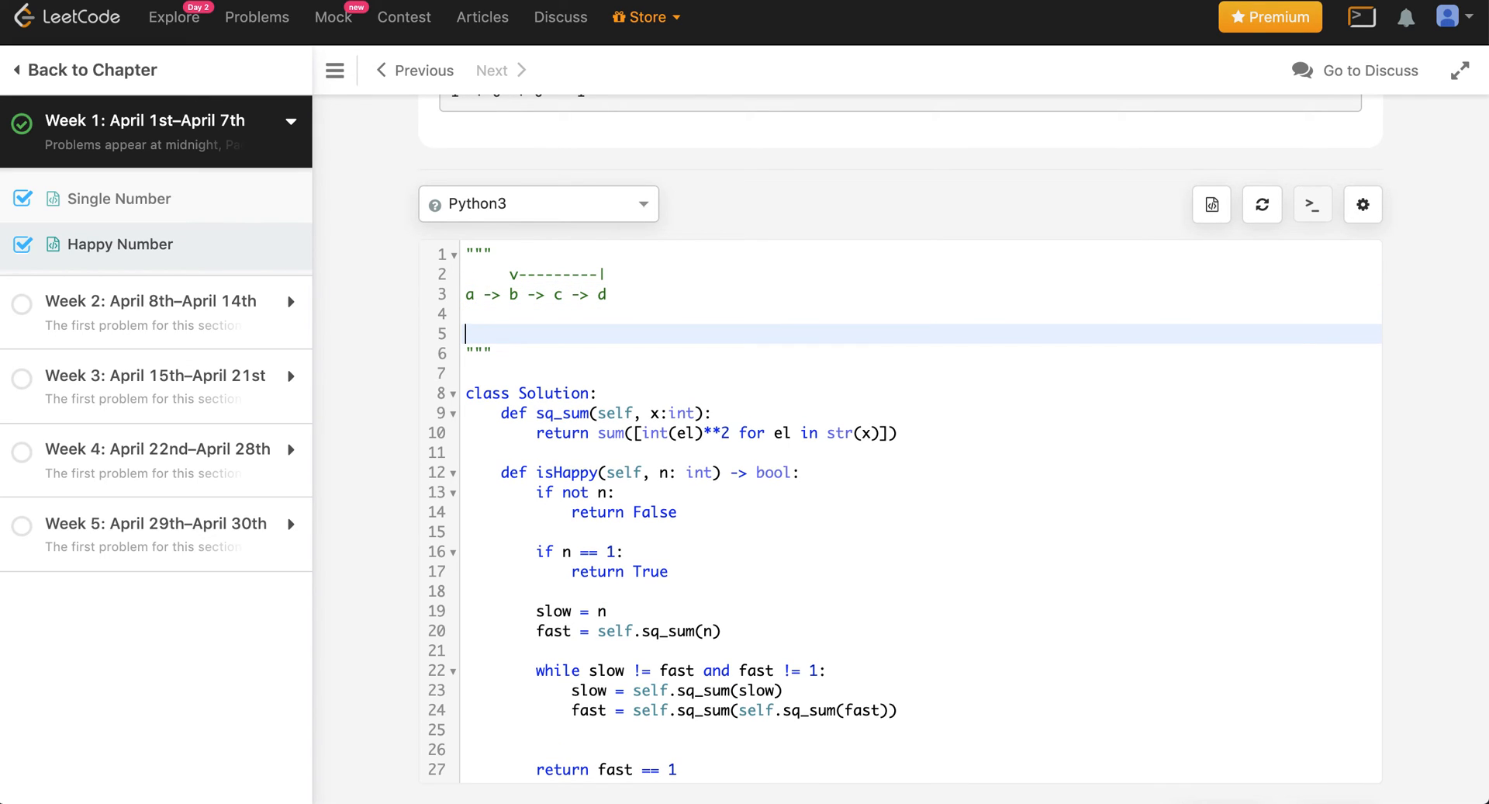
- Note slow and fast positions under the sketch, updating them to slow = c and fast = d
text(slow)
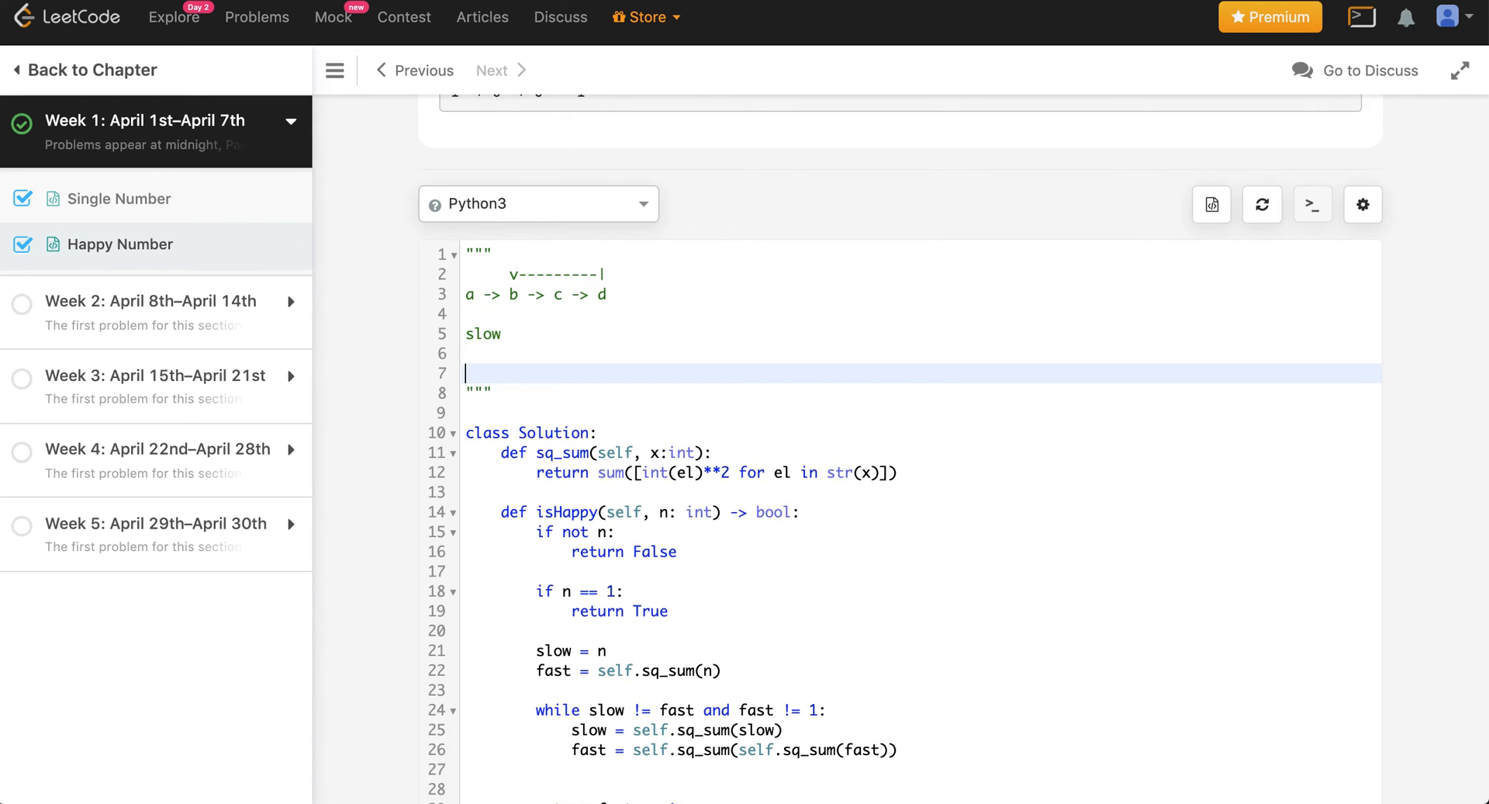
text(fast)
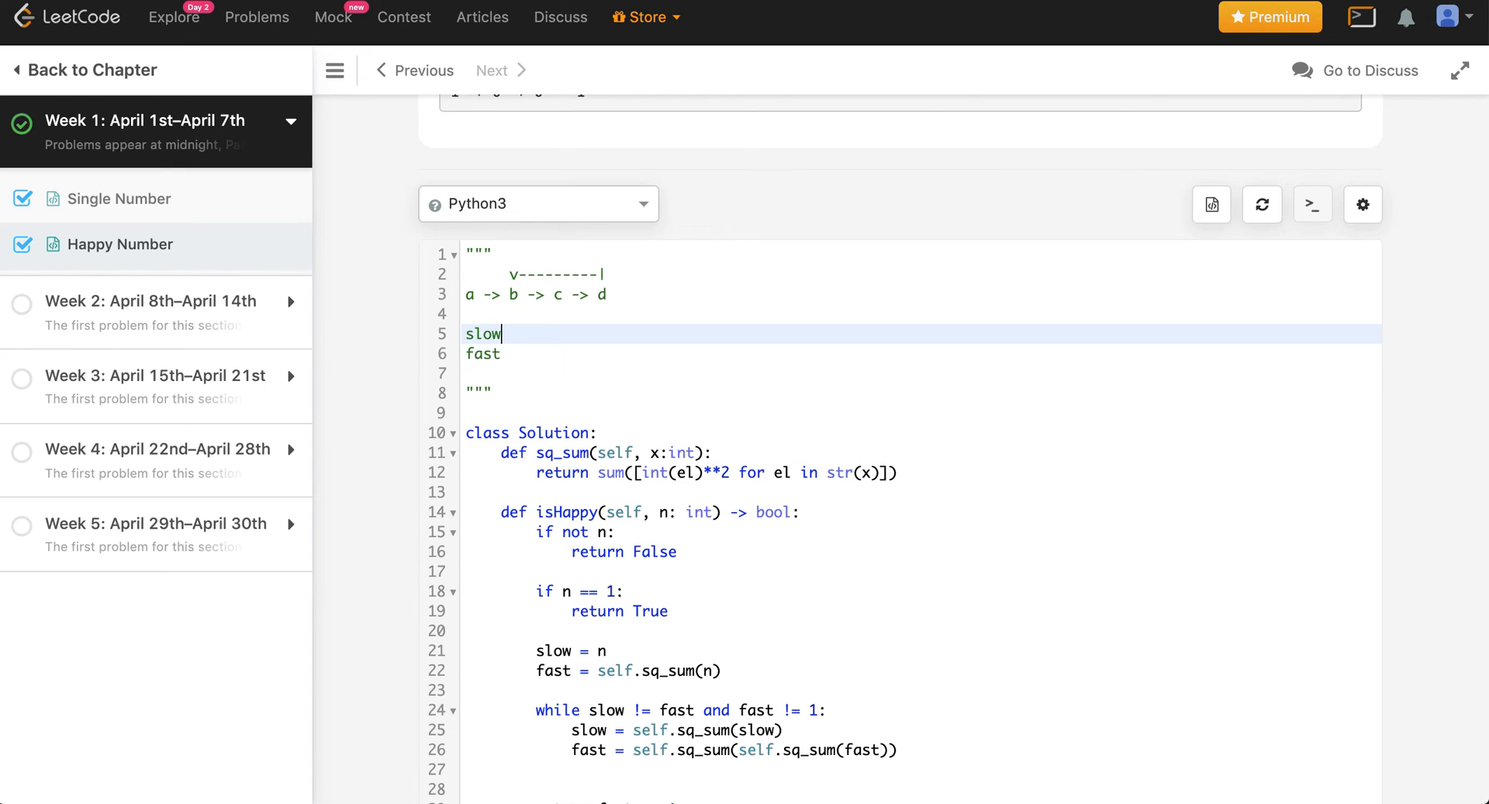
text(= a)
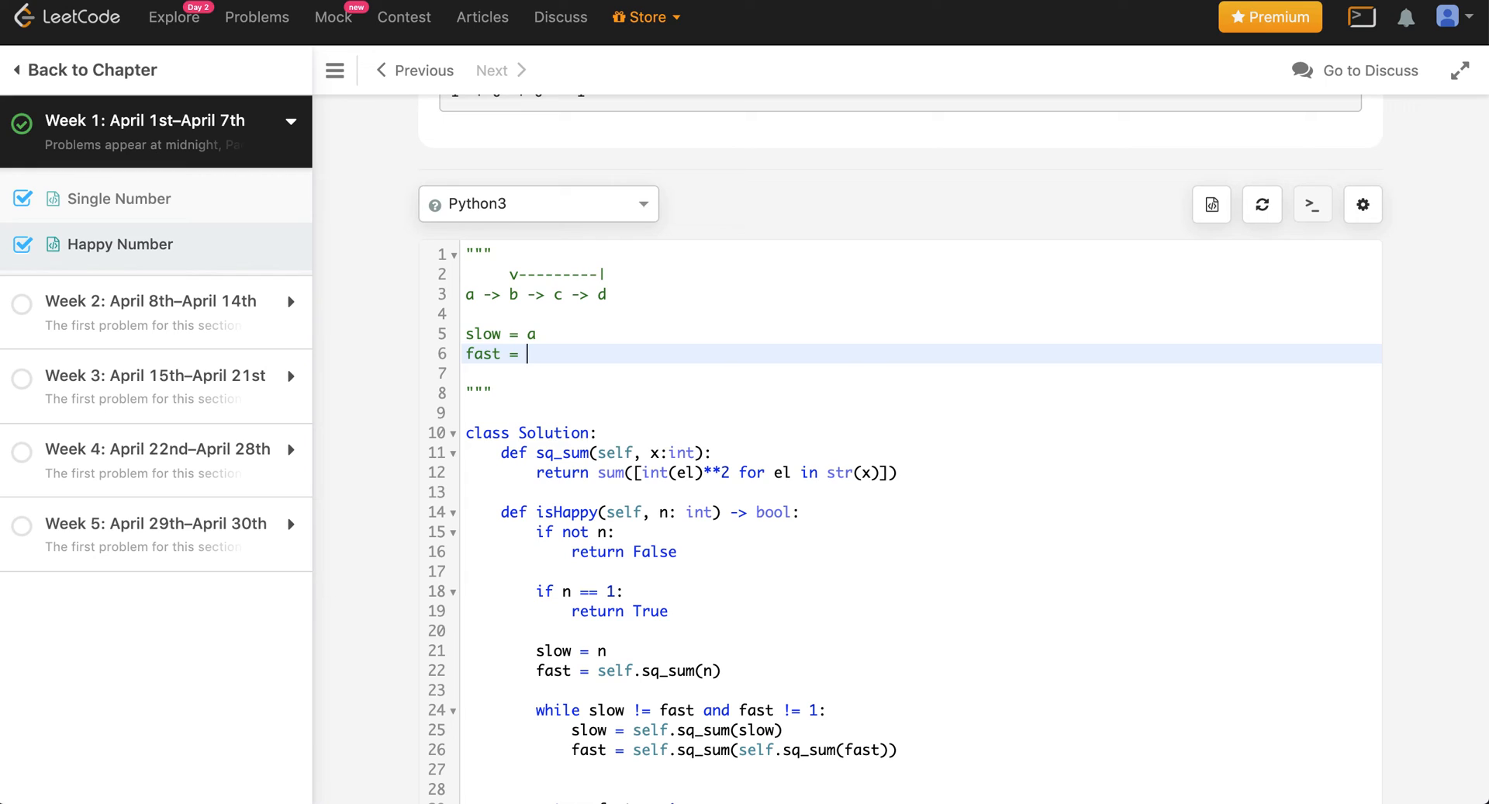
text(b)
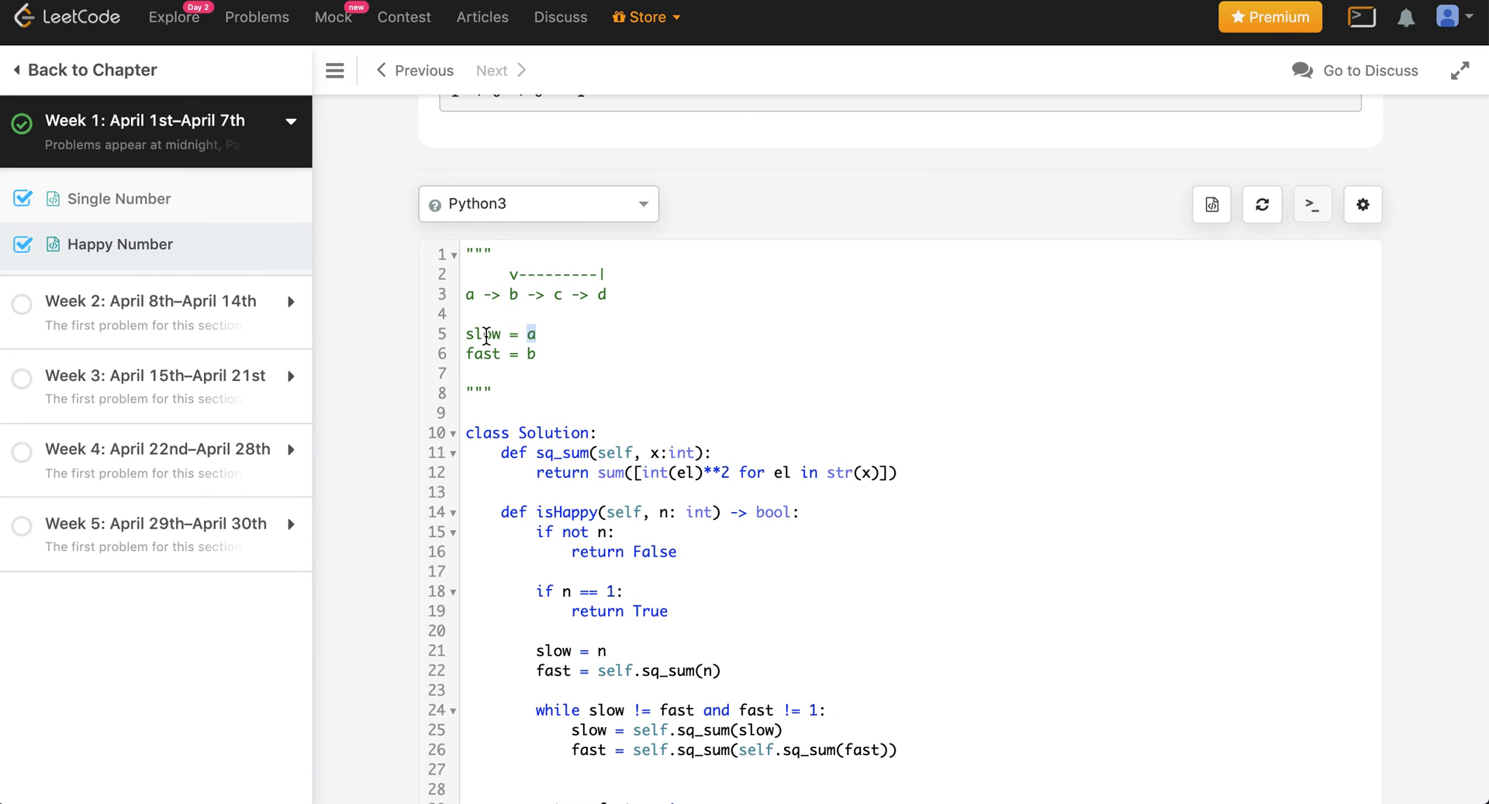
click(622, 334)
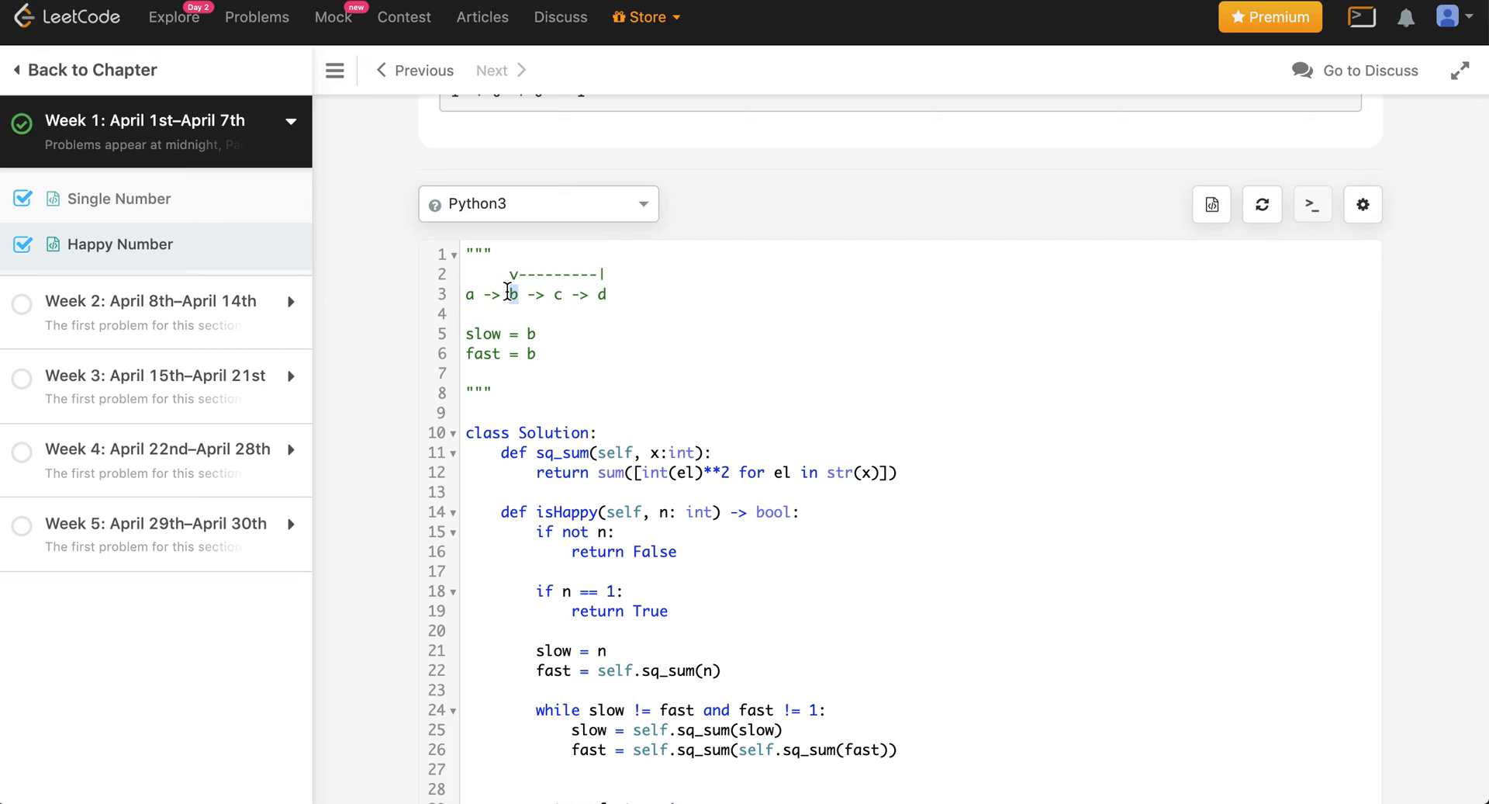
click(484, 354)
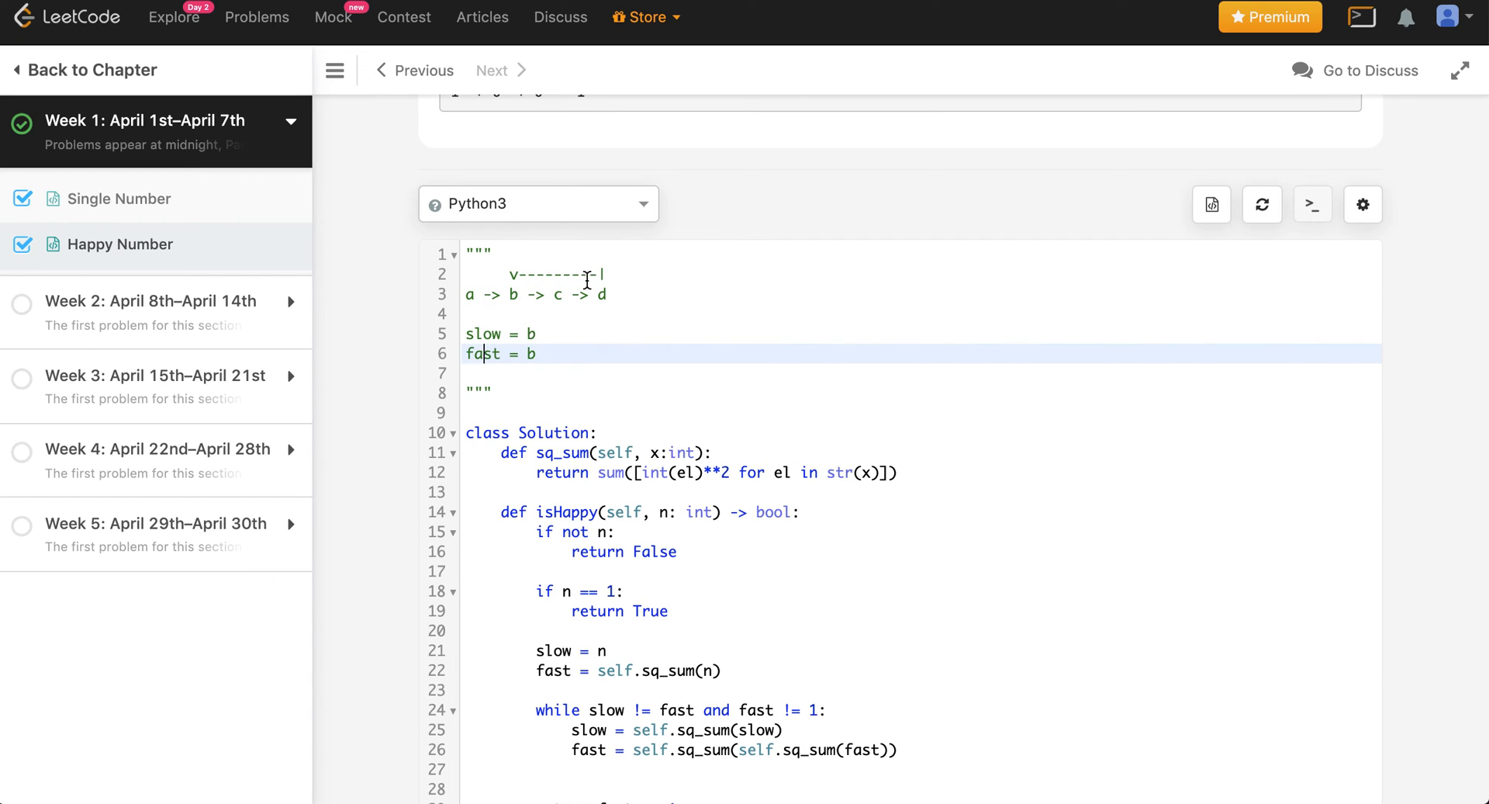
text(d)
click(922, 333)
text(c)
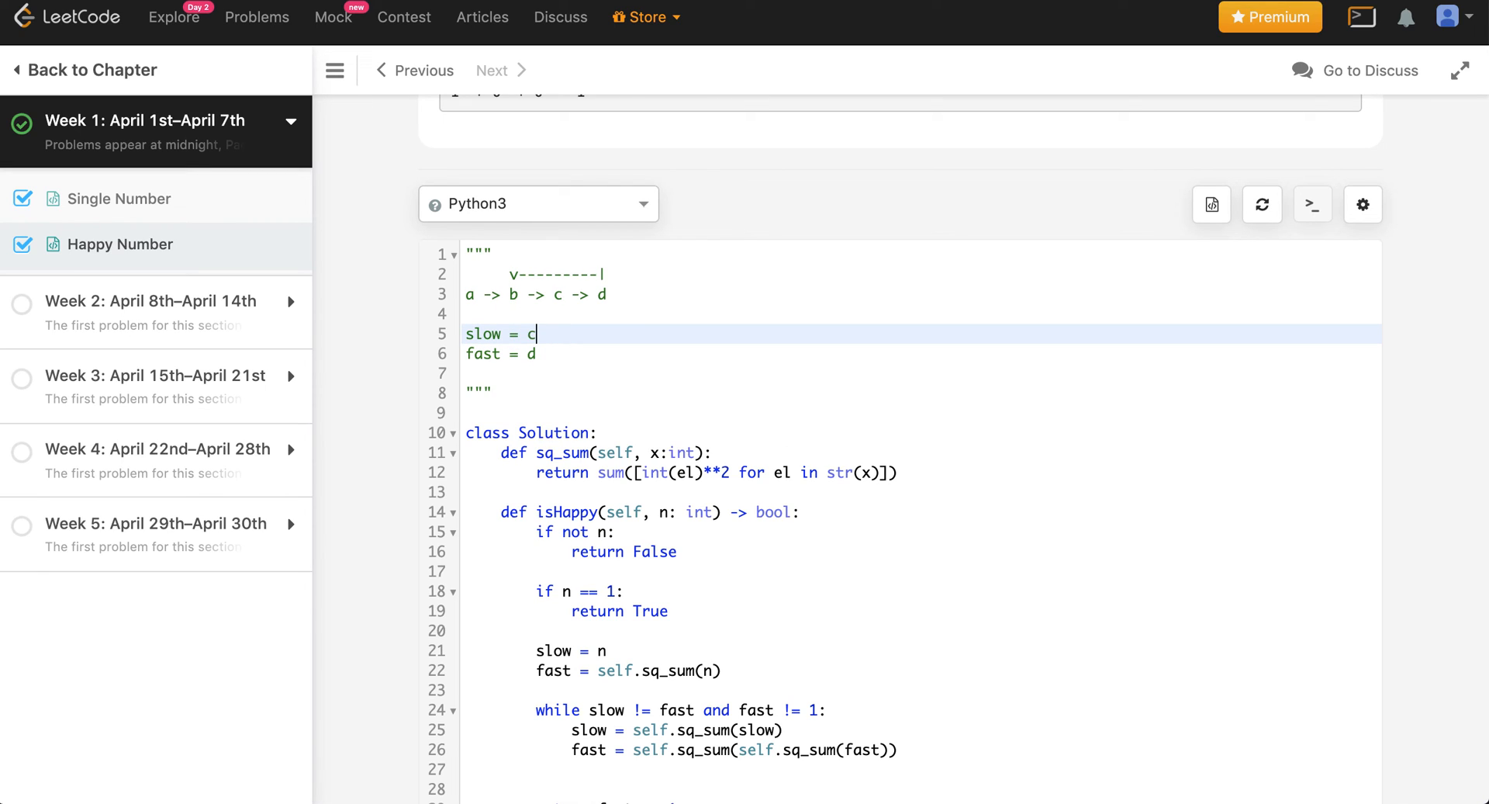
click(603, 293)
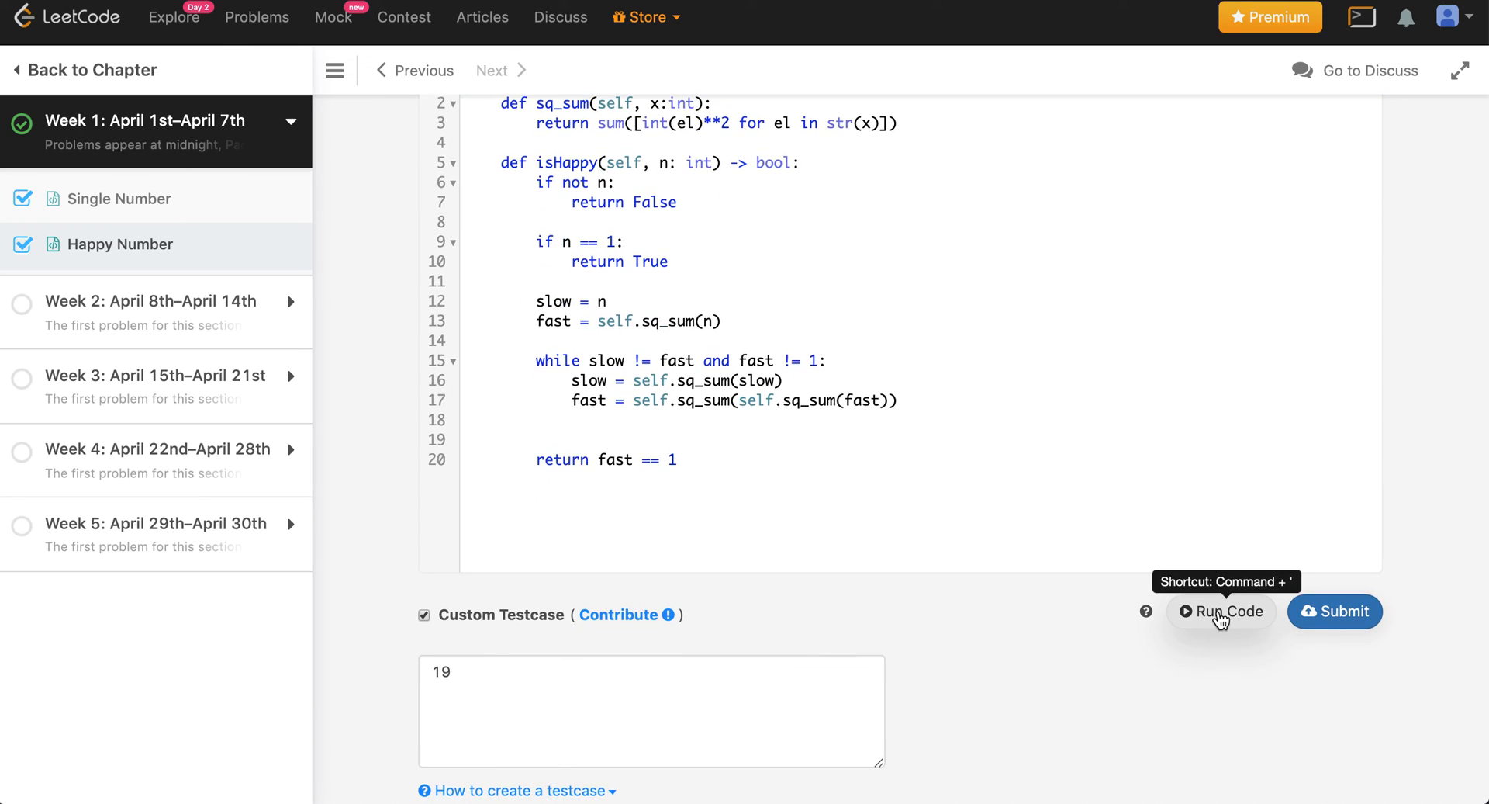
- Run the slow/fast solution on custom testcase 19
click(1334, 610)
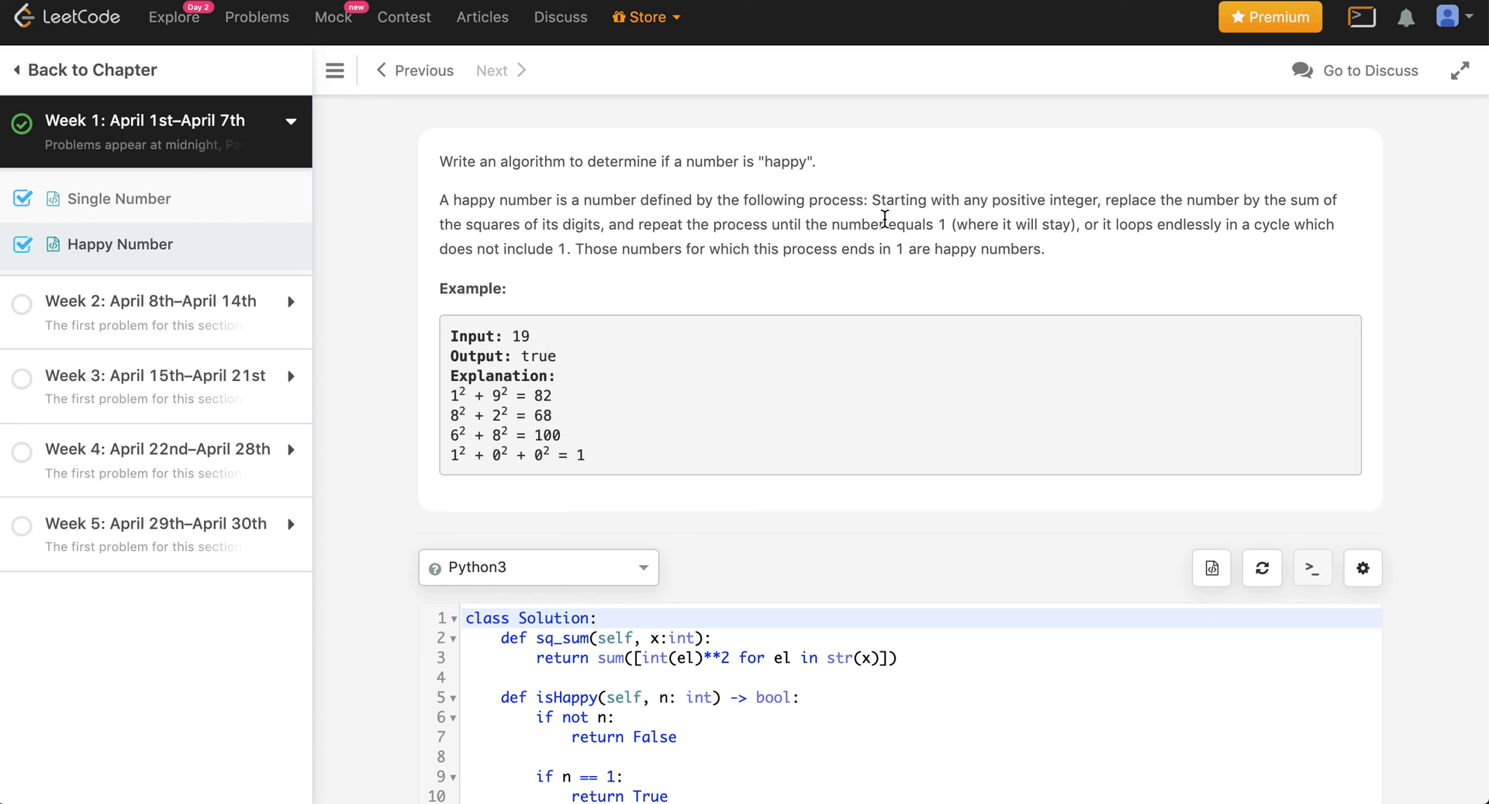
mouse_move(954, 118)
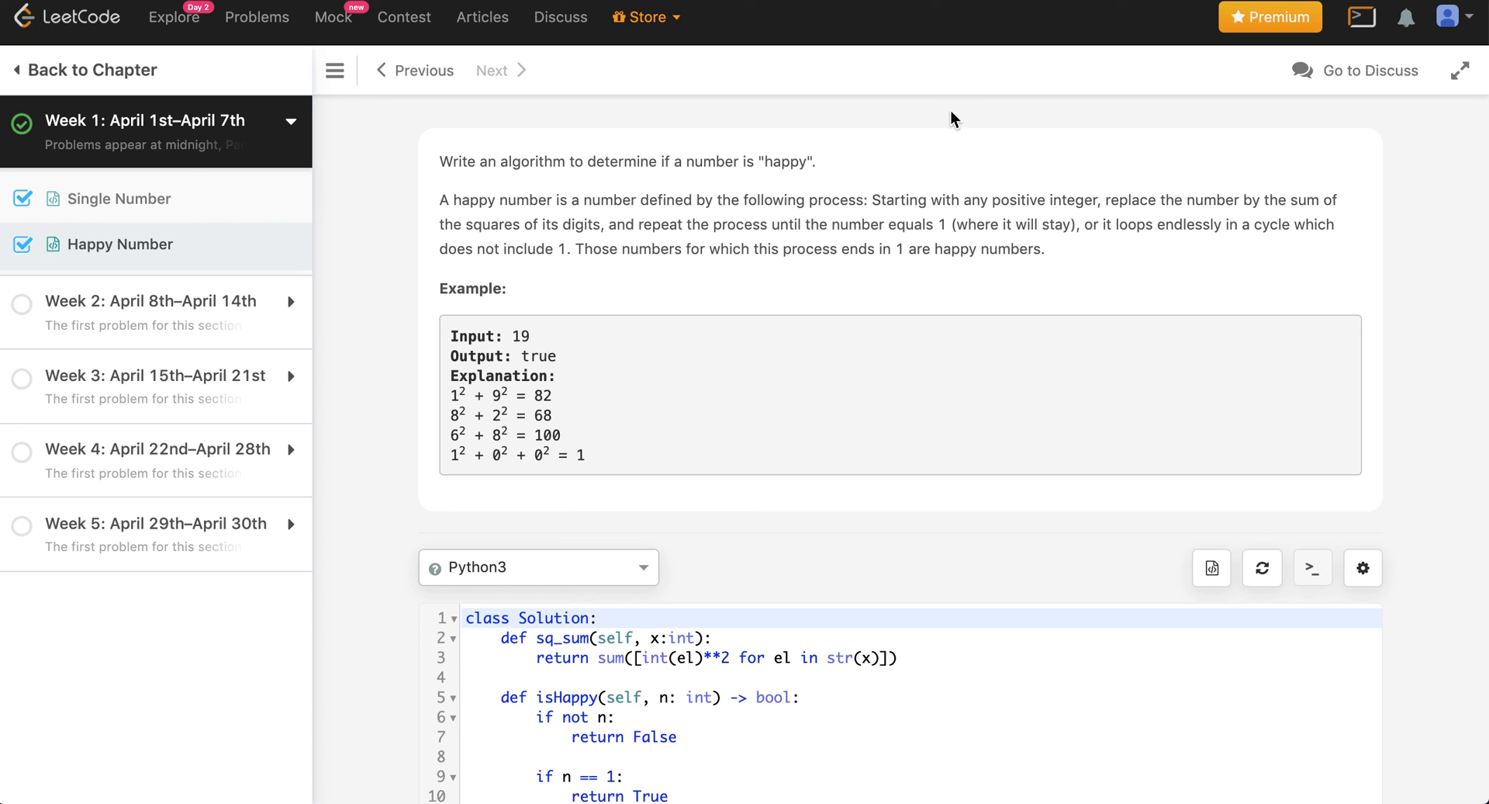